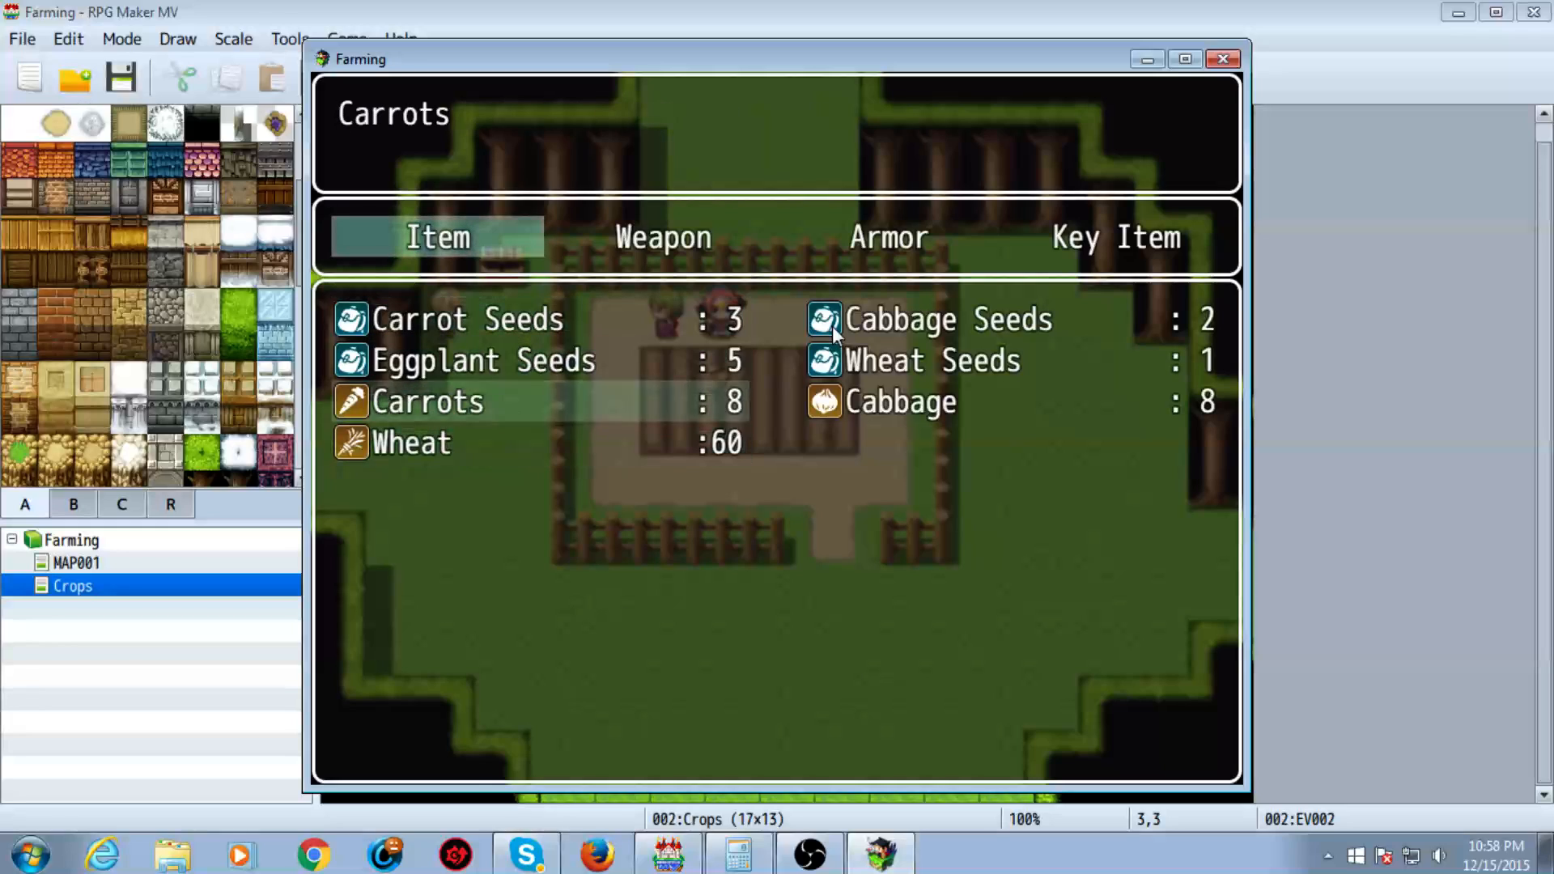
- End the farm game playtest to return to the editor
left_click(900, 401)
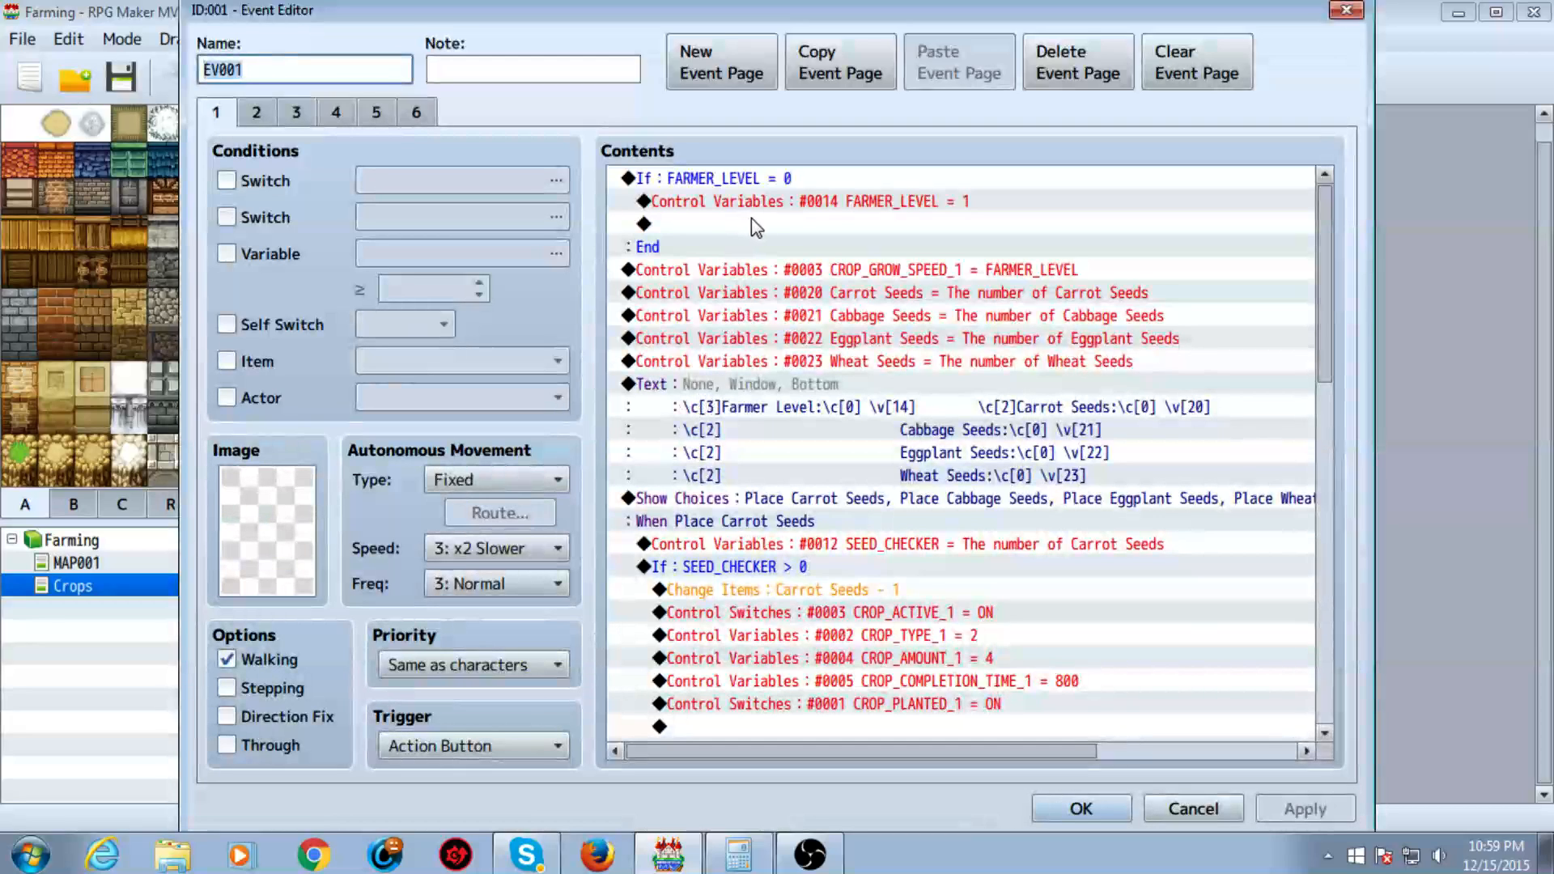
- Start a Control Variables command on an empty line of EV001's contents
left_click(803, 202)
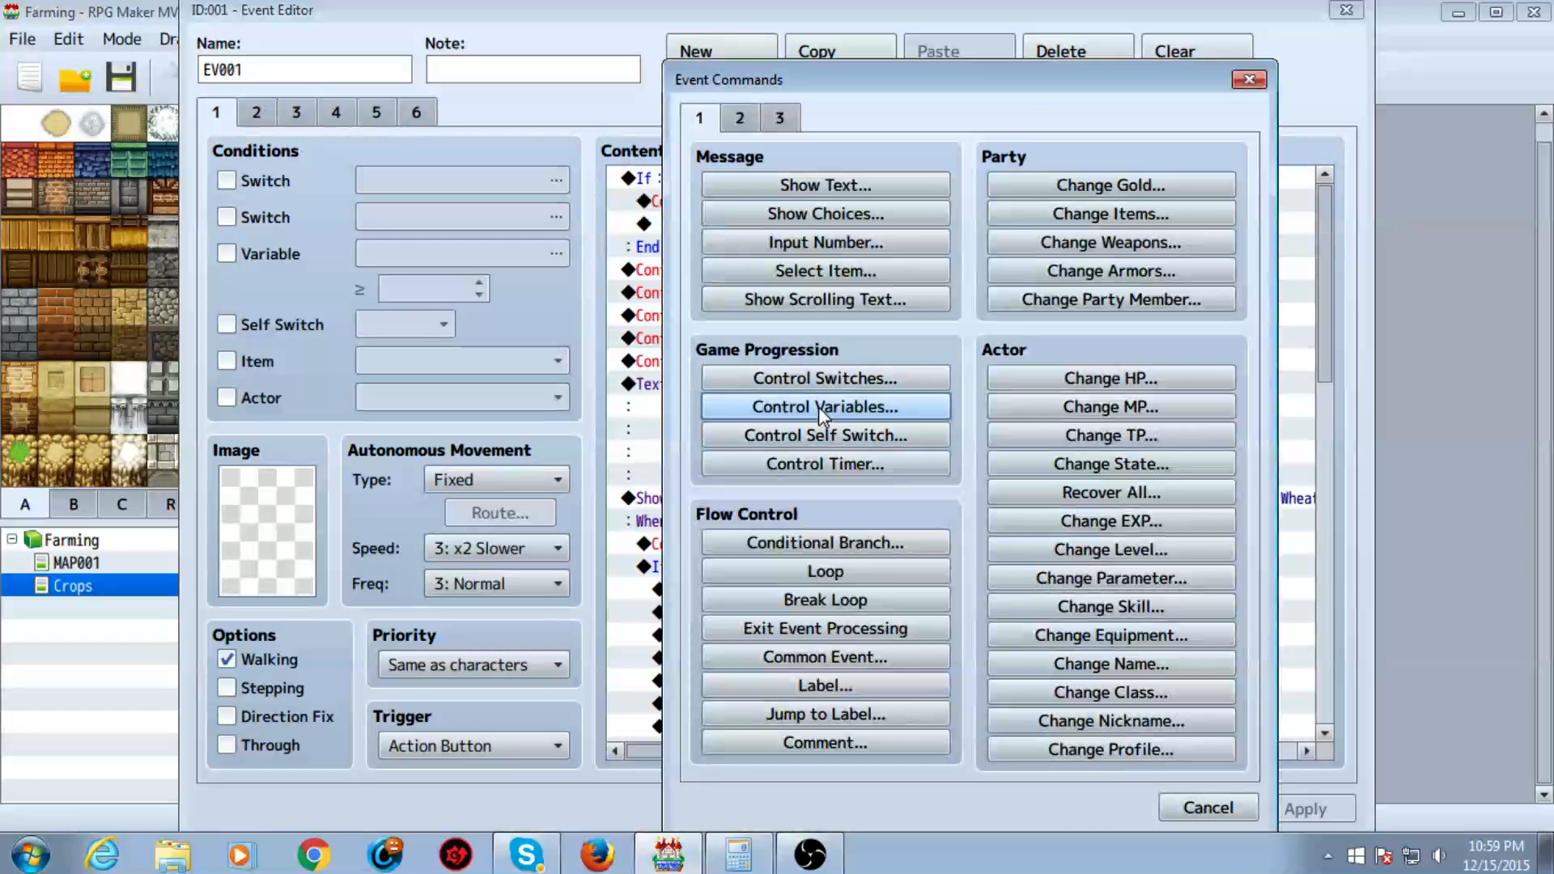
left_click(824, 407)
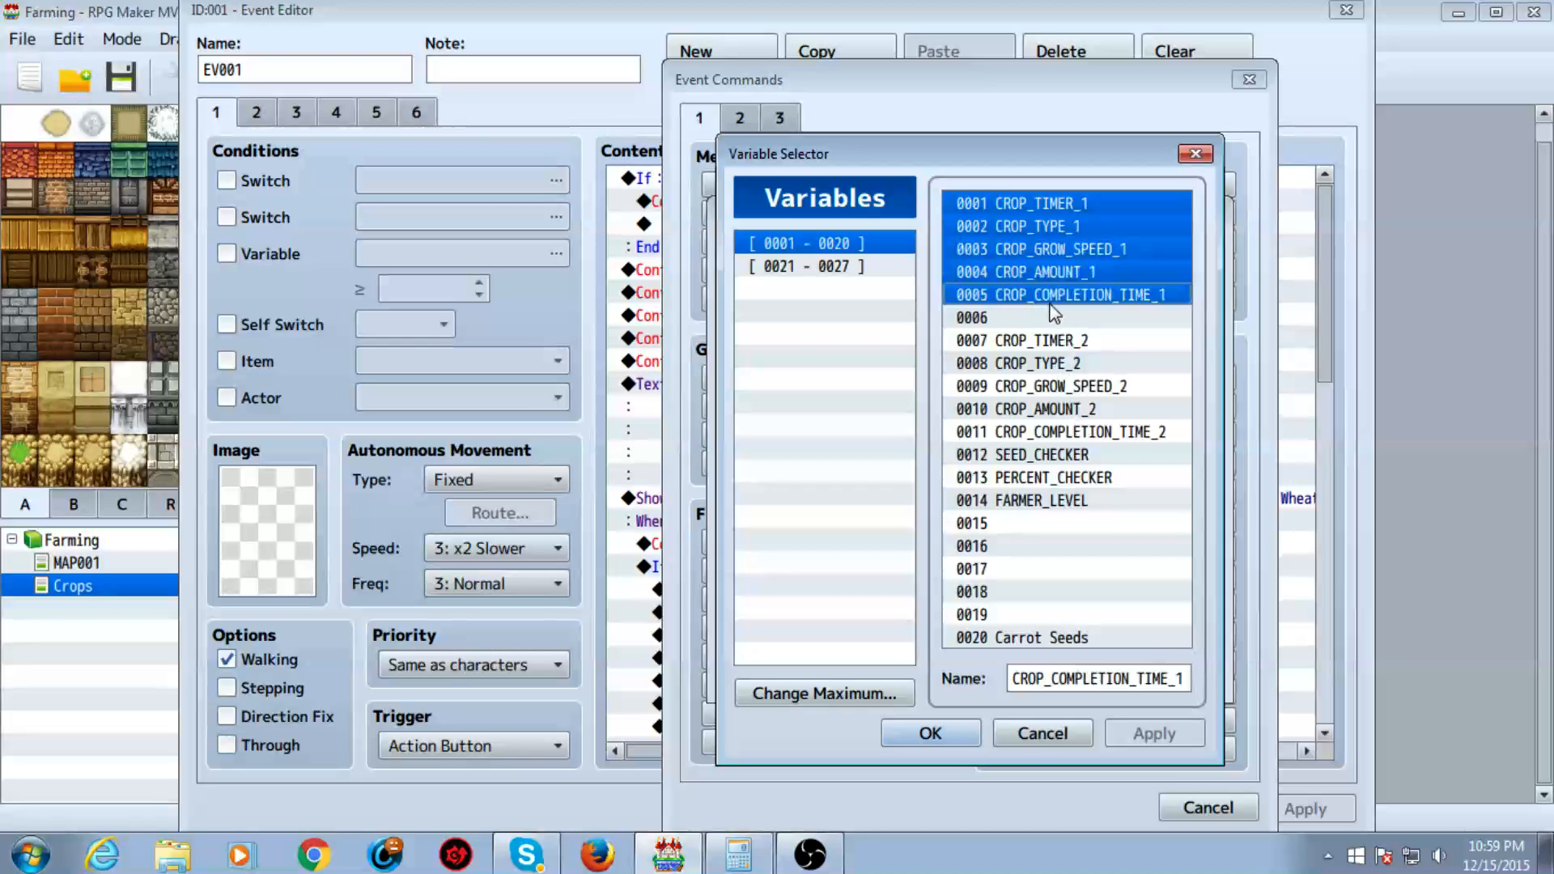
- Browse the timer, type, grow speed, amount and completion-time variables for crops 1 and 2
left_click(1061, 432)
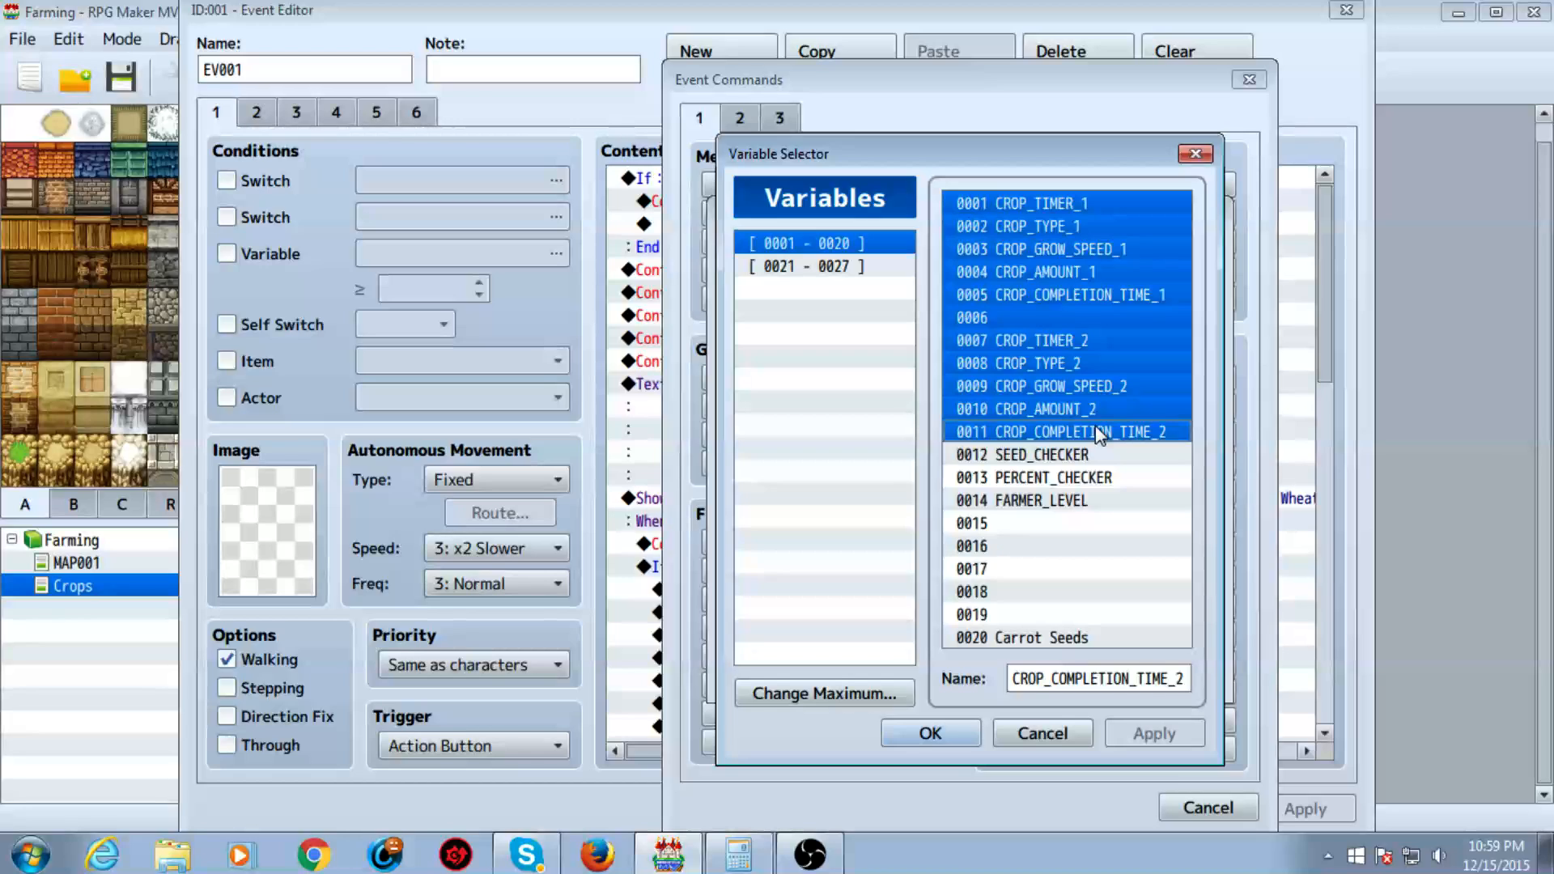
left_click(1060, 295)
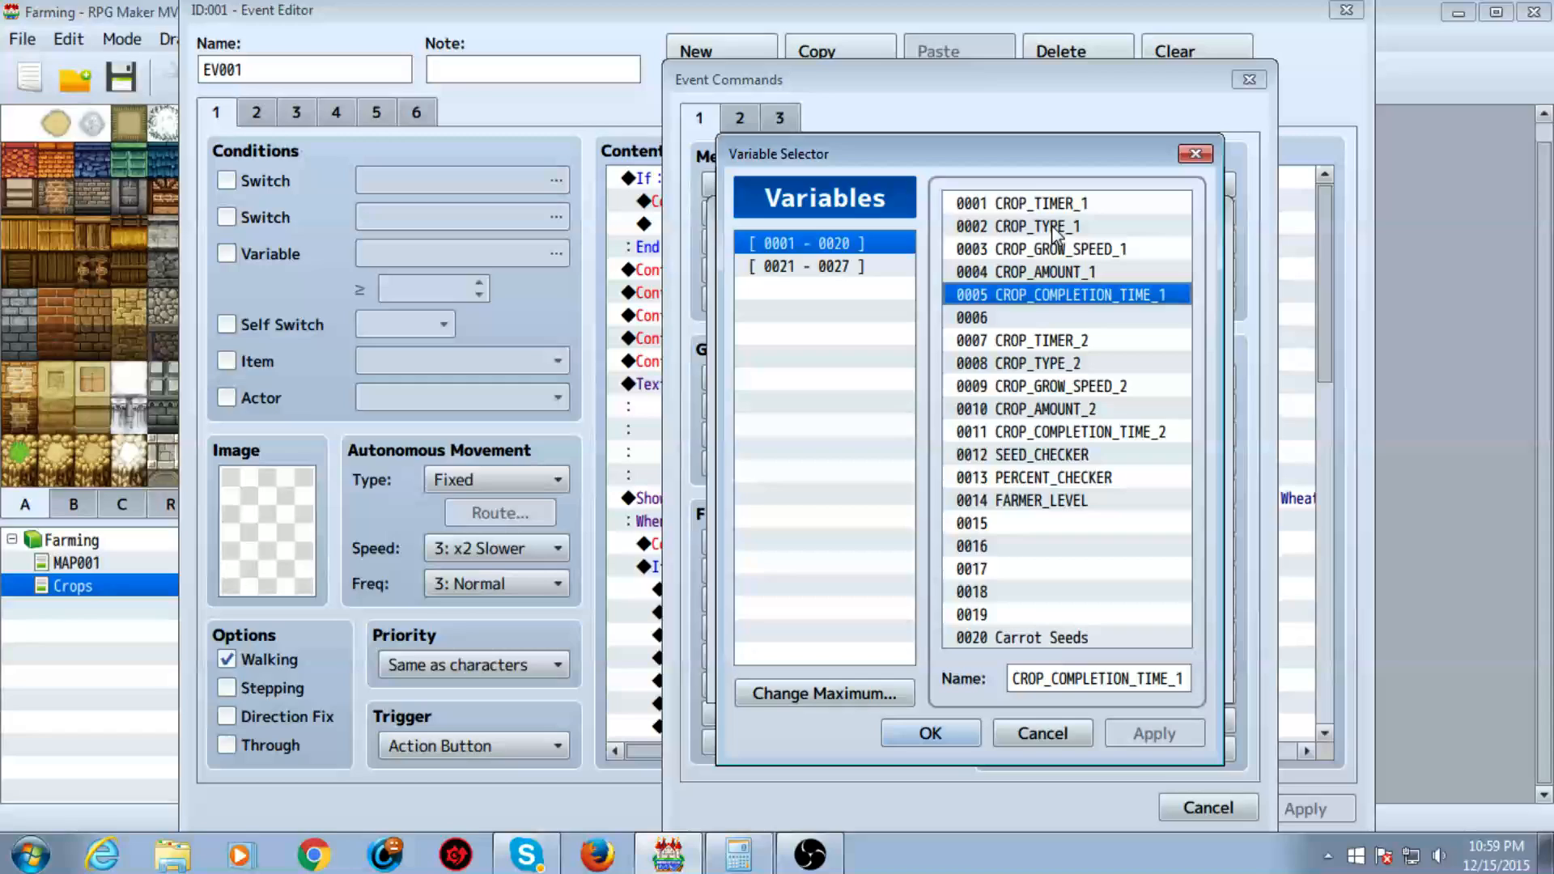
left_click(1021, 203)
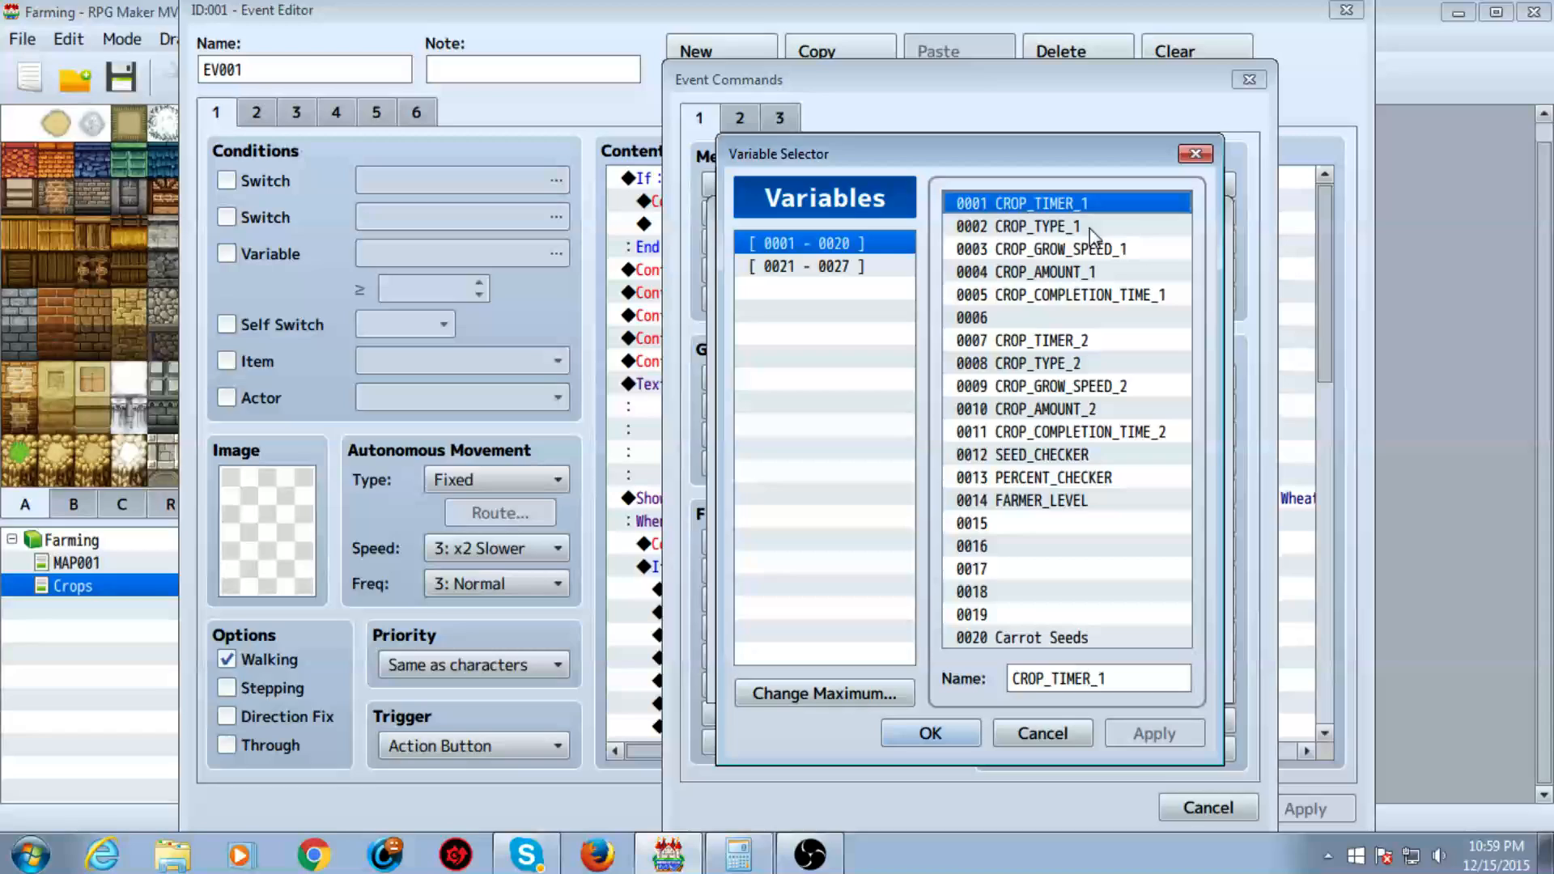
left_click(1018, 226)
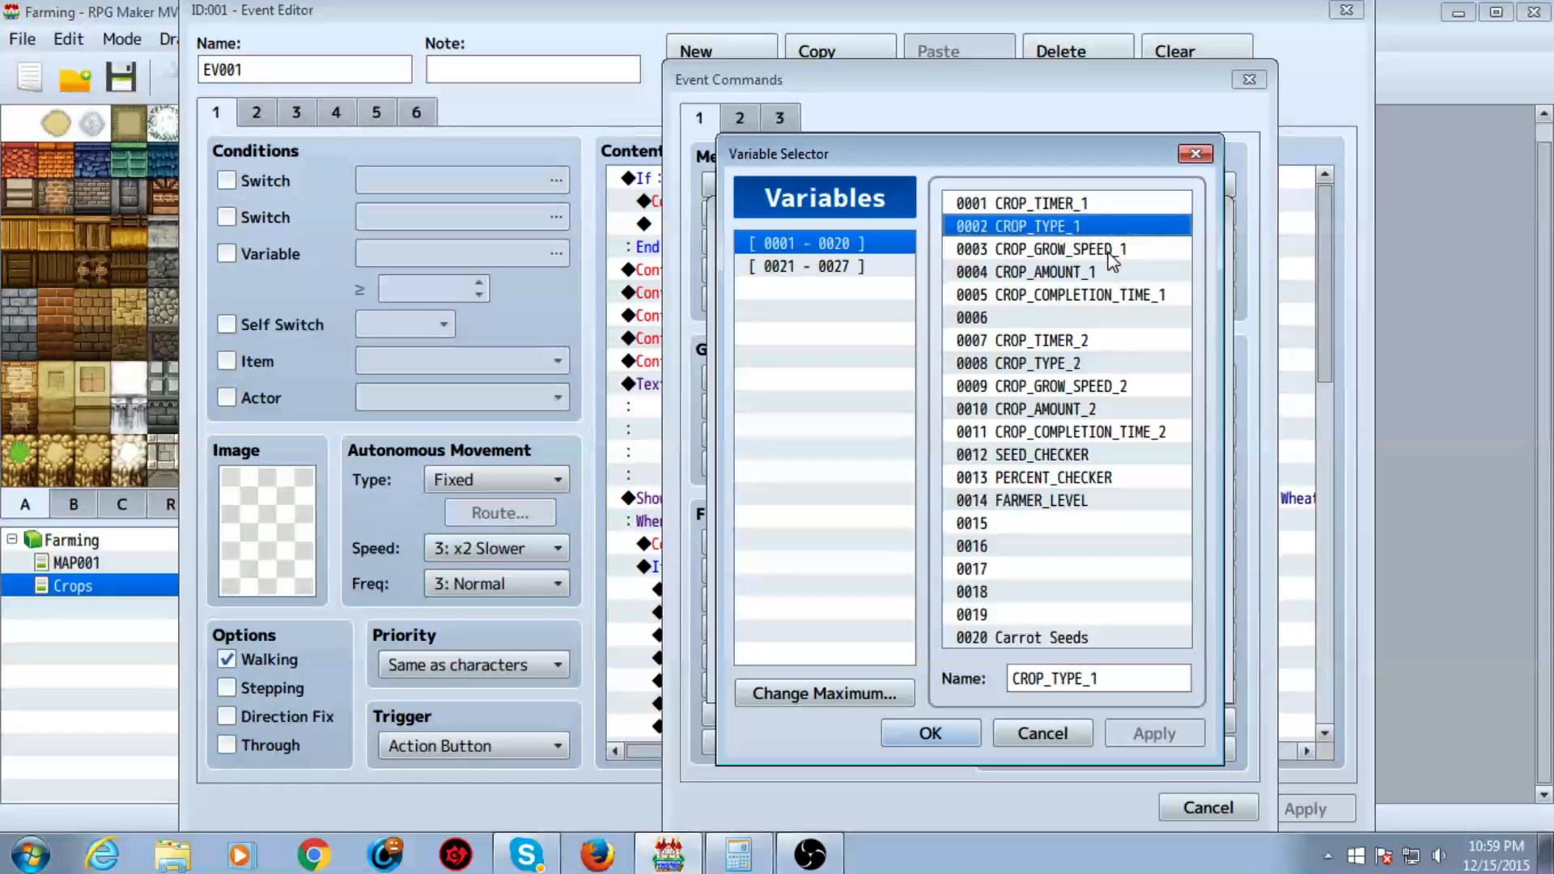
mouse_move(1076, 262)
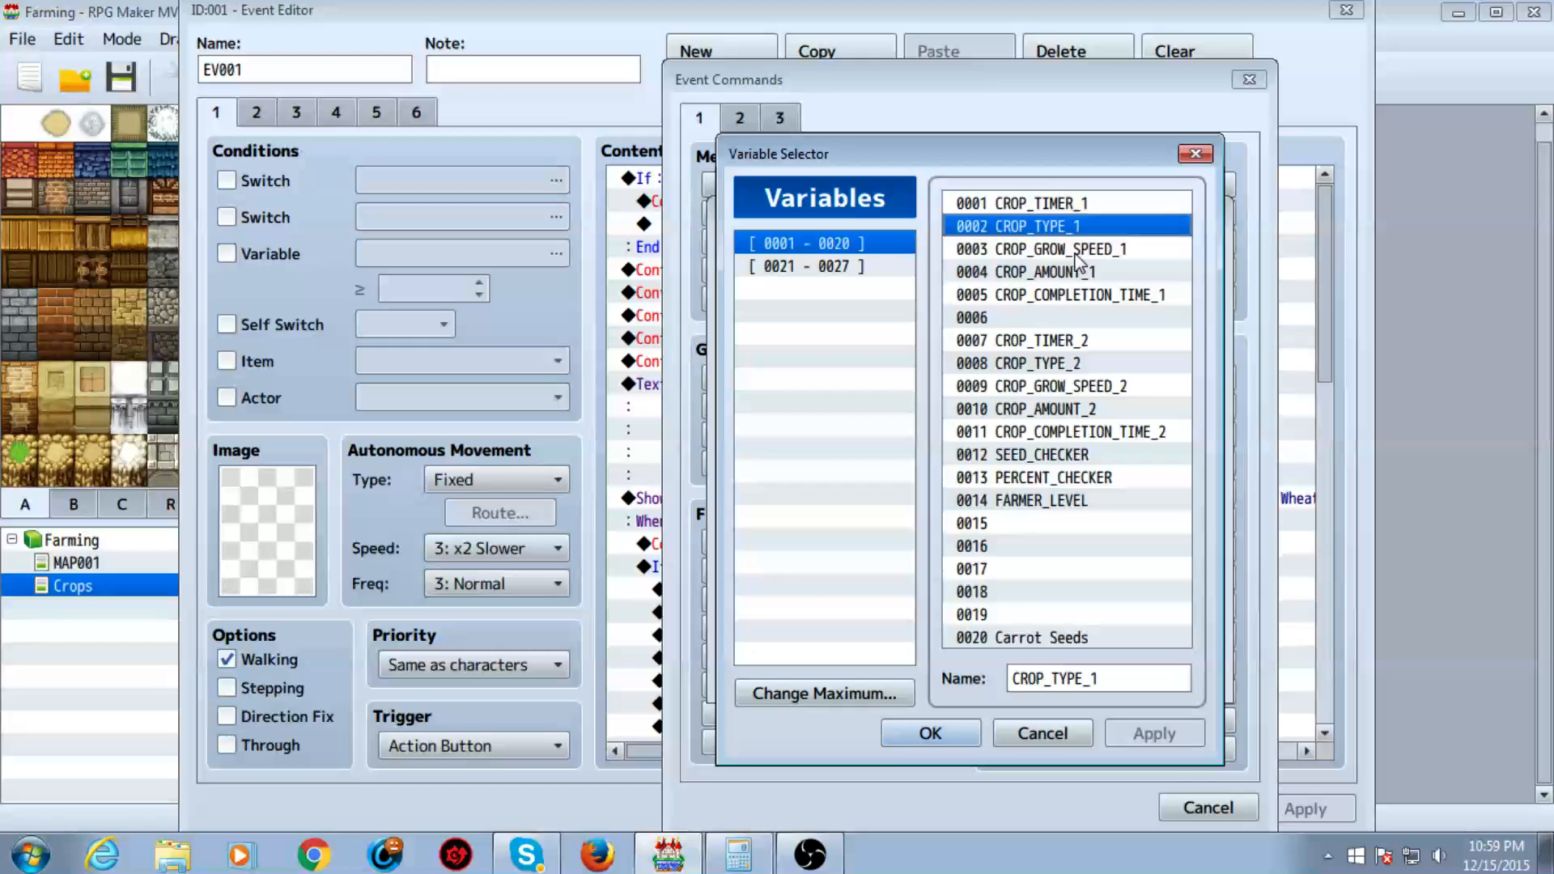
left_click(1037, 248)
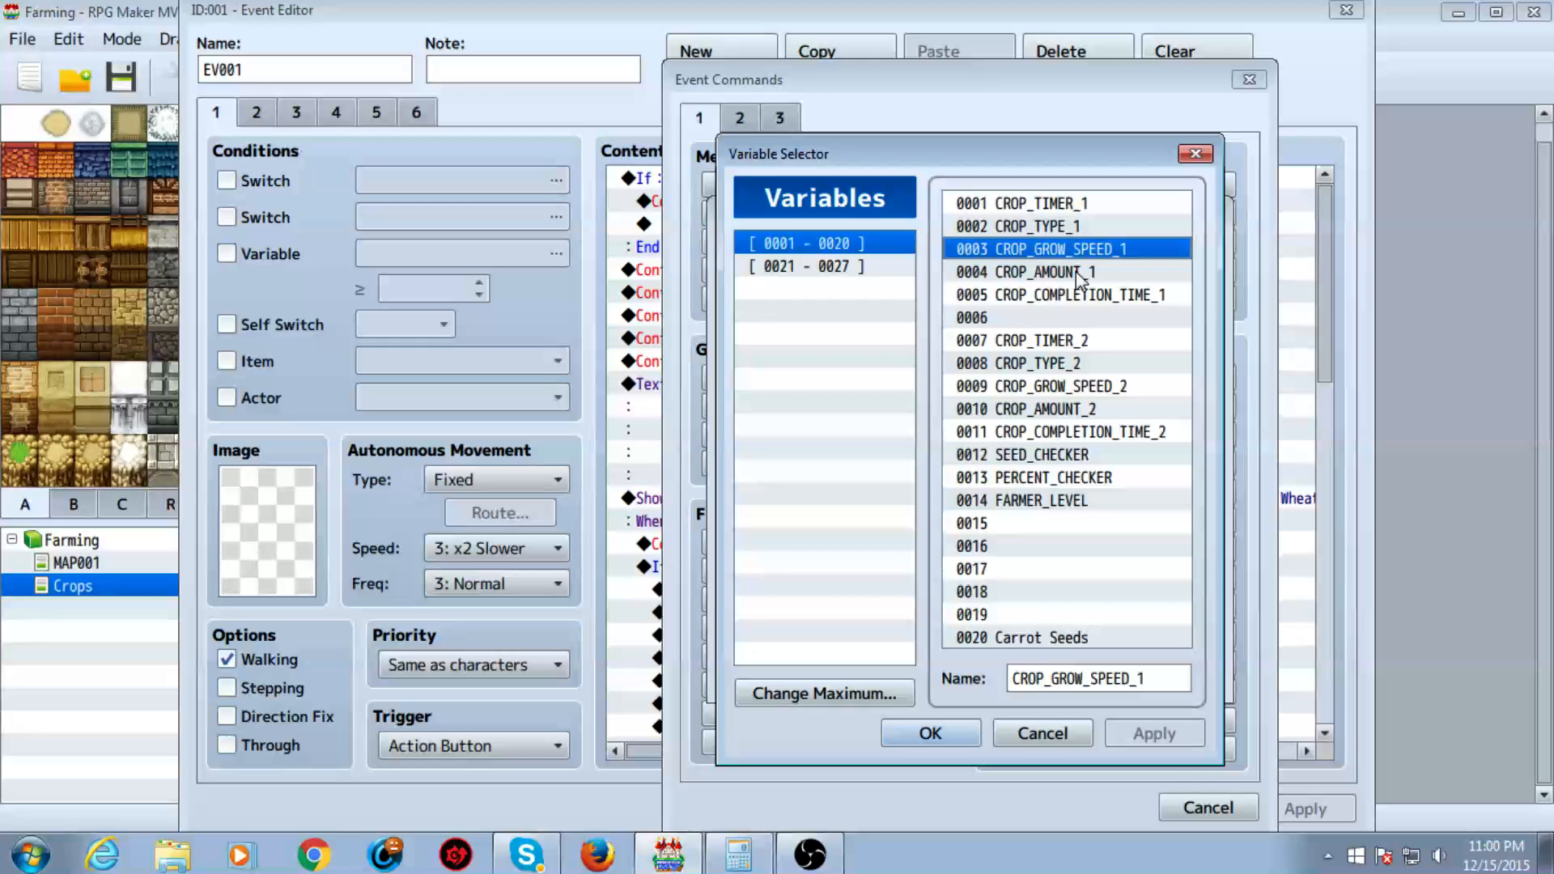
left_click(1025, 272)
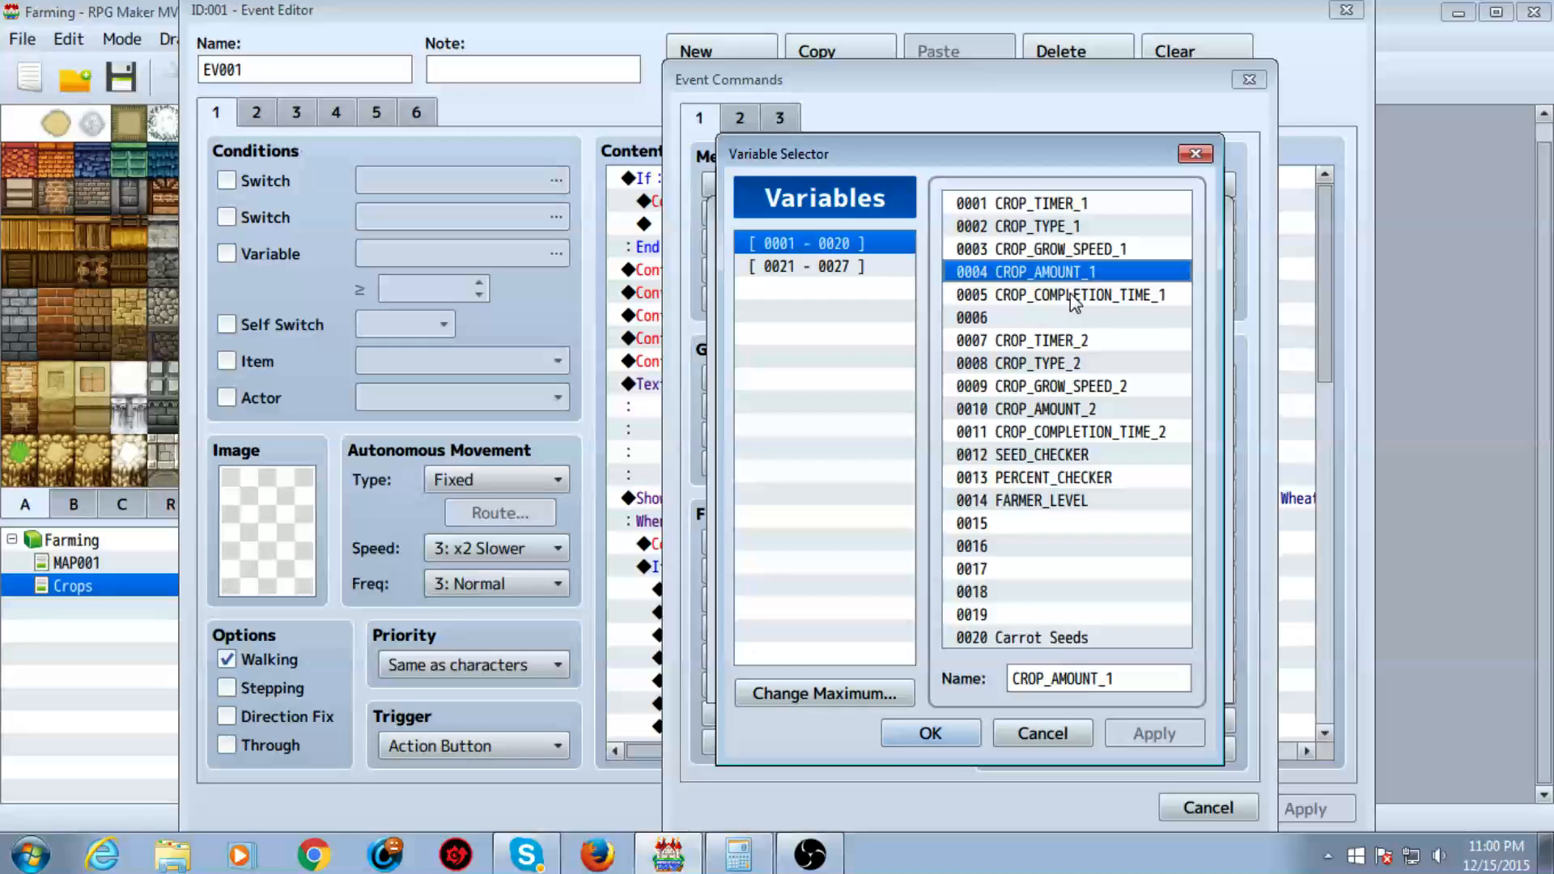
left_click(1061, 295)
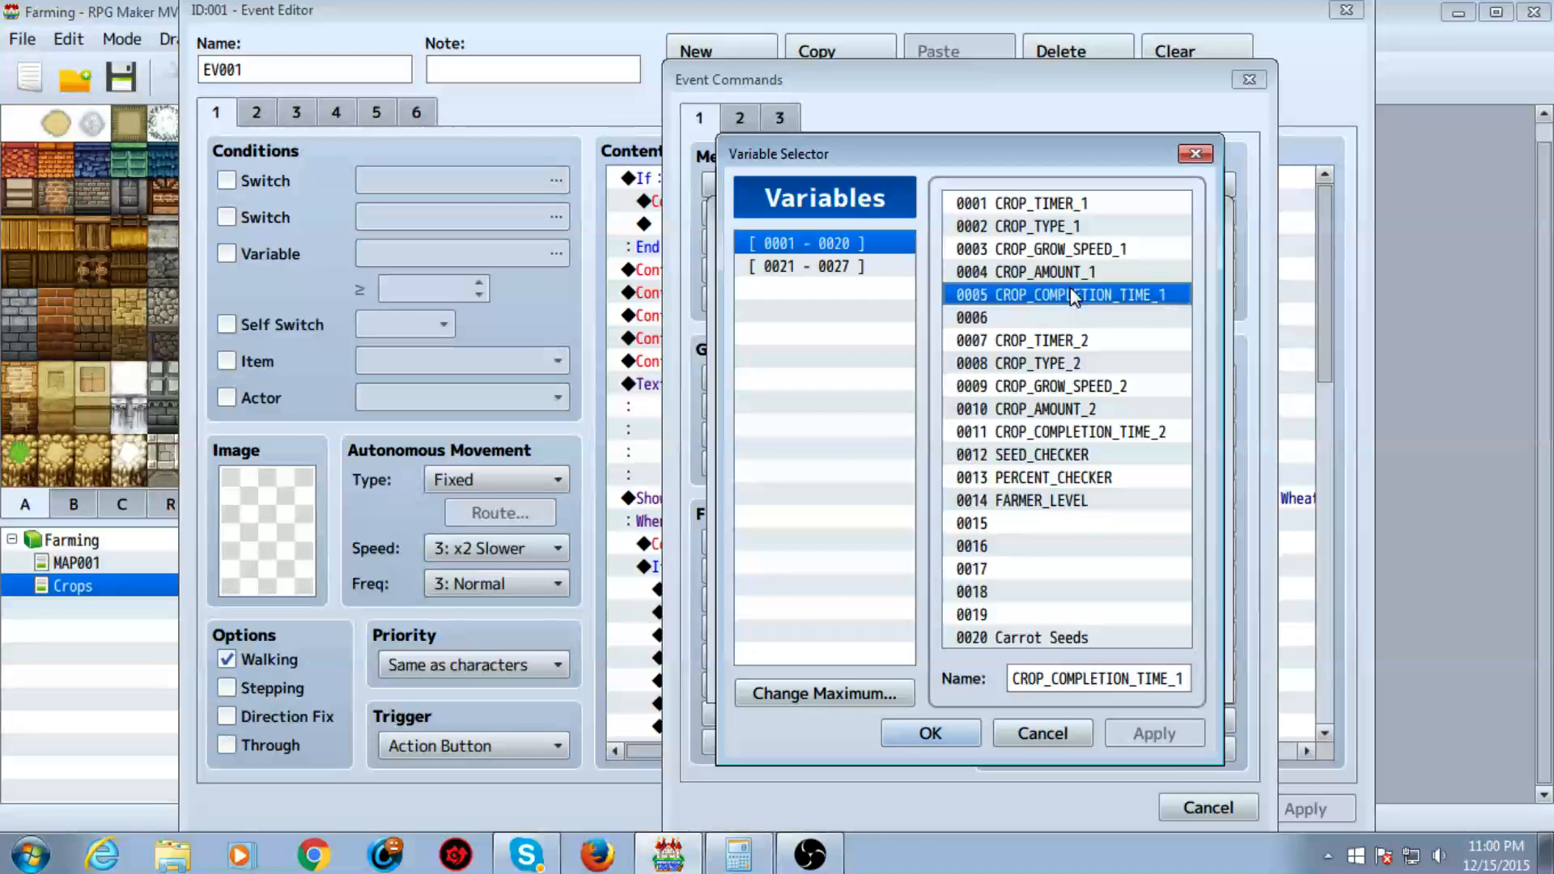
left_click(1025, 272)
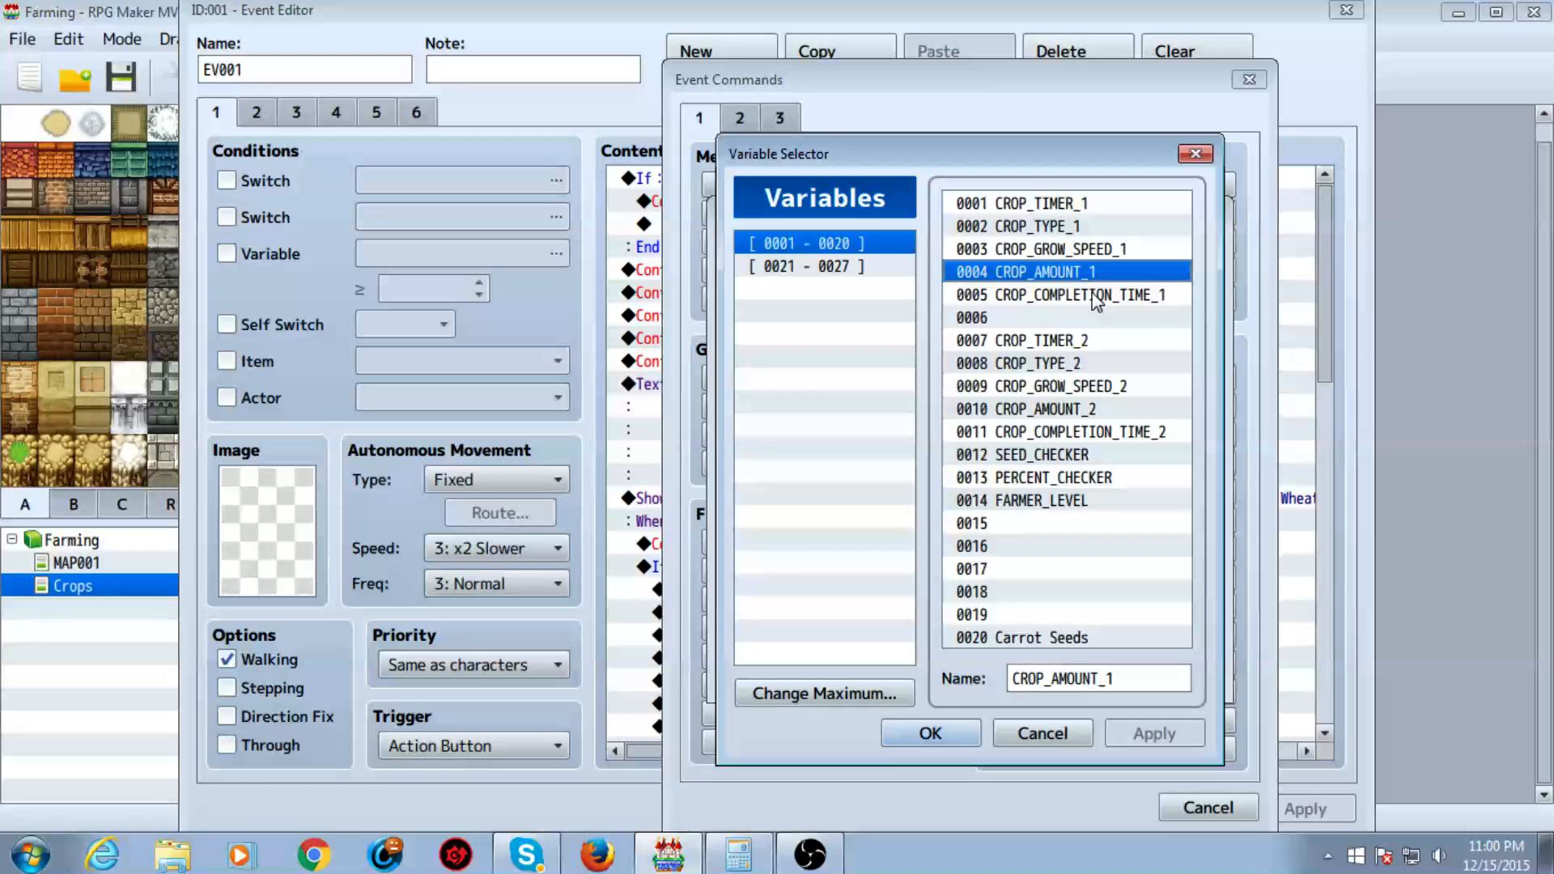
left_click(1060, 295)
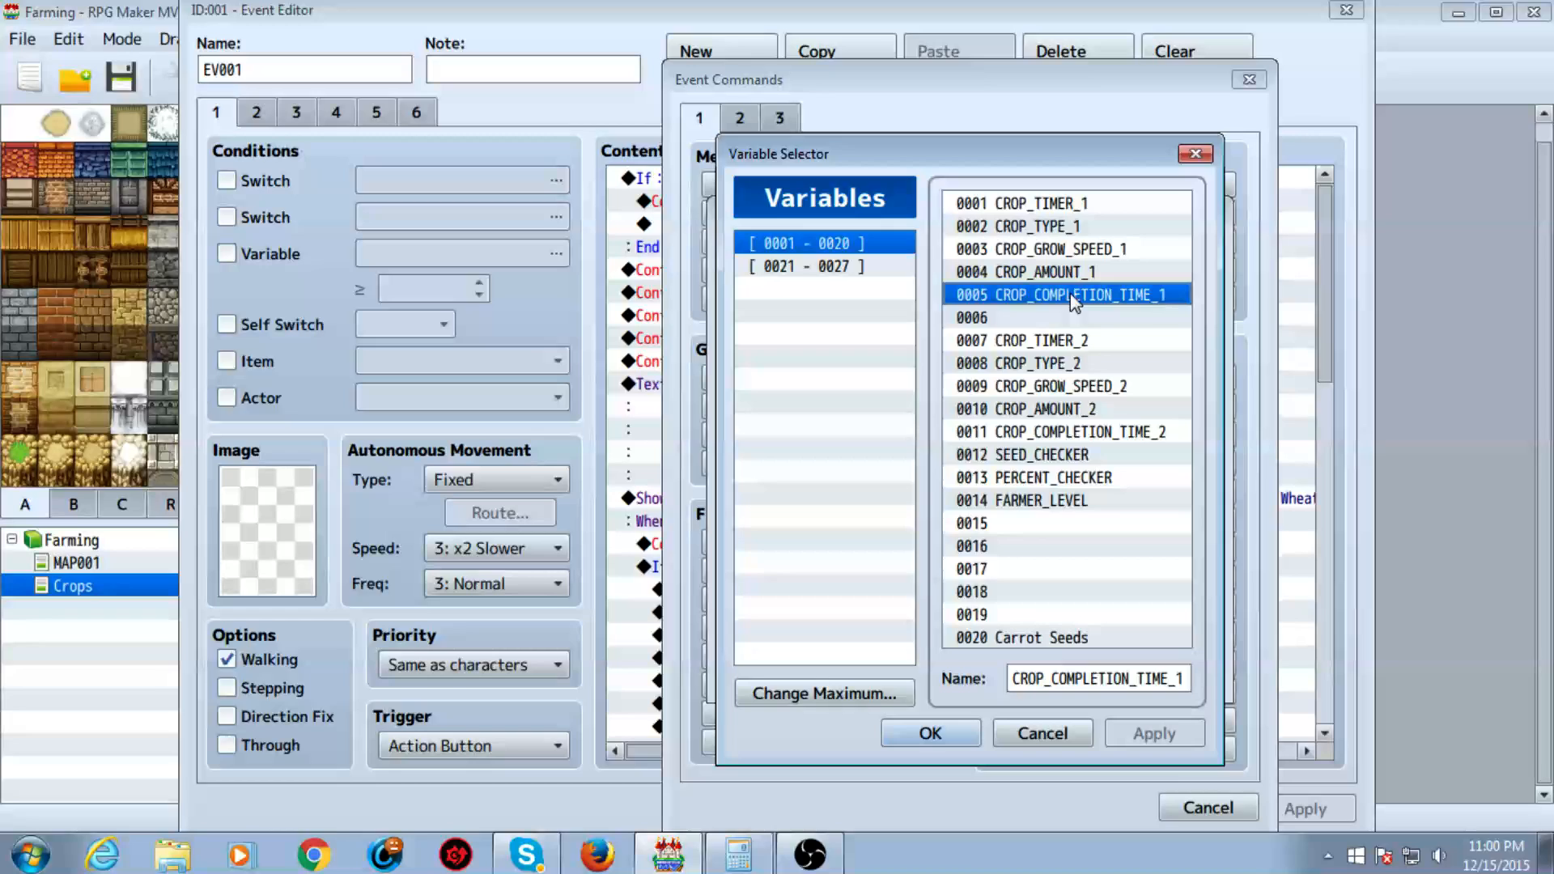
left_click(1022, 340)
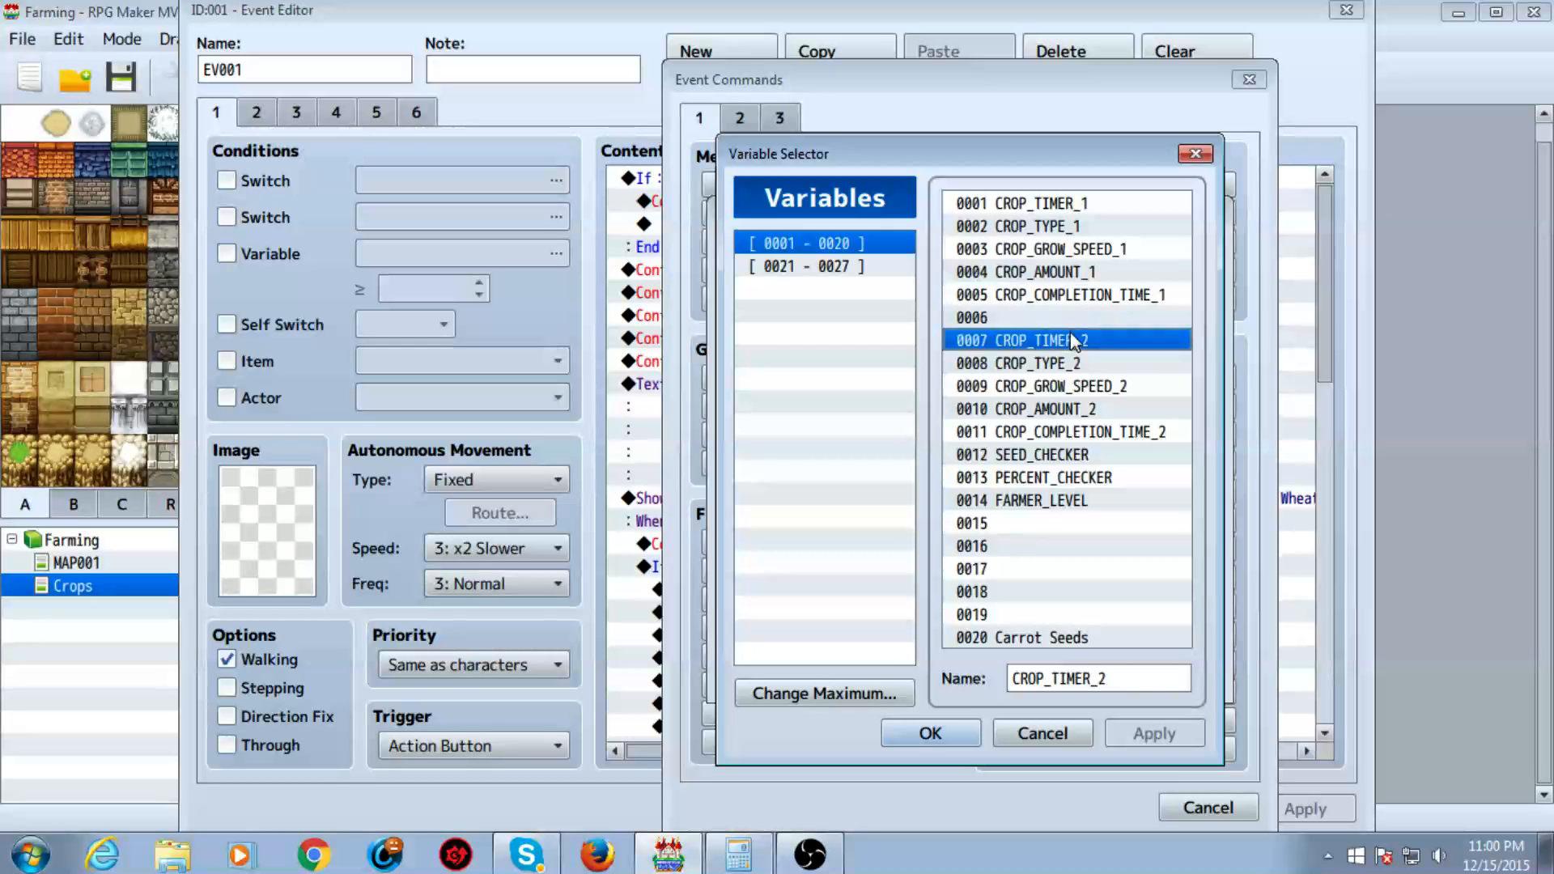
left_click(1028, 363)
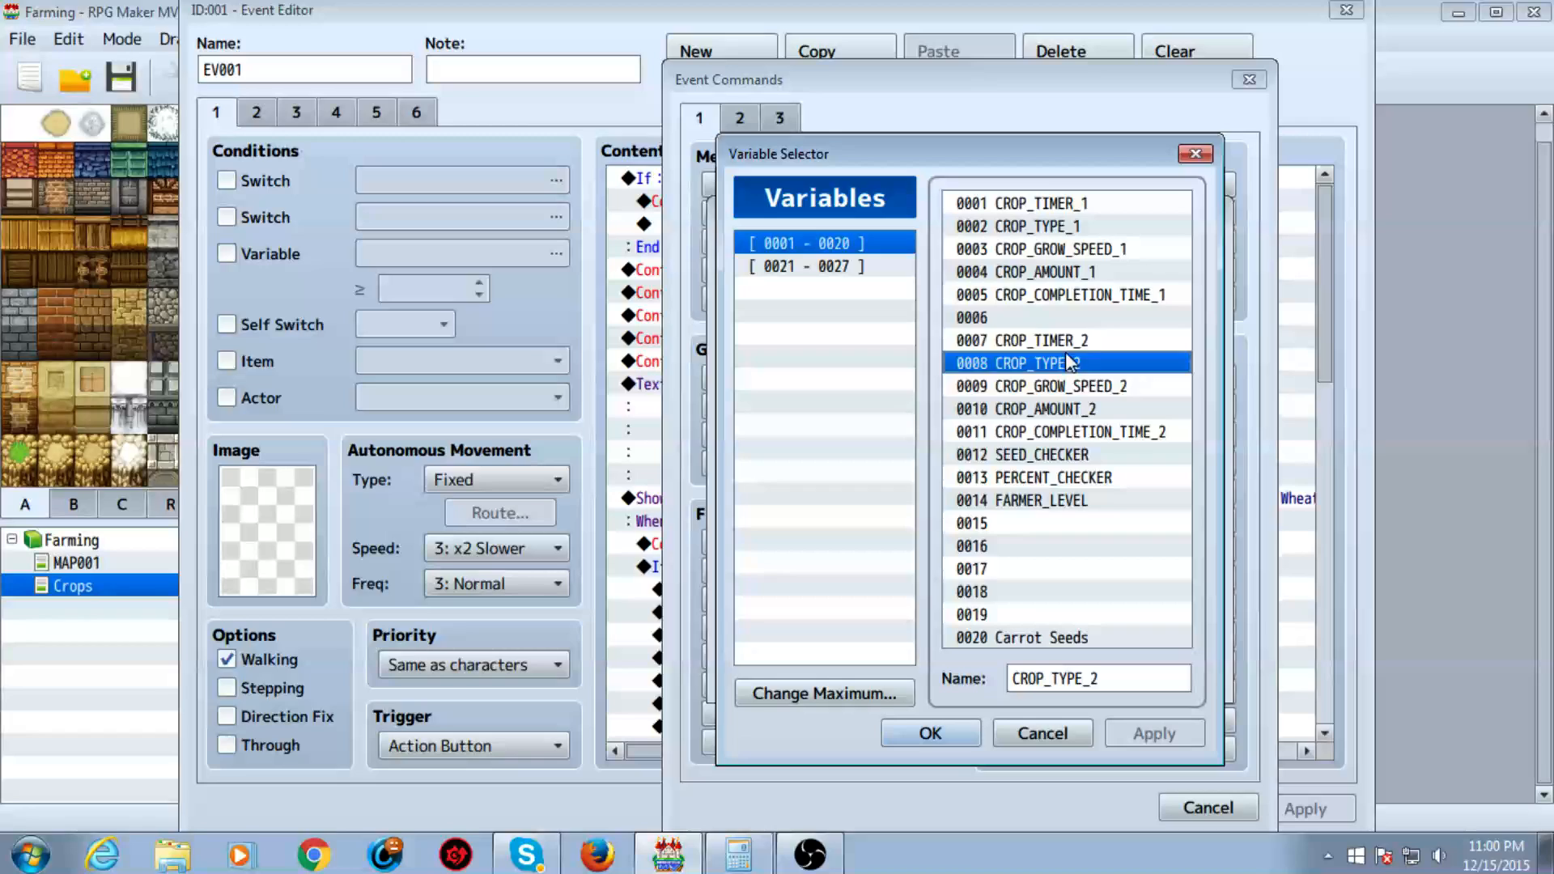
left_click(1021, 340)
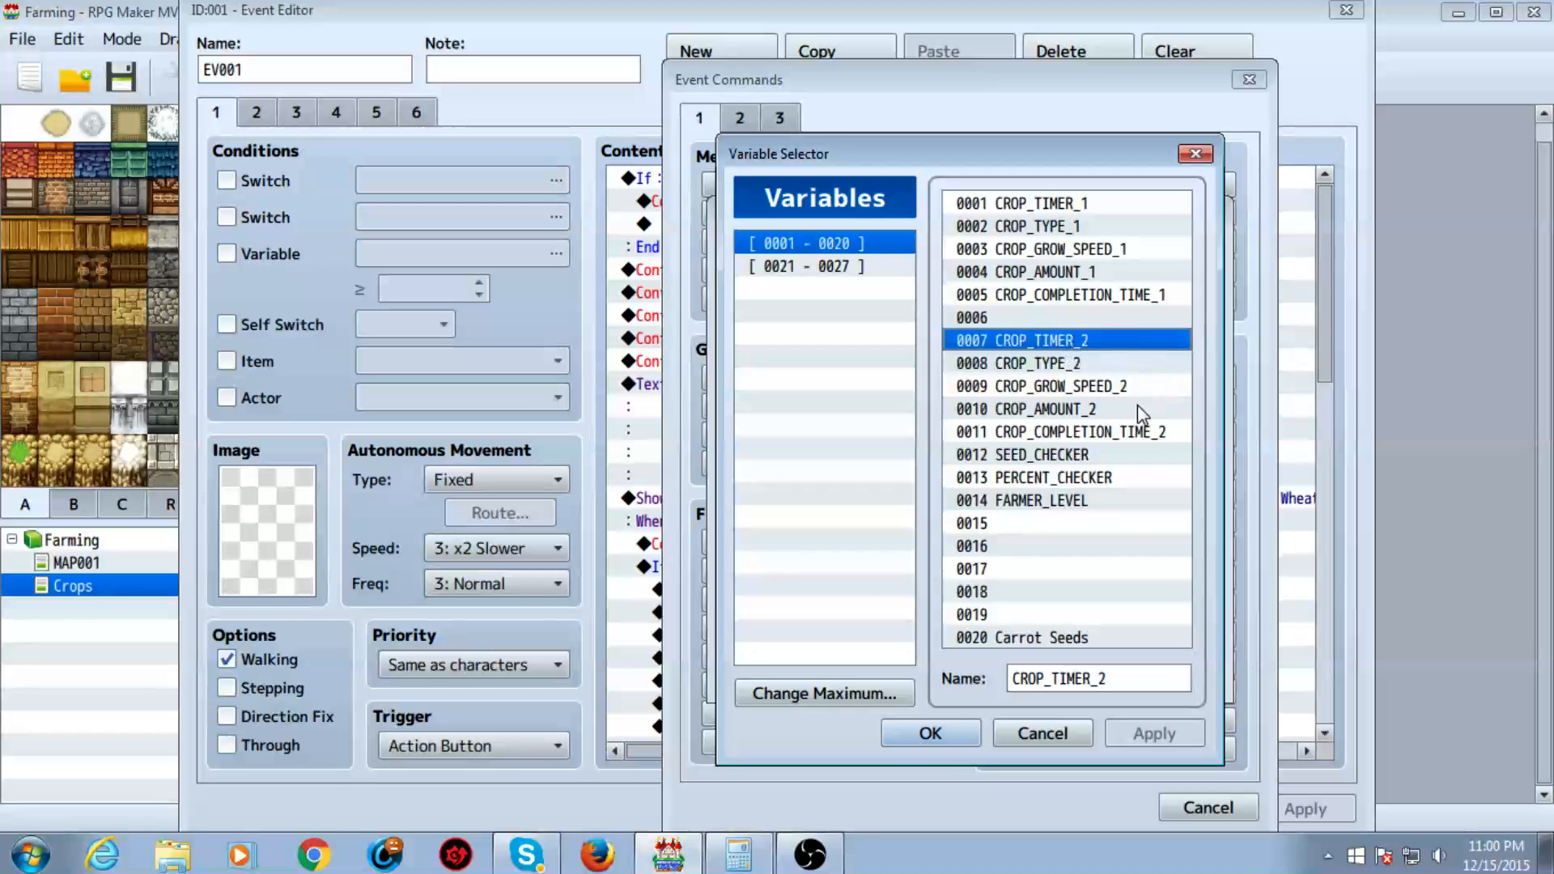
left_click(1018, 363)
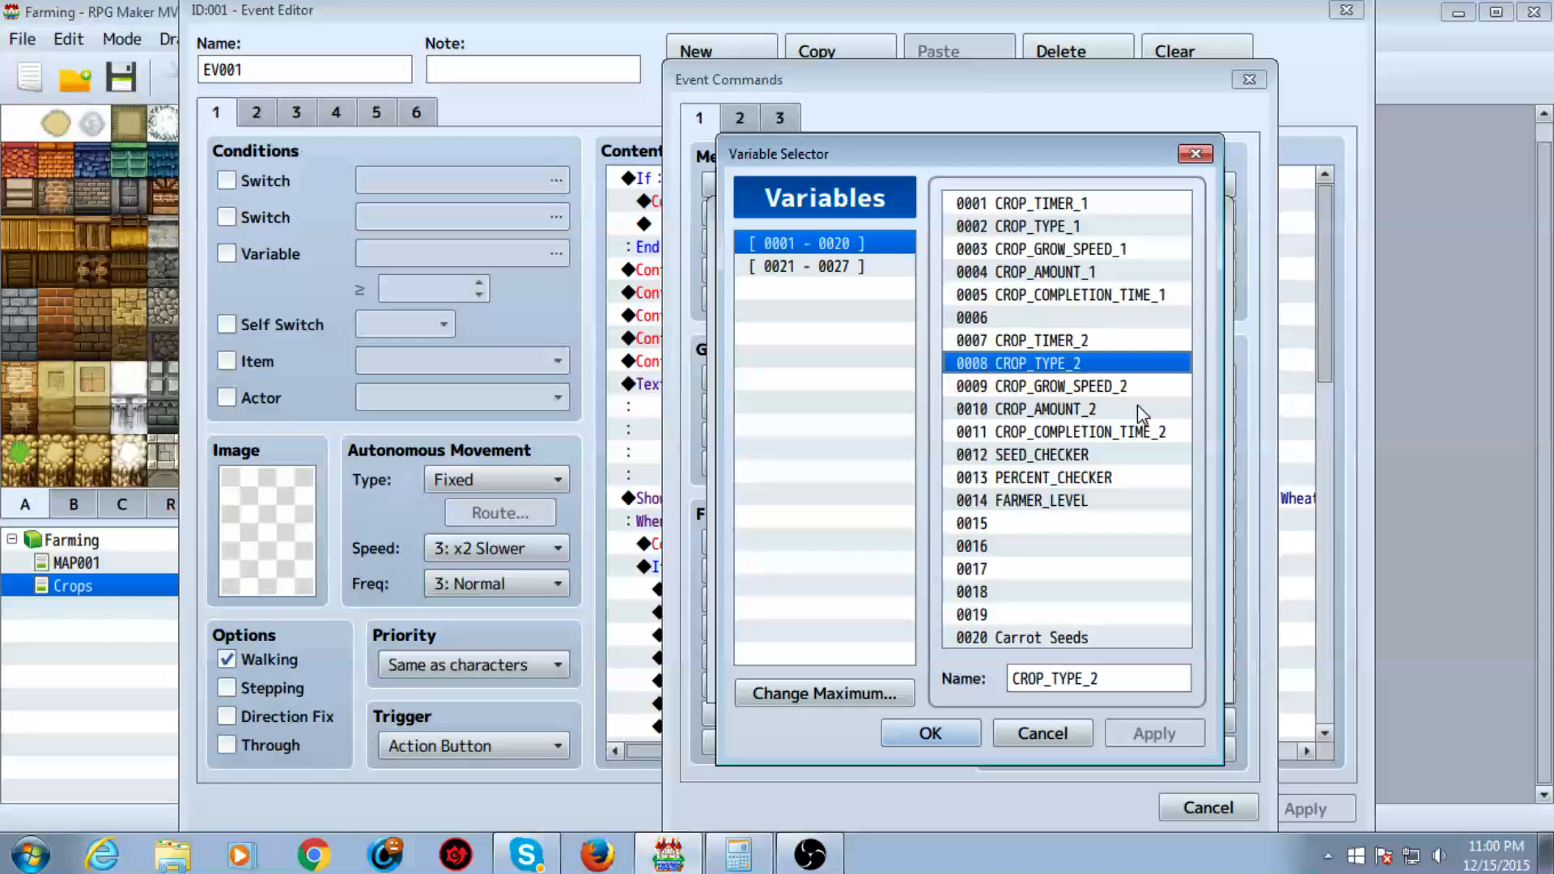
left_click(1021, 340)
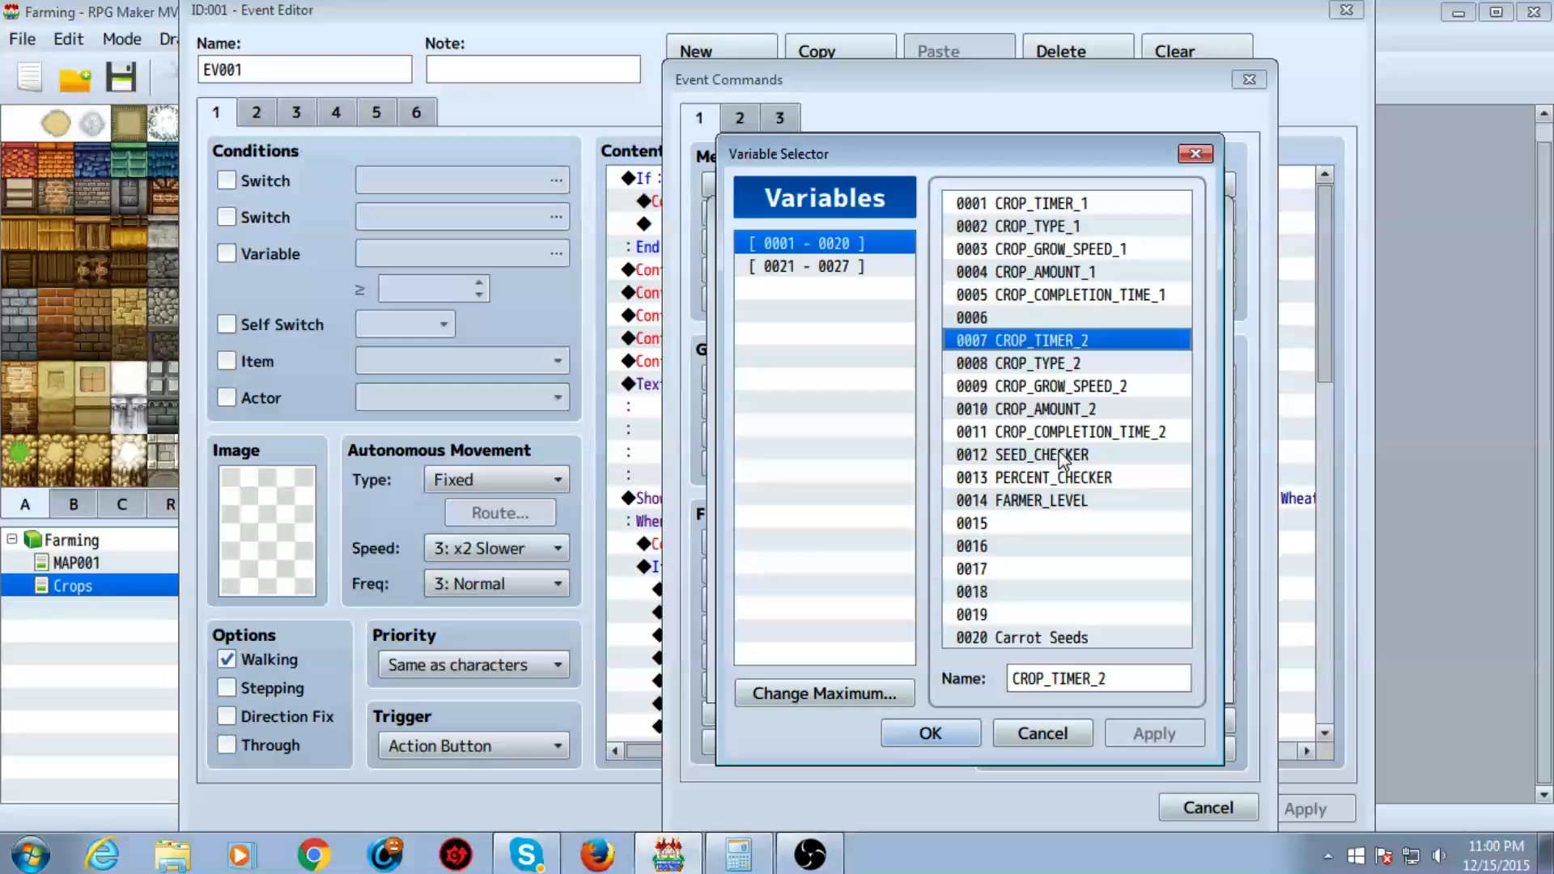
- Browse SEED_CHECKER, PERCENT_CHECKER, FARMER_LEVEL and the Carrot, Eggplant and Wheat Seeds variables, choosing none
left_click(1032, 454)
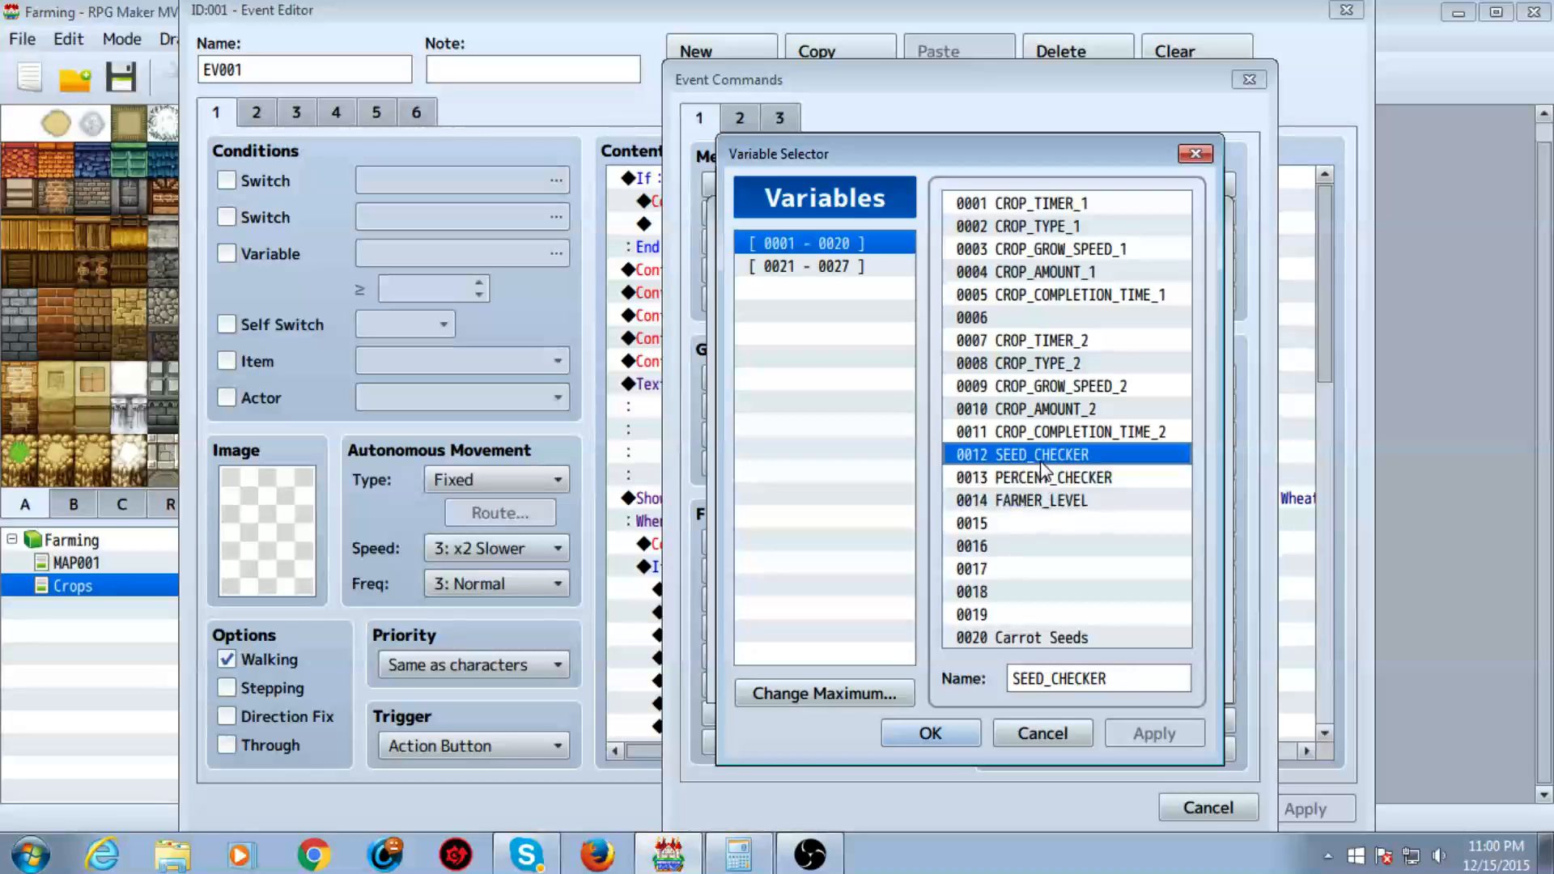
left_click(1034, 477)
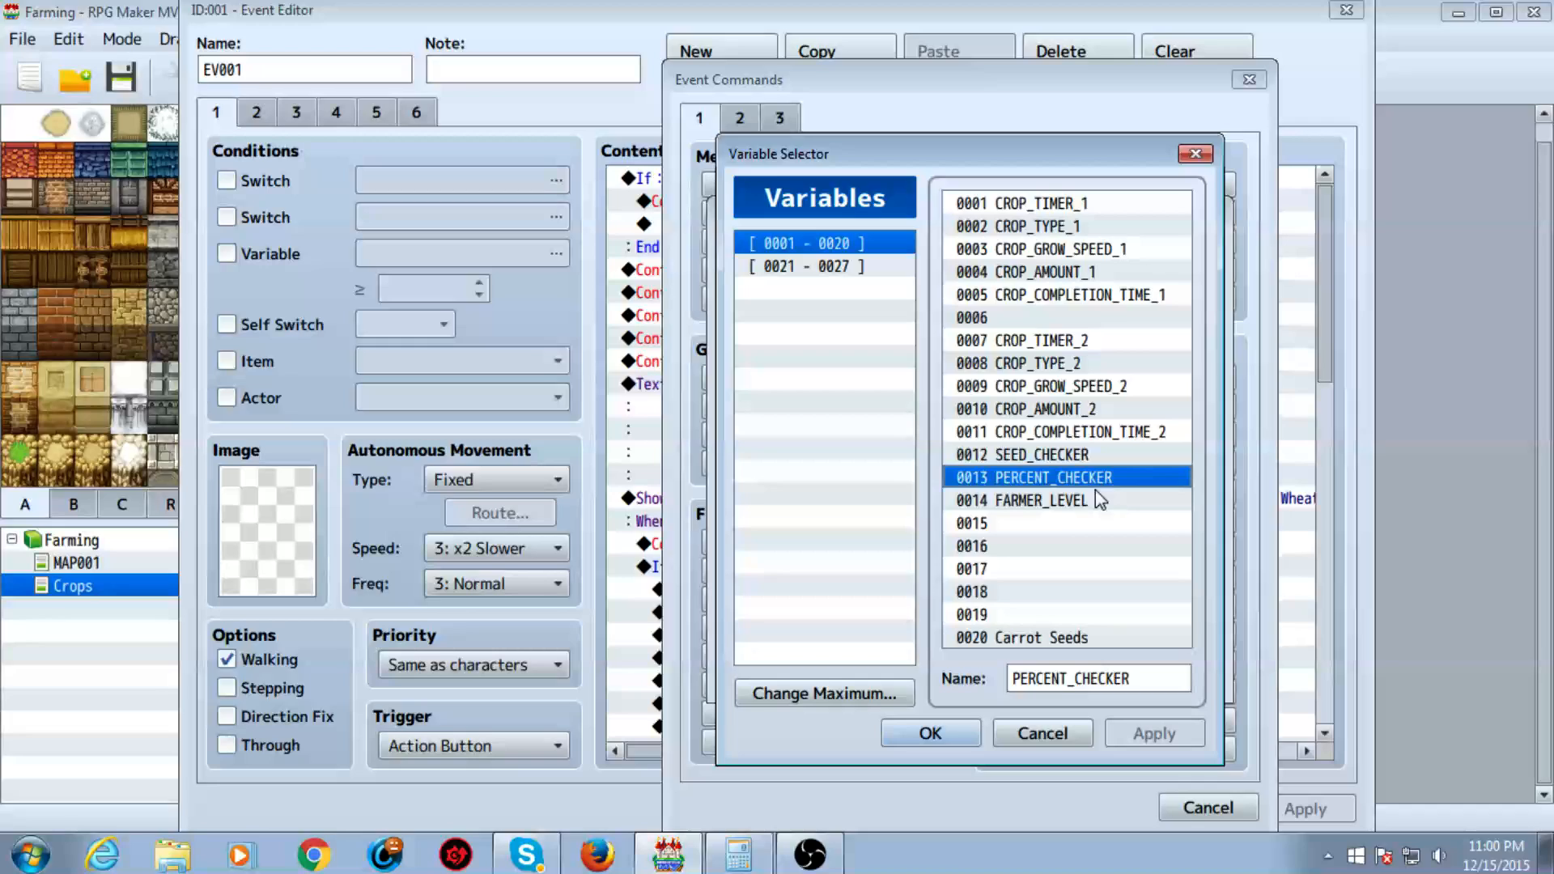
left_click(1021, 499)
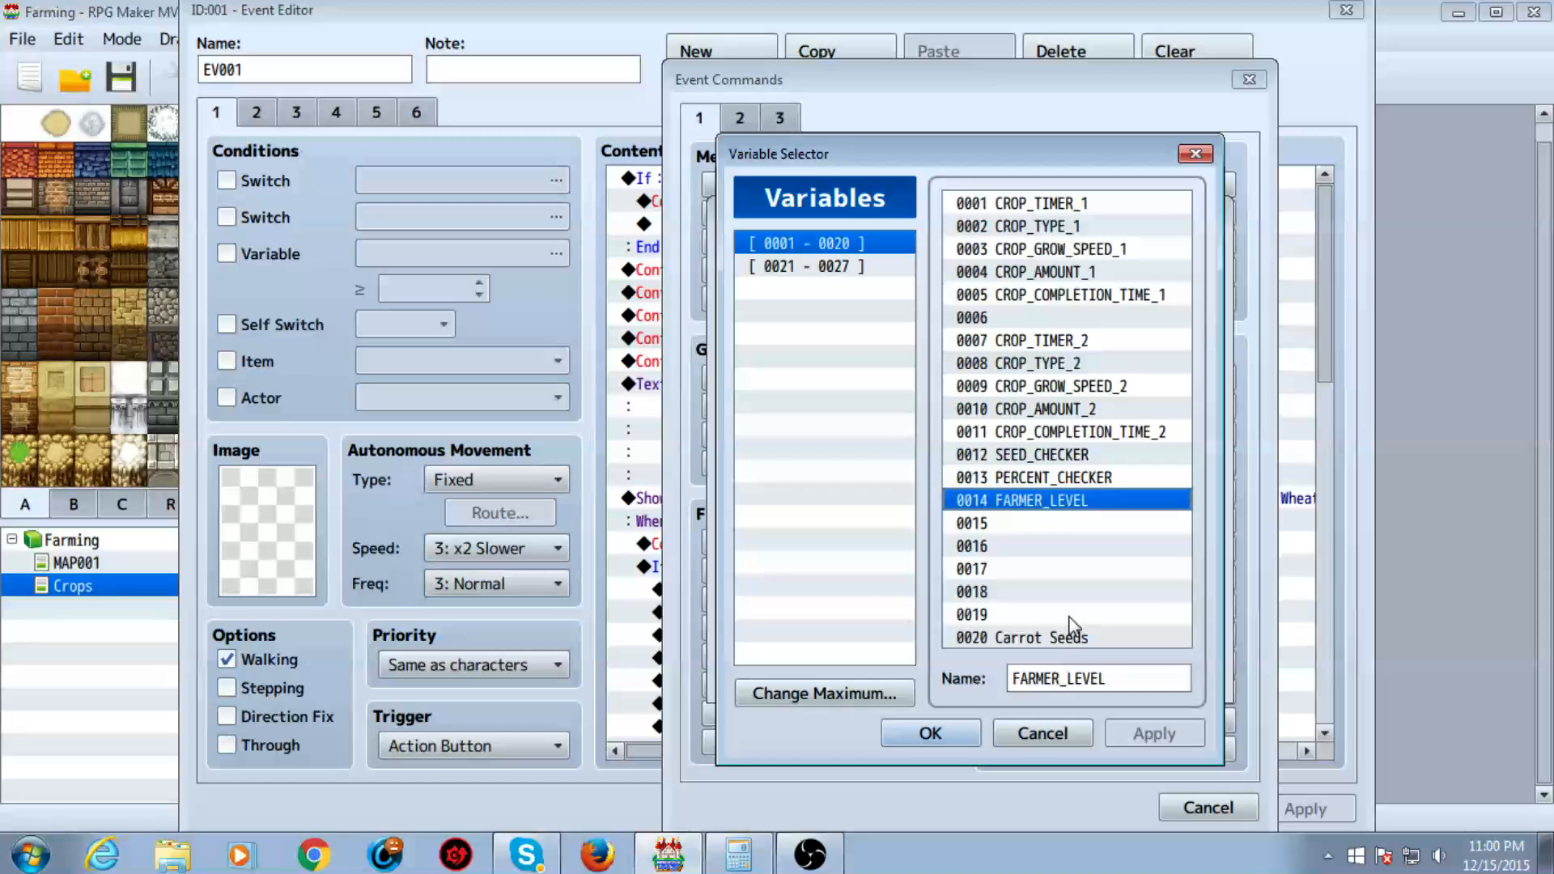
left_click(1021, 637)
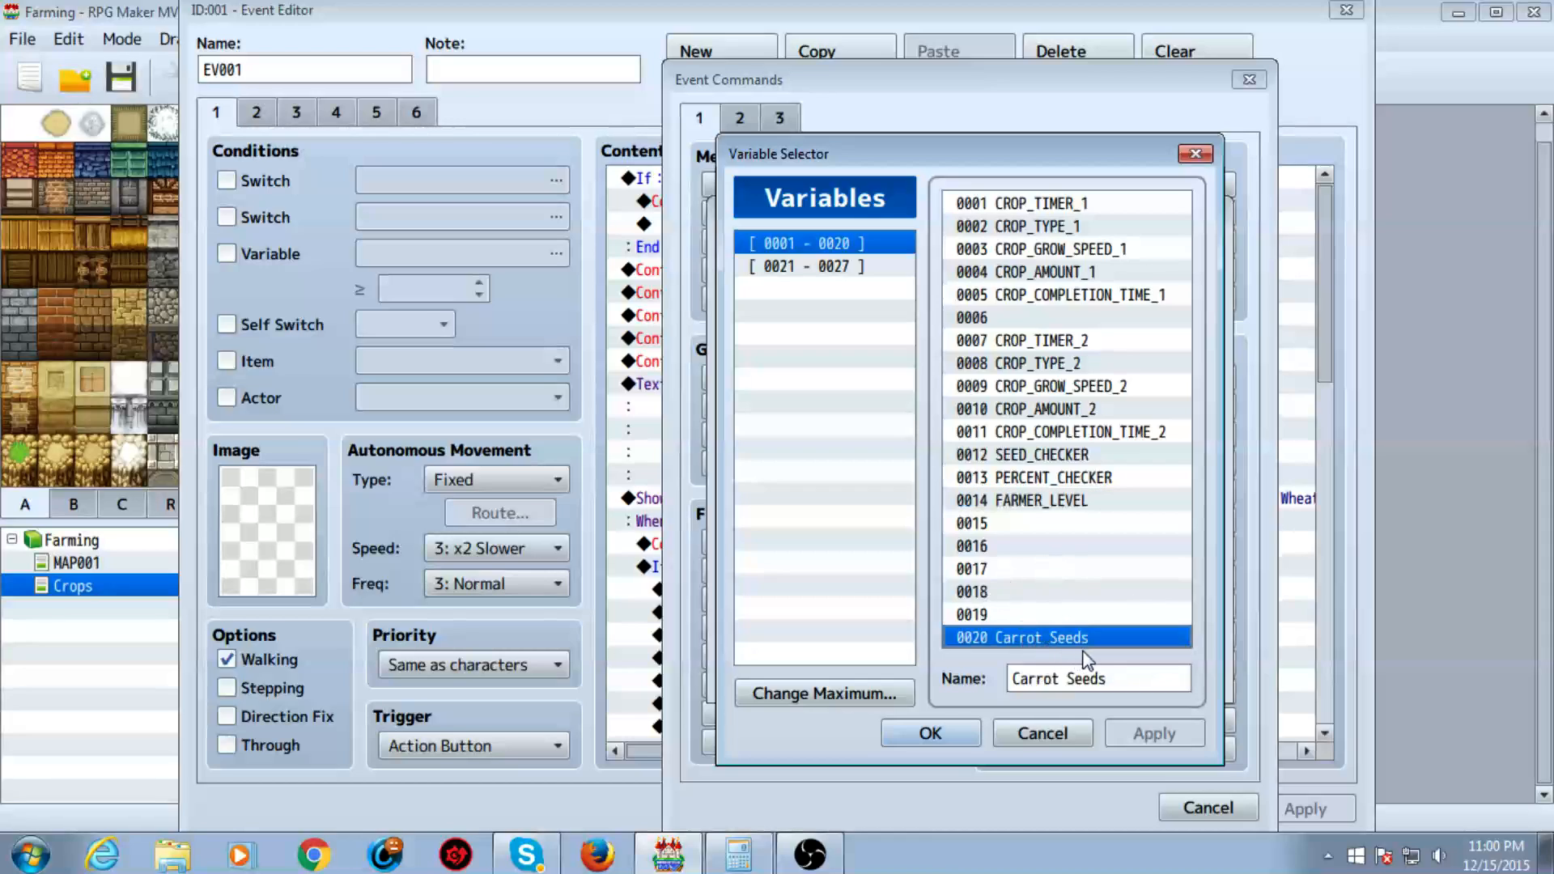
mouse_move(1041, 658)
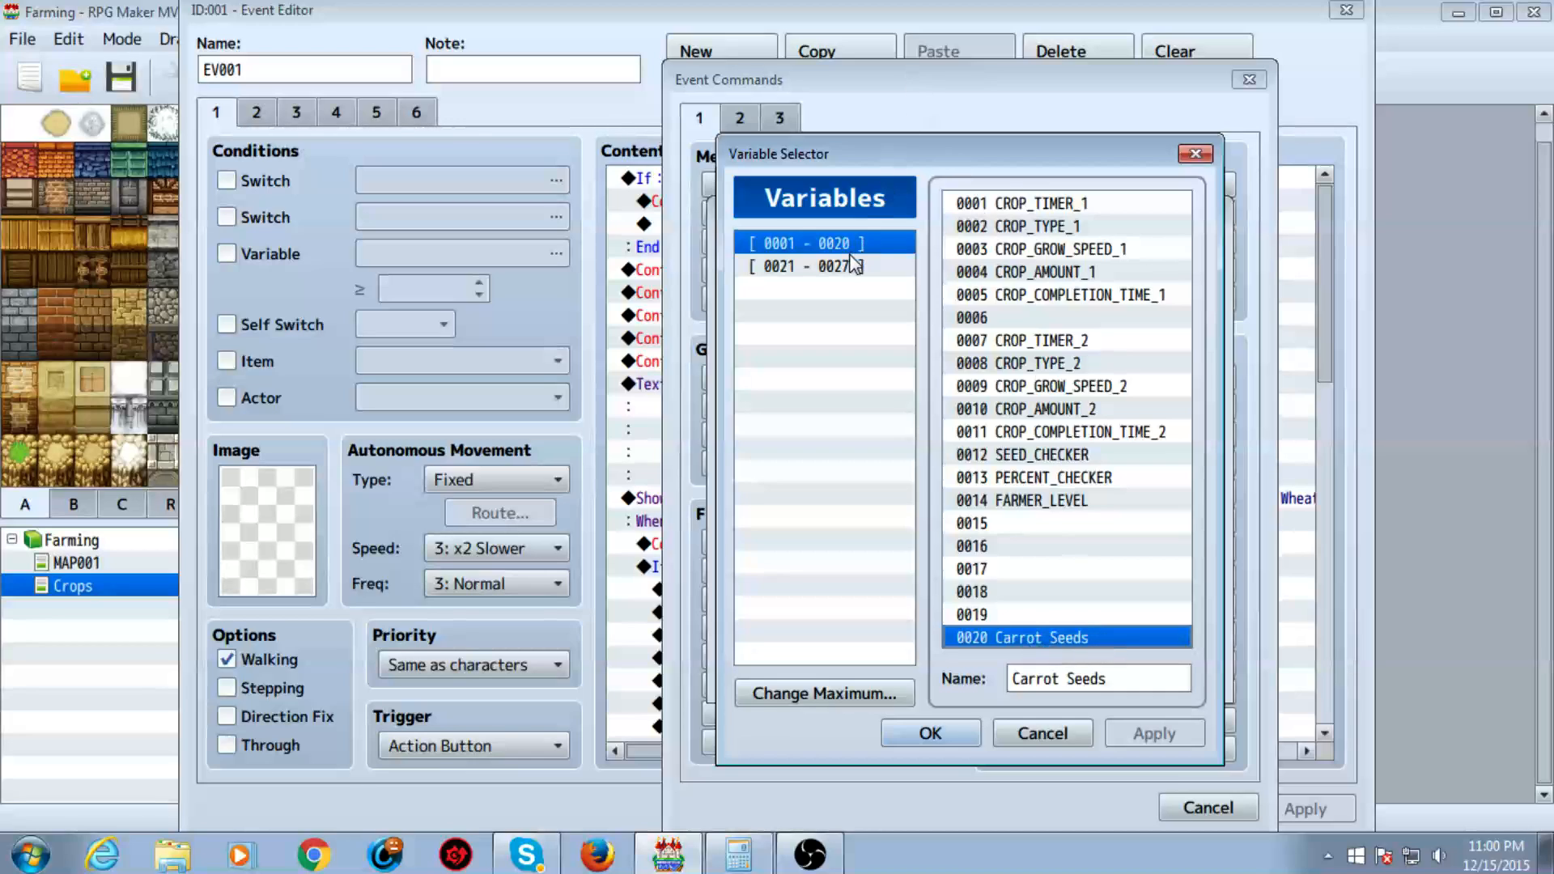
left_click(803, 266)
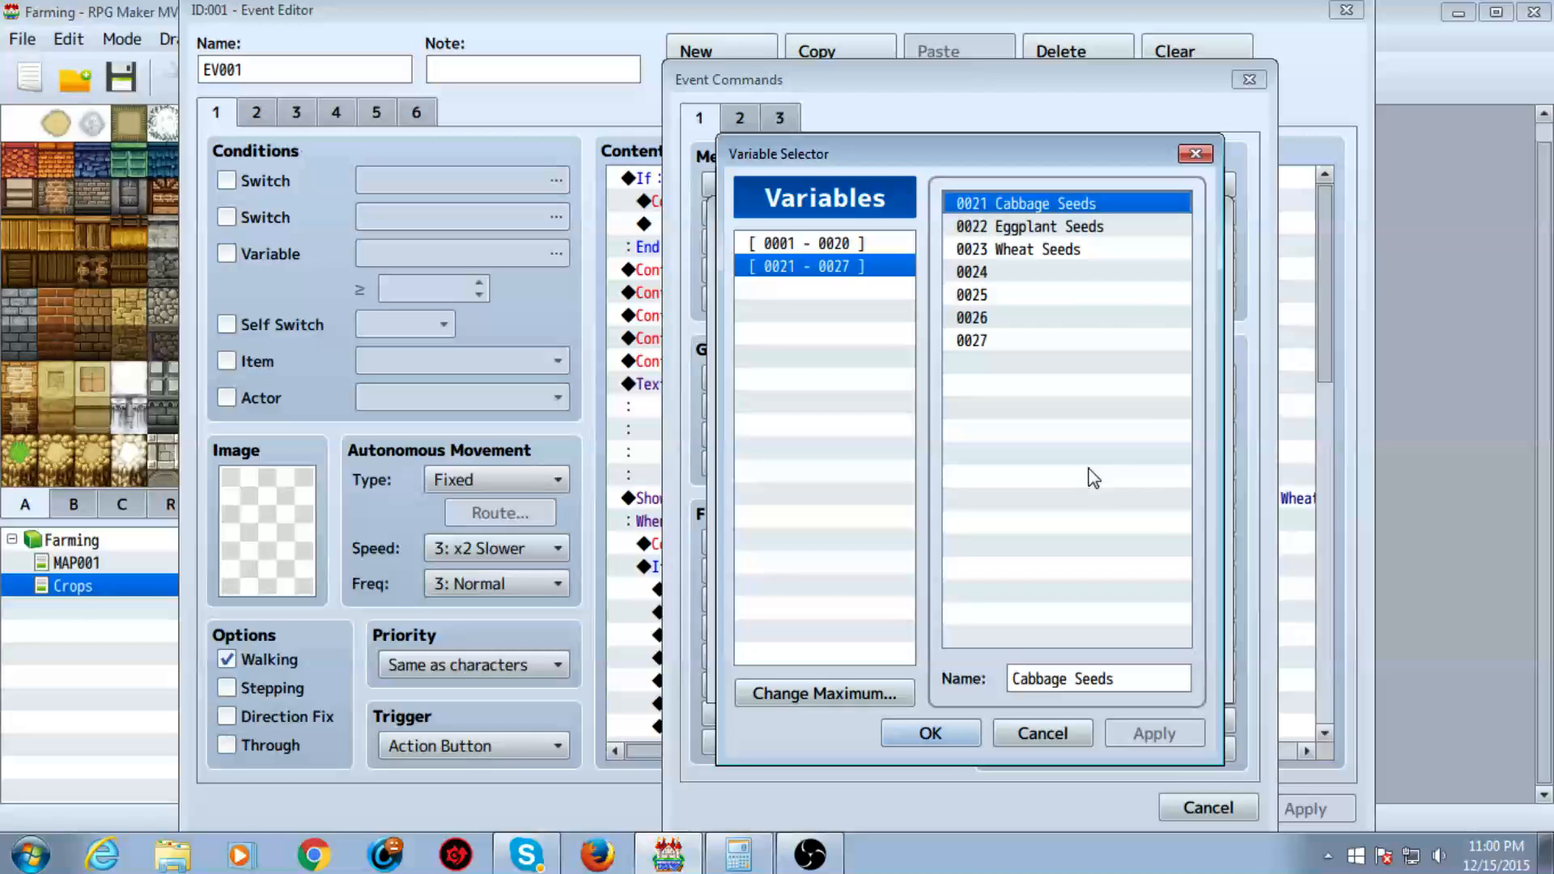
left_click(1028, 226)
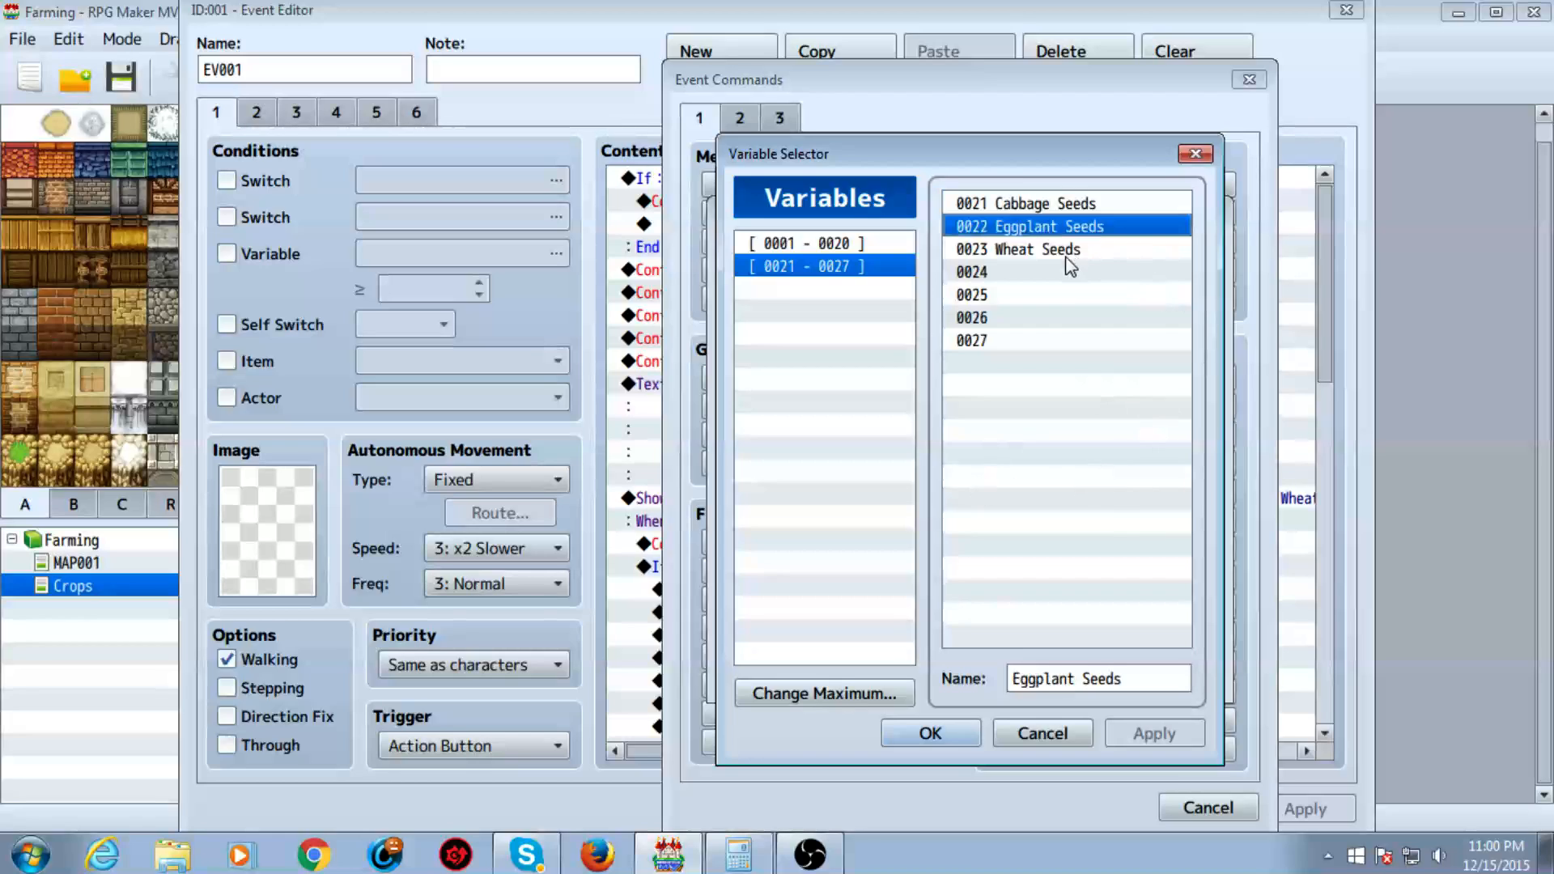
left_click(1017, 248)
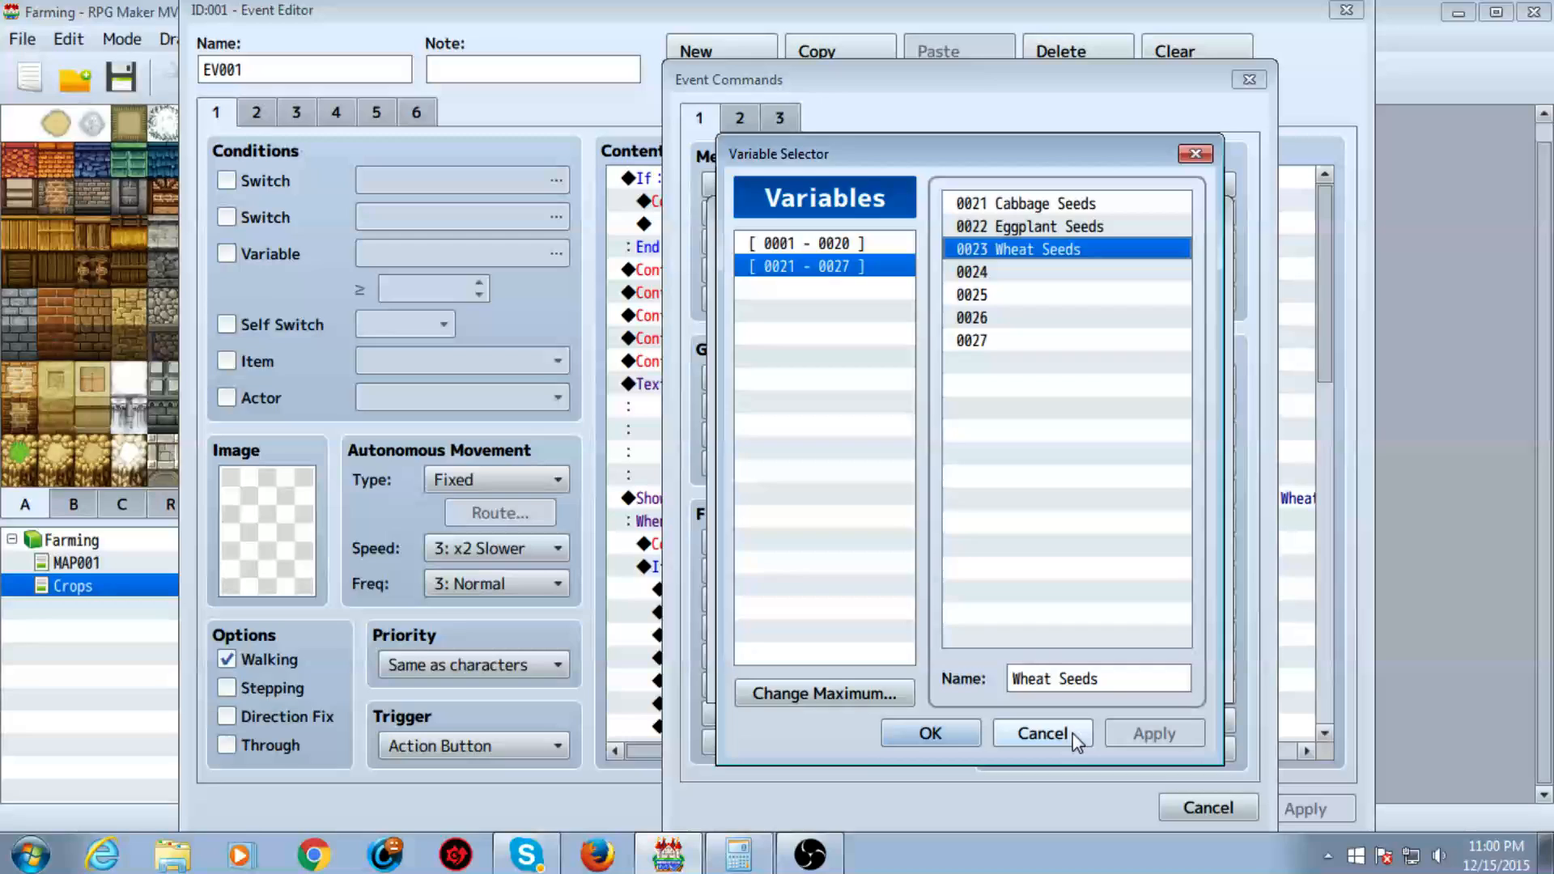
left_click(1041, 733)
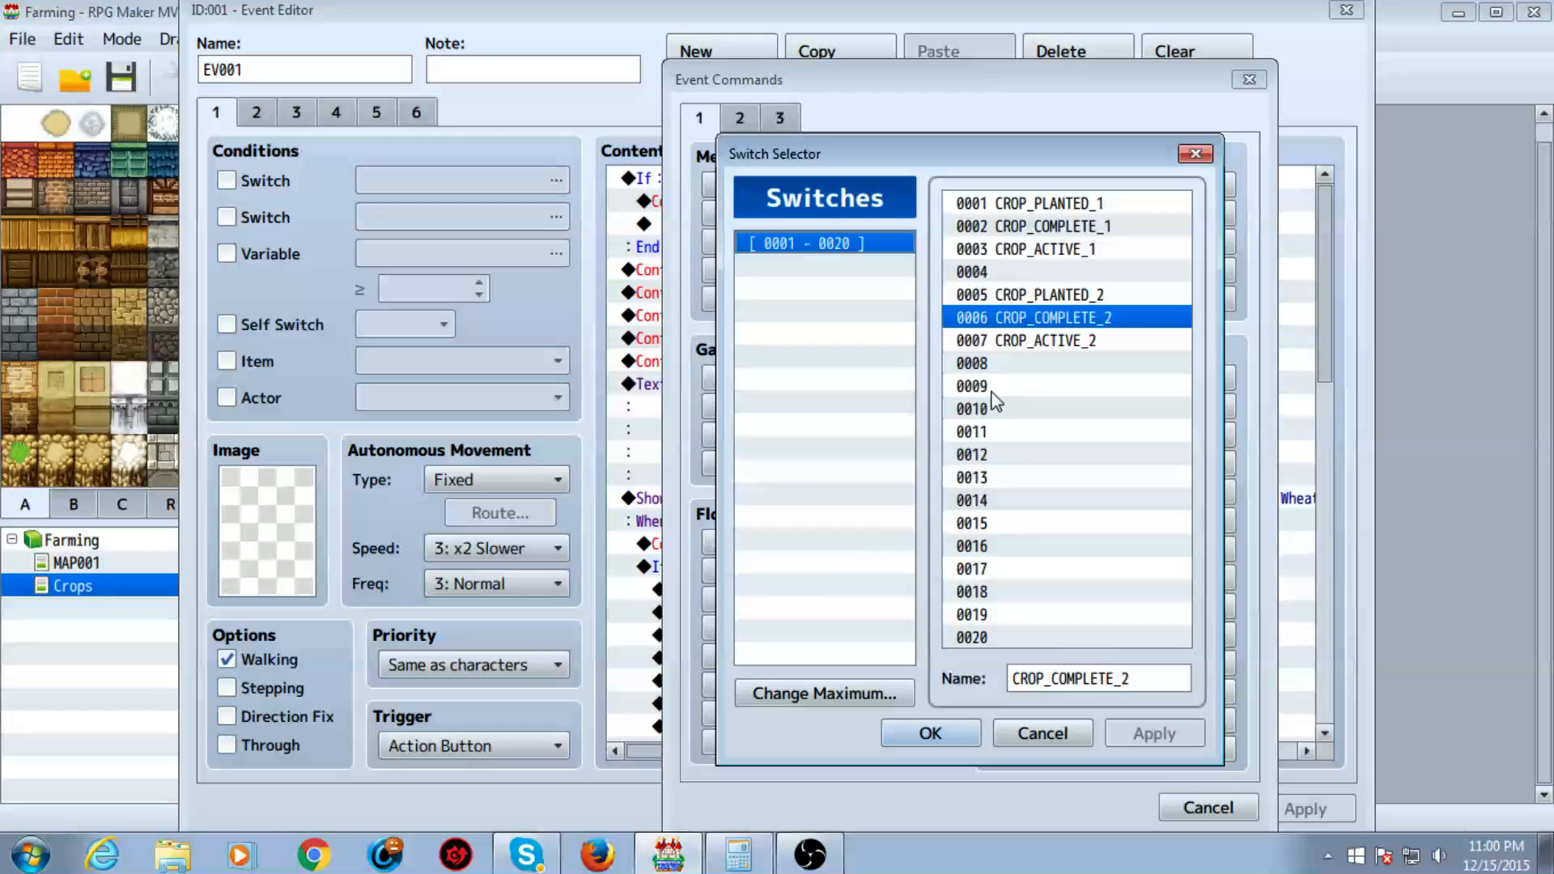
- Review switches CROP_PLANTED_1, CROP_PLANTED_2, CROP_COMPLETE_1 and CROP_ACTIVE_1
left_click(1029, 204)
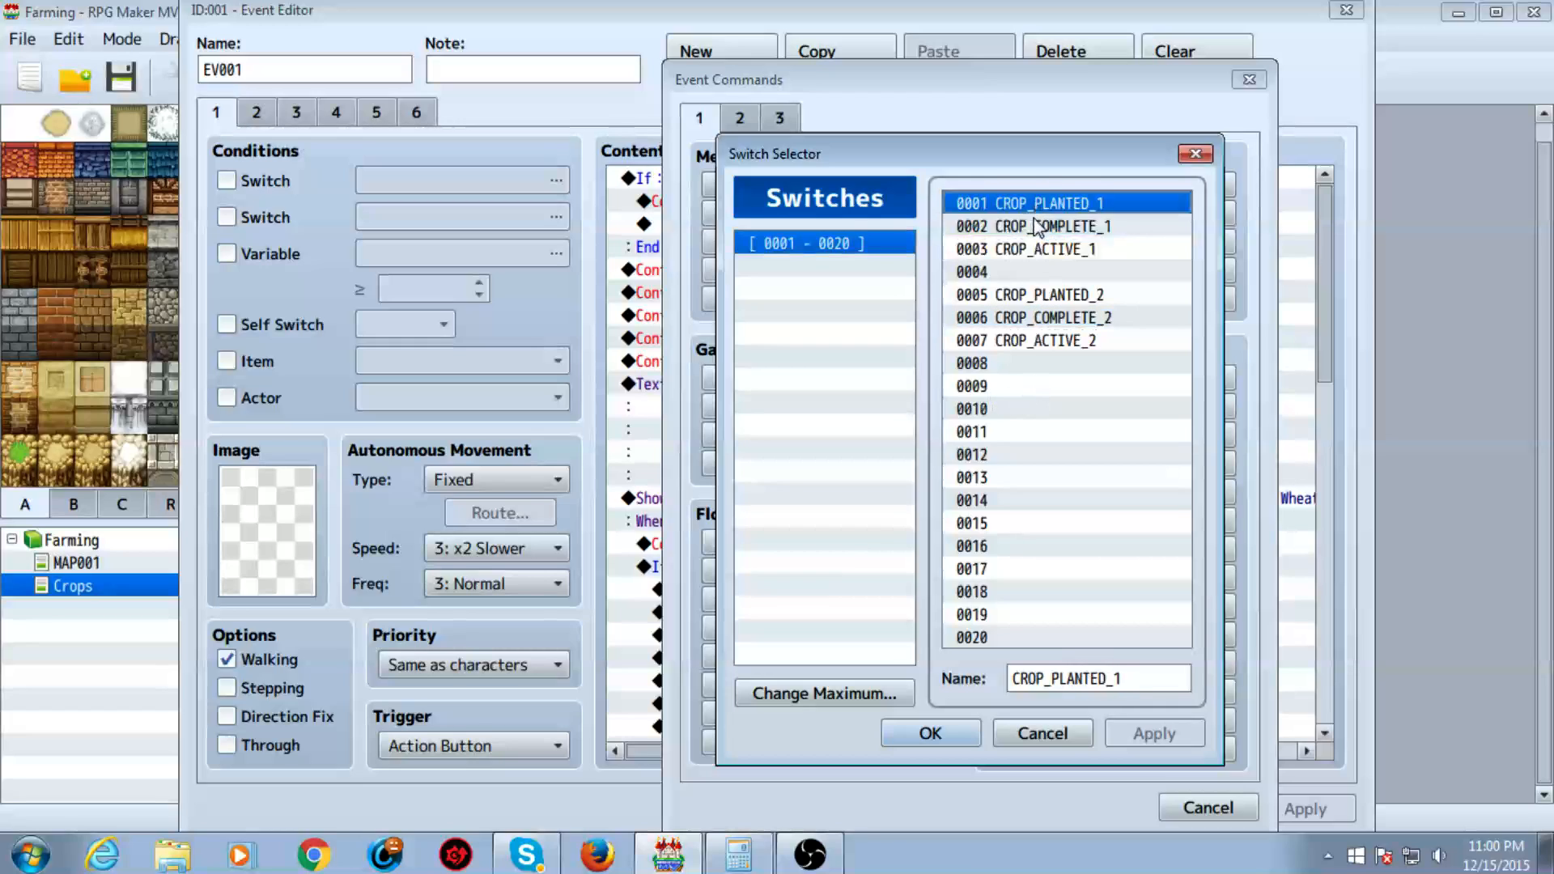
left_click(1028, 295)
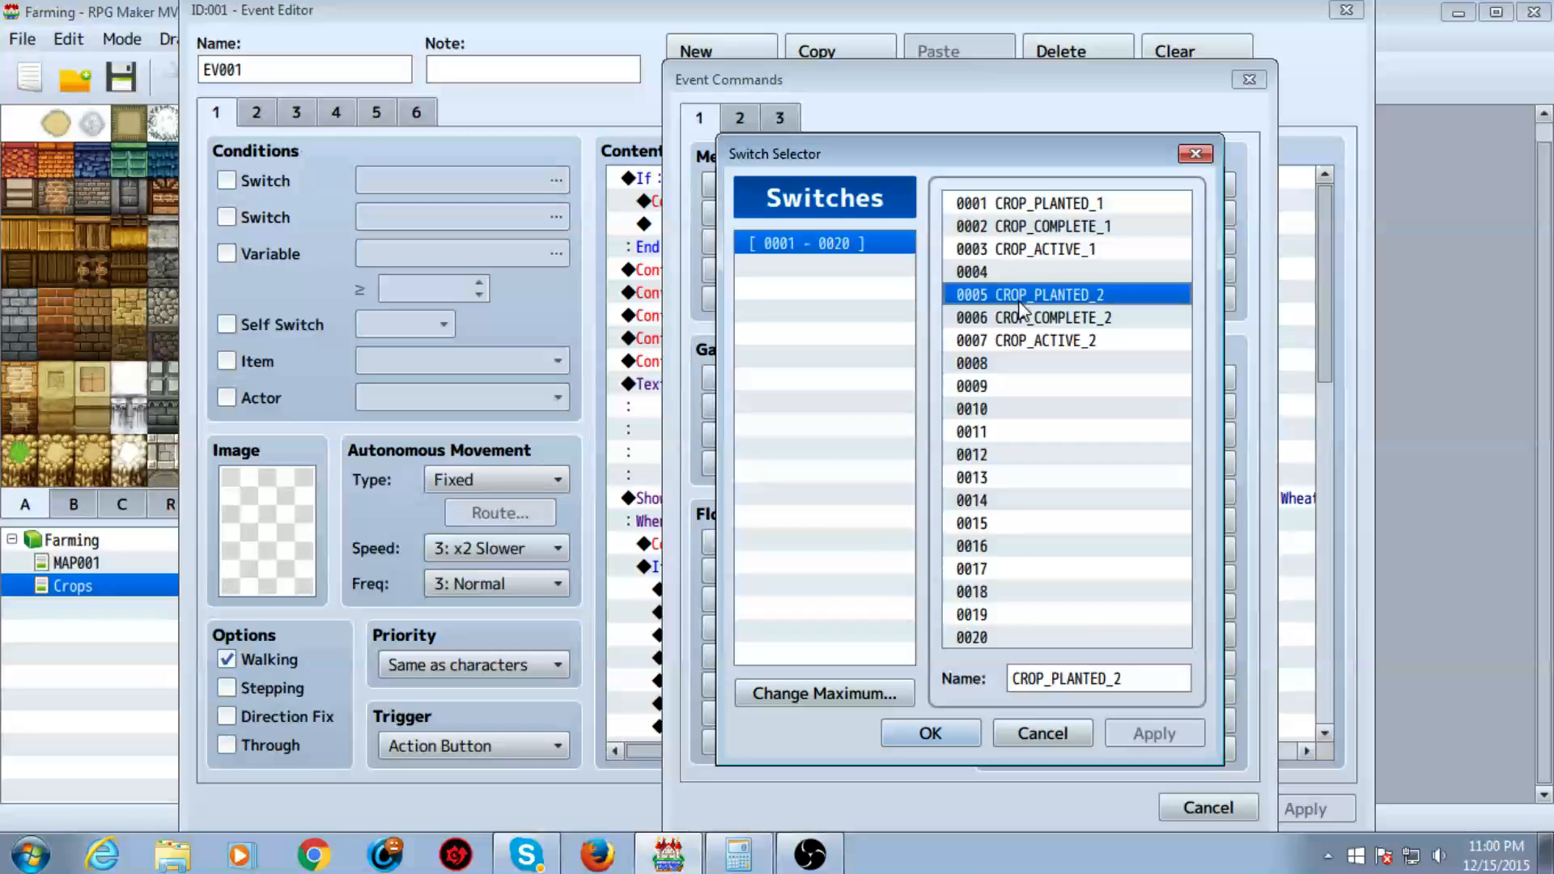
left_click(1033, 226)
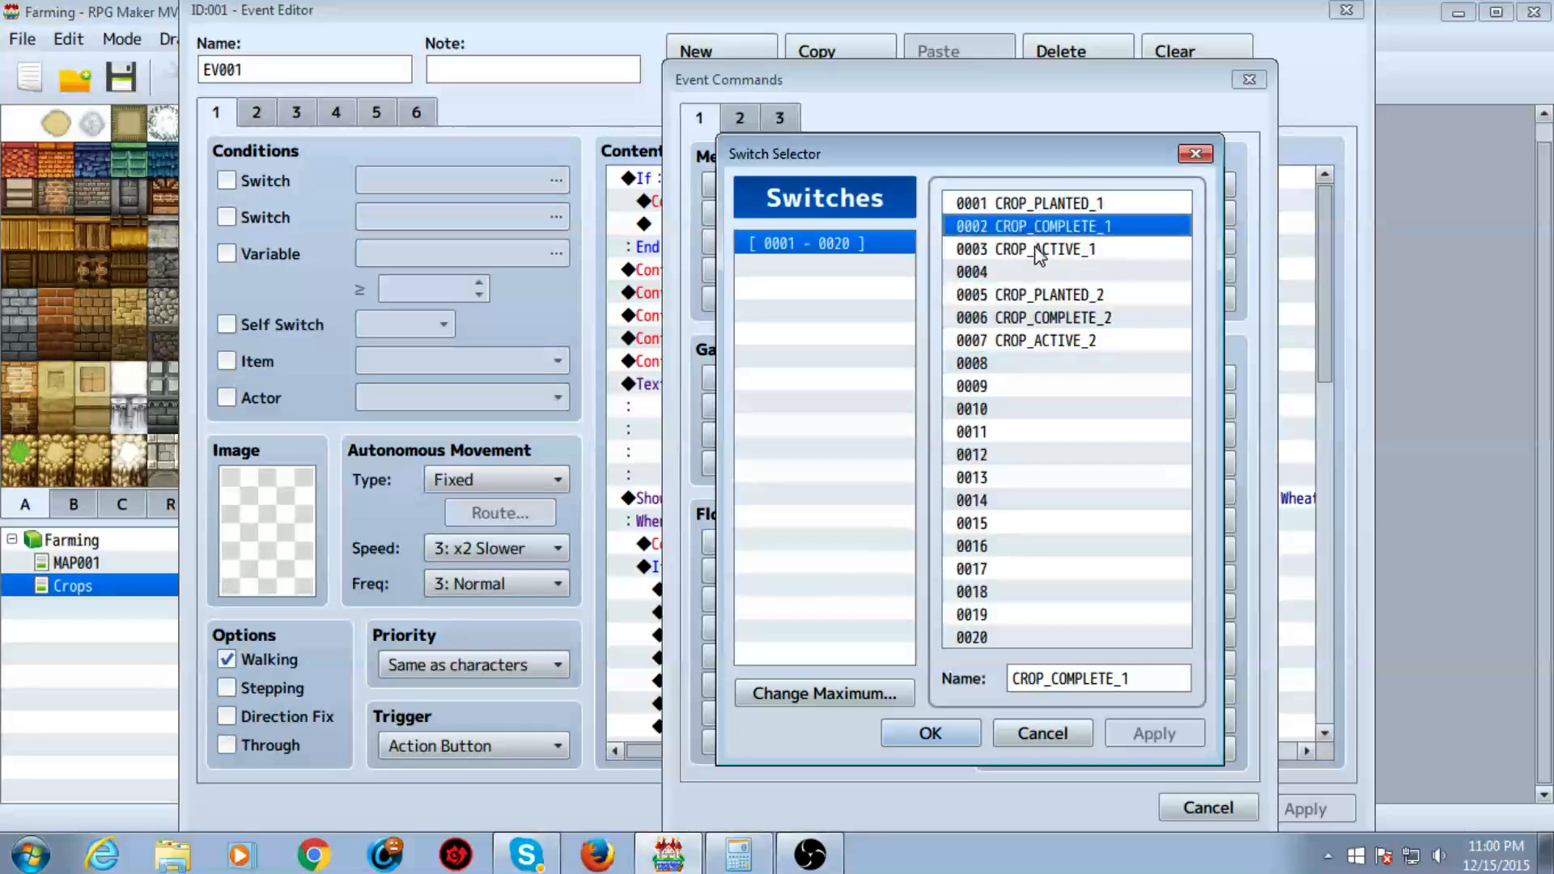
left_click(1024, 248)
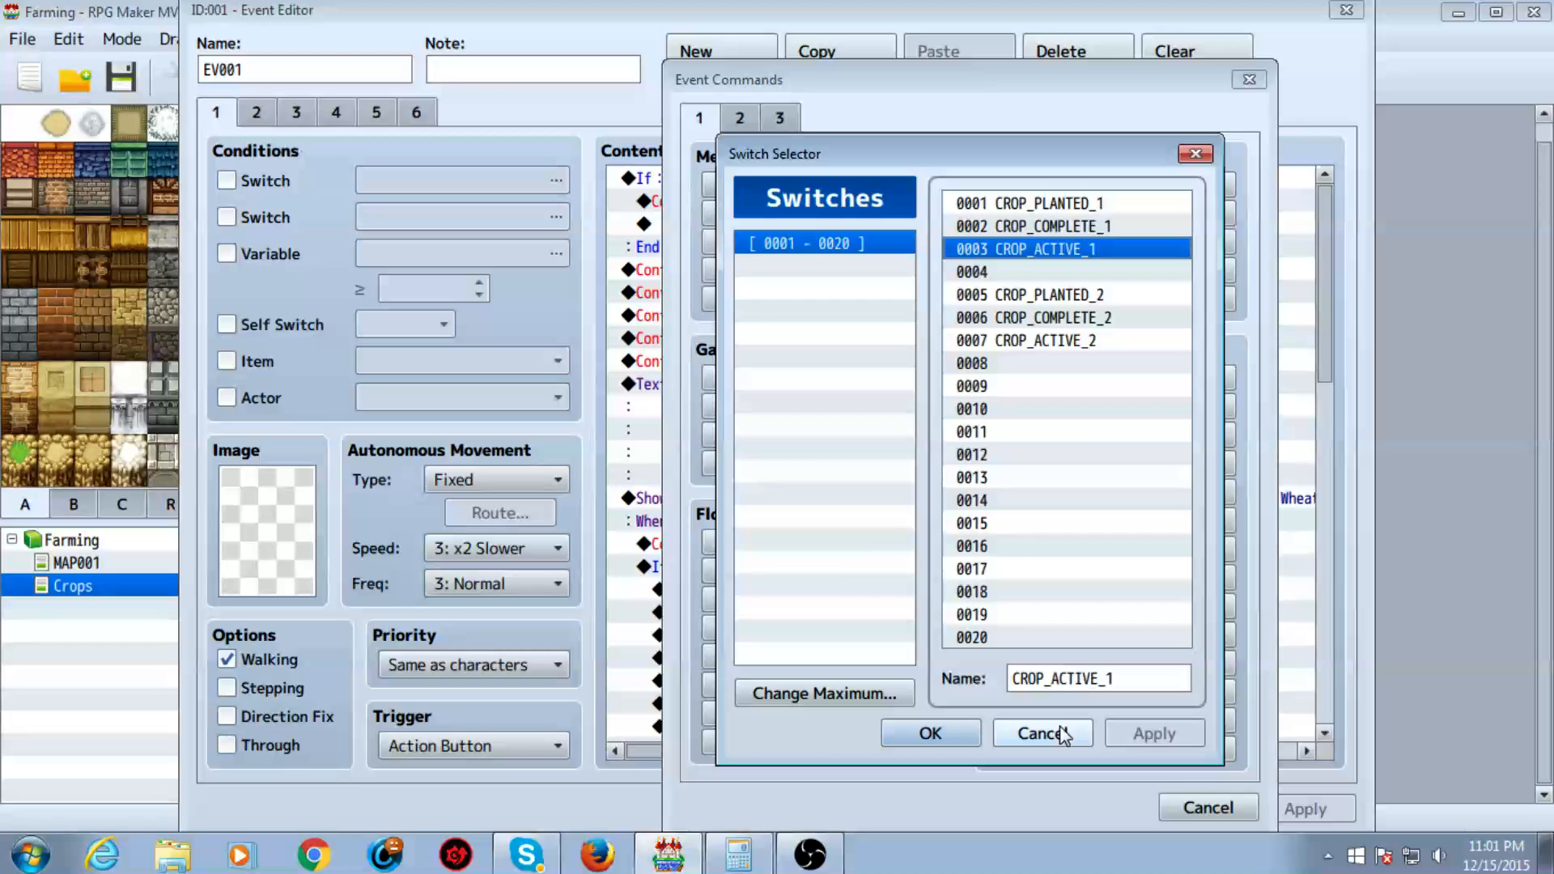
mouse_move(1051, 733)
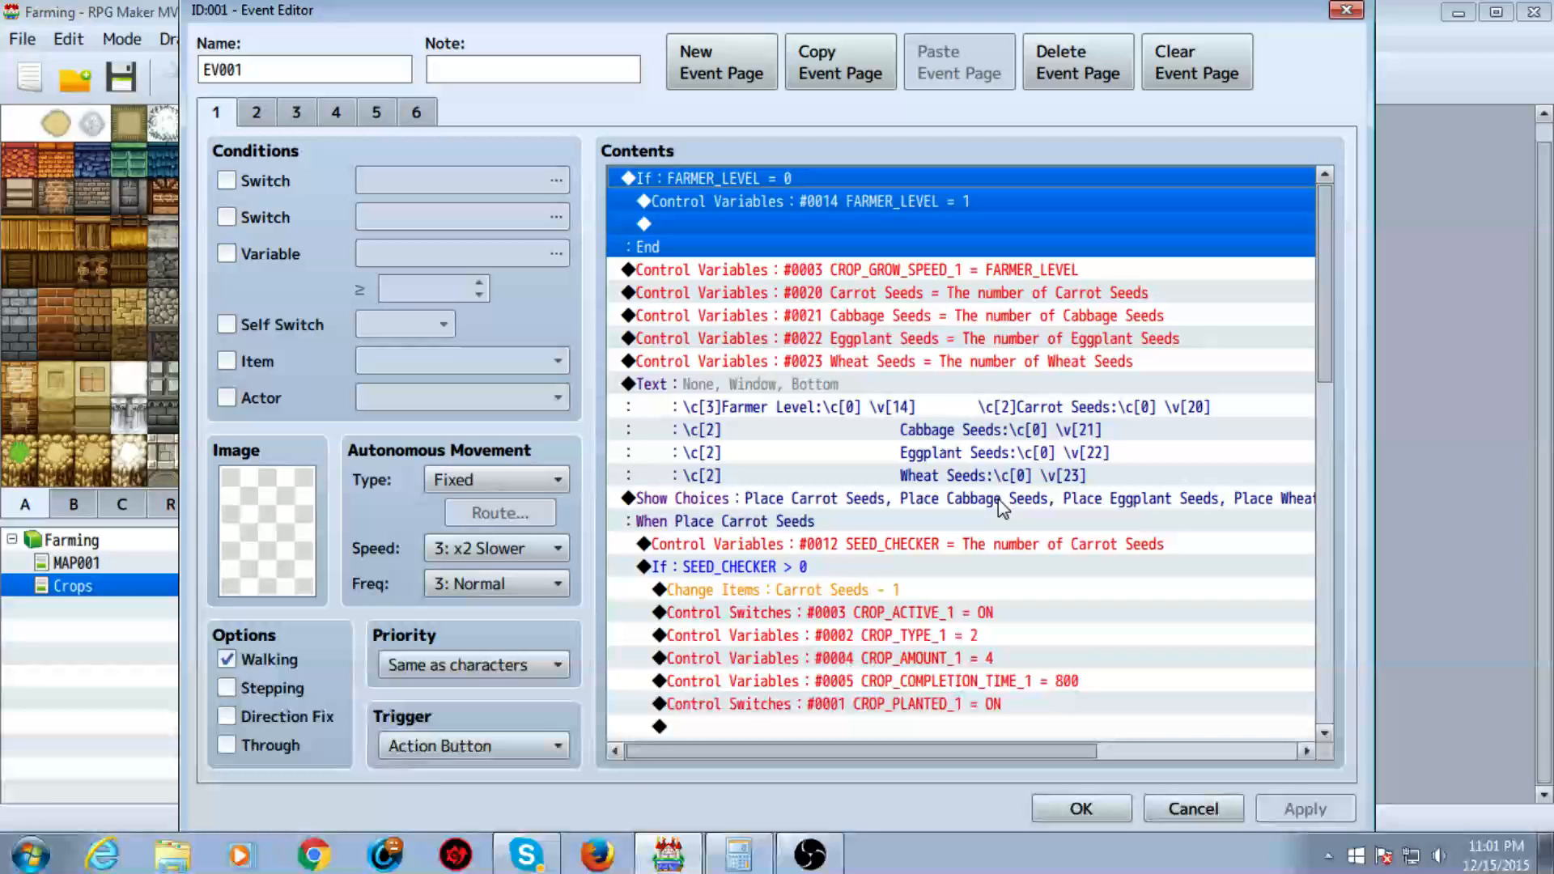
- Inspect the CROP_GROW_SPEED_1 command and the game data feeding Carrot Seeds, unchanged
left_click(857, 268)
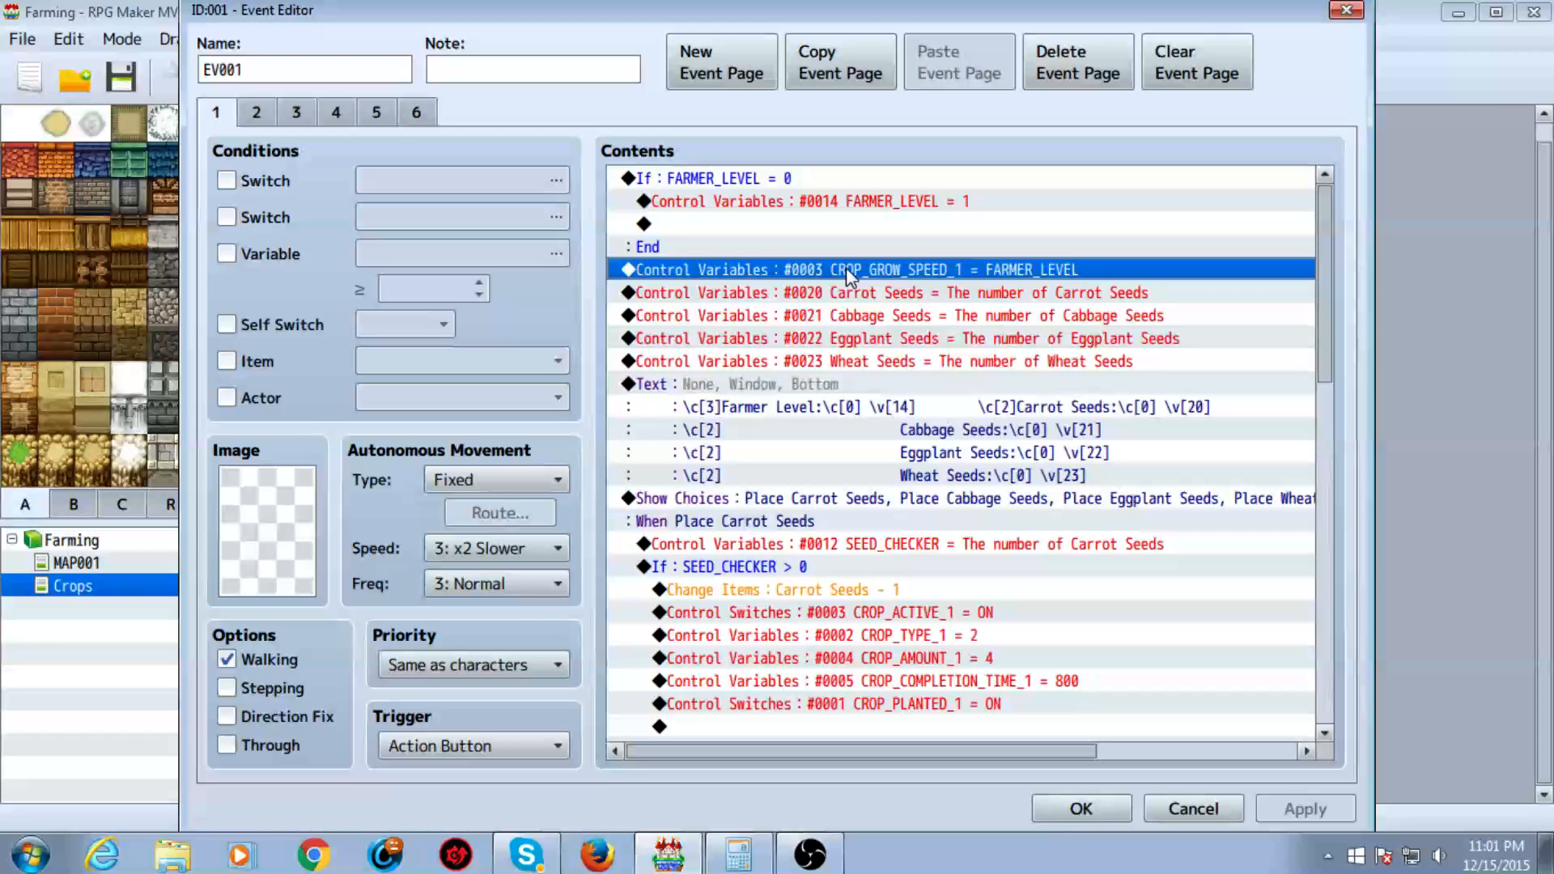
double_click(842, 269)
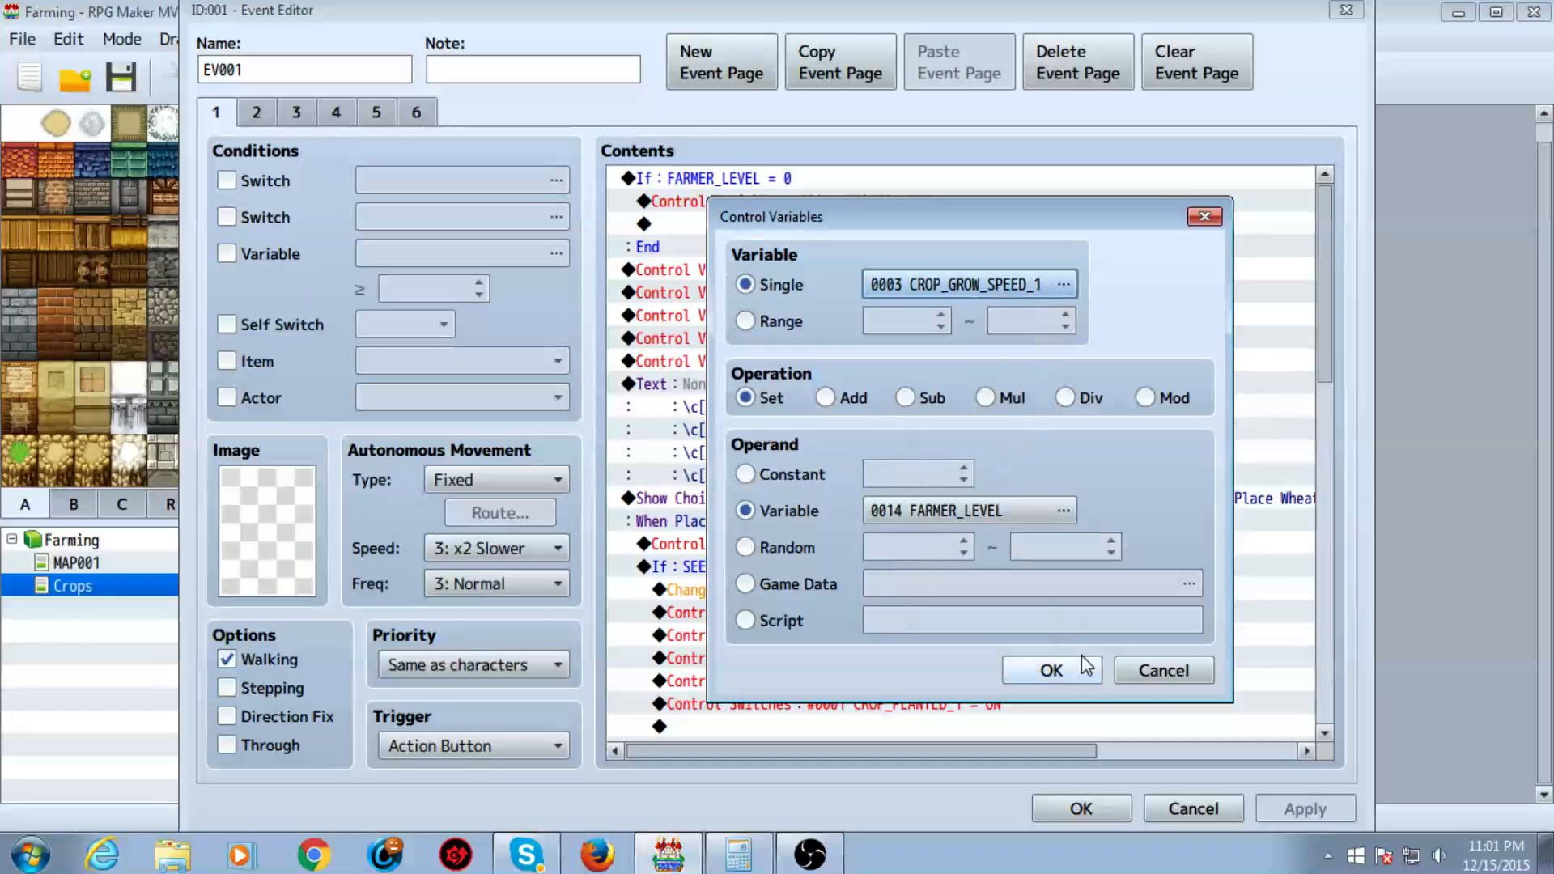
left_click(1050, 670)
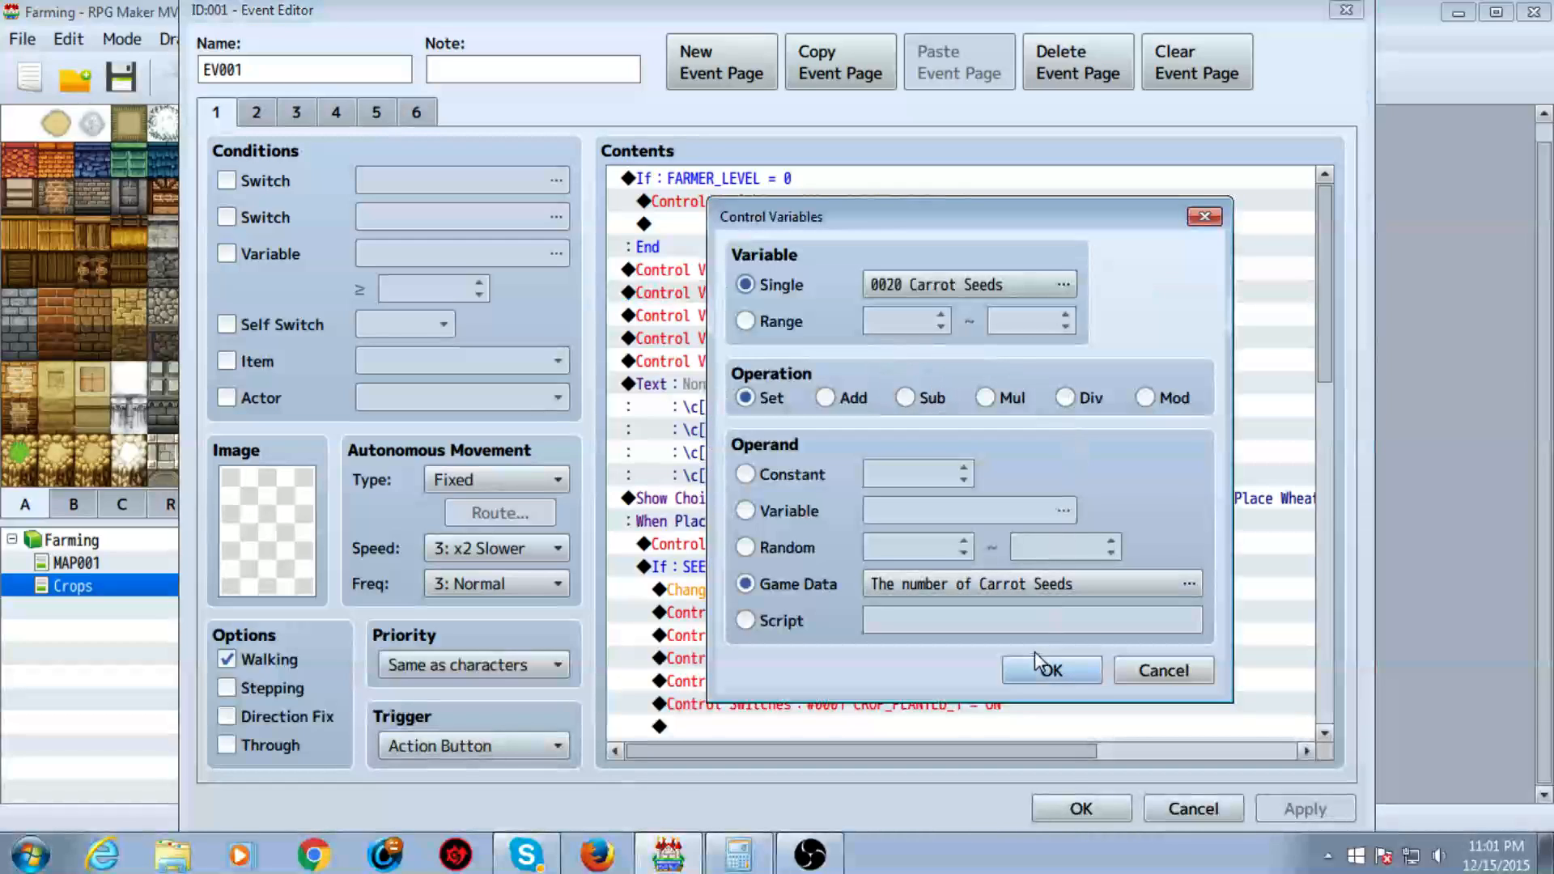
left_click(1188, 583)
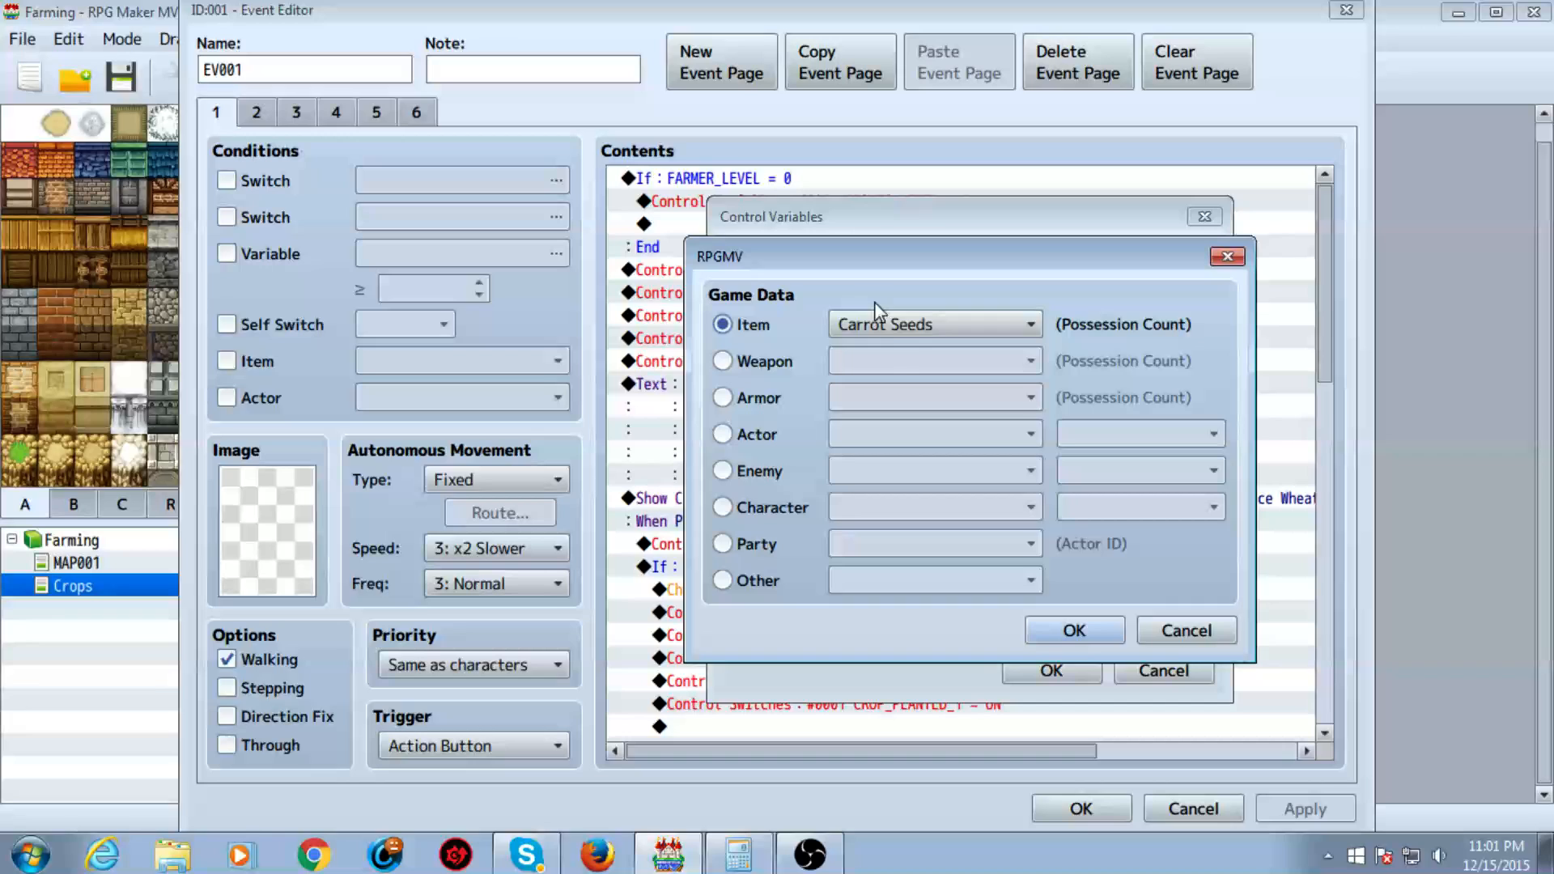
left_click(1073, 630)
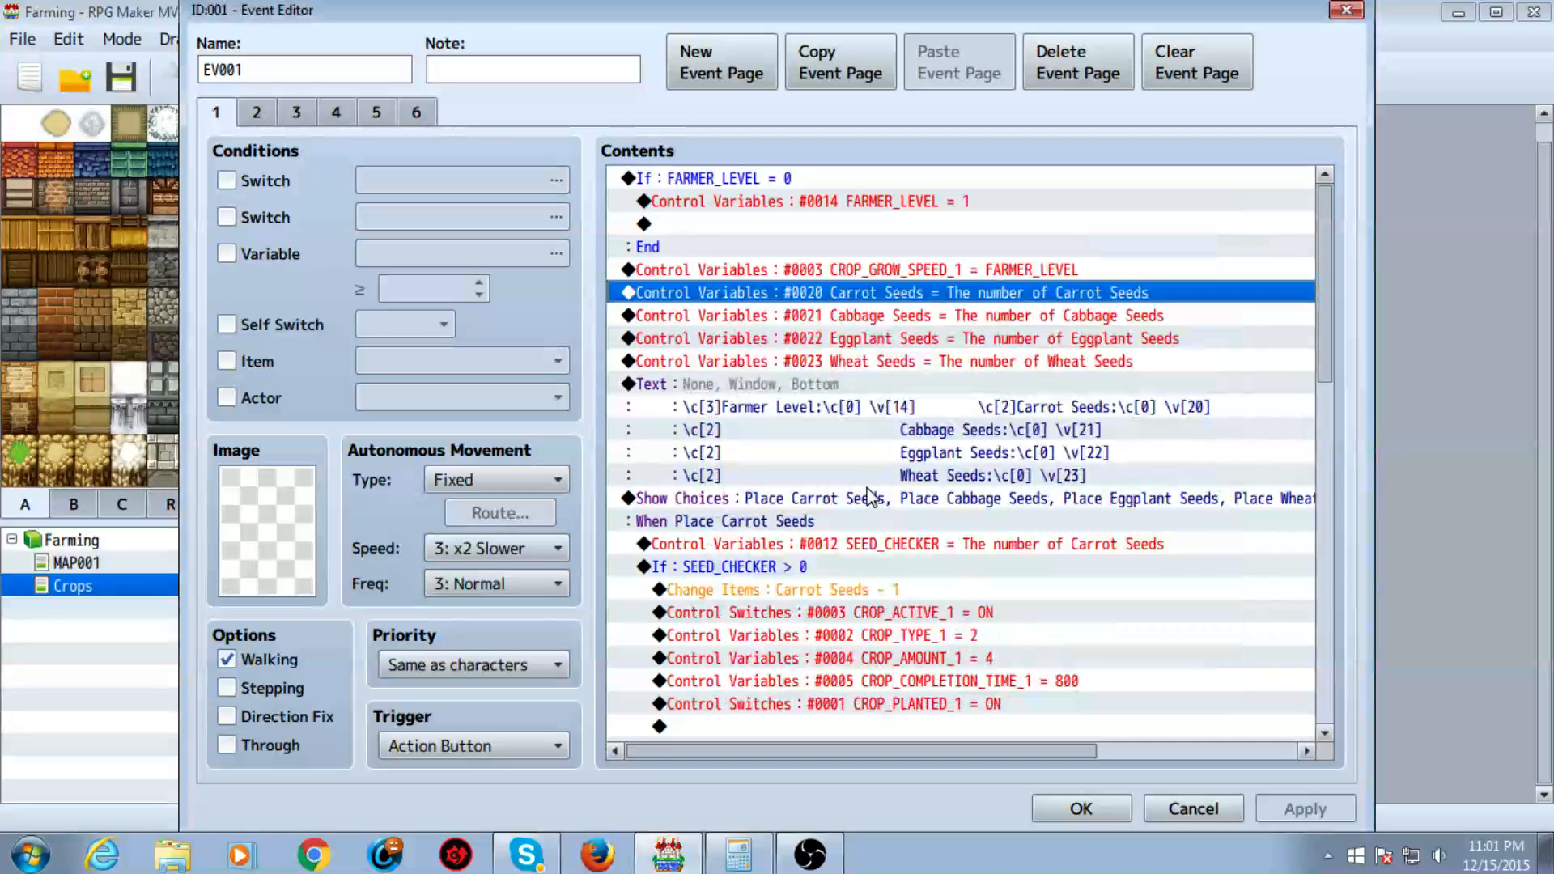
- Check the cabbage, eggplant and wheat seed-count commands, then select the seed-count message
left_click(883, 361)
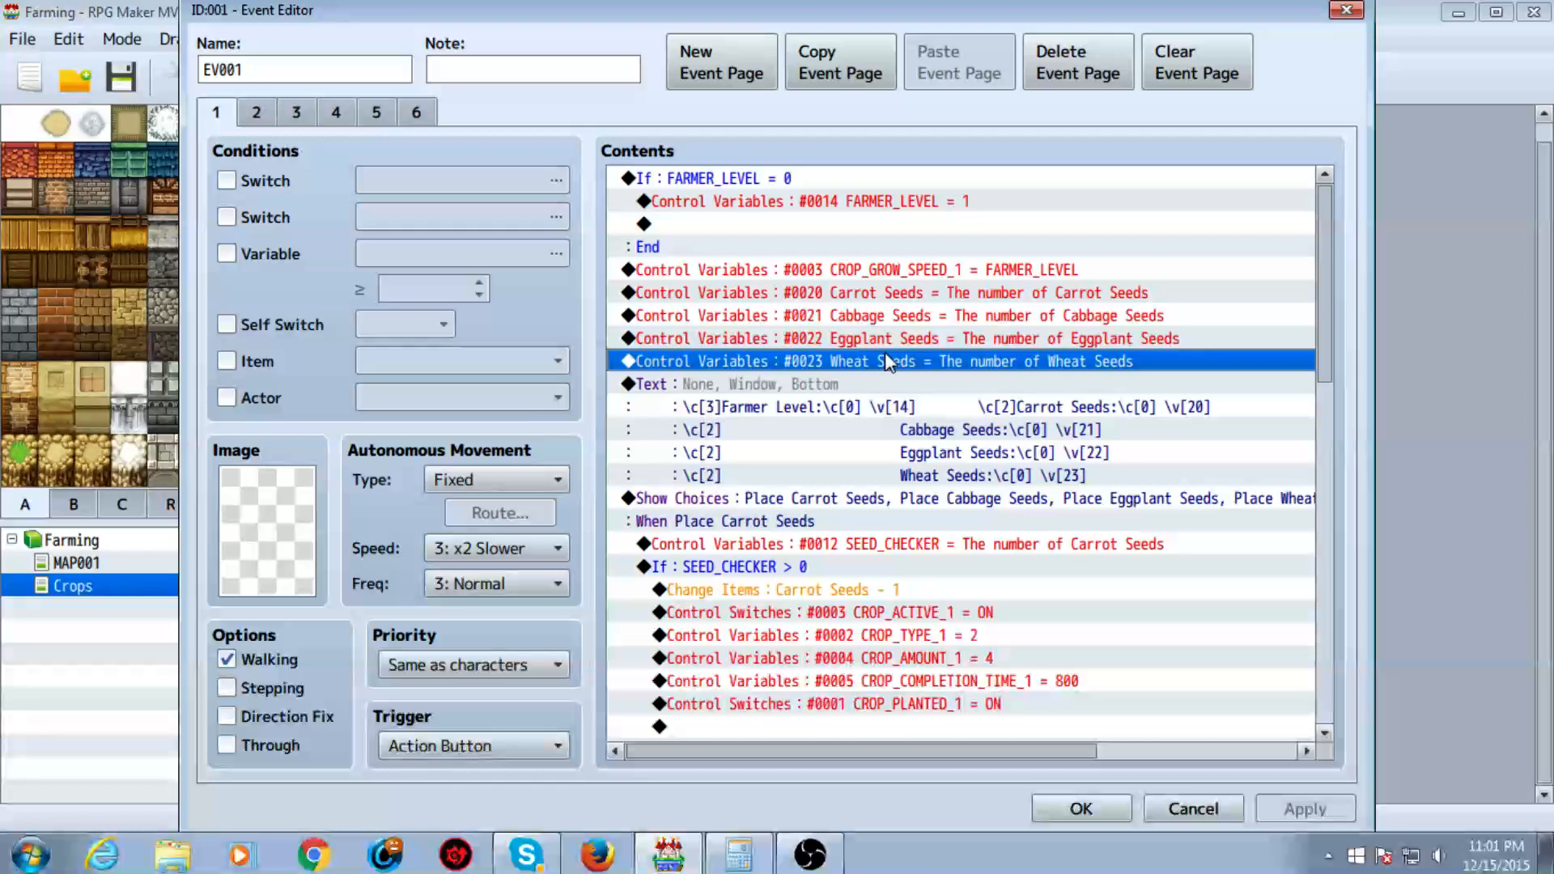
left_click(892, 314)
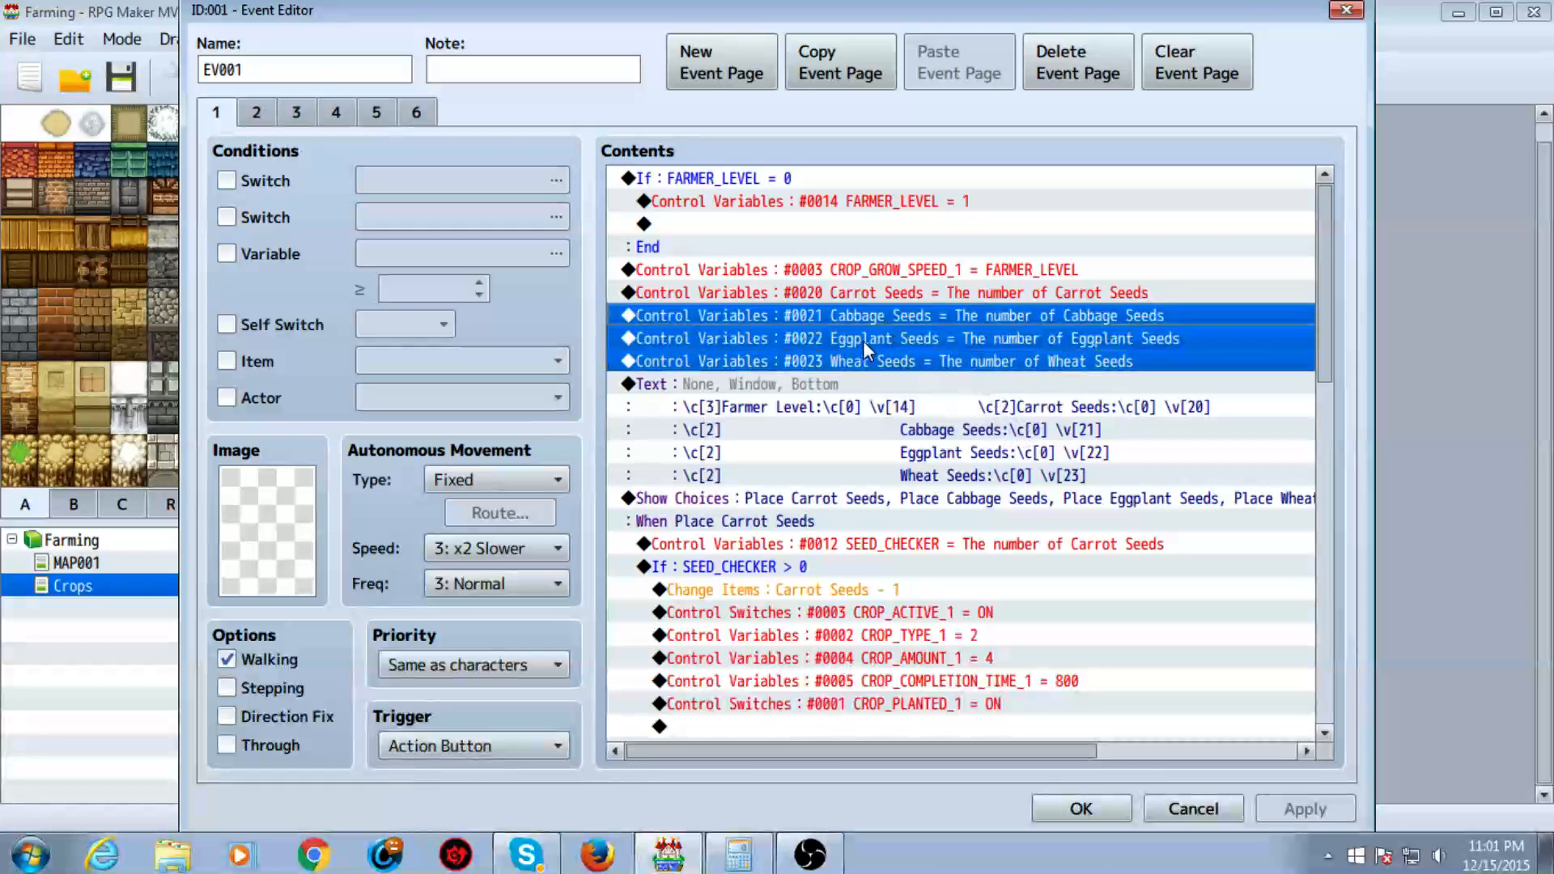
left_click(873, 361)
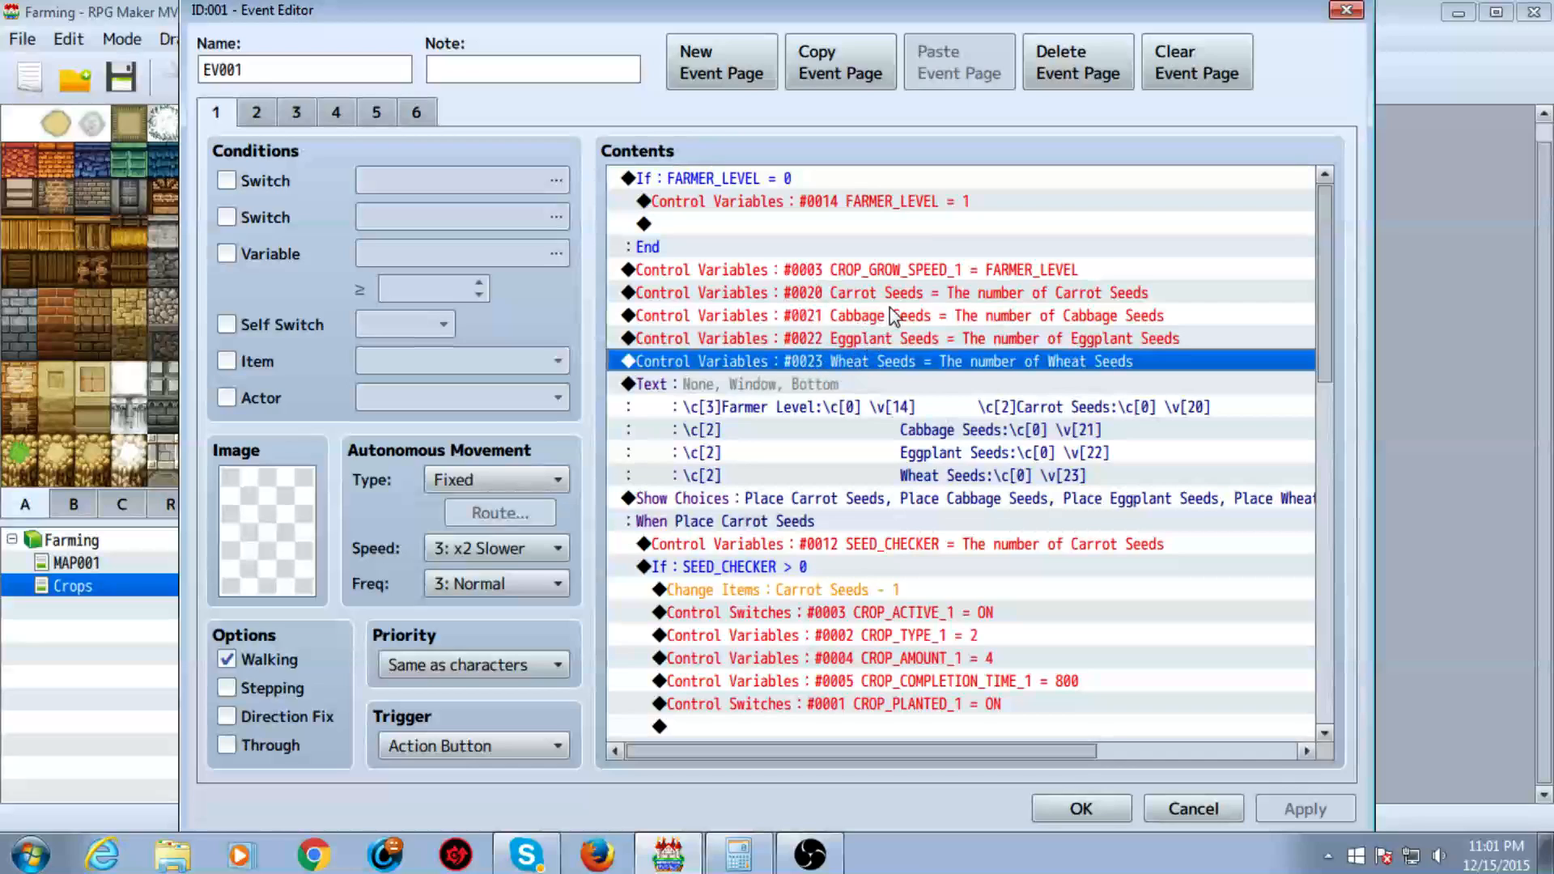
left_click(892, 314)
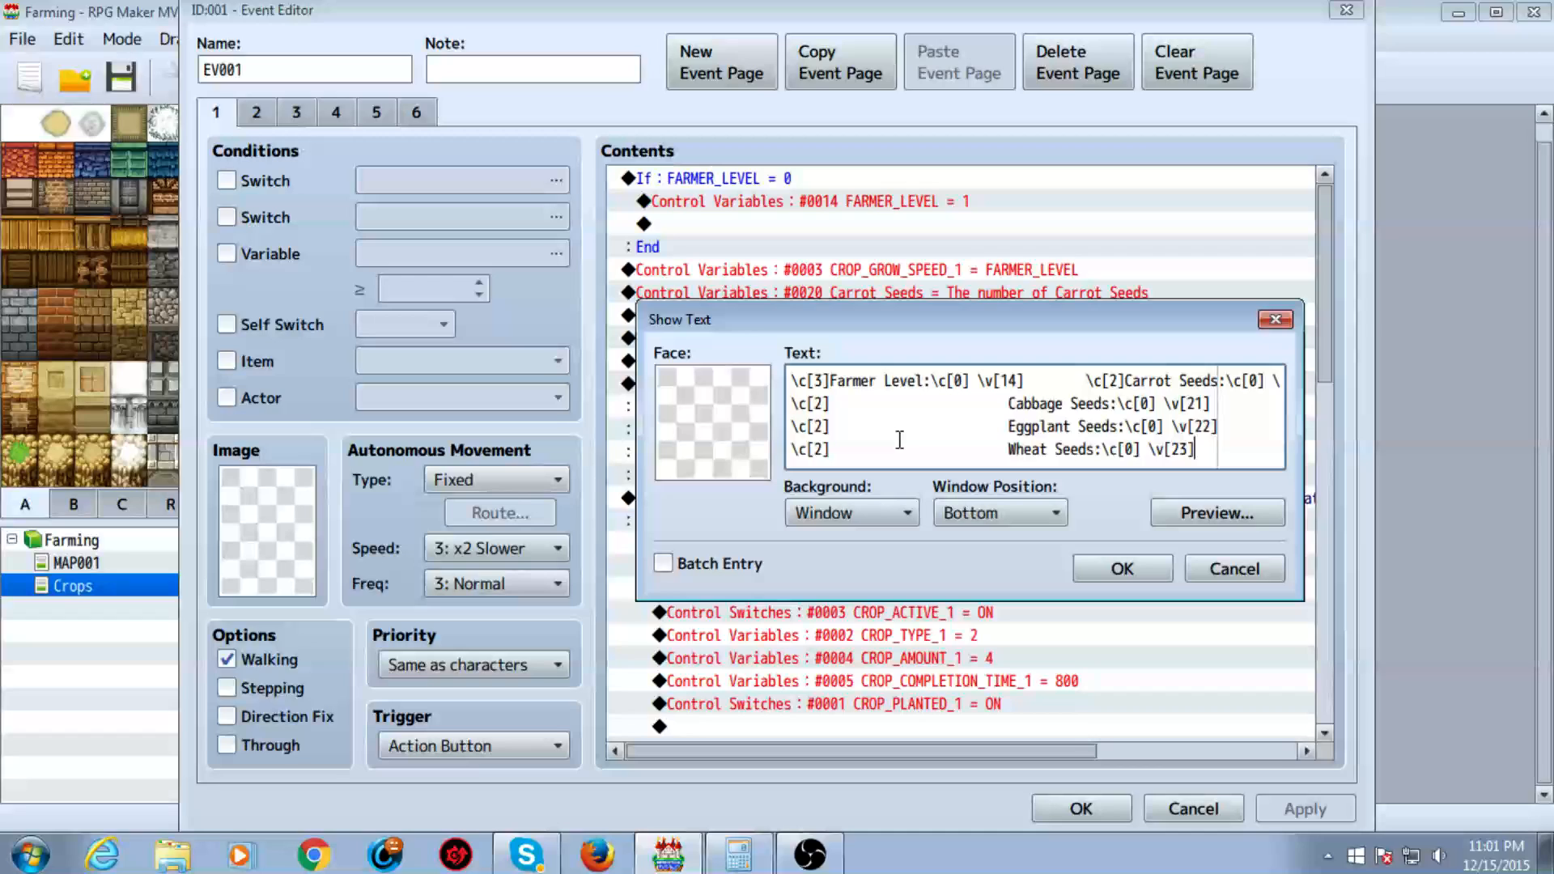
- Preview the seed-count message, then close it and the four-seed choice menu unchanged
left_click(1216, 512)
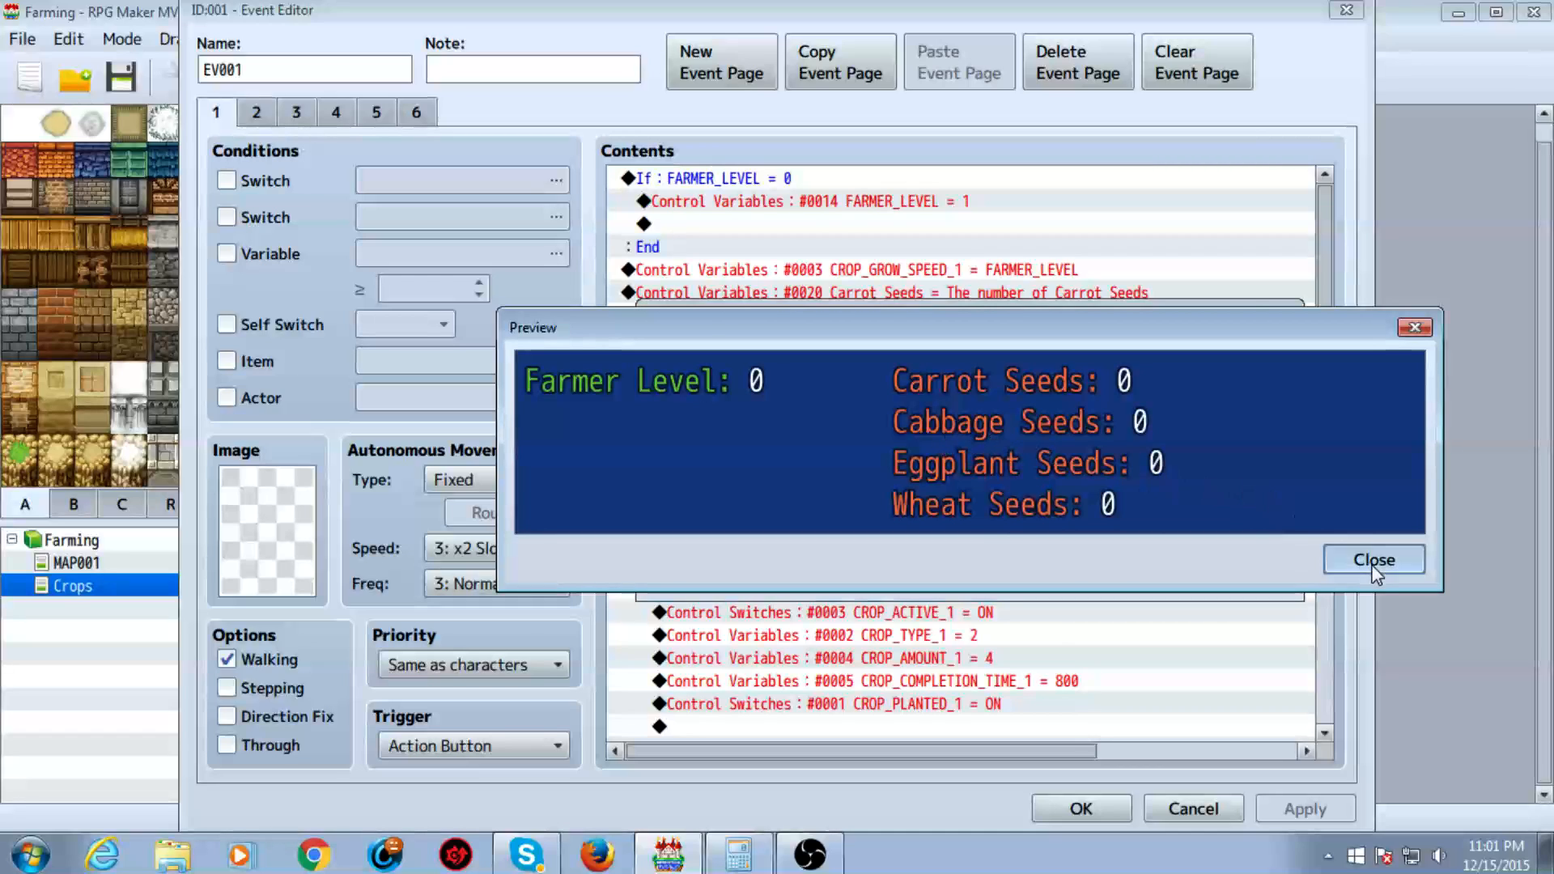
left_click(1374, 559)
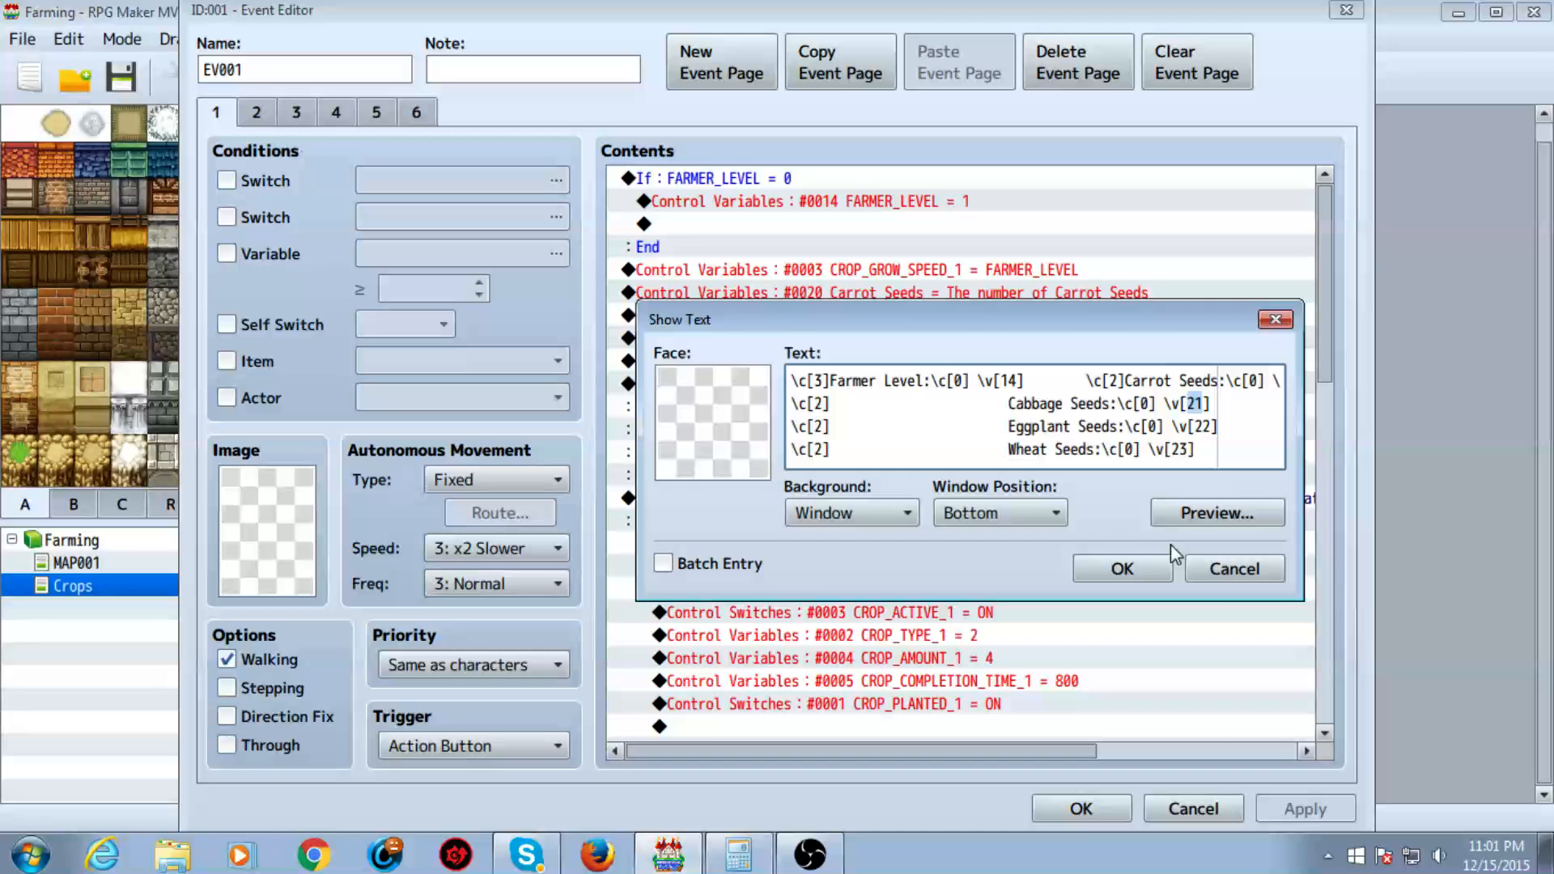
left_click(1121, 568)
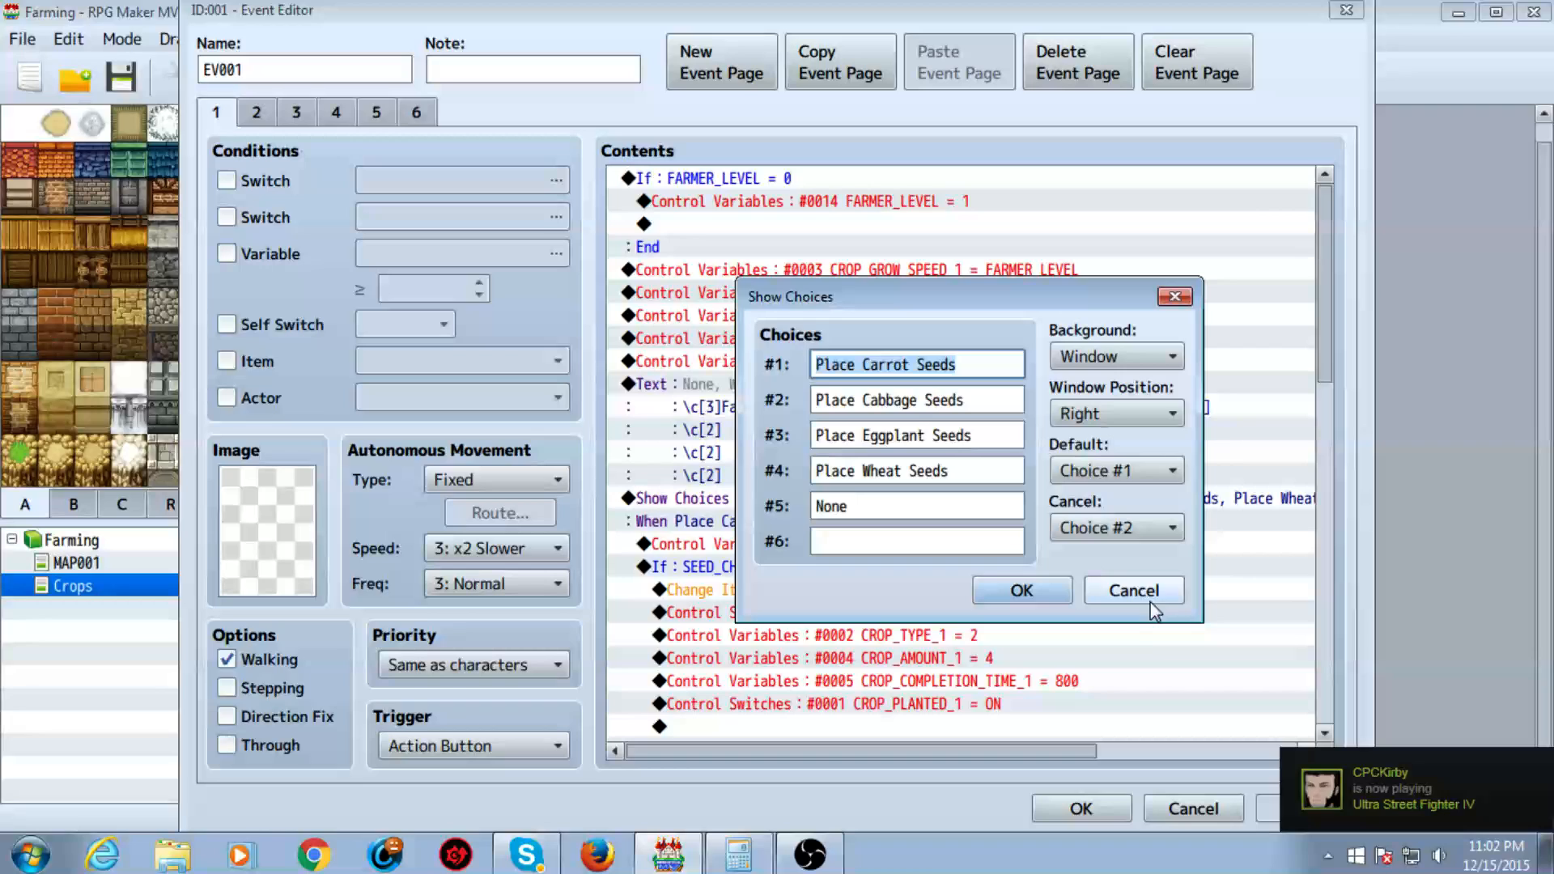
left_click(1021, 590)
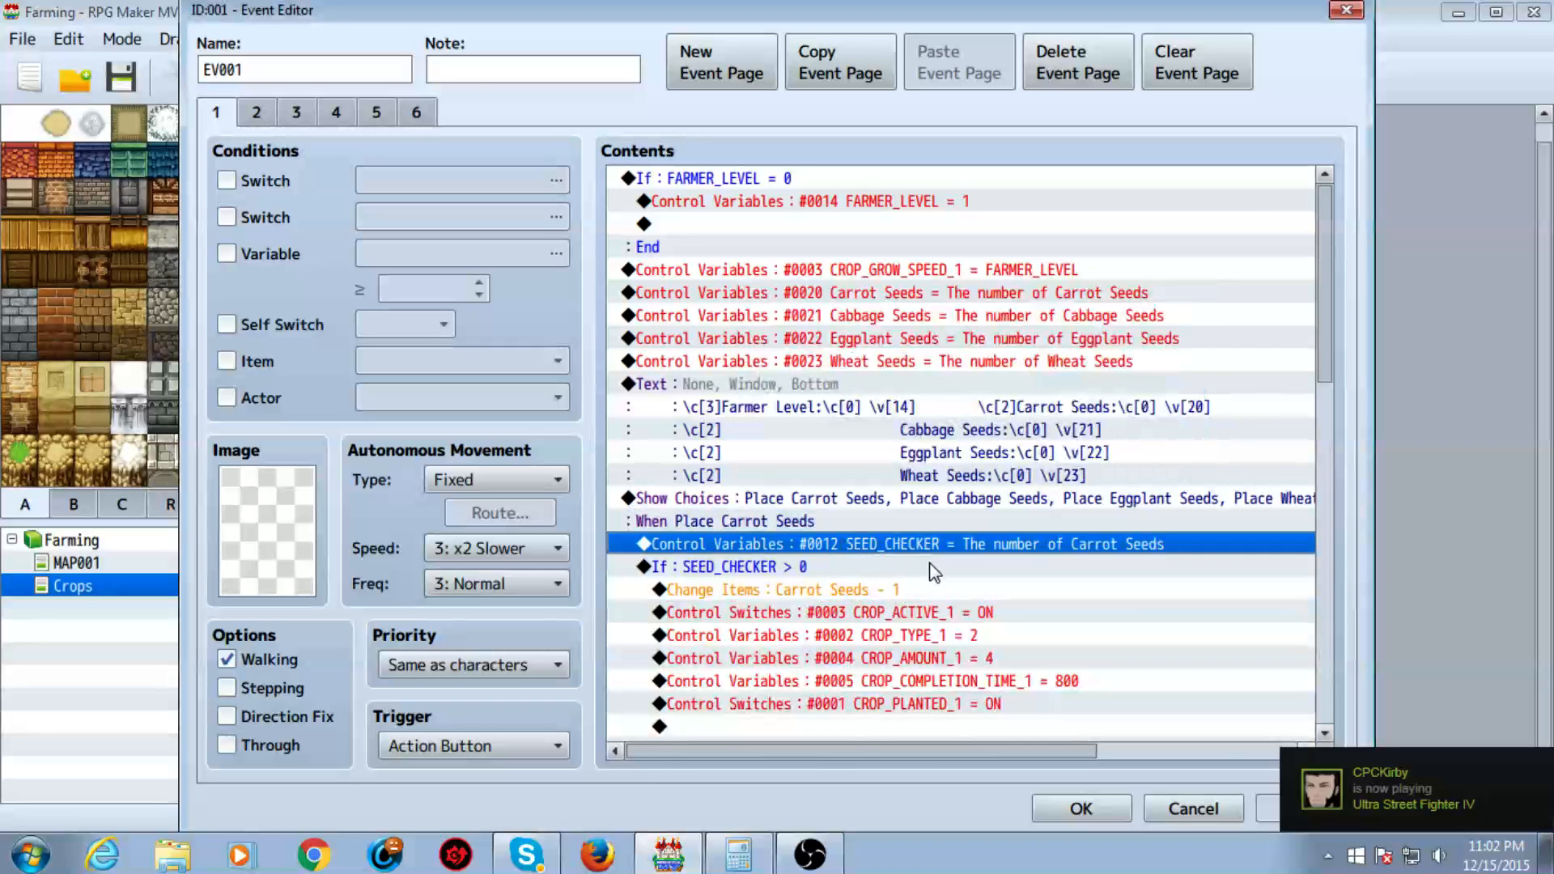
double_click(892, 543)
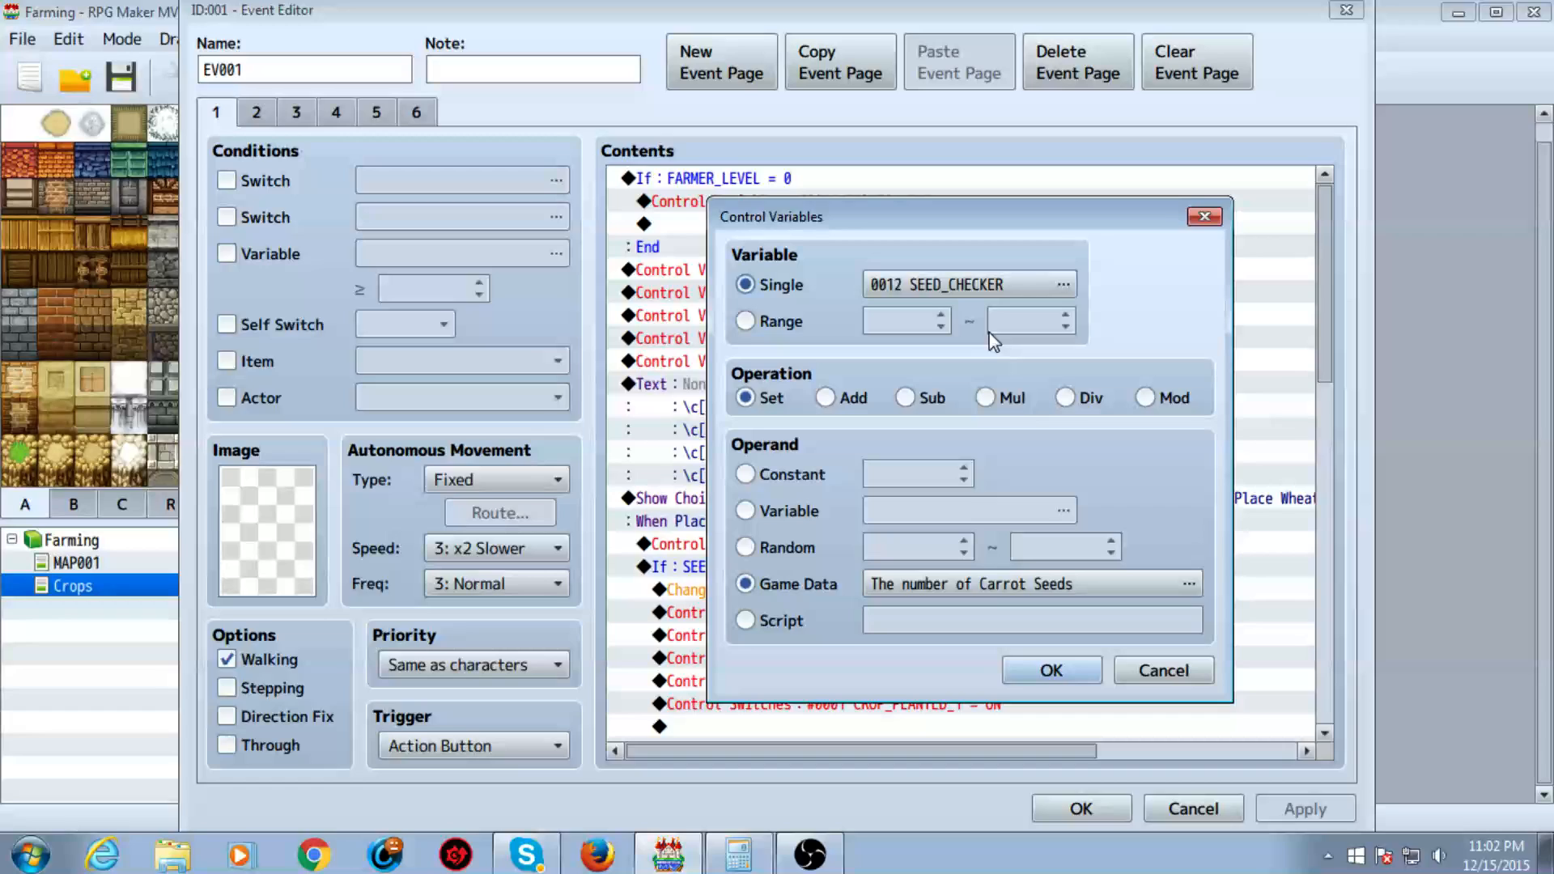
mouse_move(1034, 362)
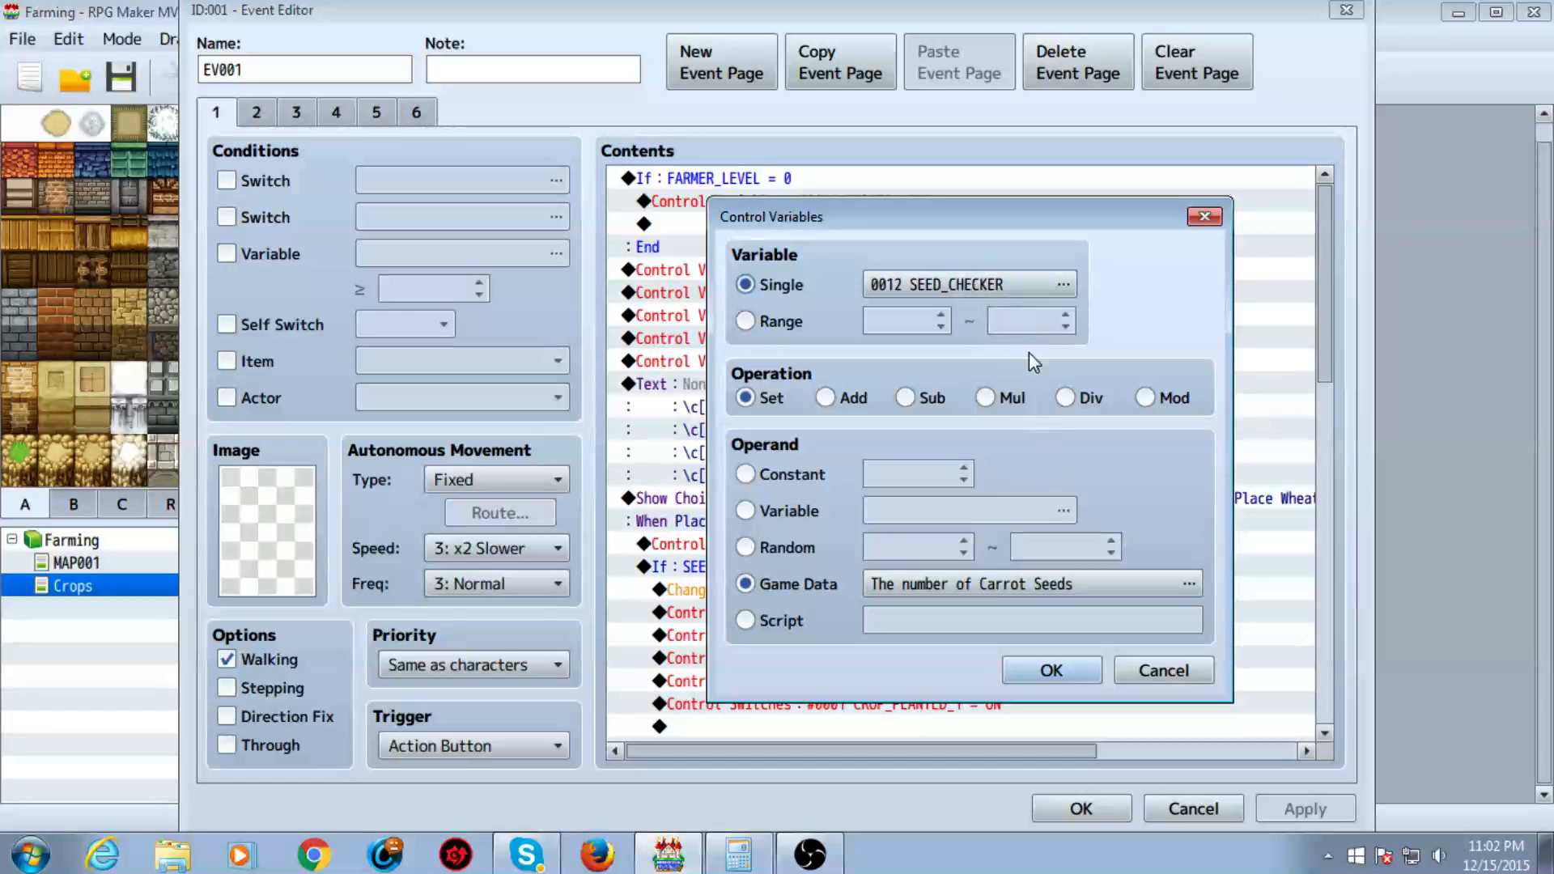
left_click(1188, 584)
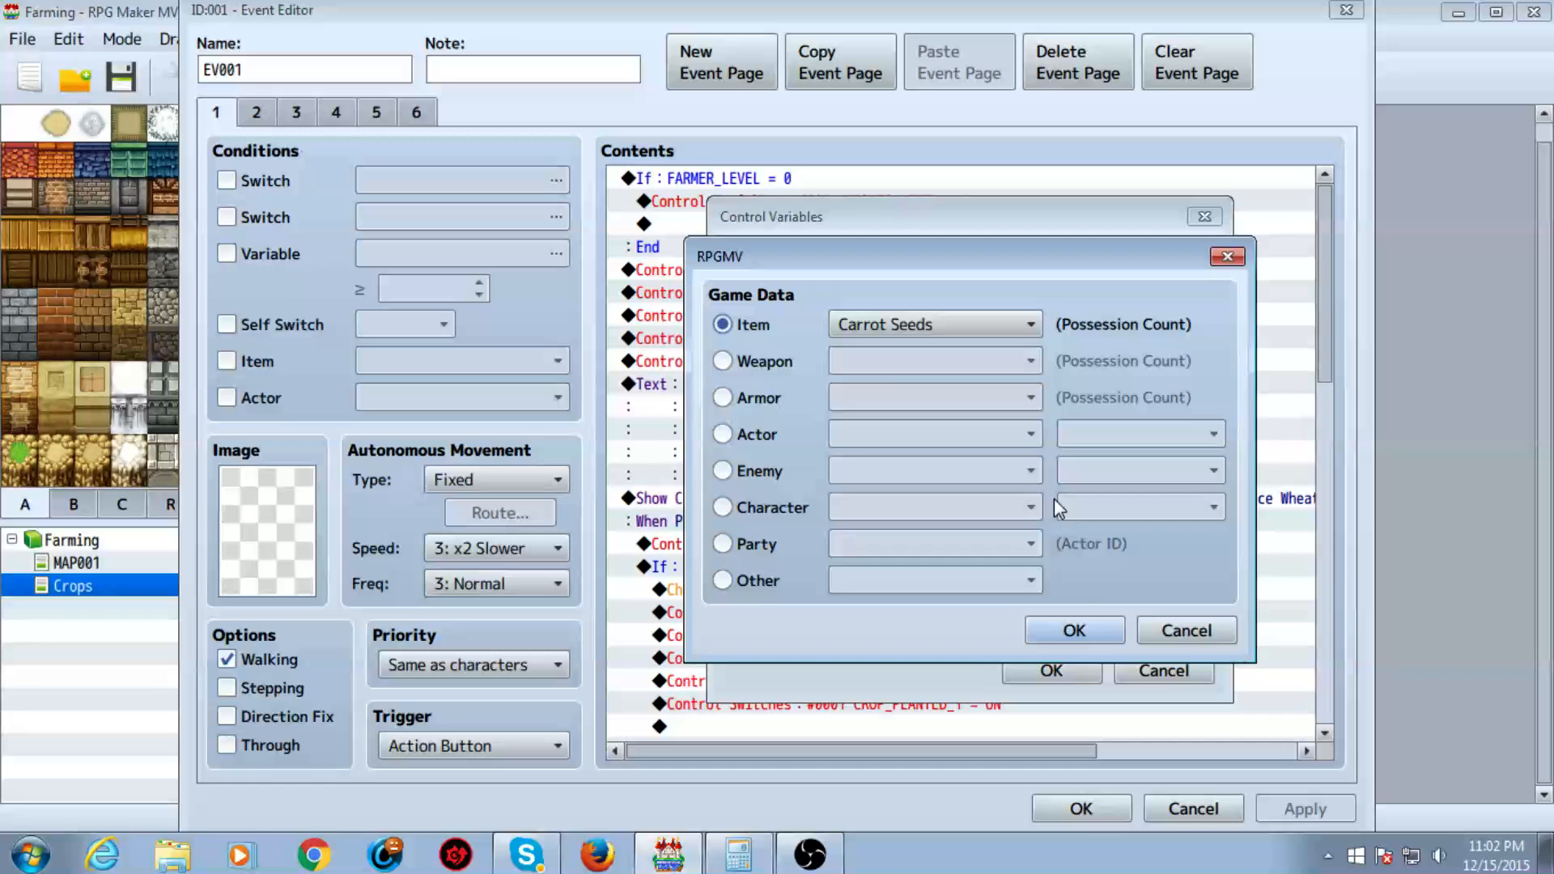
left_click(1073, 630)
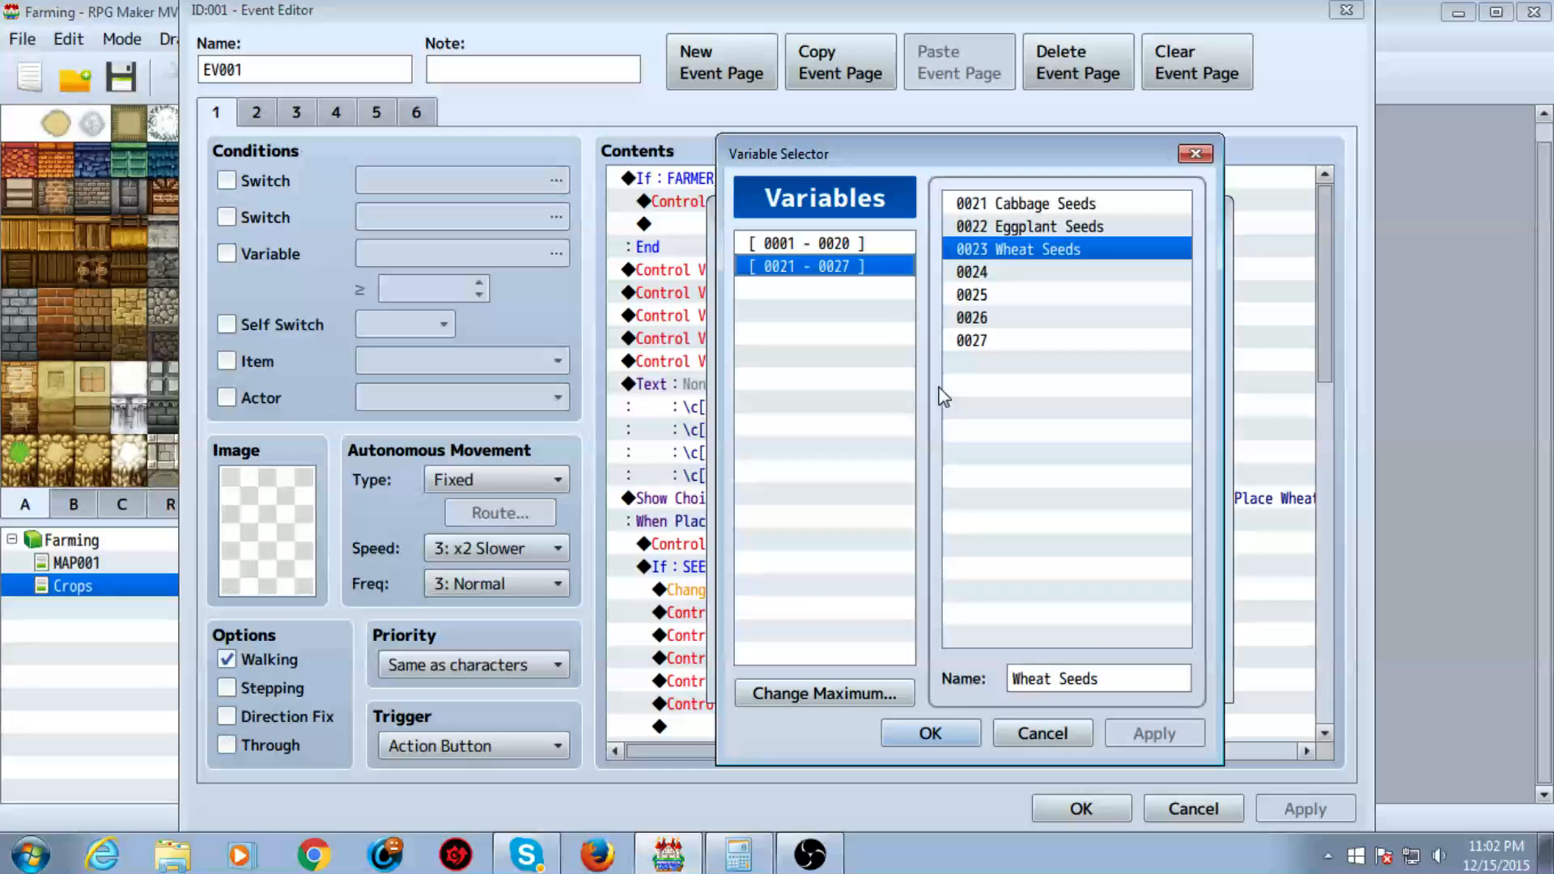
left_click(803, 243)
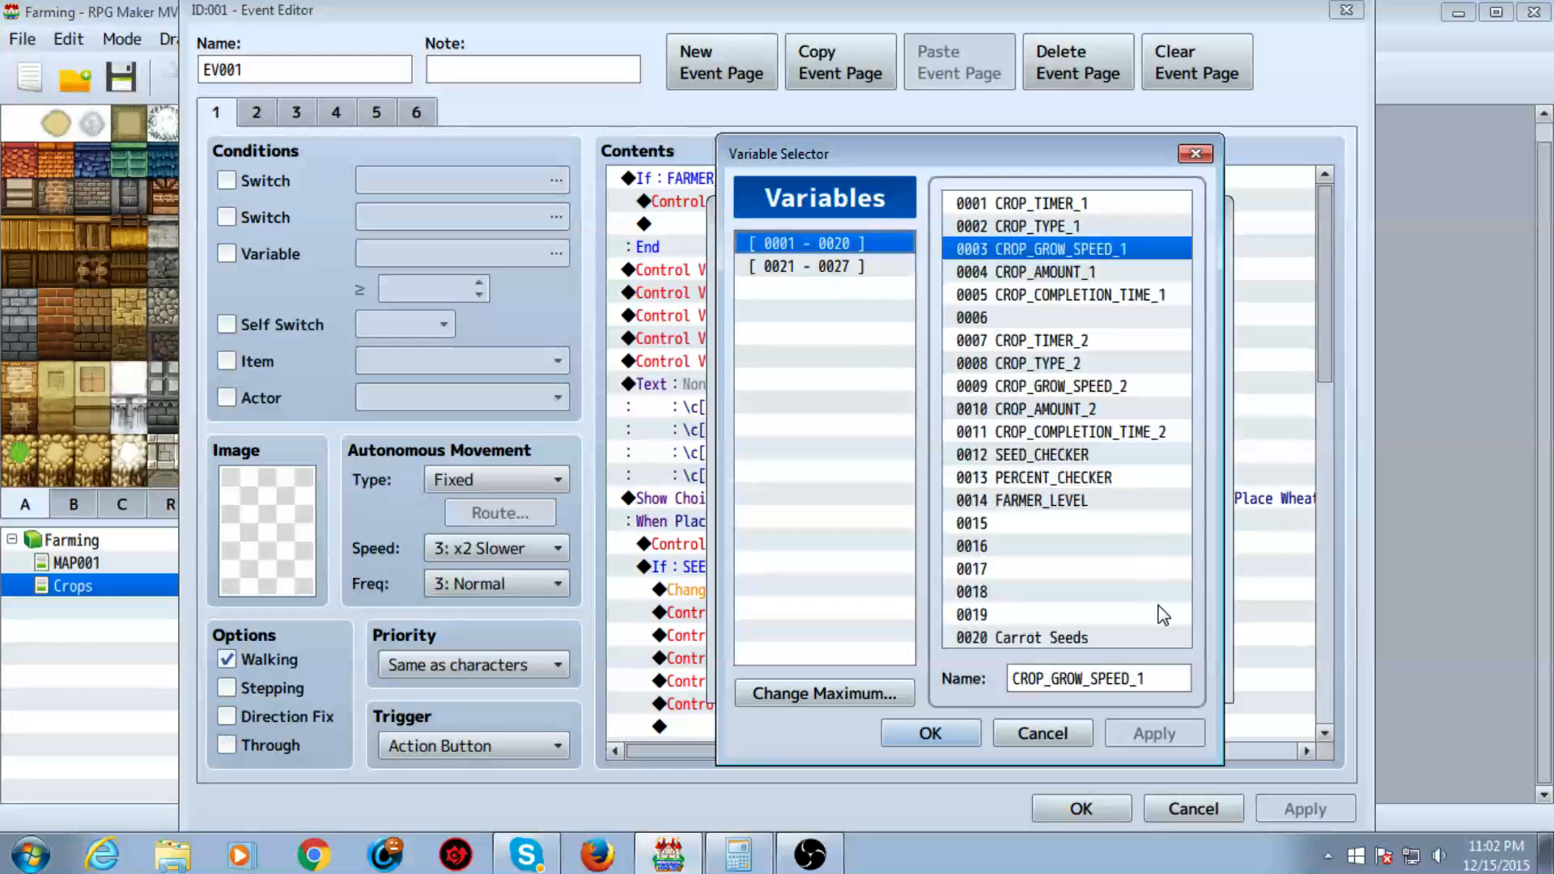
left_click(929, 732)
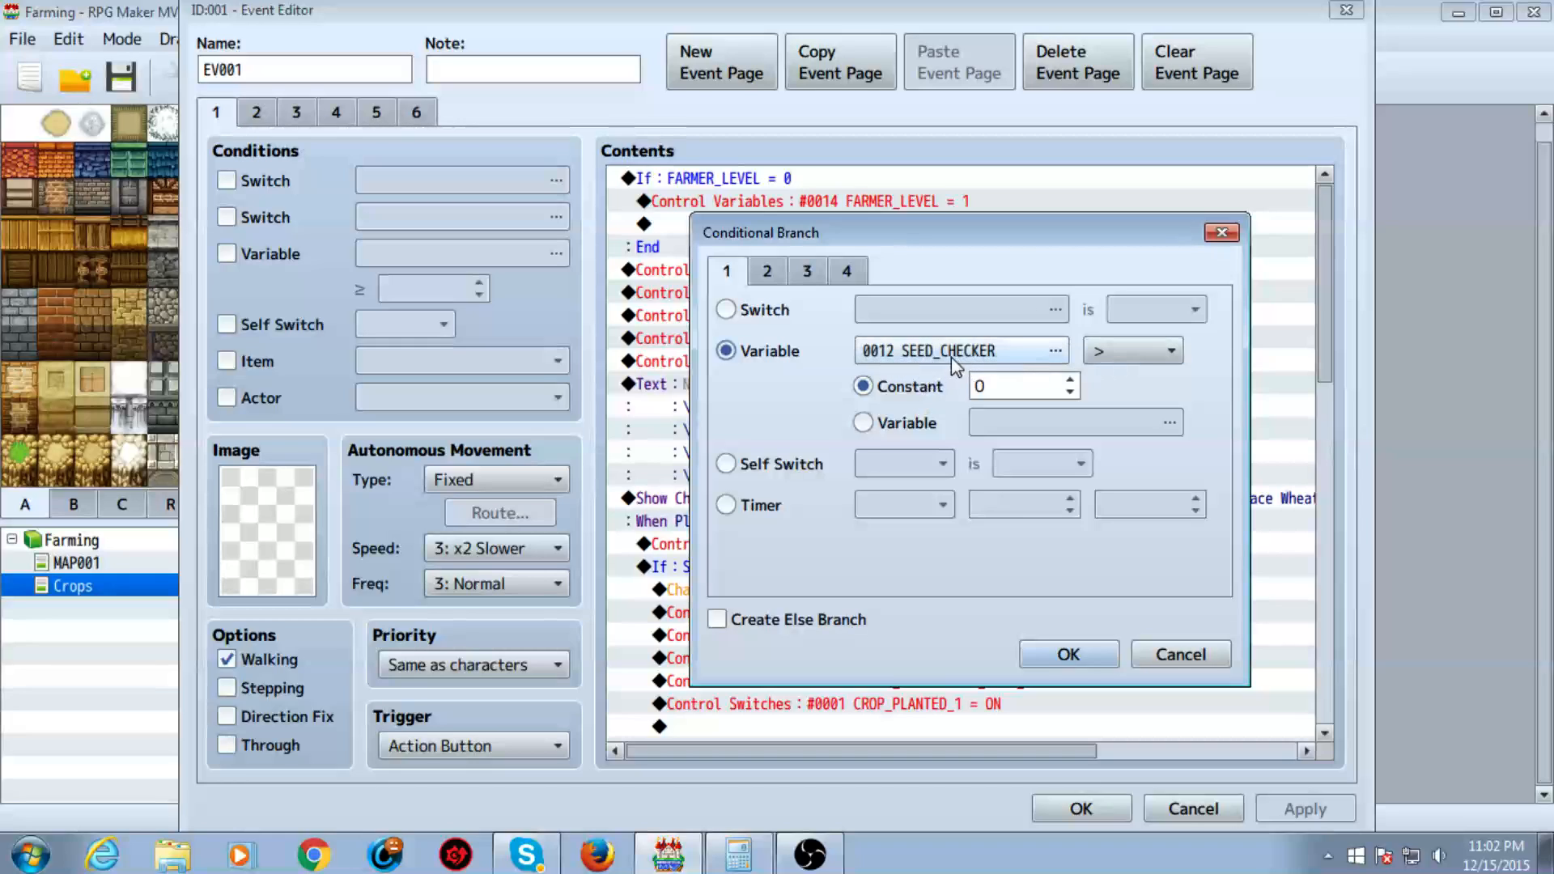
left_click(1068, 654)
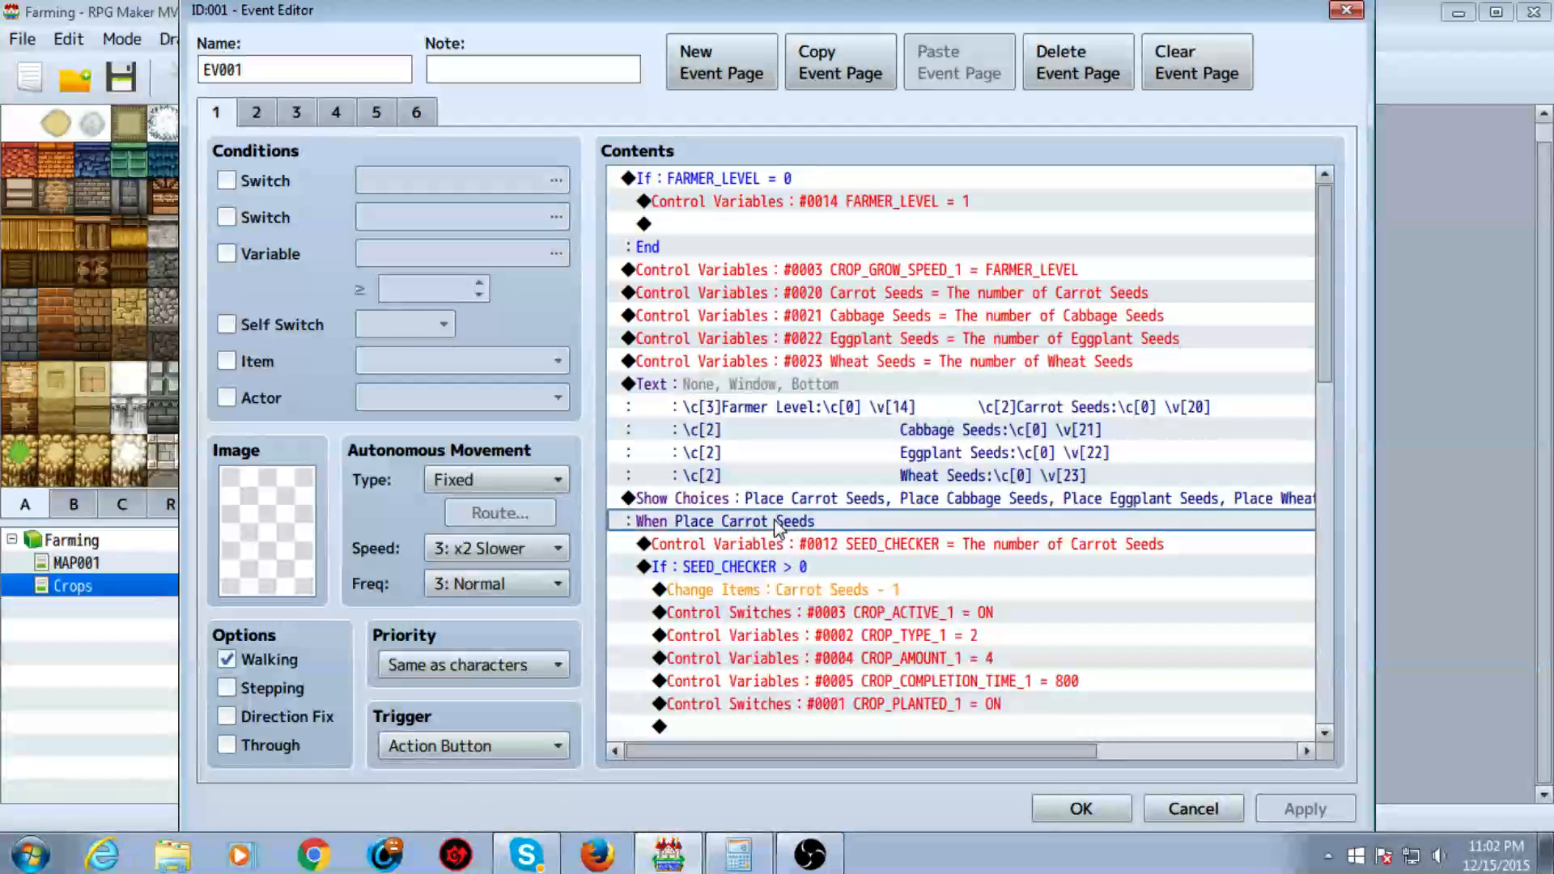
left_click(906, 543)
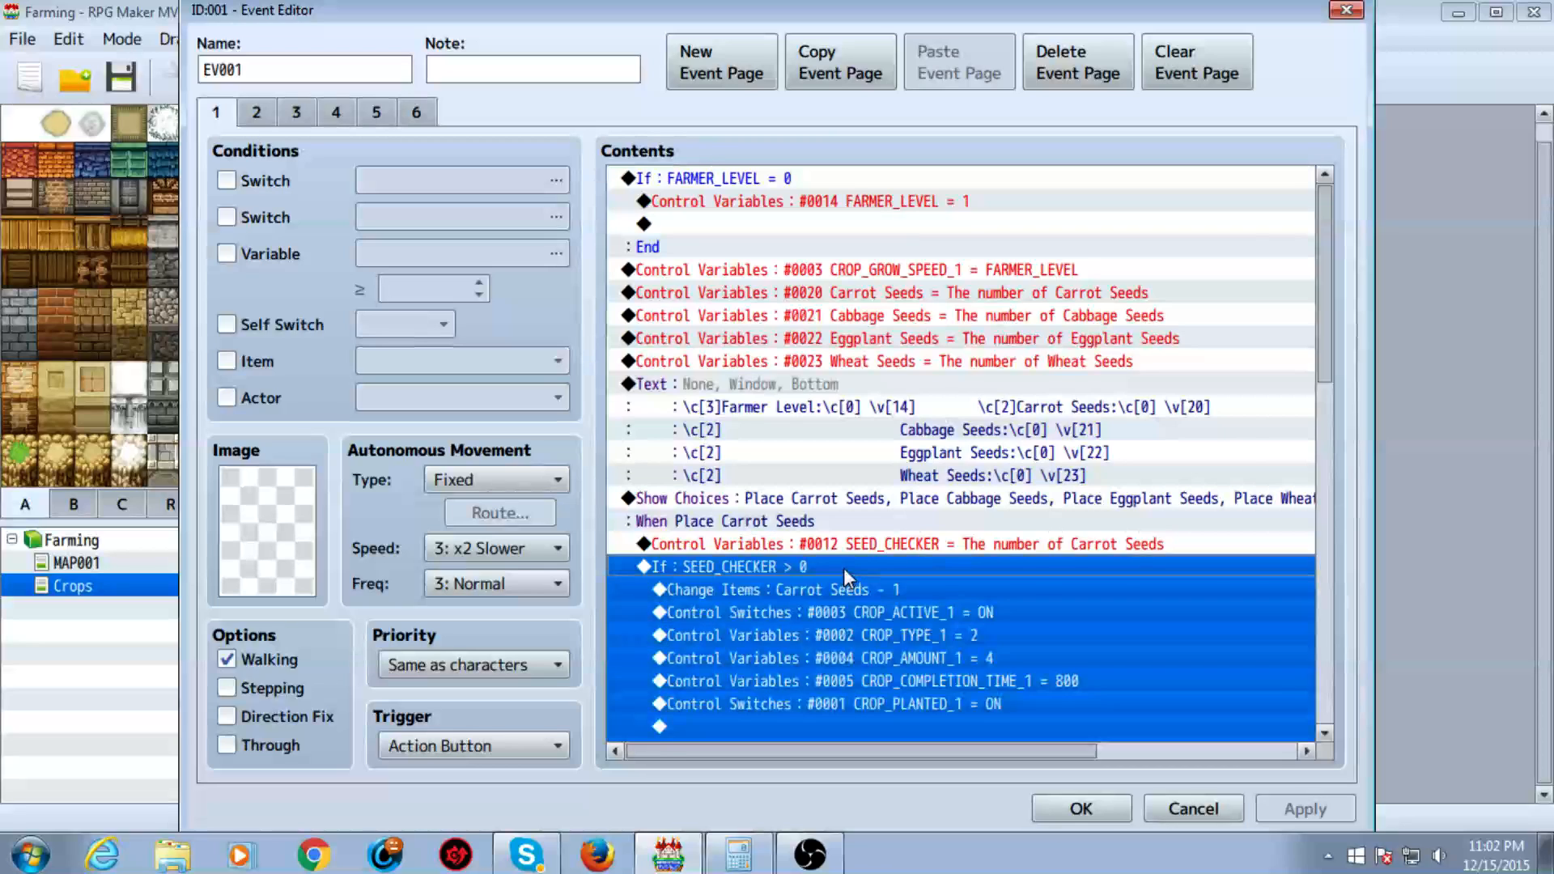
double_click(729, 566)
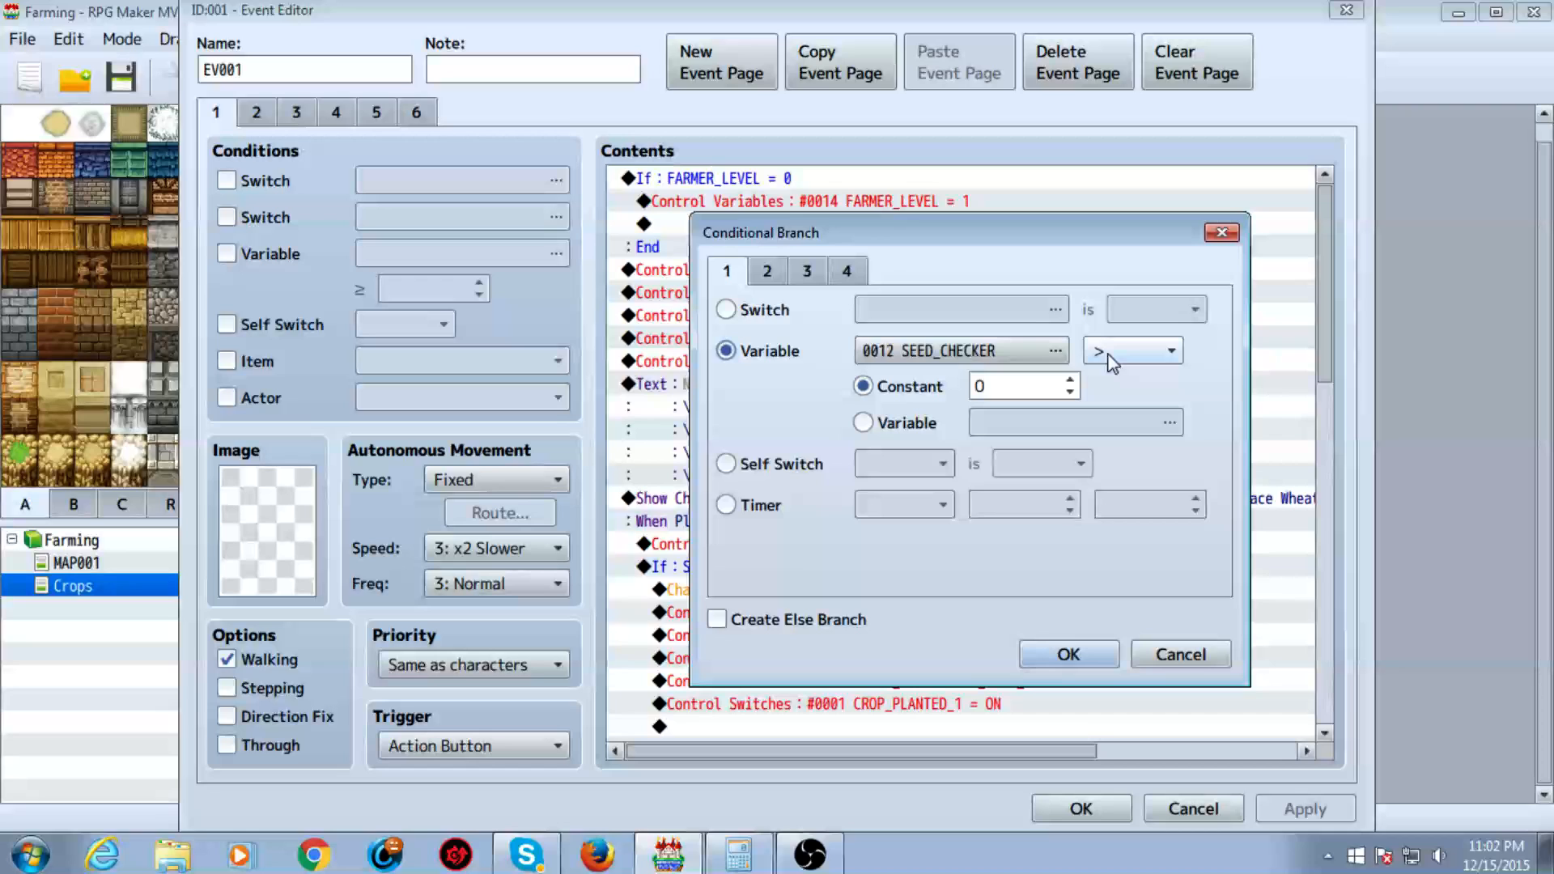
left_click(1068, 654)
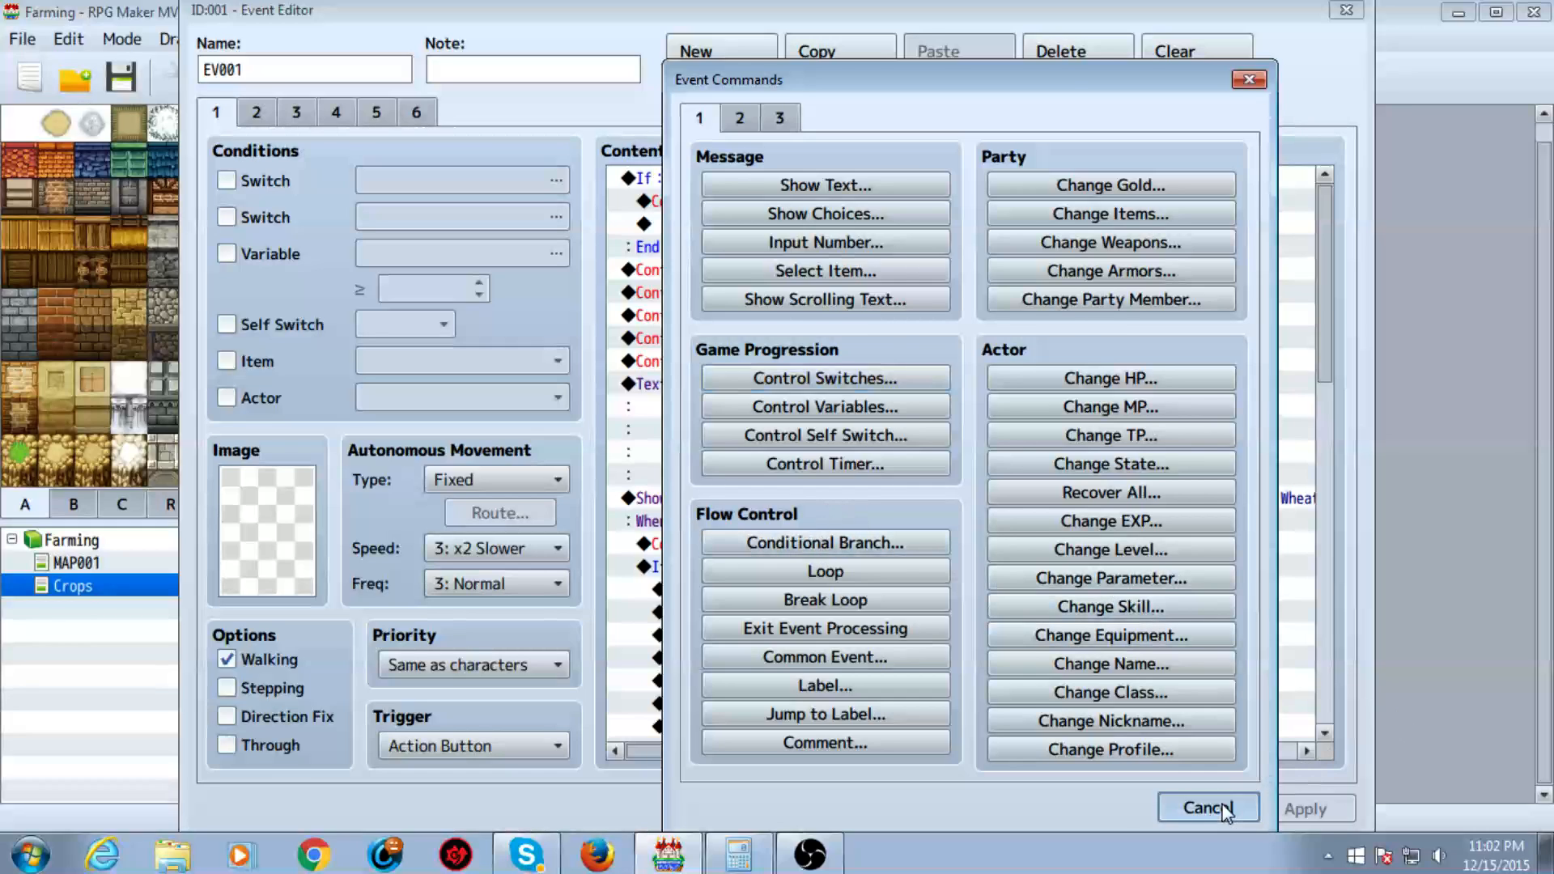
left_click(1206, 807)
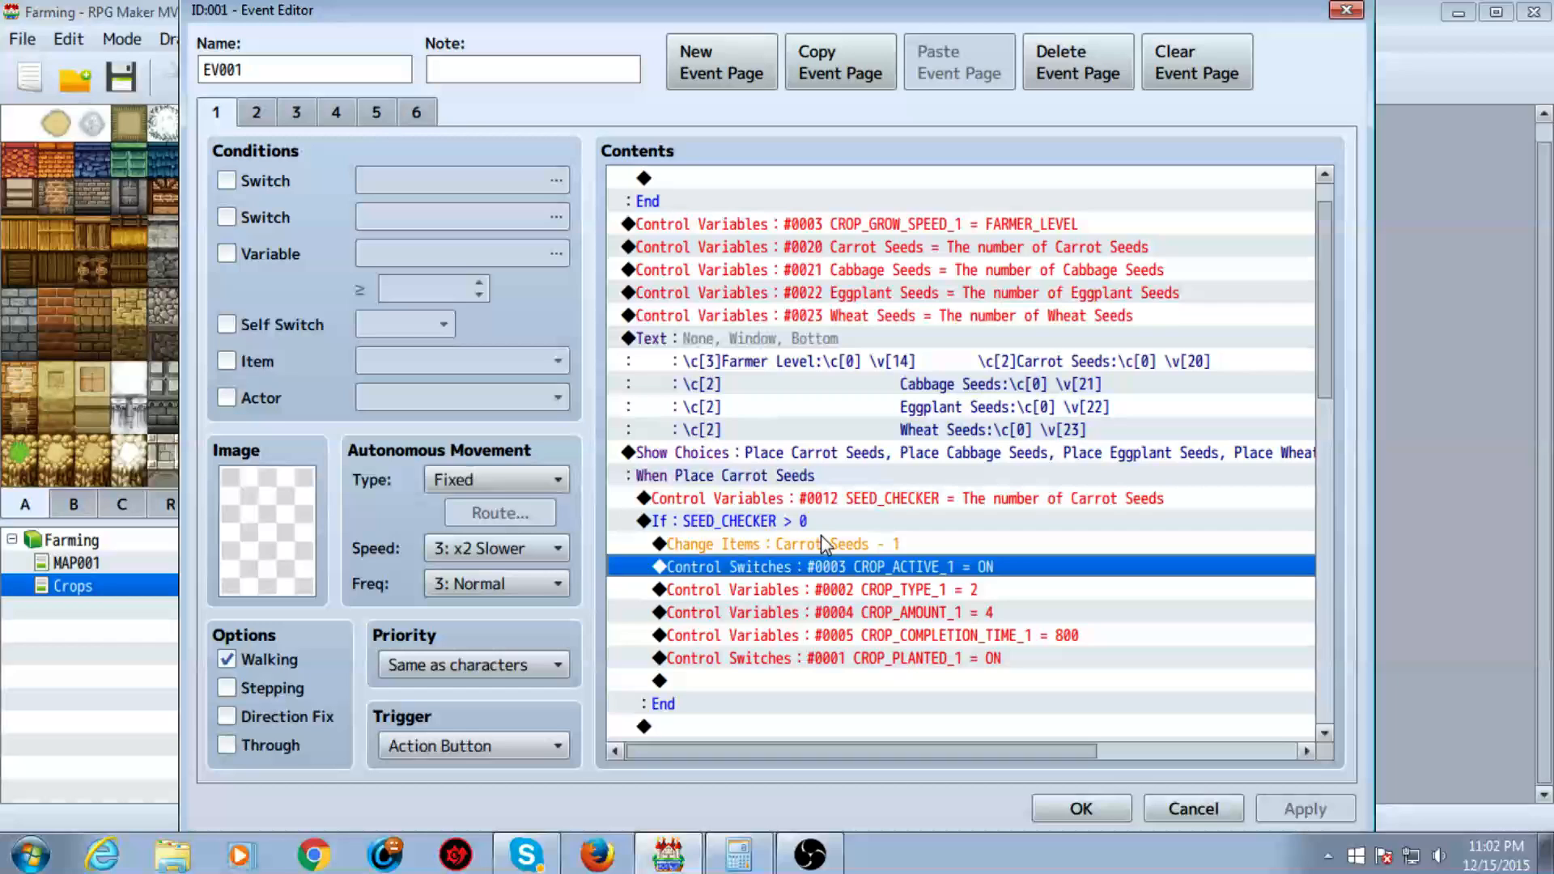
scroll("down", 3)
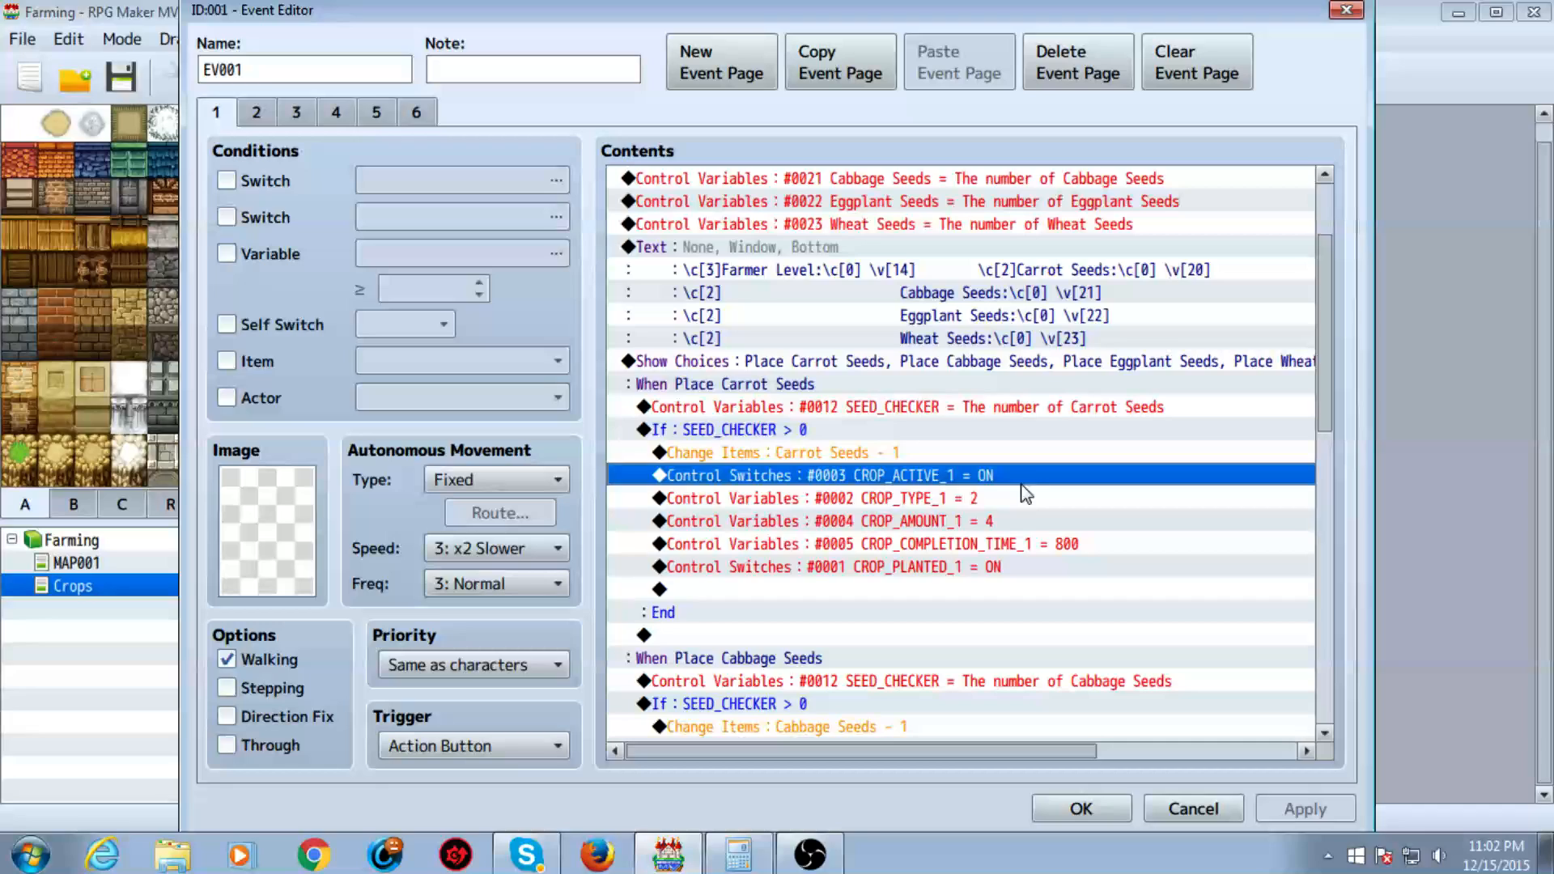
mouse_move(957, 493)
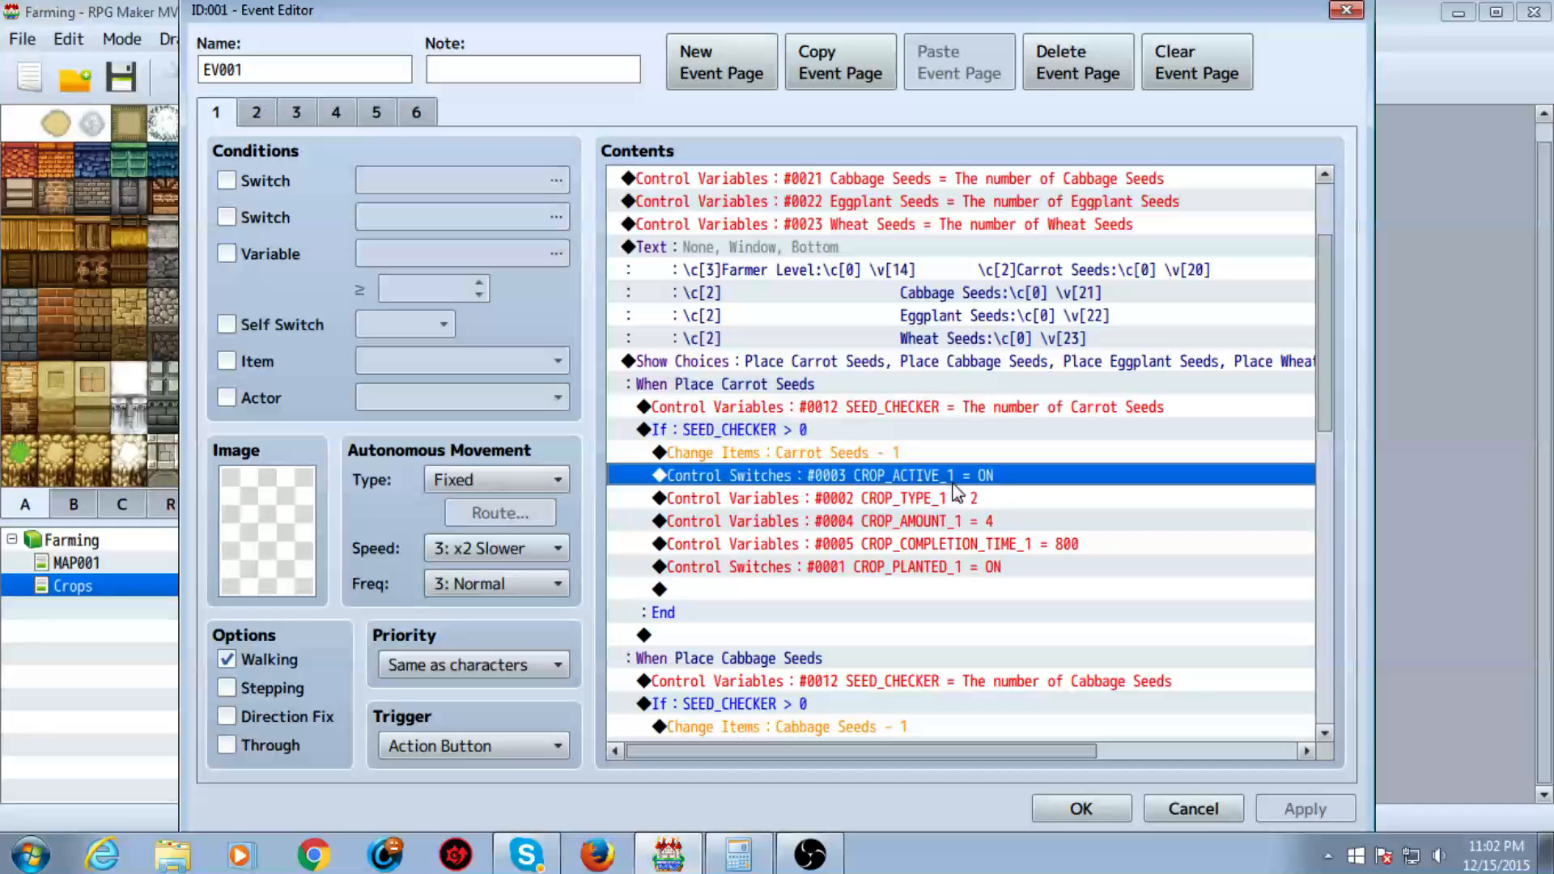
mouse_move(962, 481)
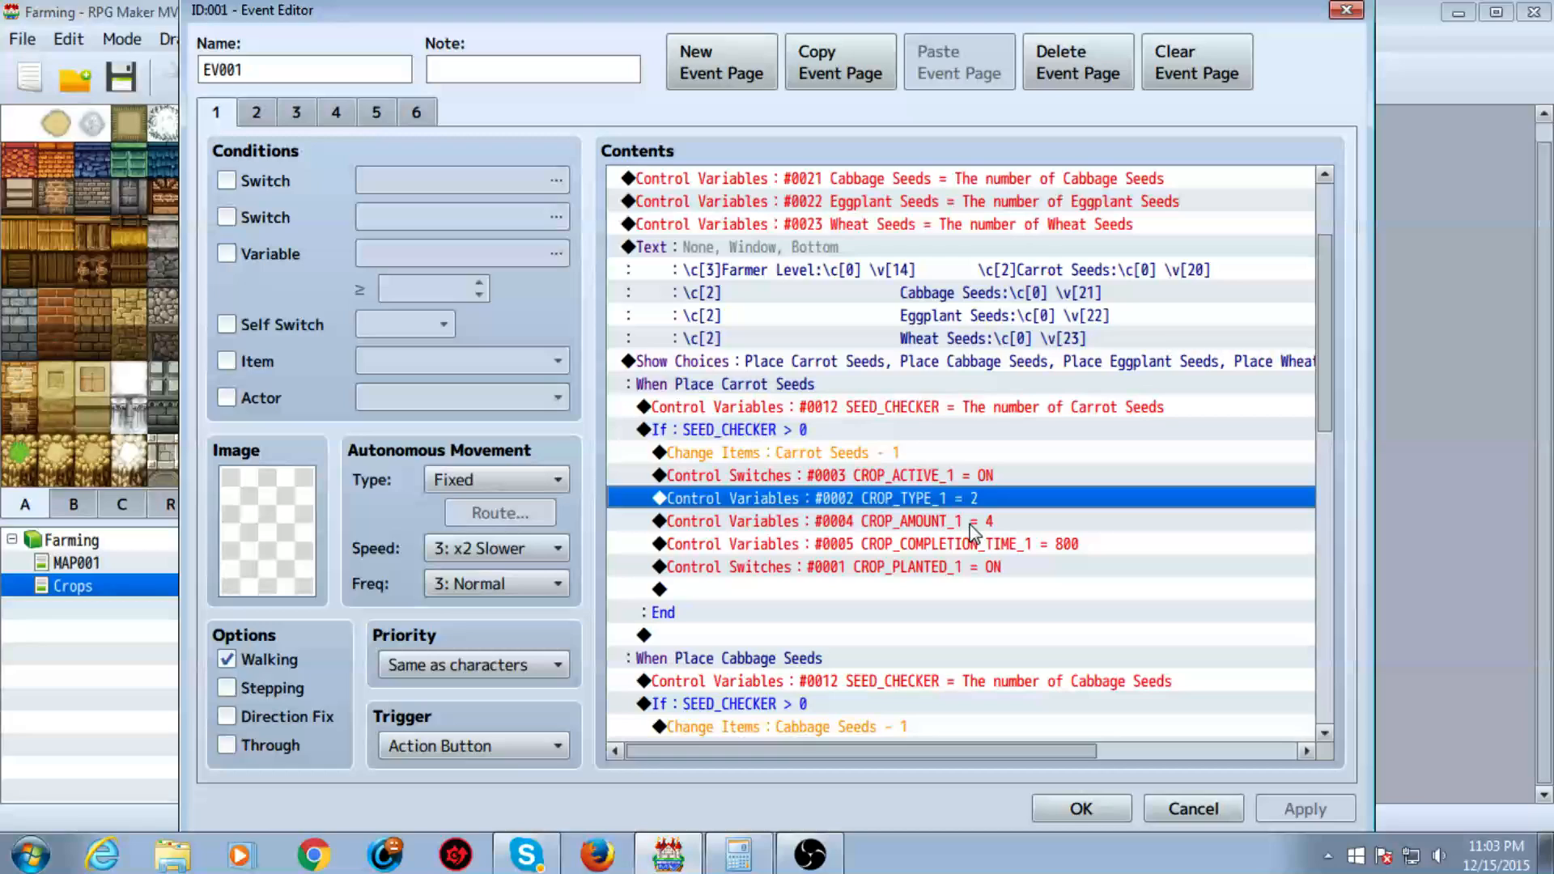
left_click(295, 112)
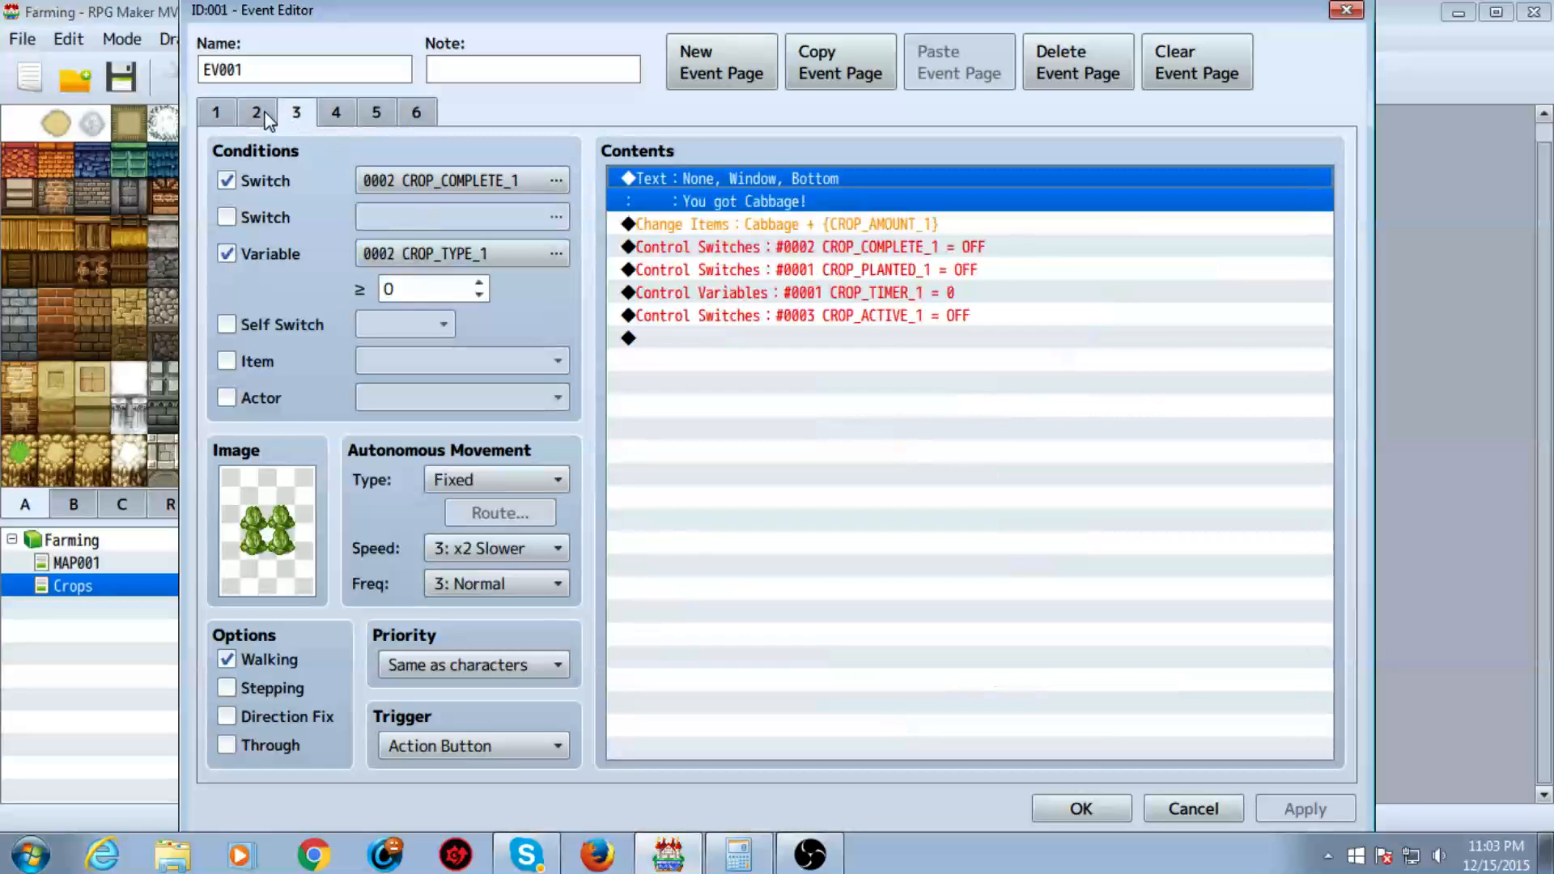
left_click(375, 112)
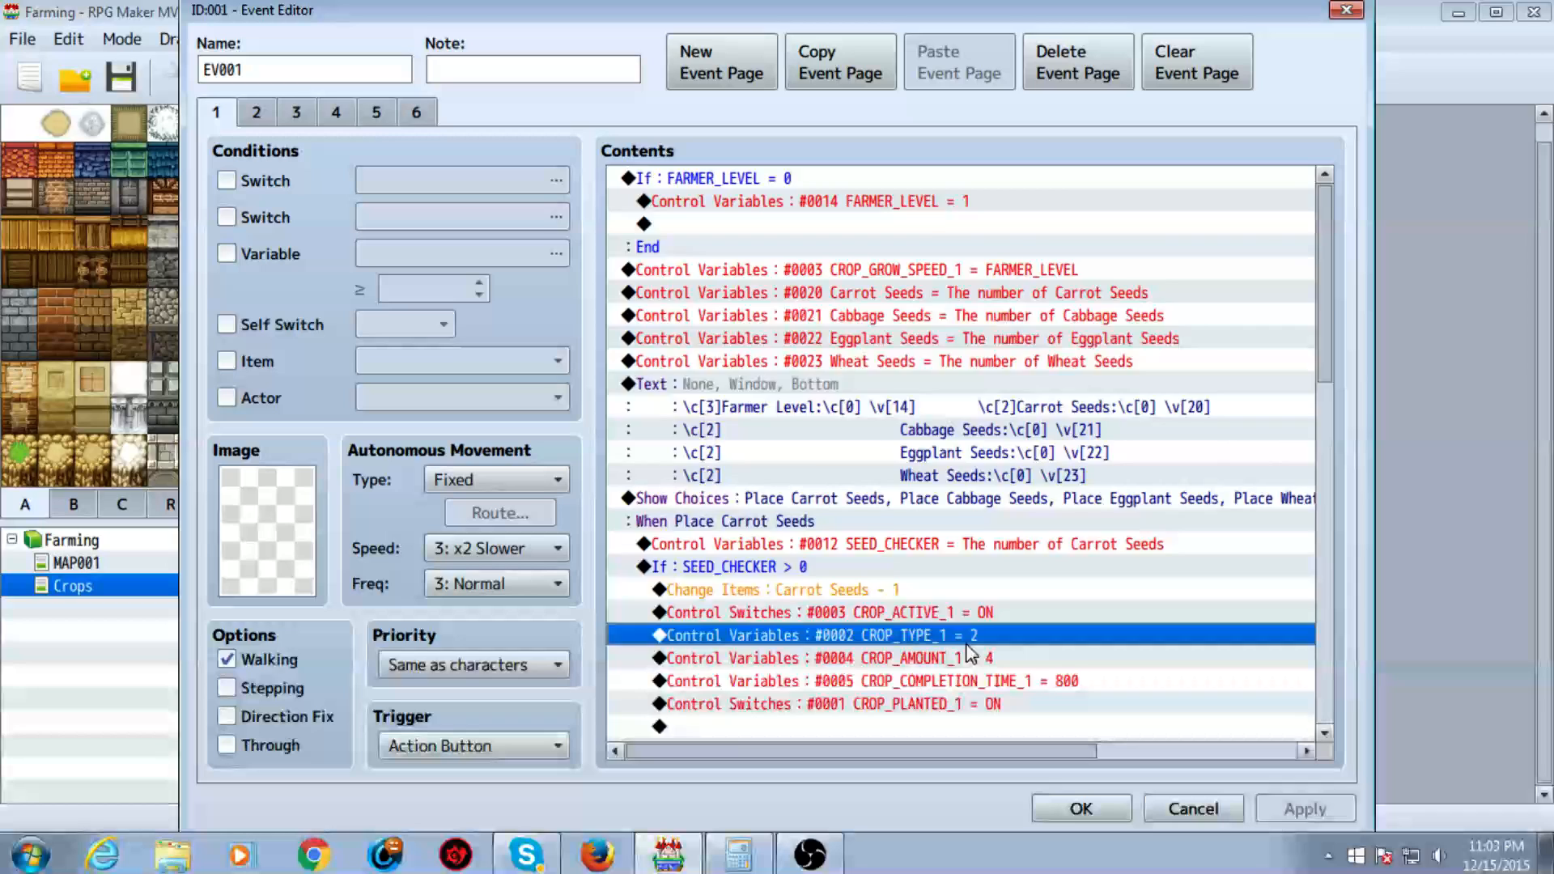
scroll("down", 3)
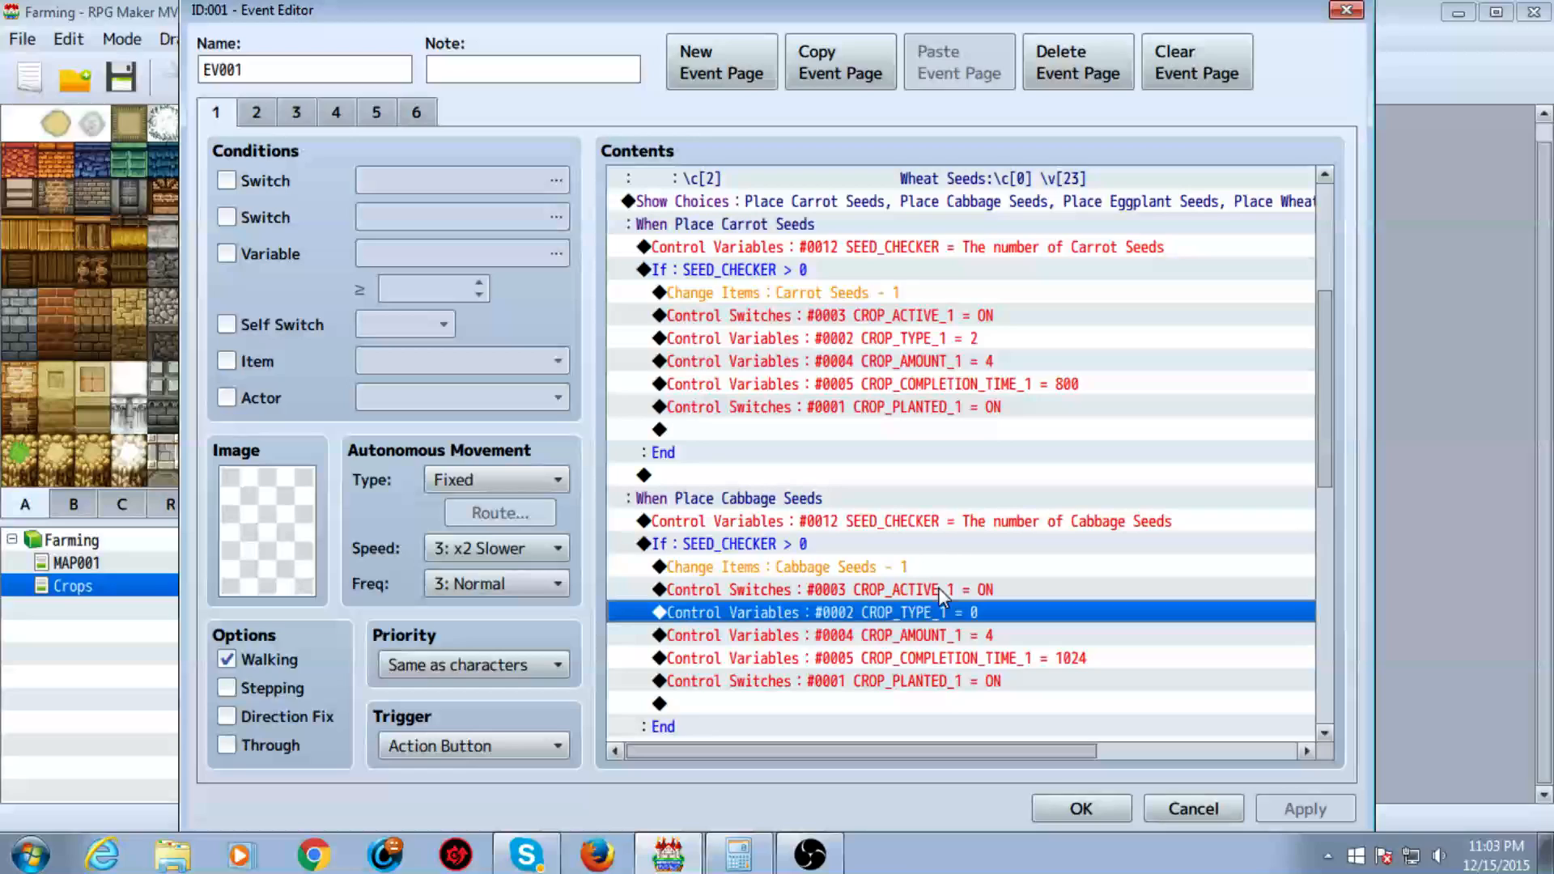
mouse_move(938, 504)
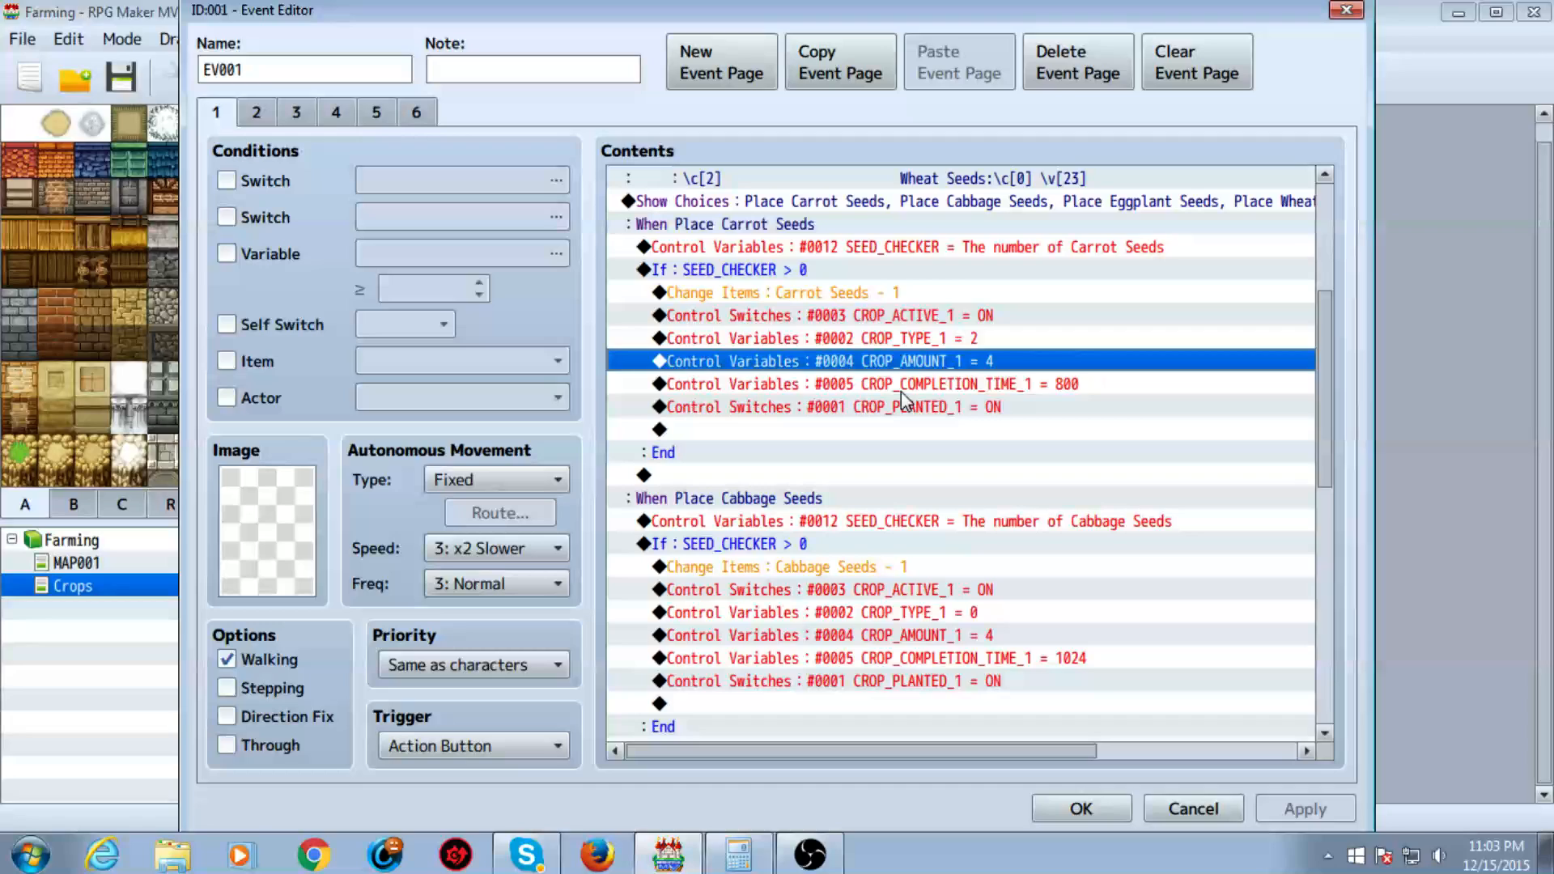
mouse_move(952, 376)
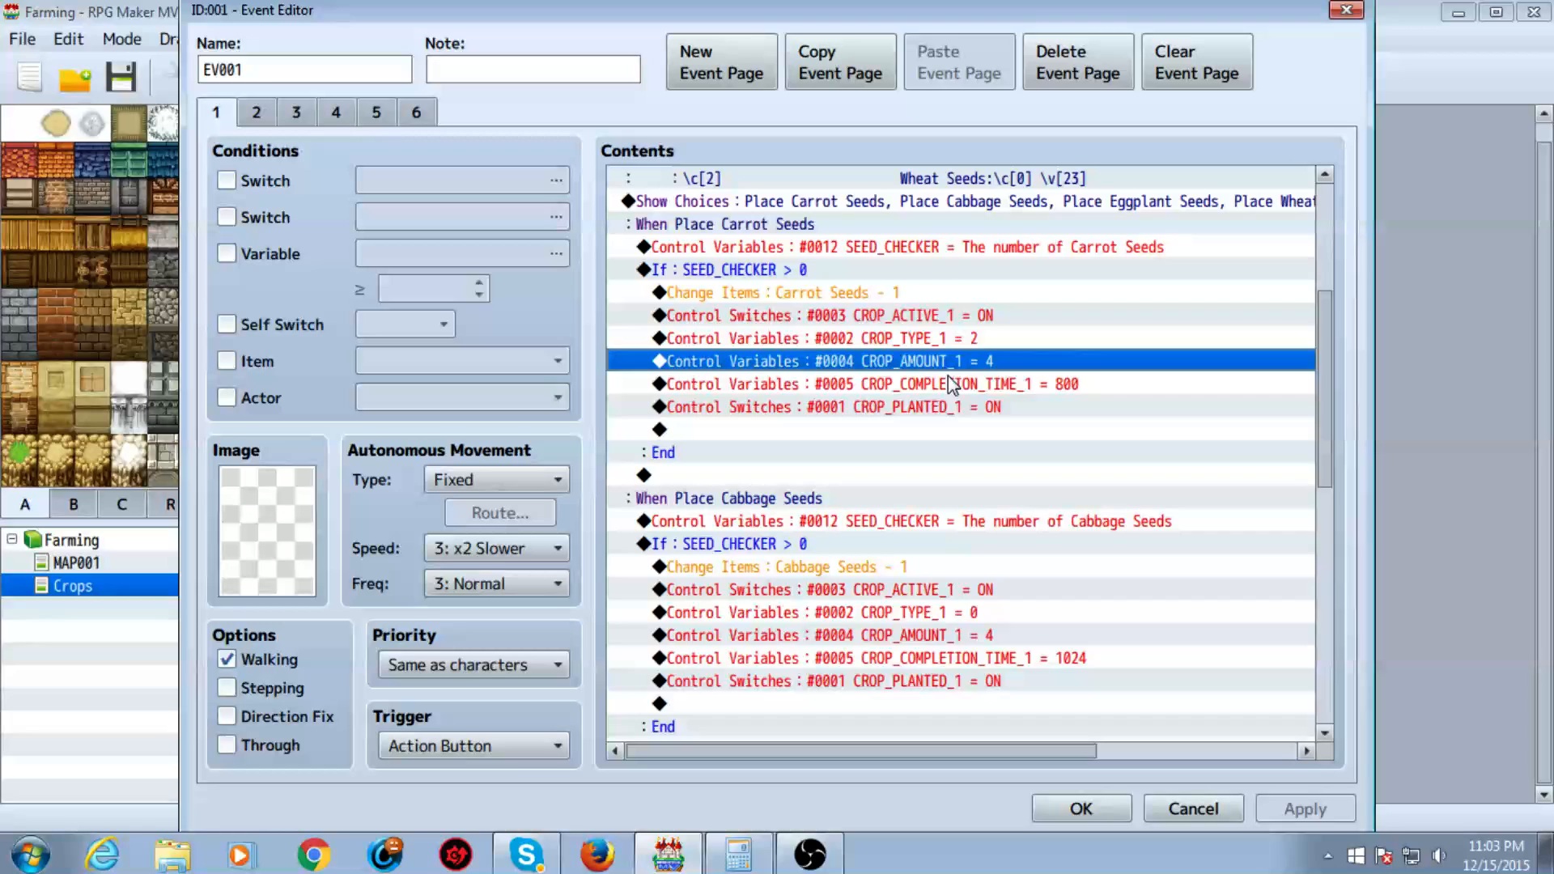
mouse_move(816, 407)
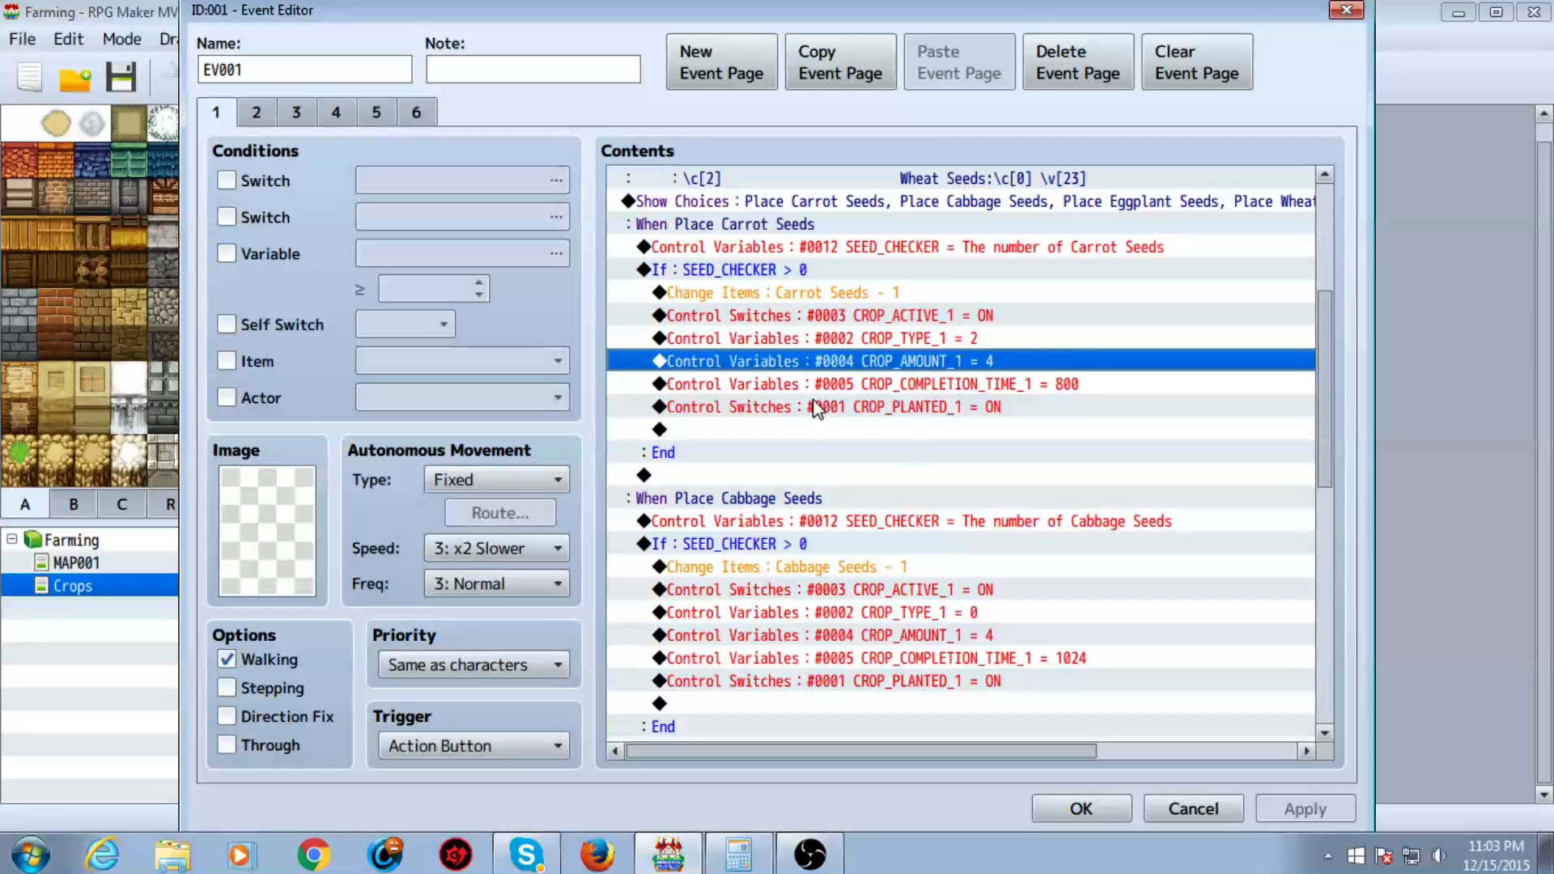
left_click(870, 384)
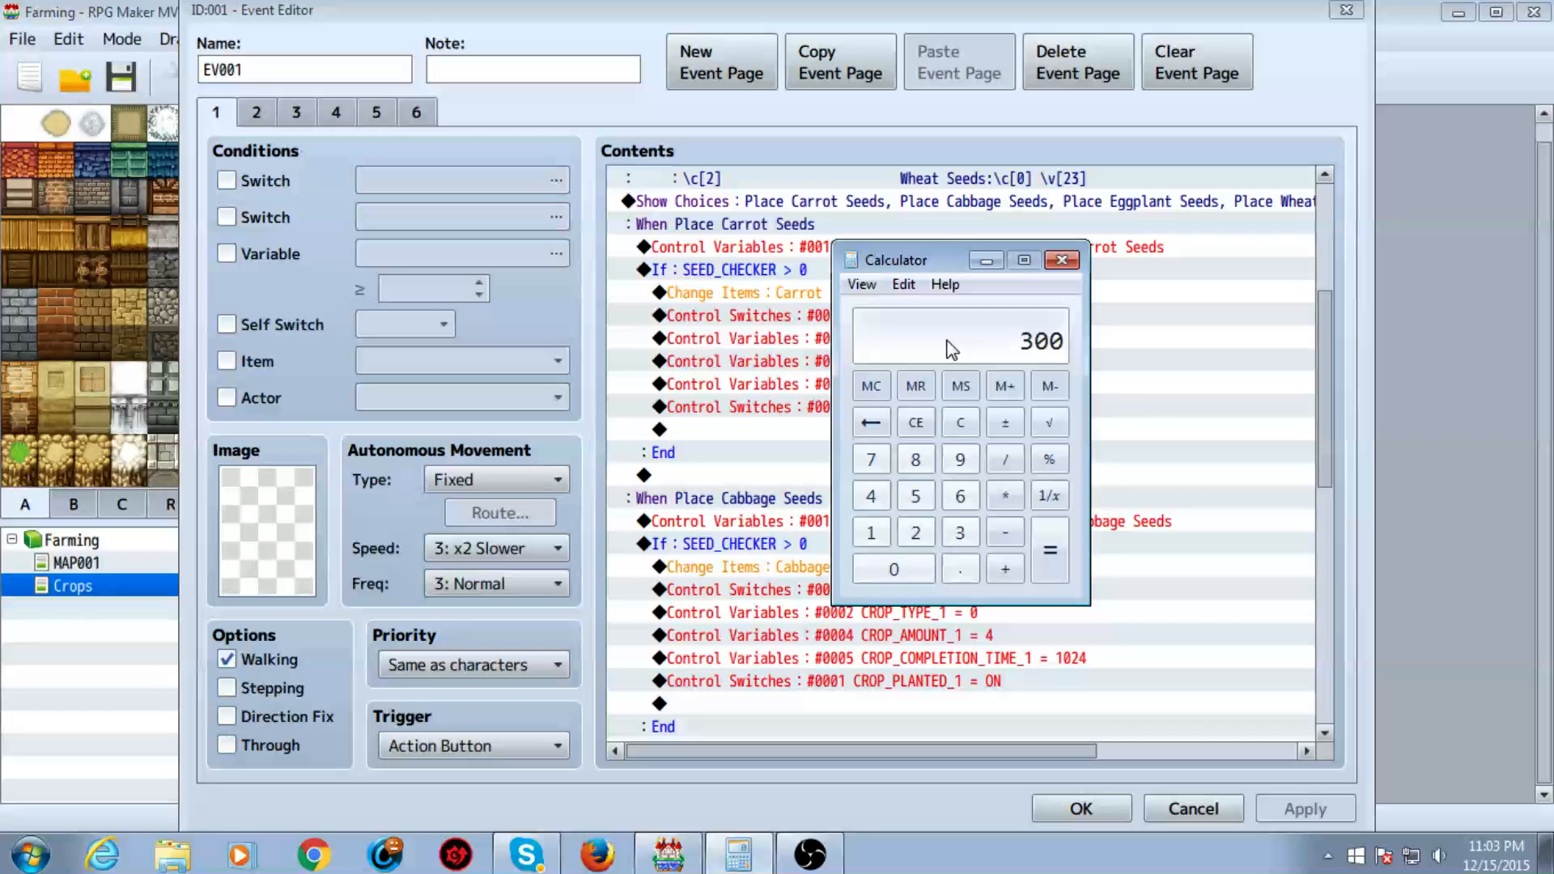
left_click_drag(895, 259, 389, 277)
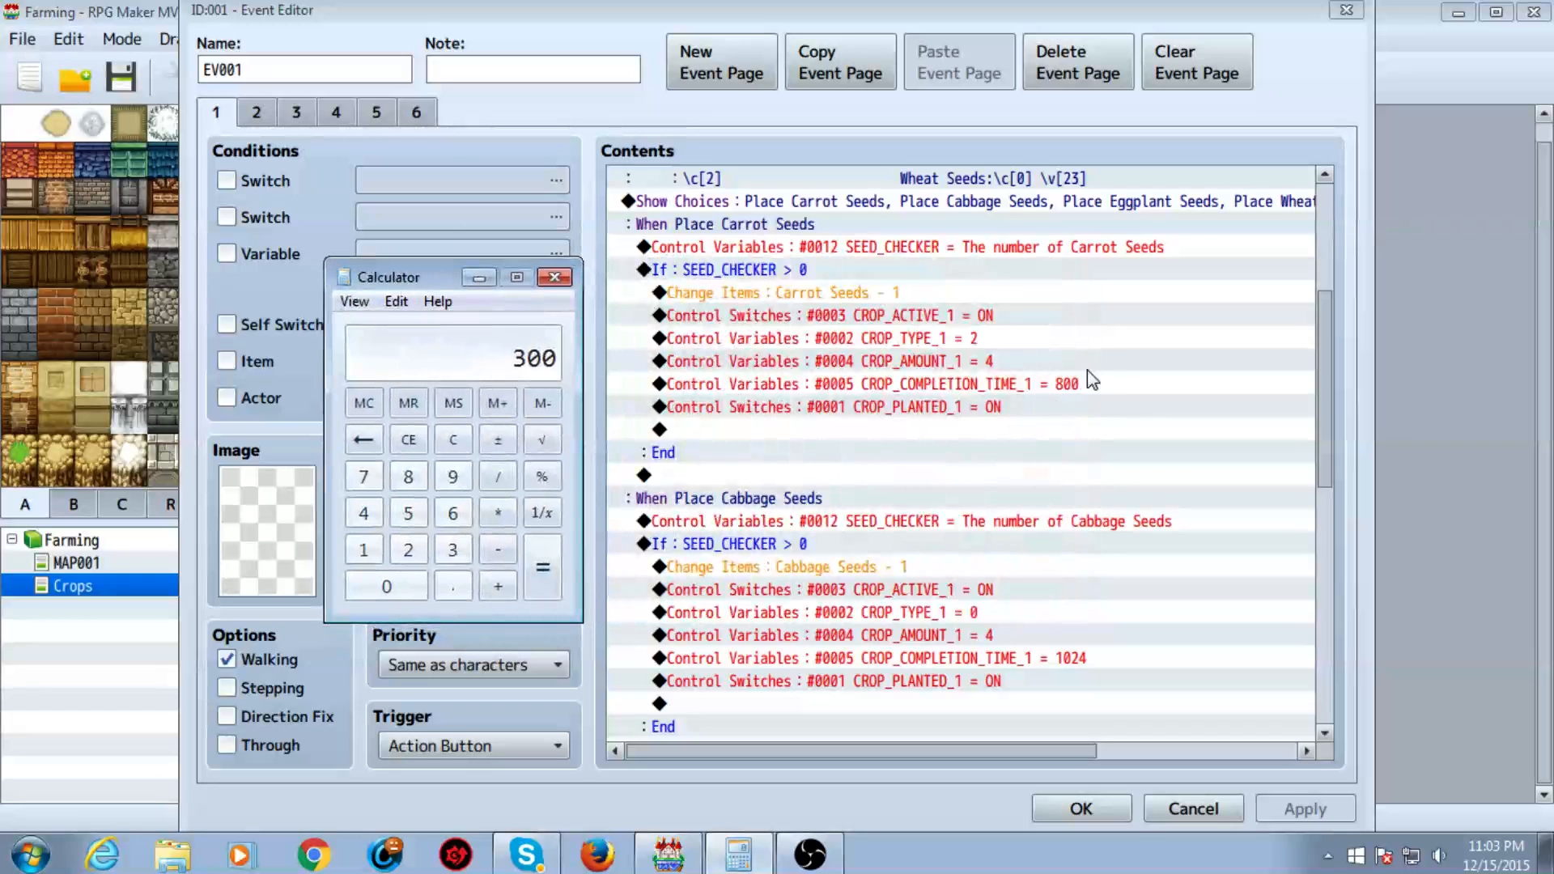
mouse_move(1060, 401)
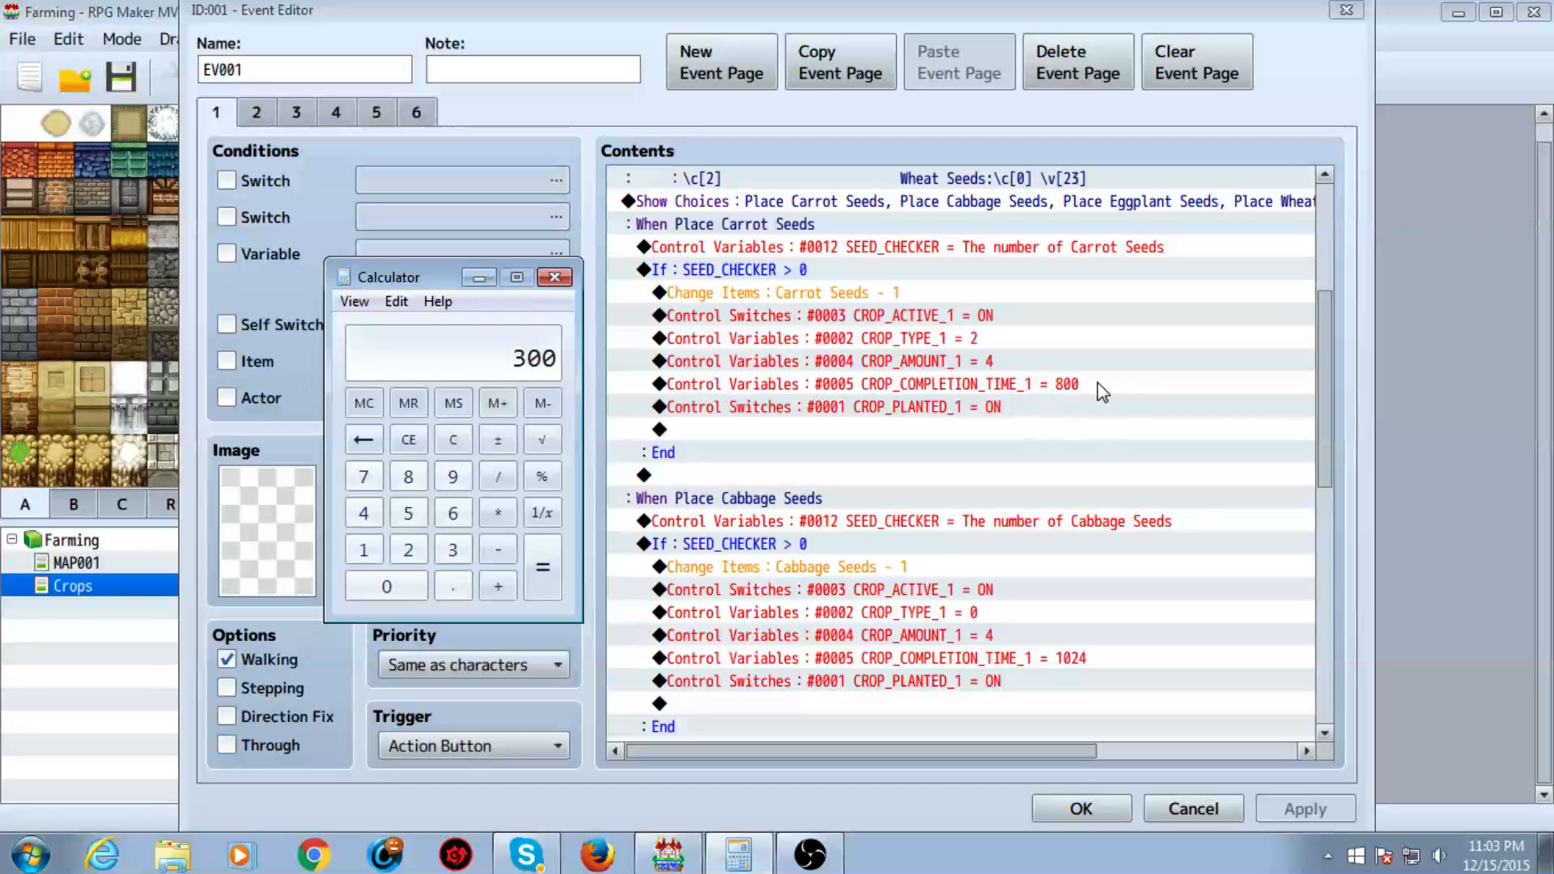
left_click(541, 402)
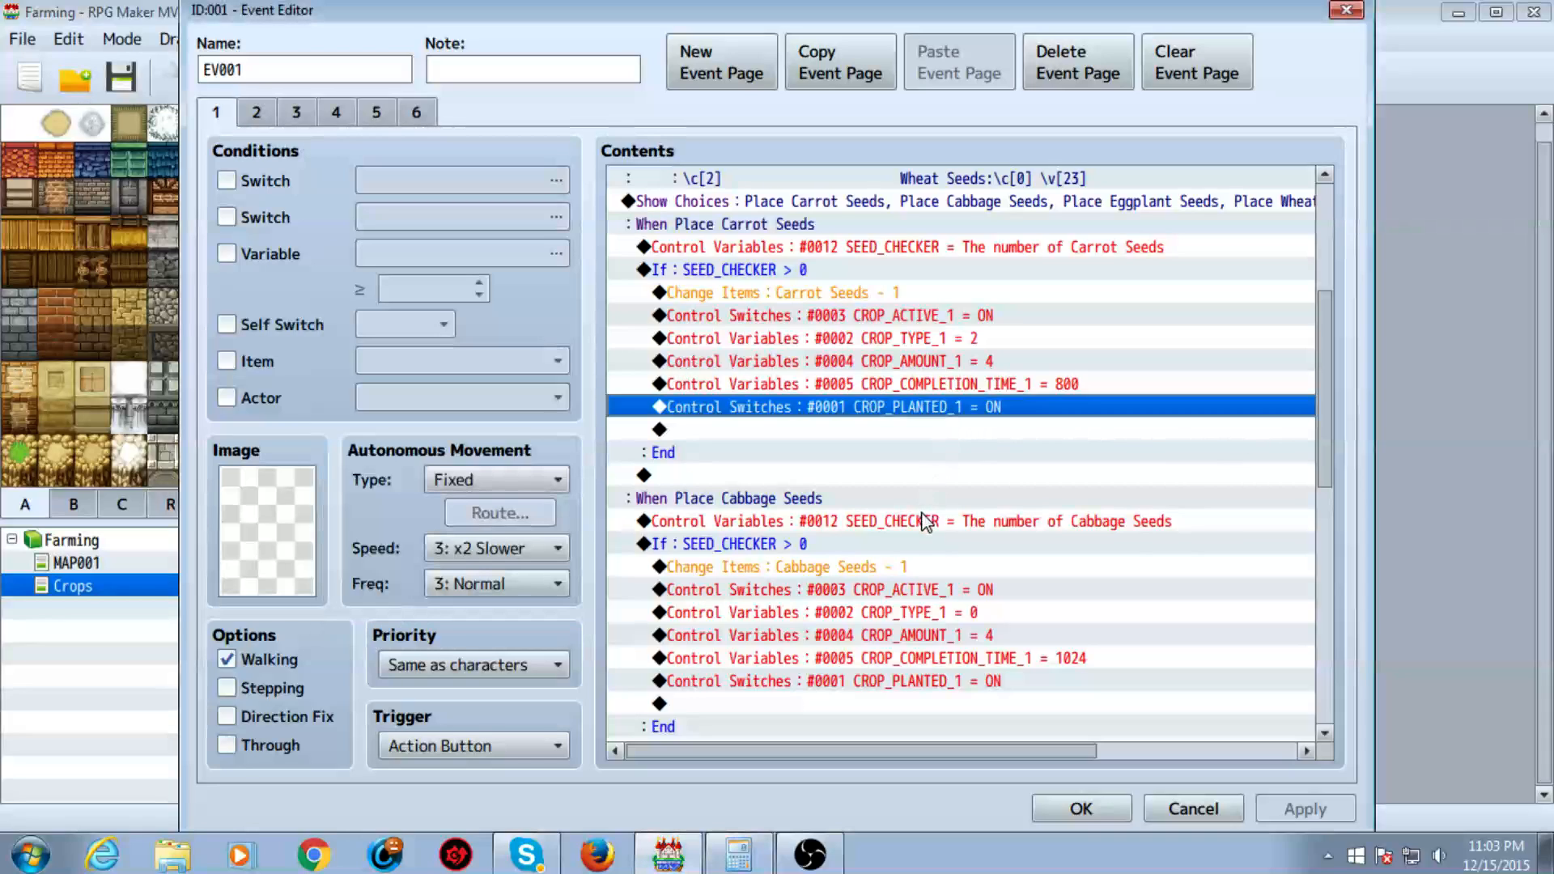
mouse_move(865, 486)
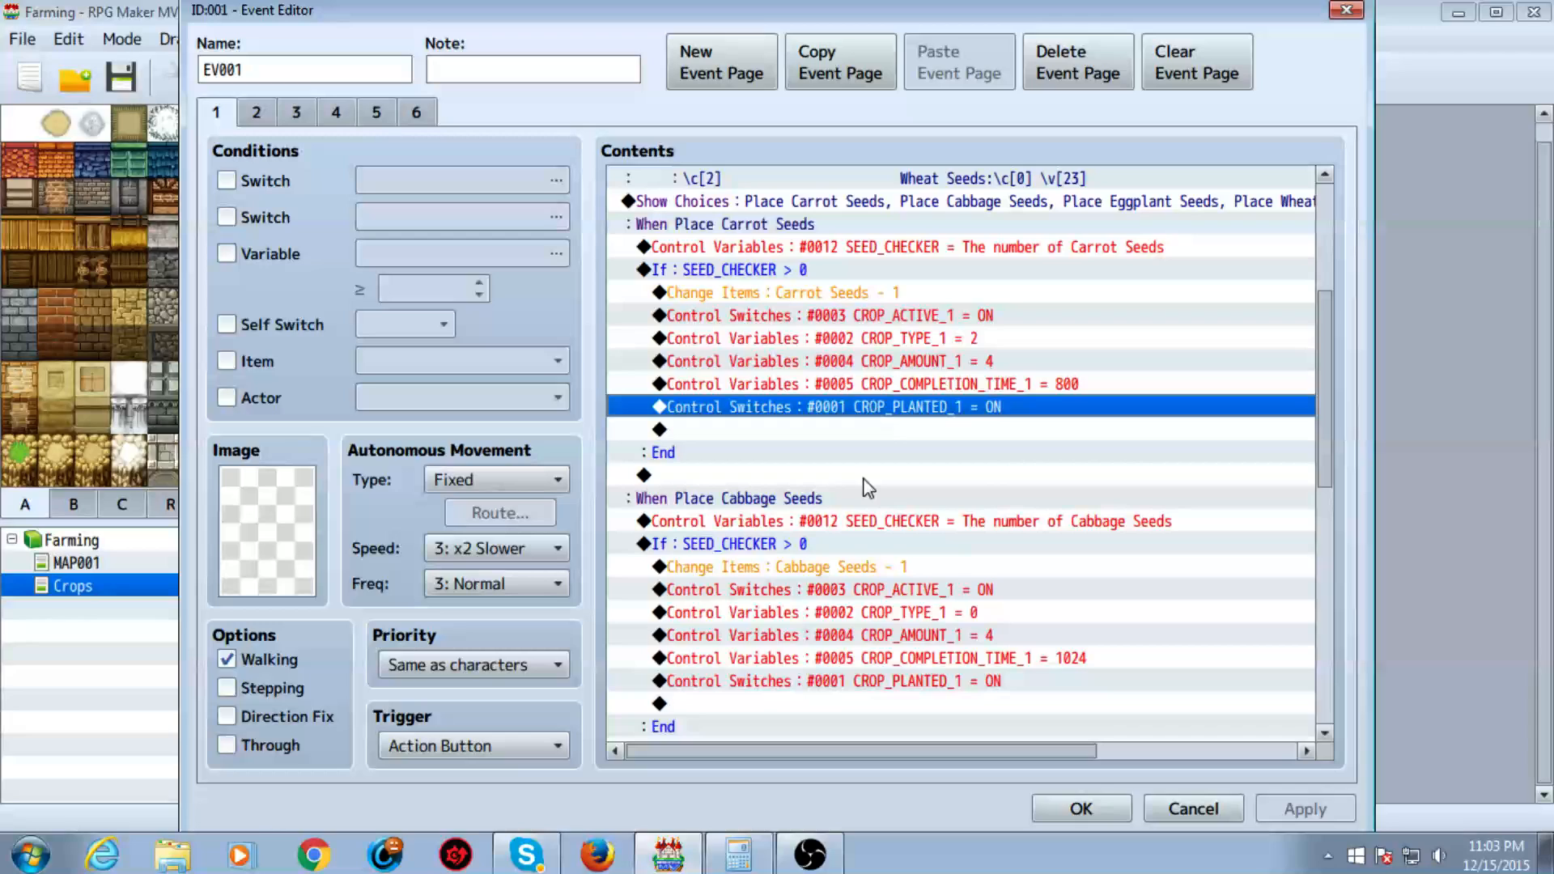
scroll("down", 3)
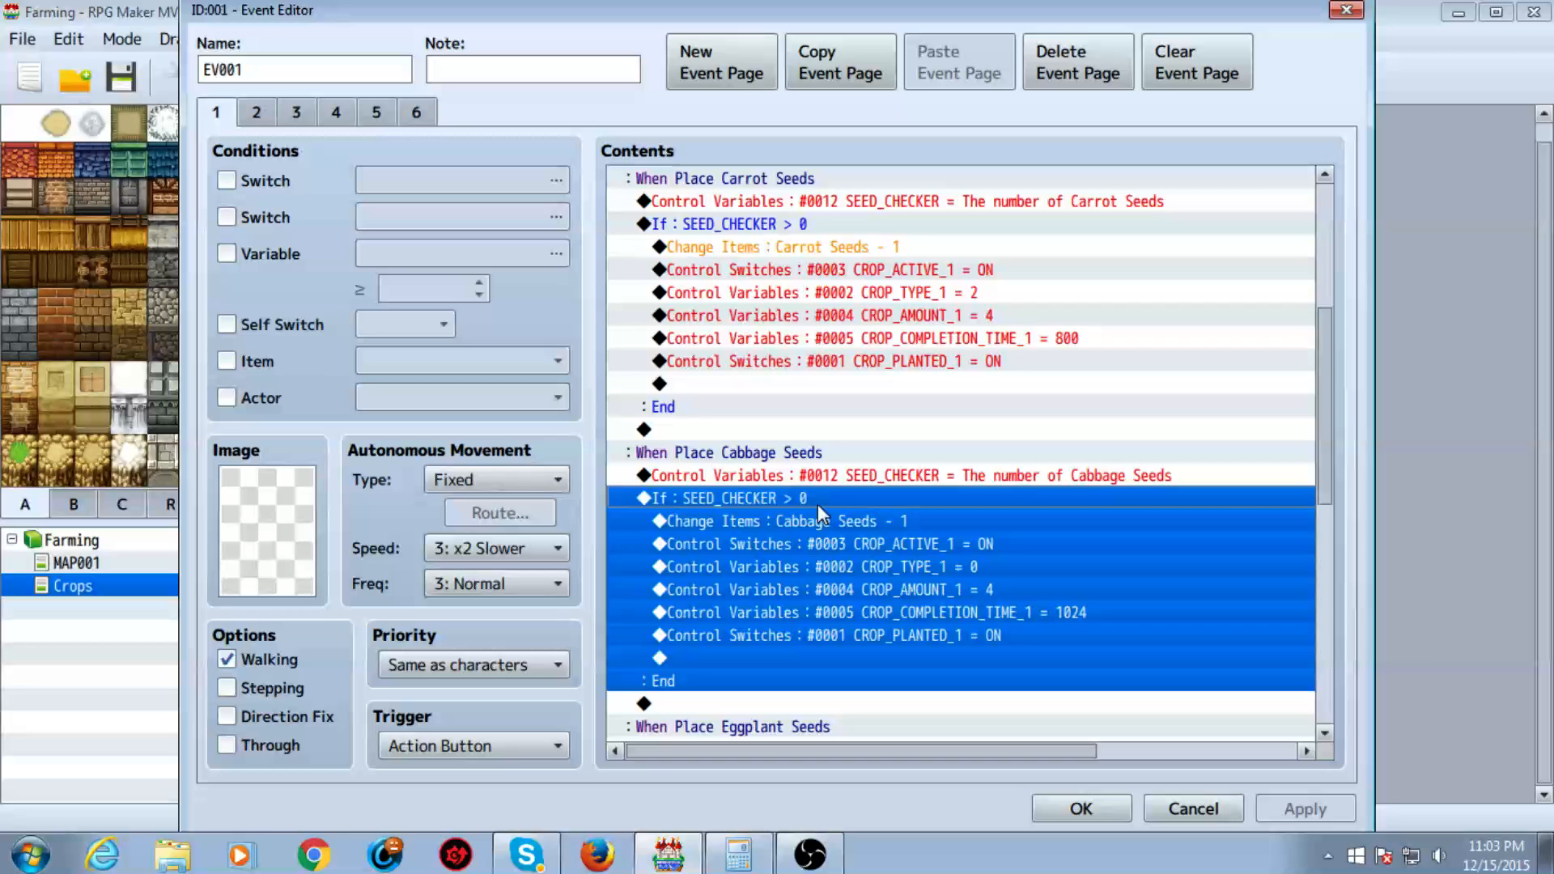
scroll("down", 3)
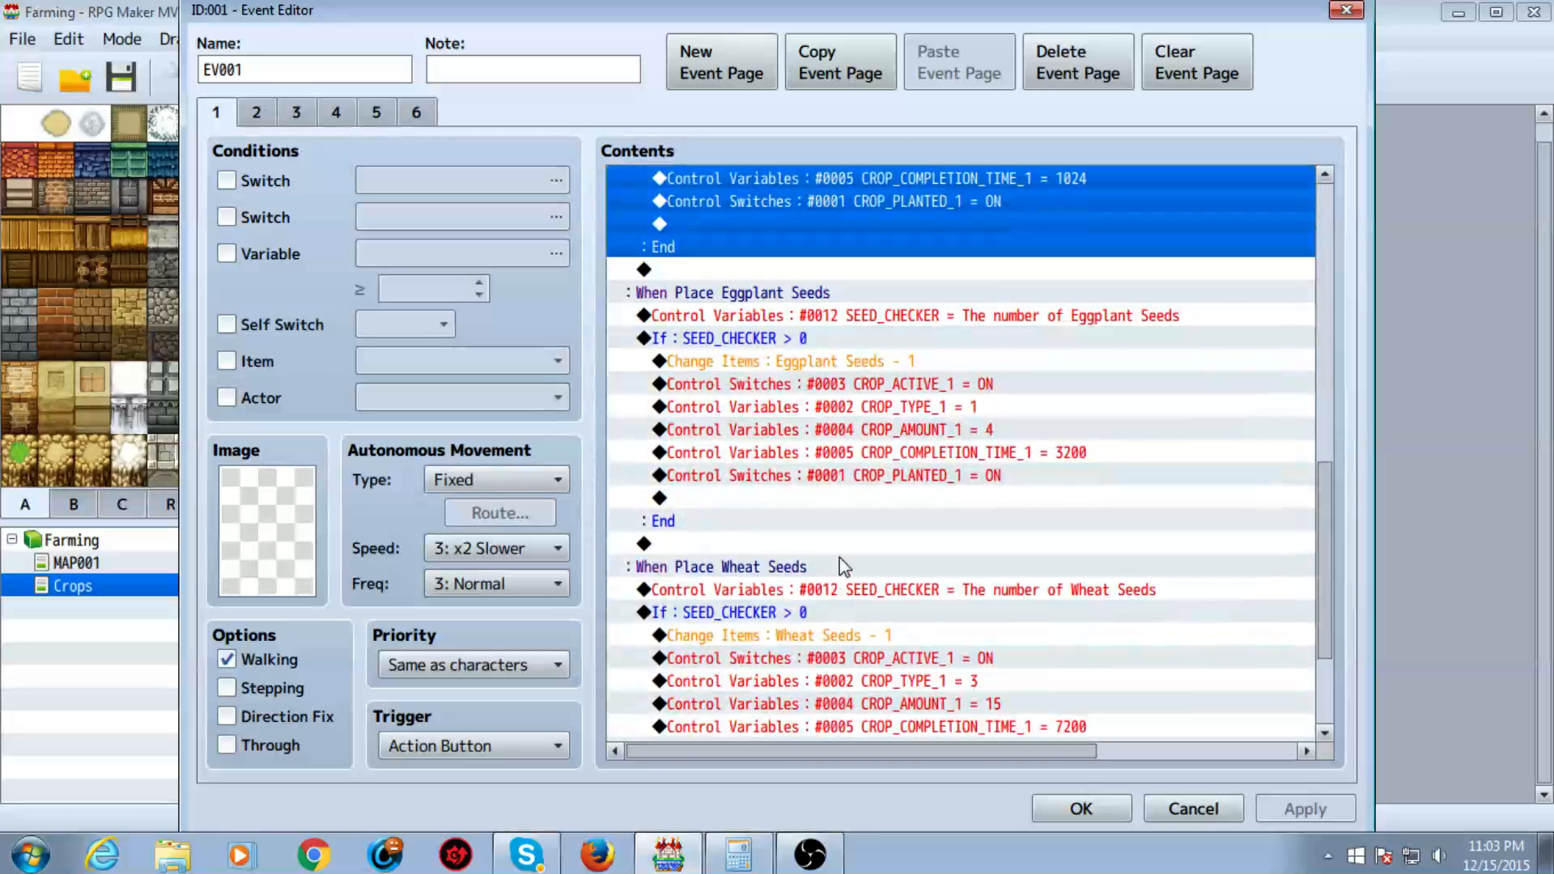
left_click(727, 338)
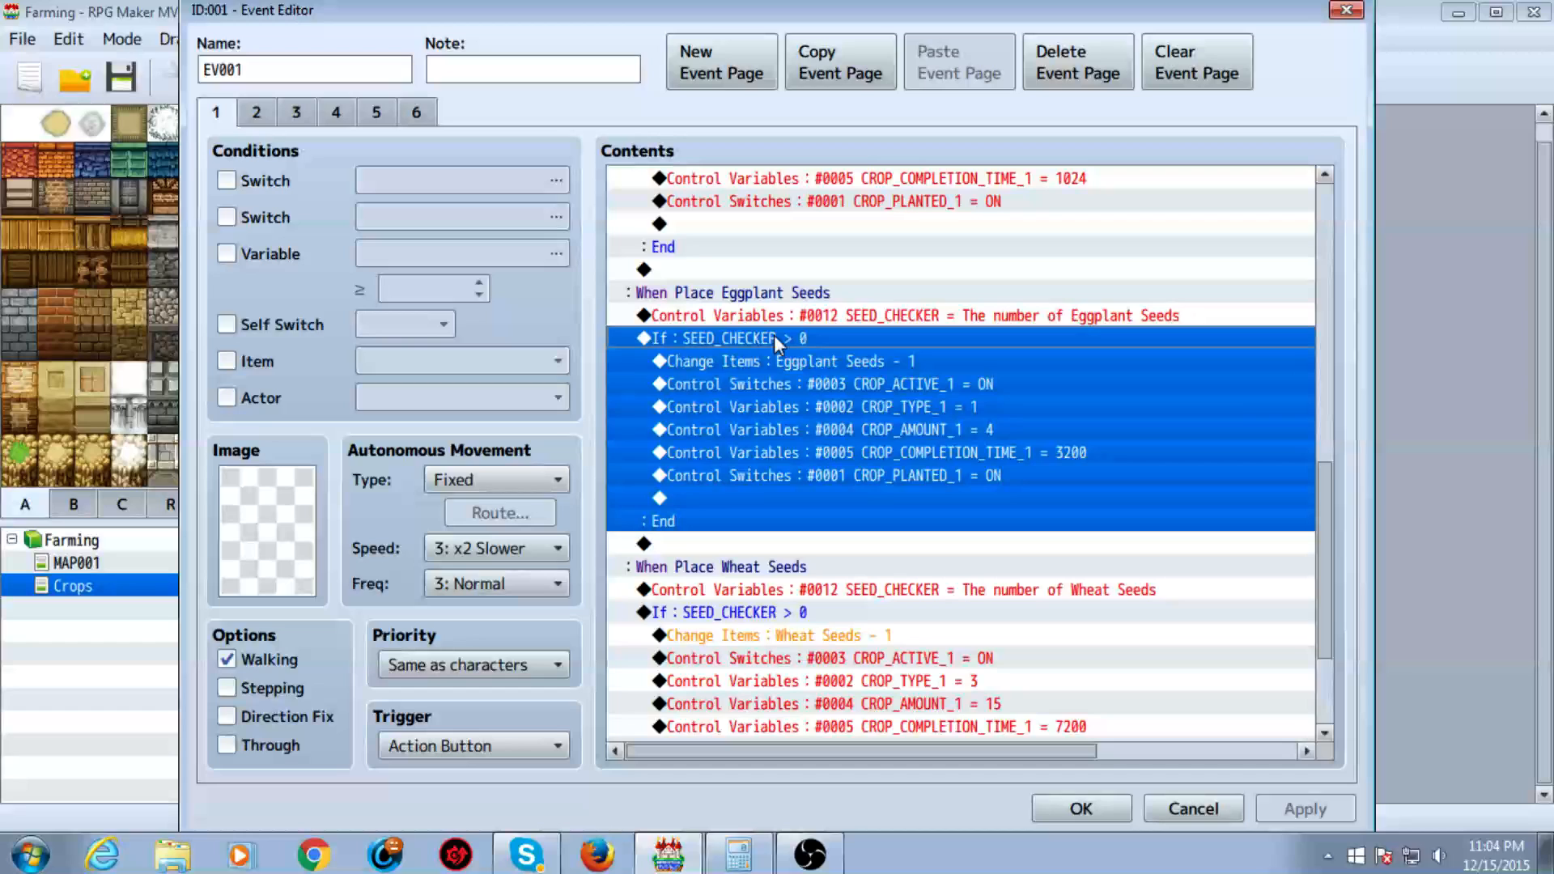
left_click(922, 315)
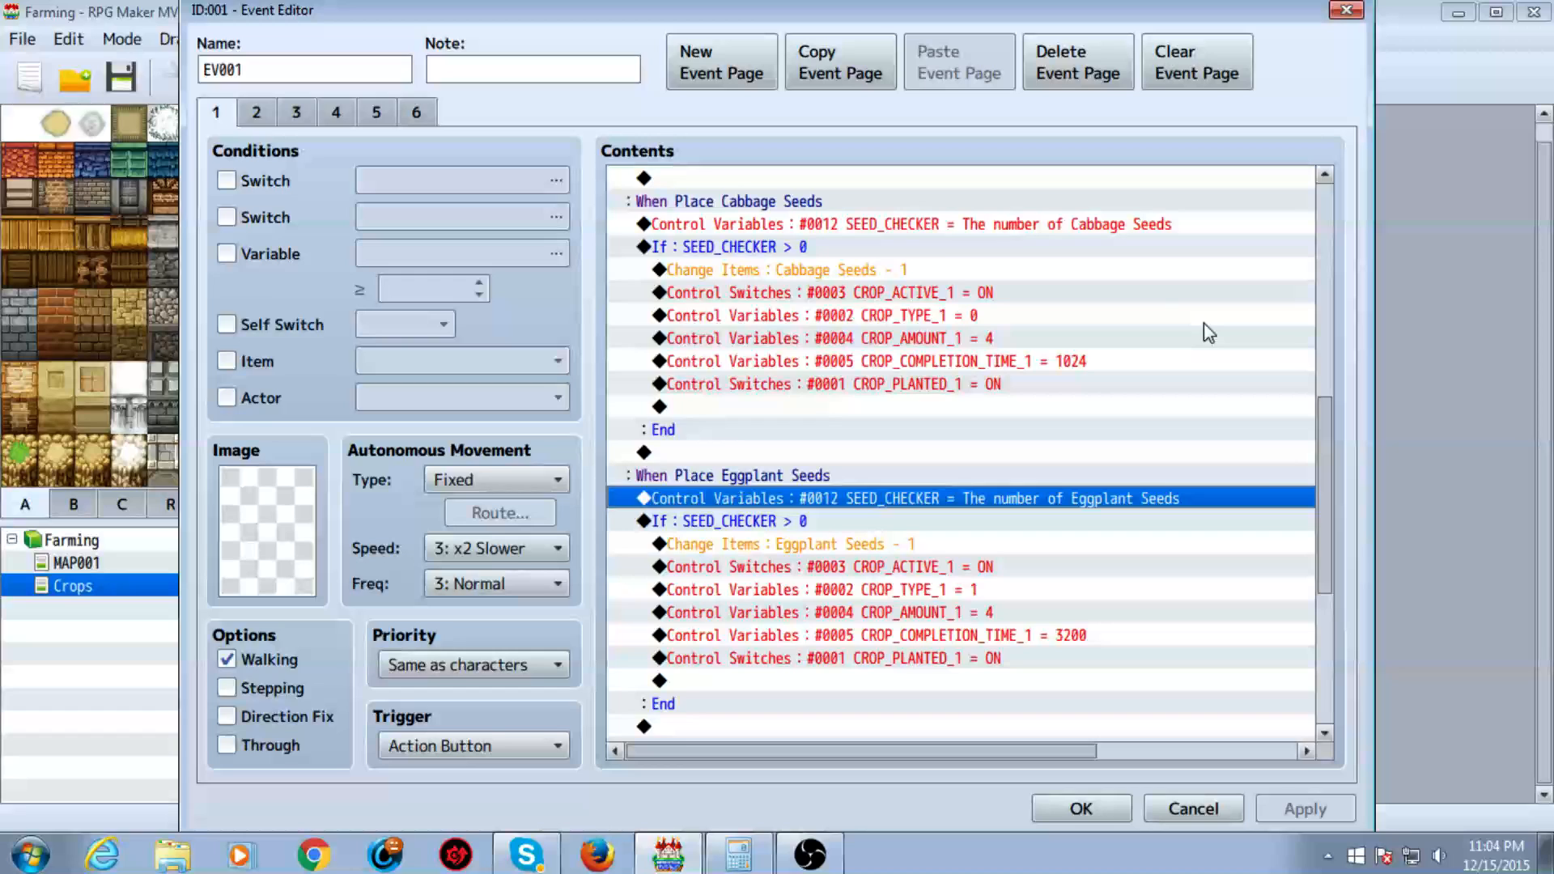
left_click(909, 224)
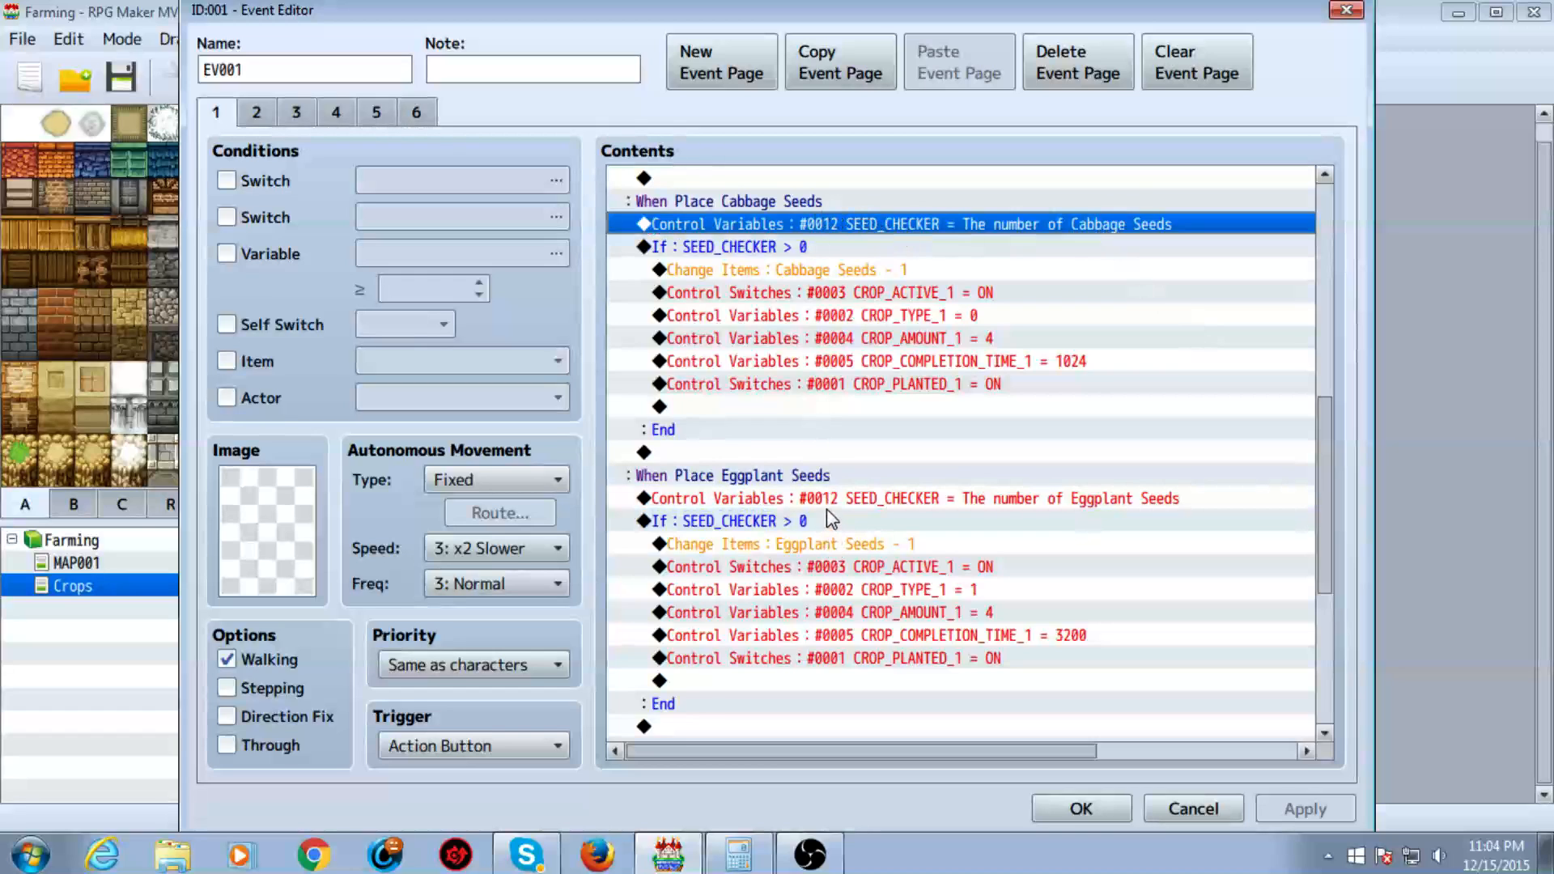
scroll("down", 3)
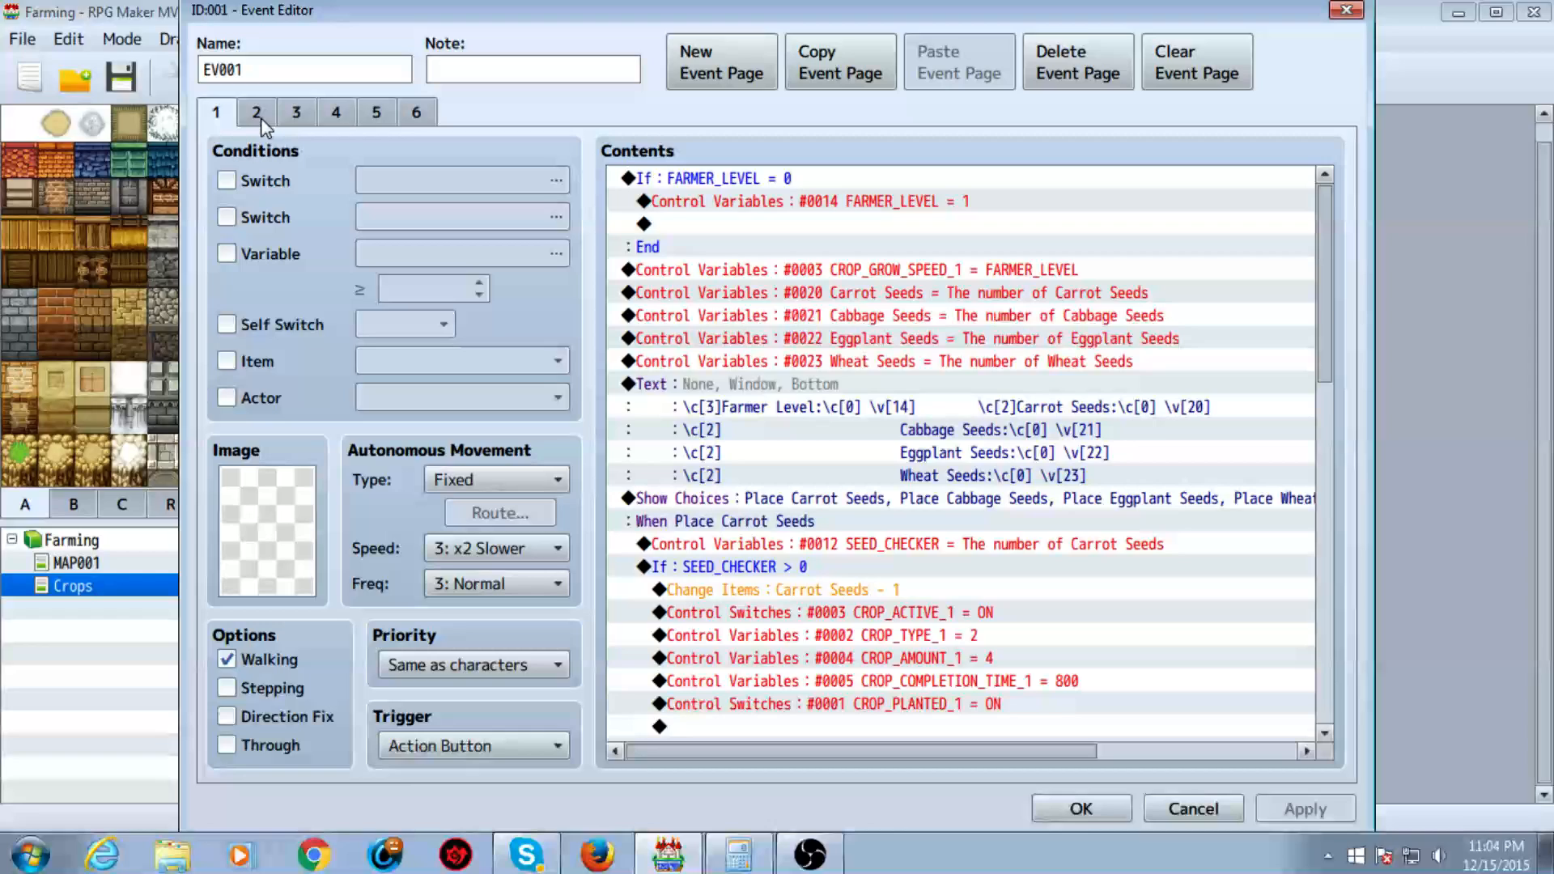
- Switch to page 2 and inspect the command storing CROP_TIMER_1 in PERCENT_CHECKER
left_click(256, 112)
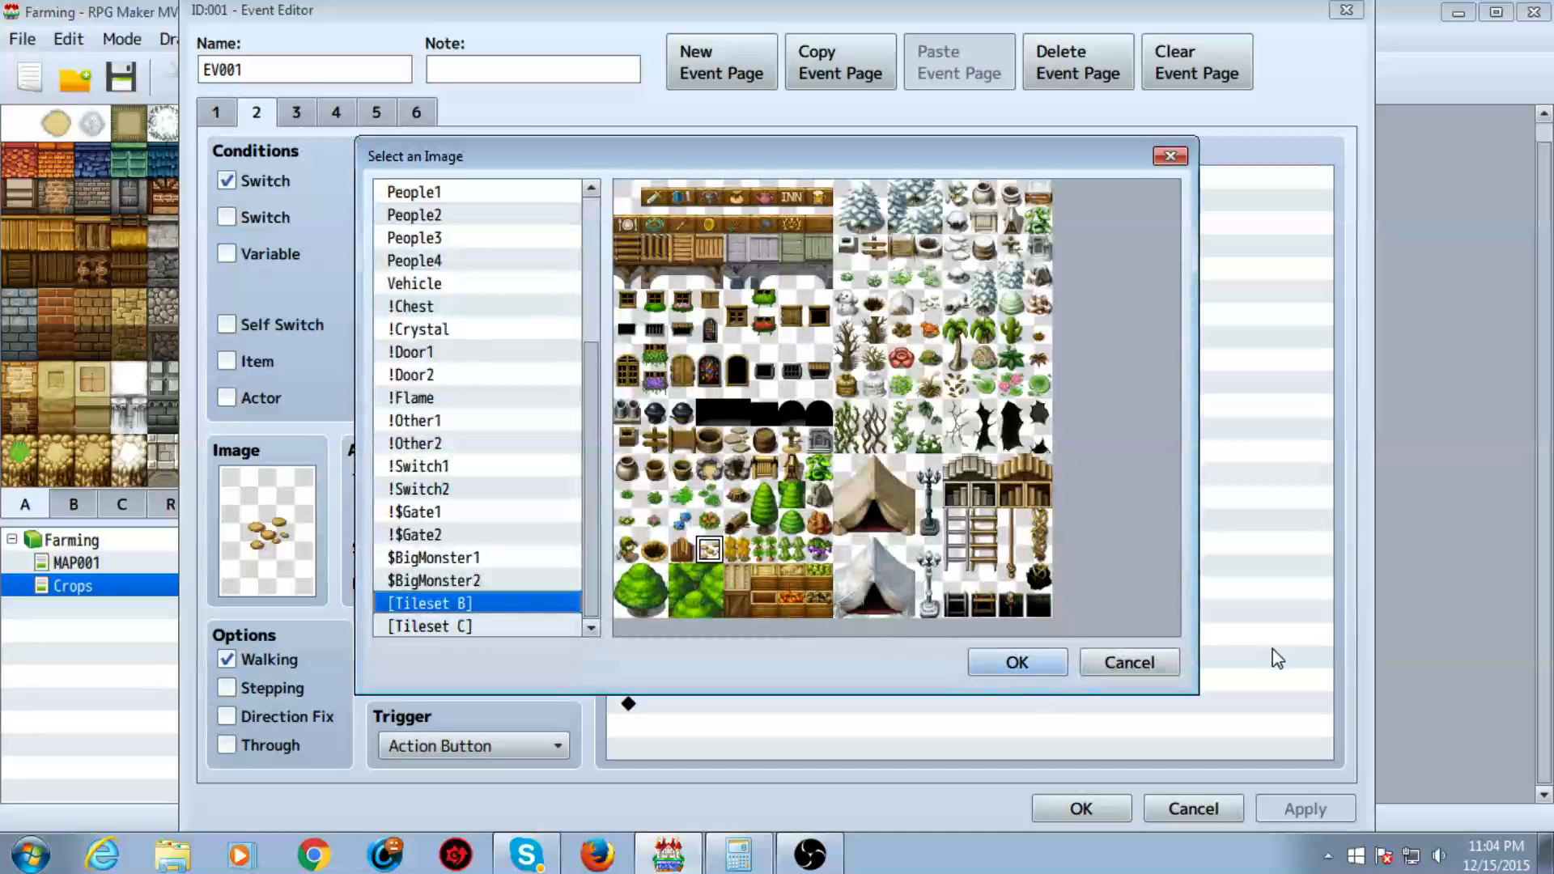
left_click(1127, 662)
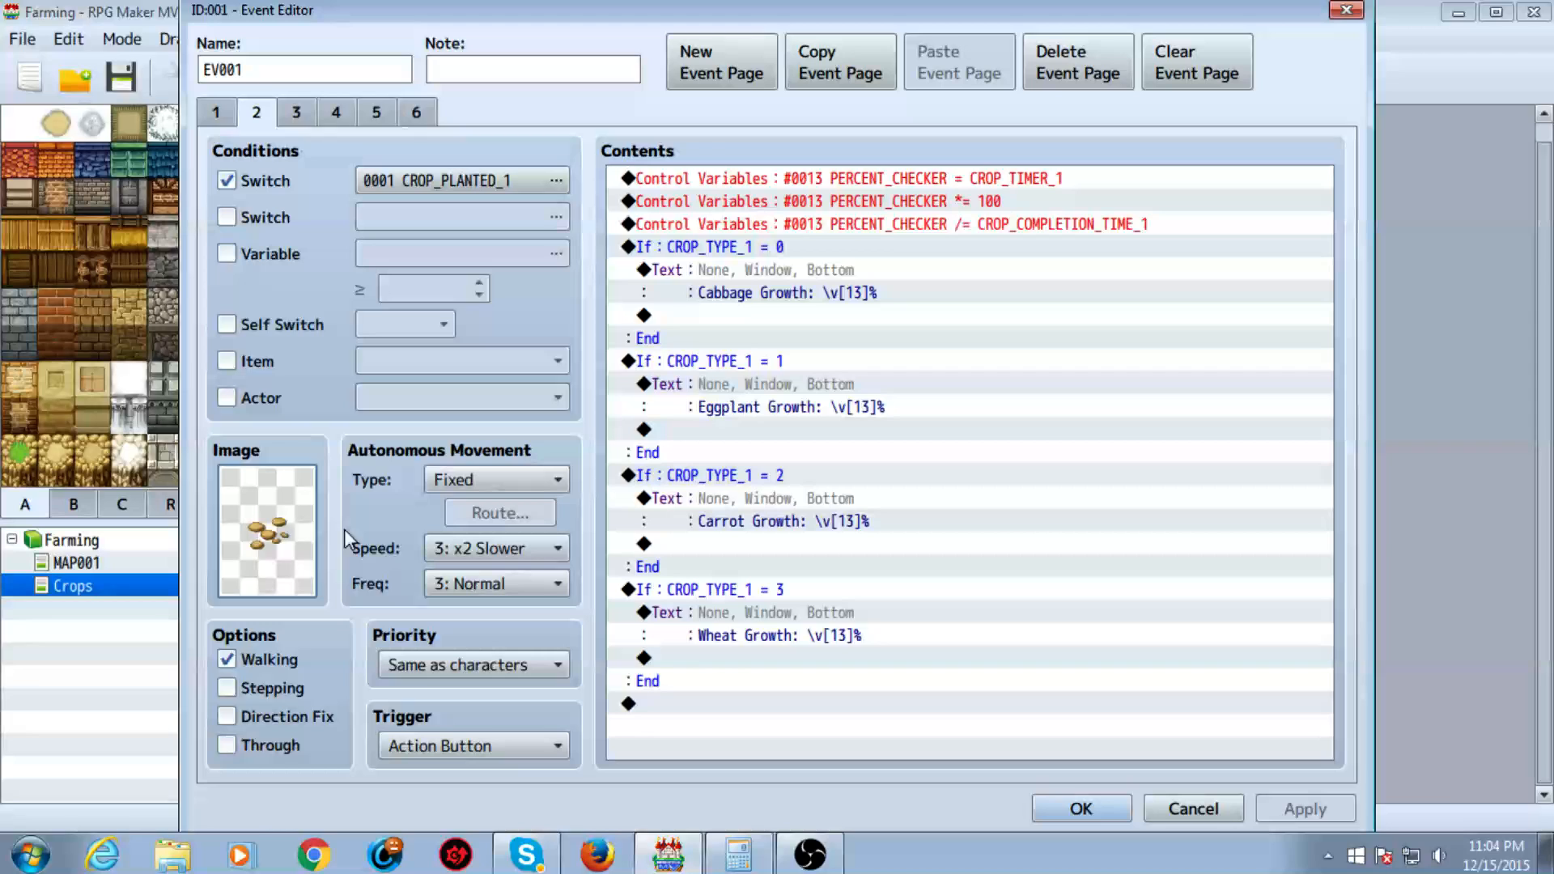
left_click(265, 533)
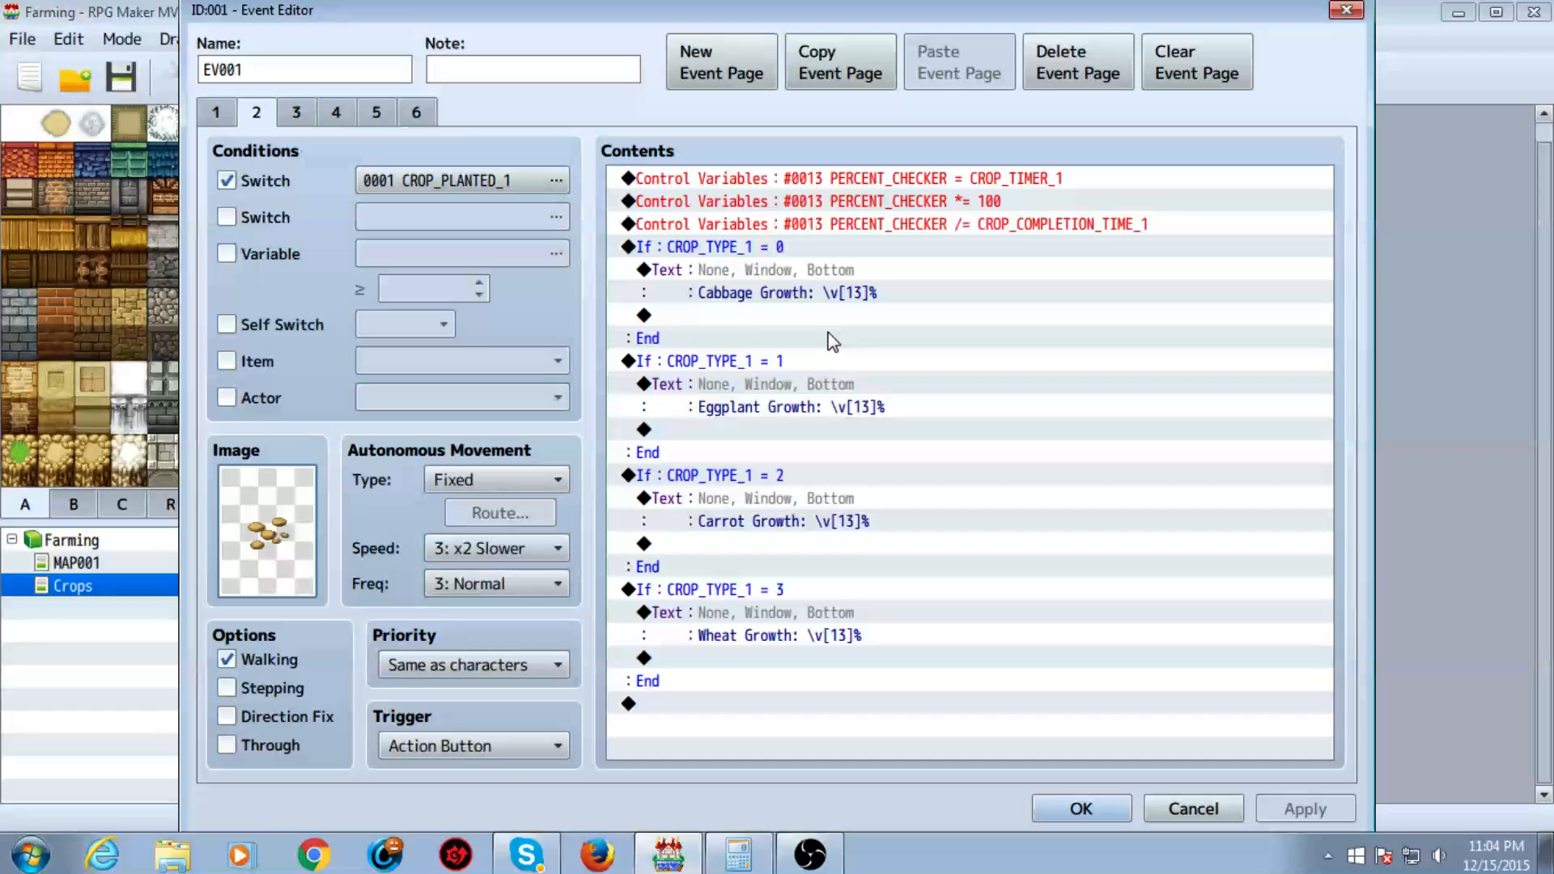
mouse_move(709, 208)
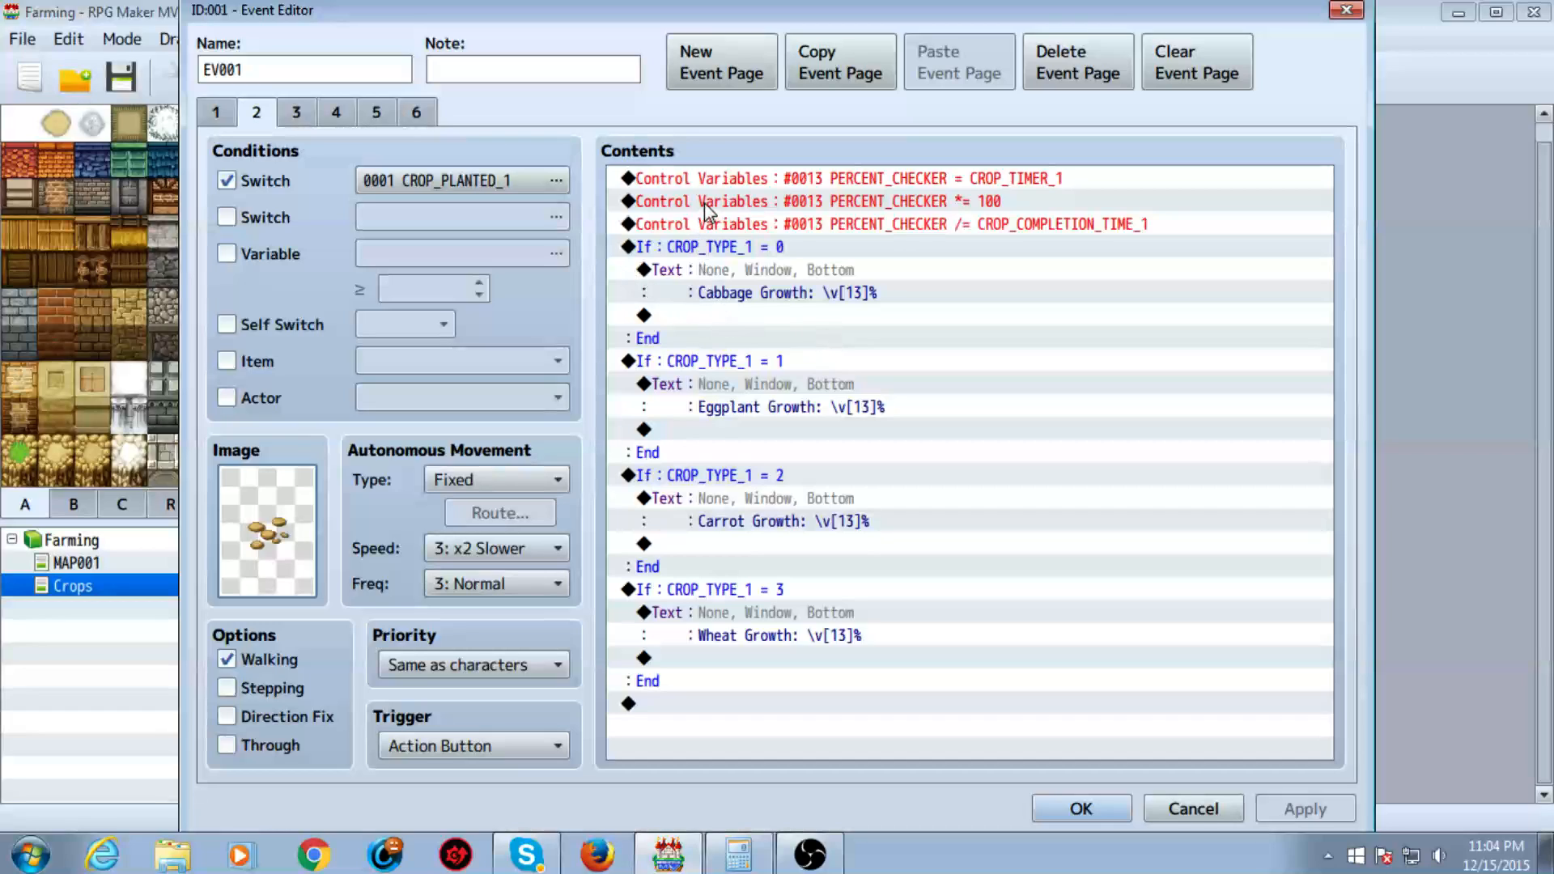
left_click(847, 178)
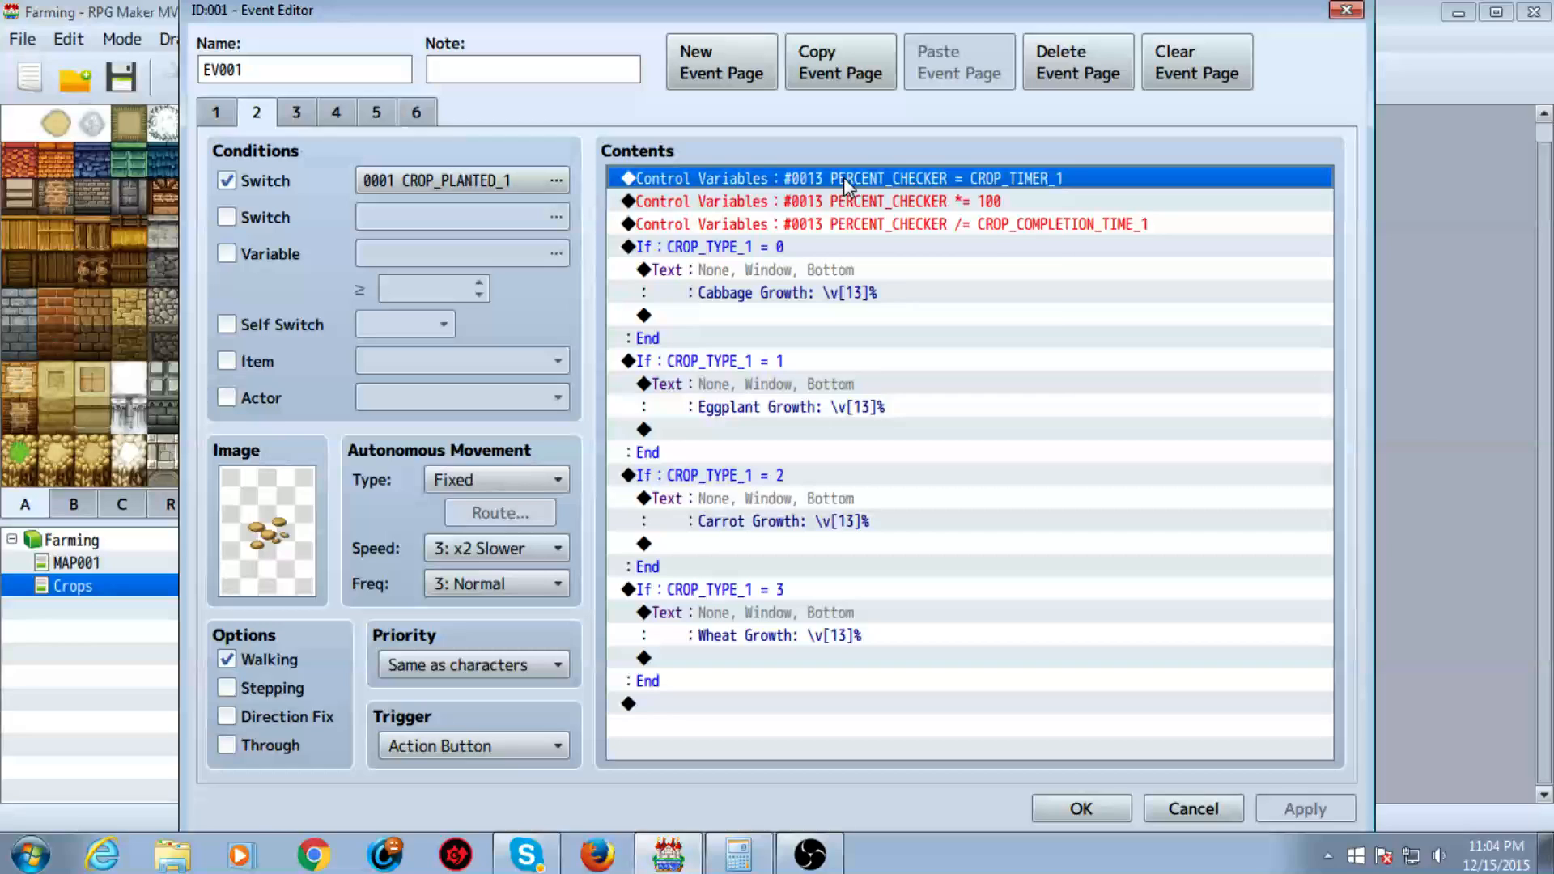
double_click(847, 177)
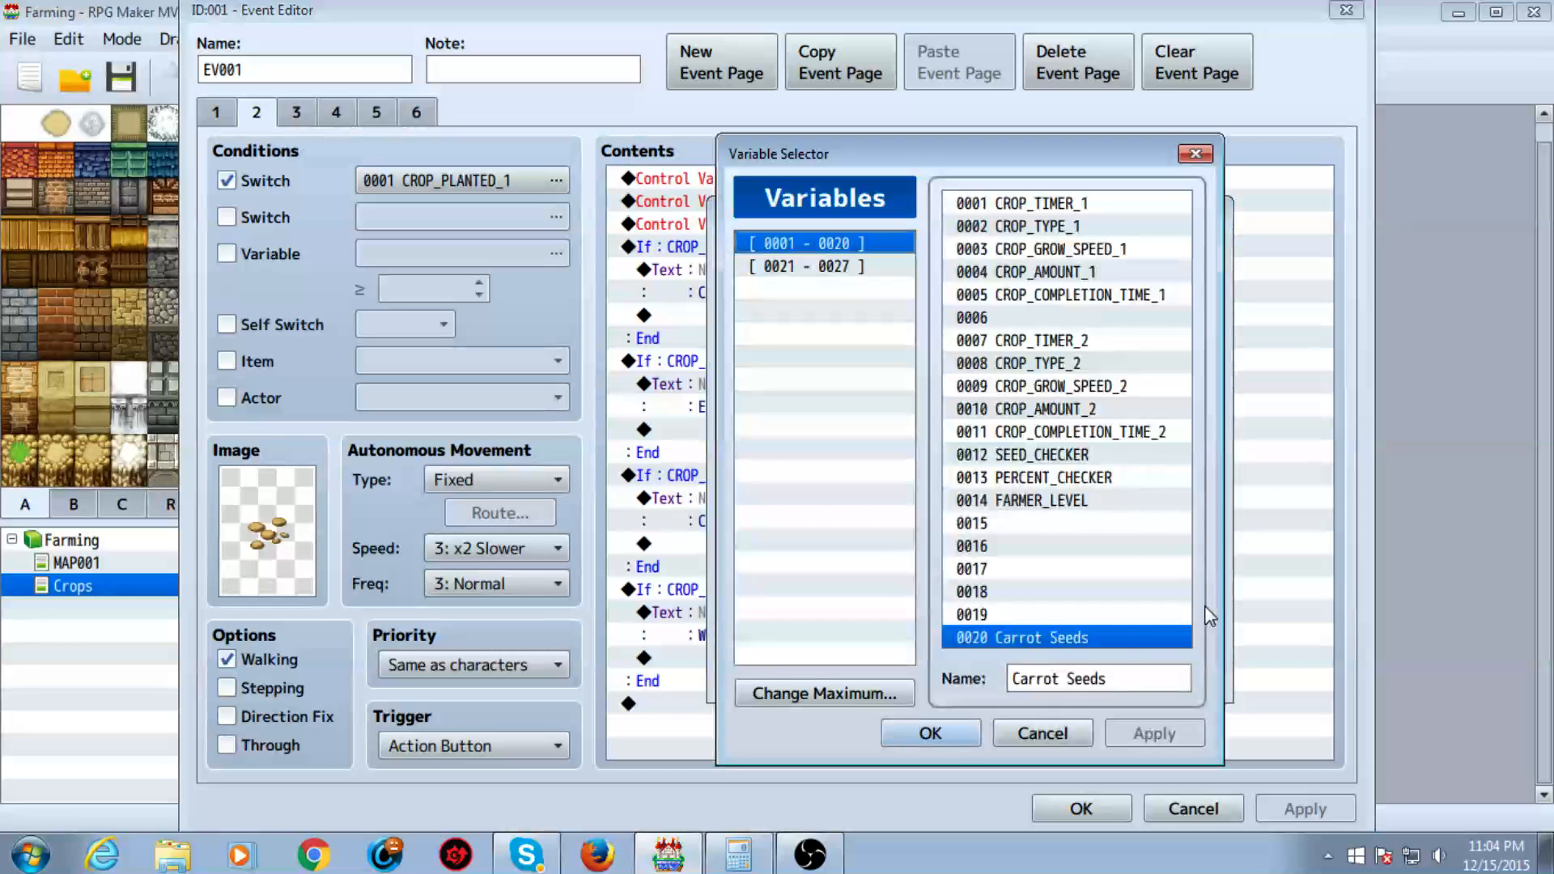
left_click(1034, 500)
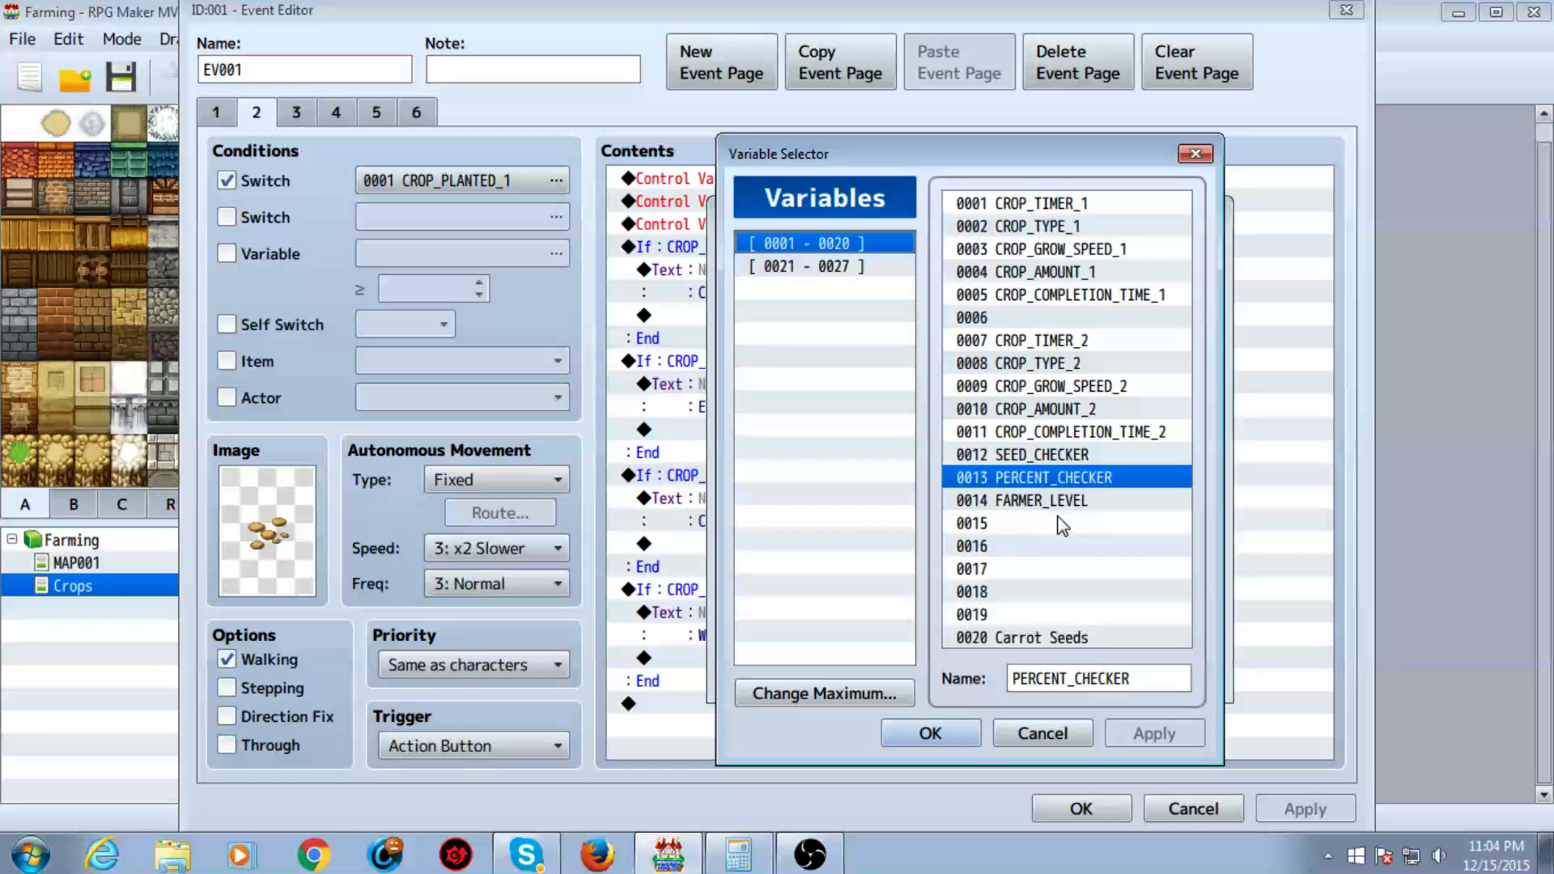
left_click(928, 733)
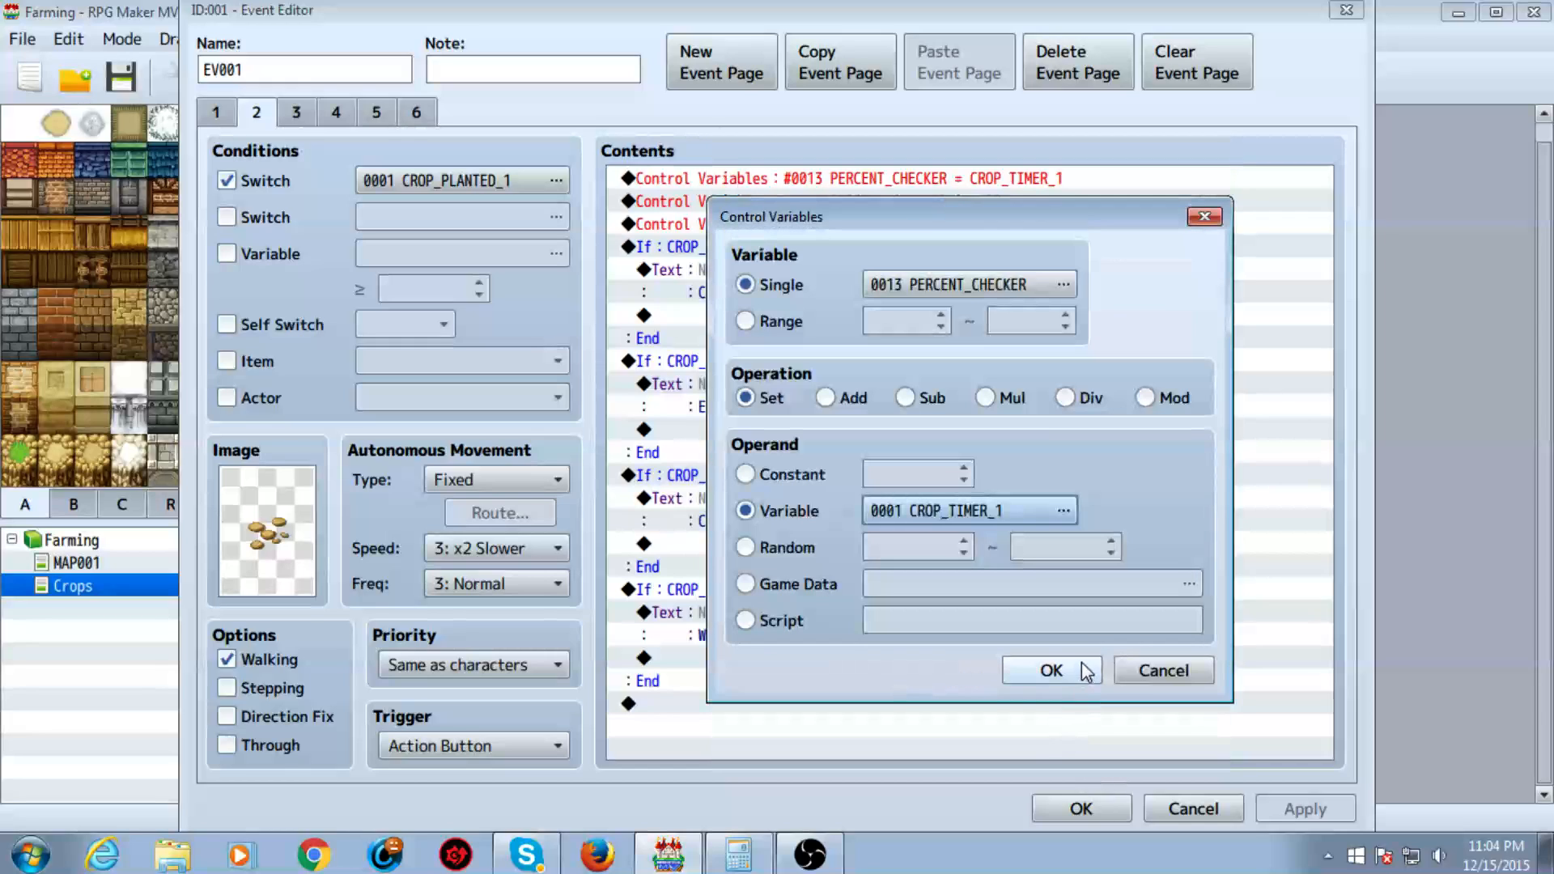
left_click(1051, 670)
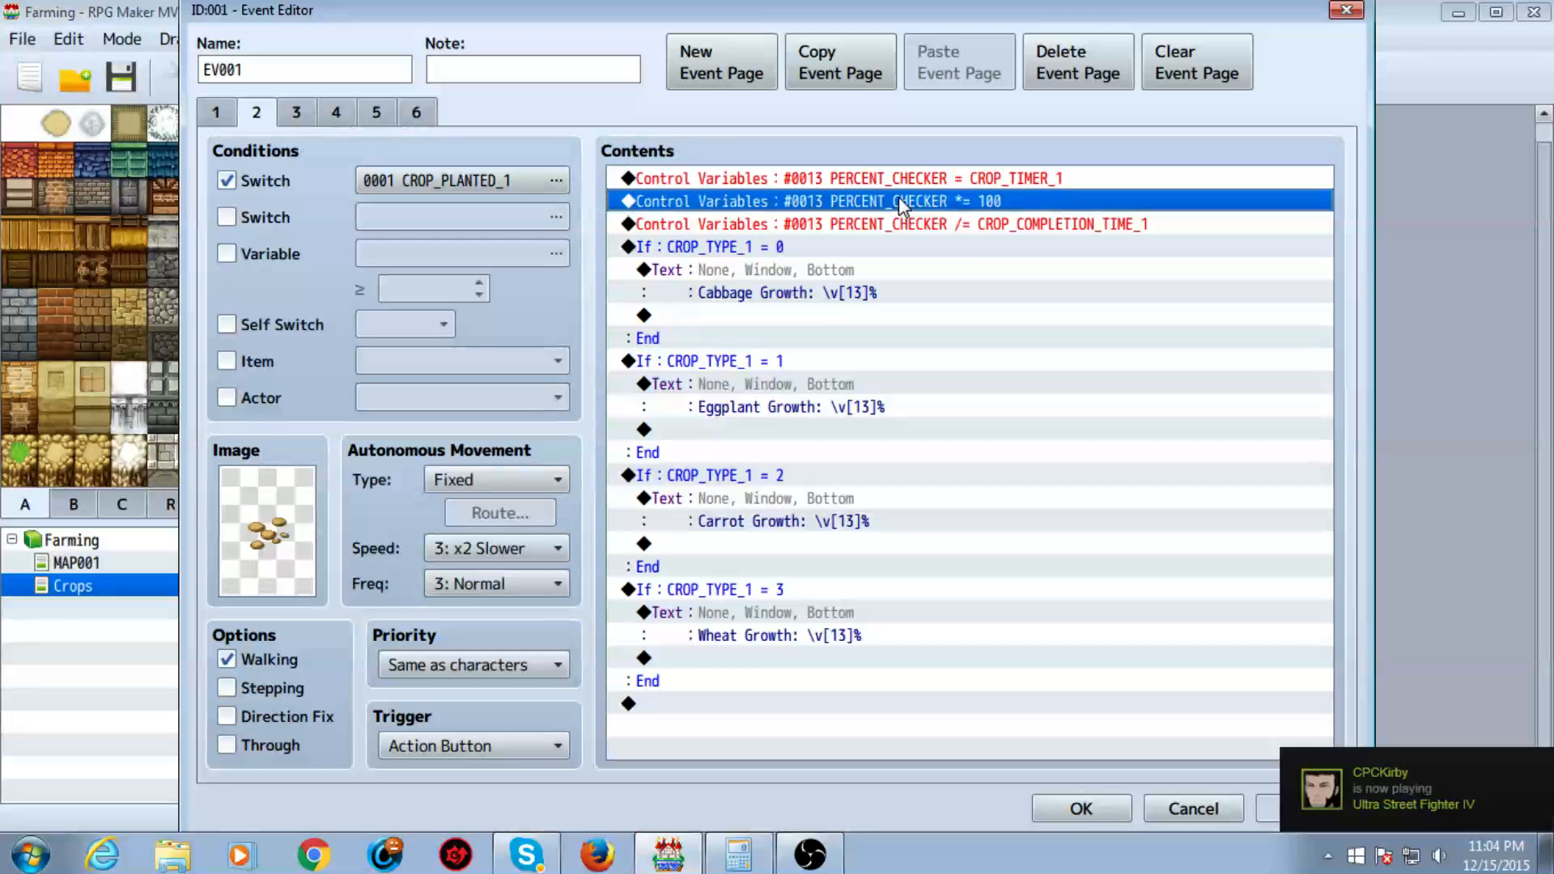
- Inspect the multiply-by-100 and divide-by-CROP_COMPLETION_TIME_1 commands without edits
double_click(818, 200)
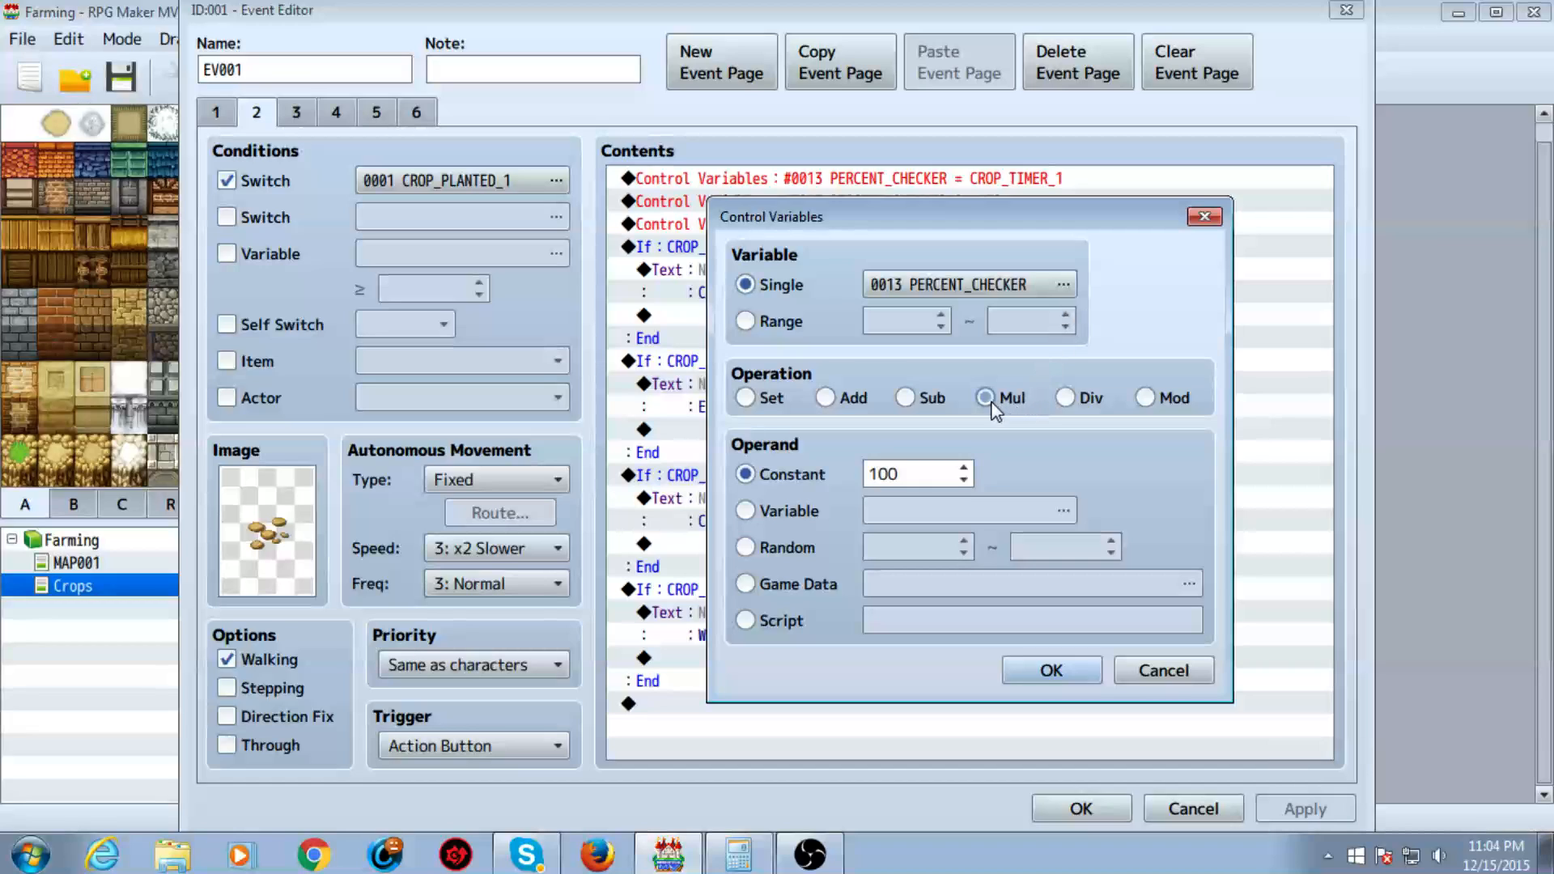
left_click(985, 398)
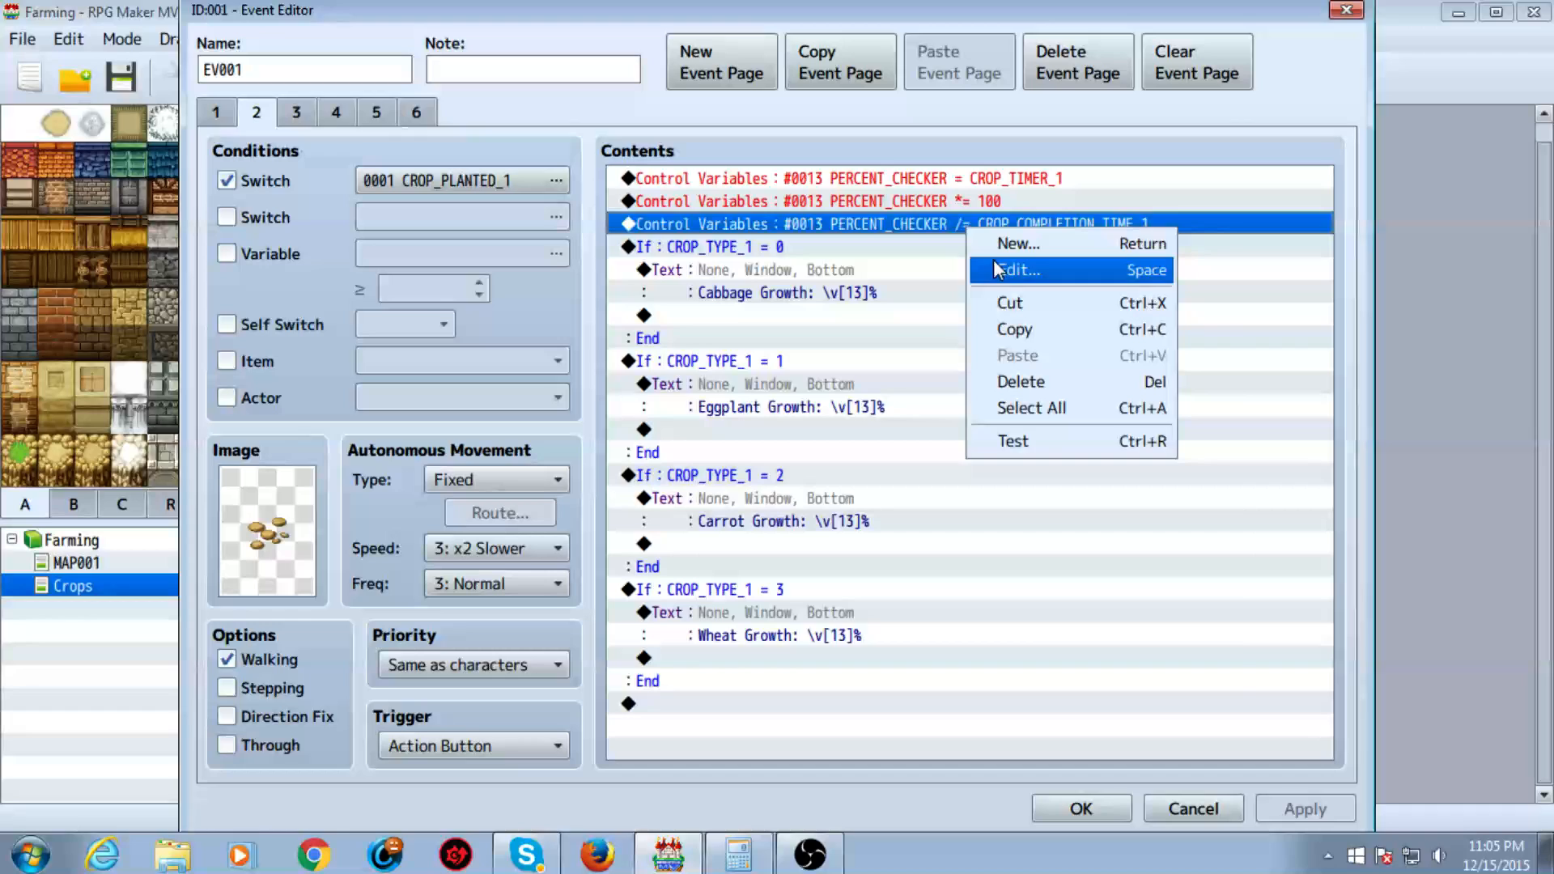
left_click(1014, 270)
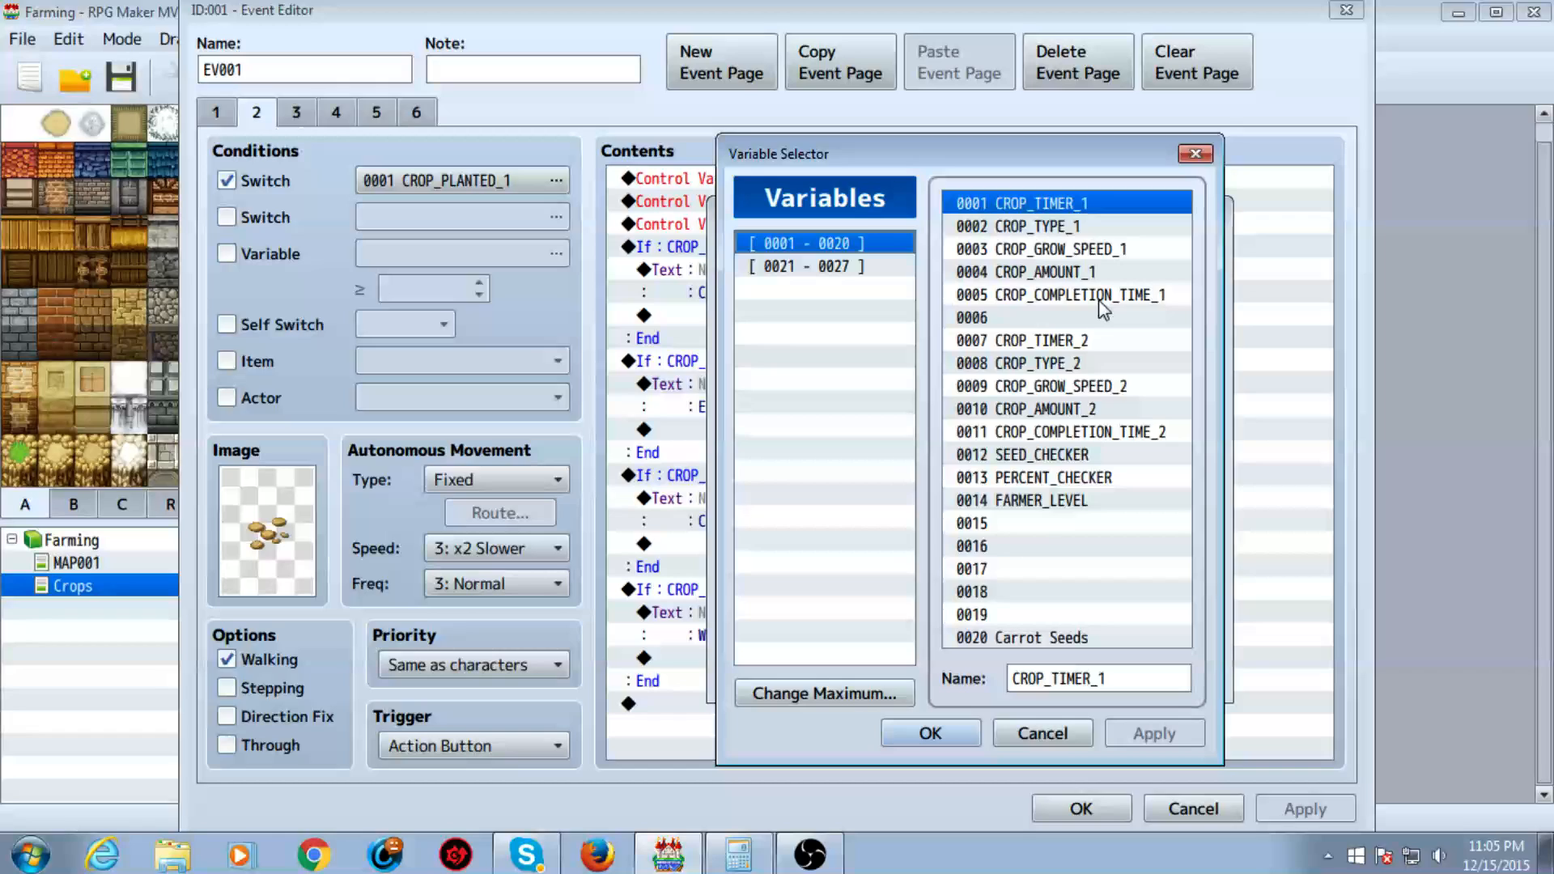
left_click(1061, 294)
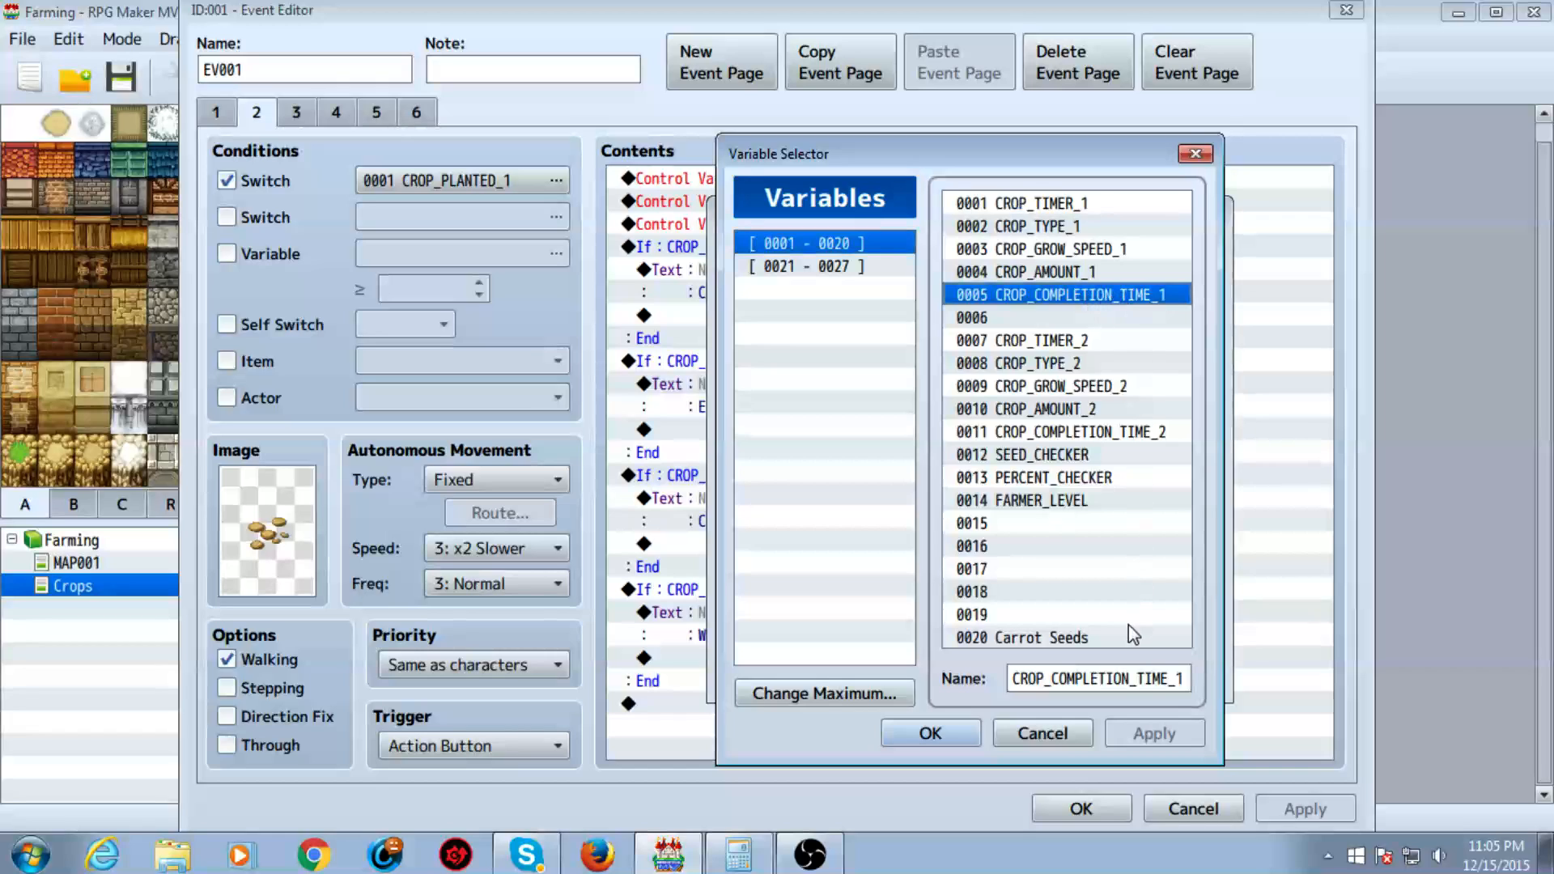
left_click(929, 733)
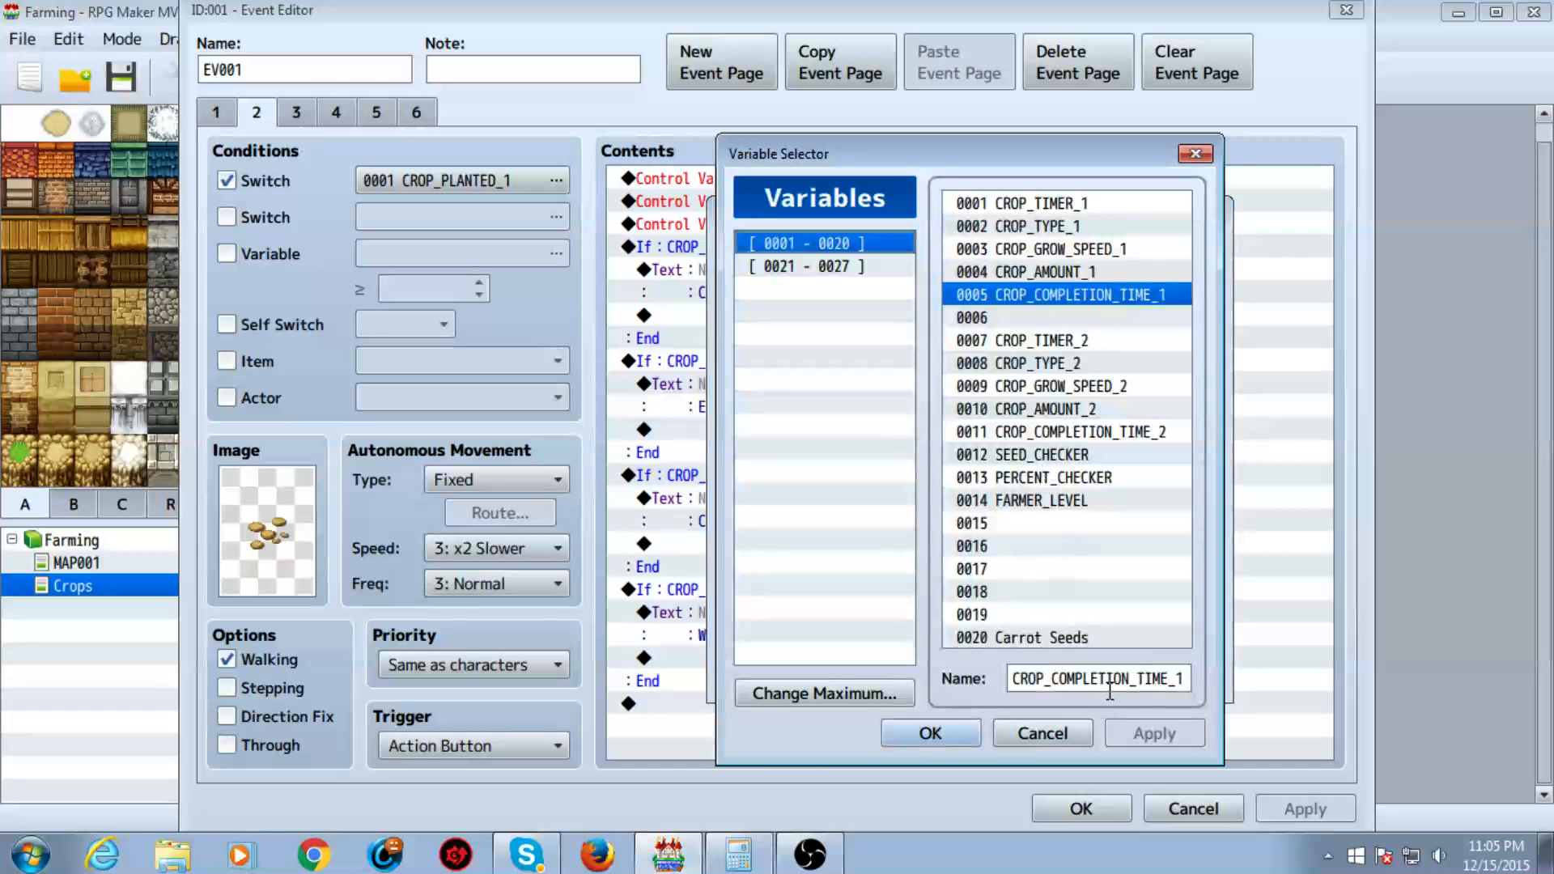
left_click(929, 733)
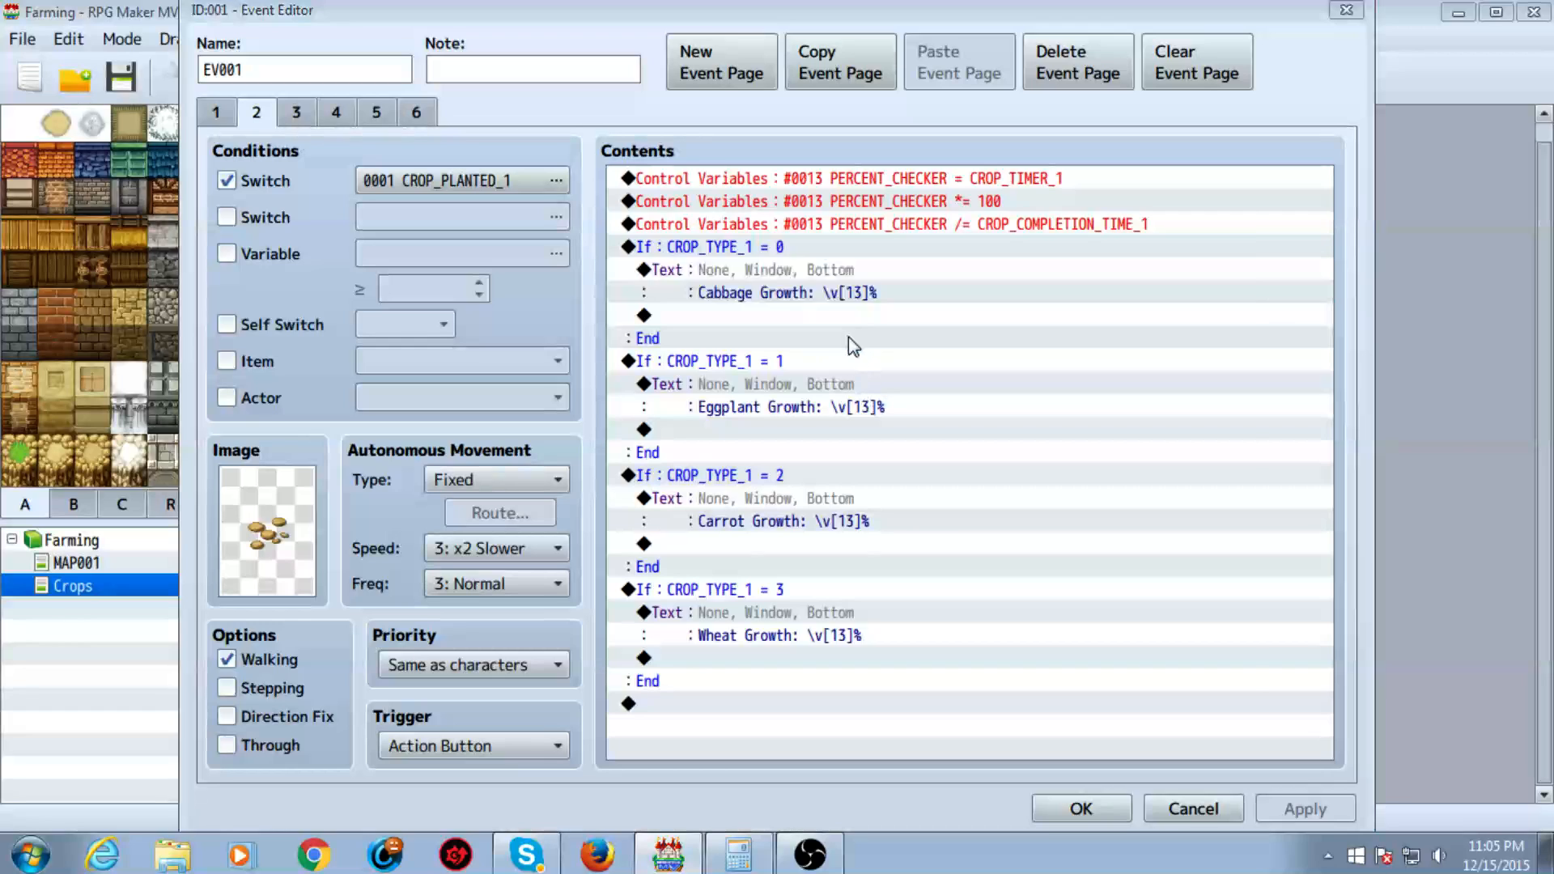
double_click(710, 246)
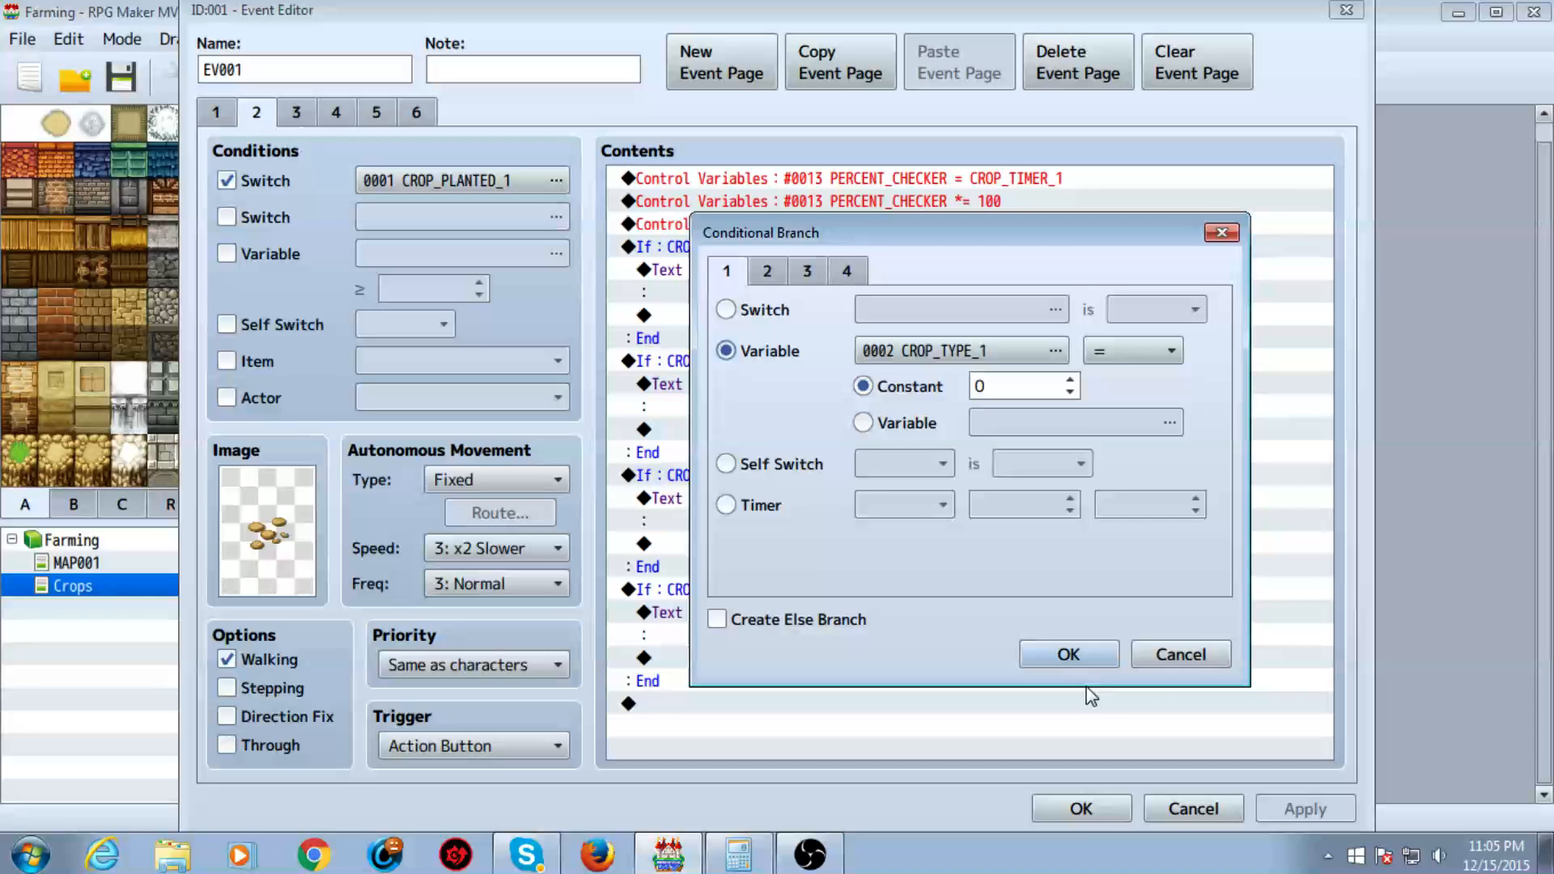
left_click(1069, 654)
type("1")
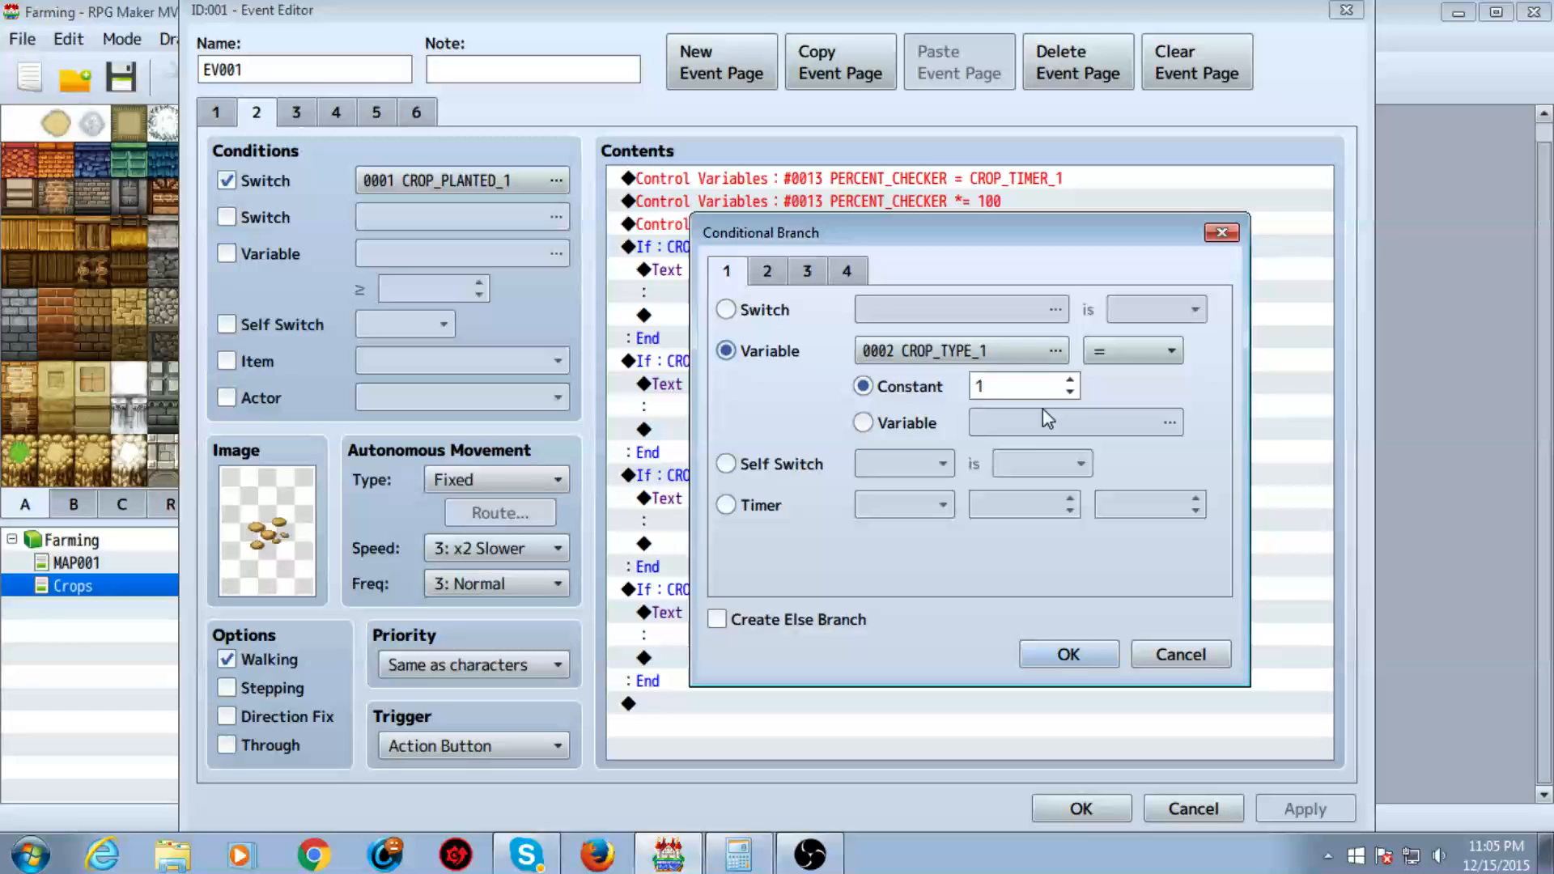
left_click(1067, 654)
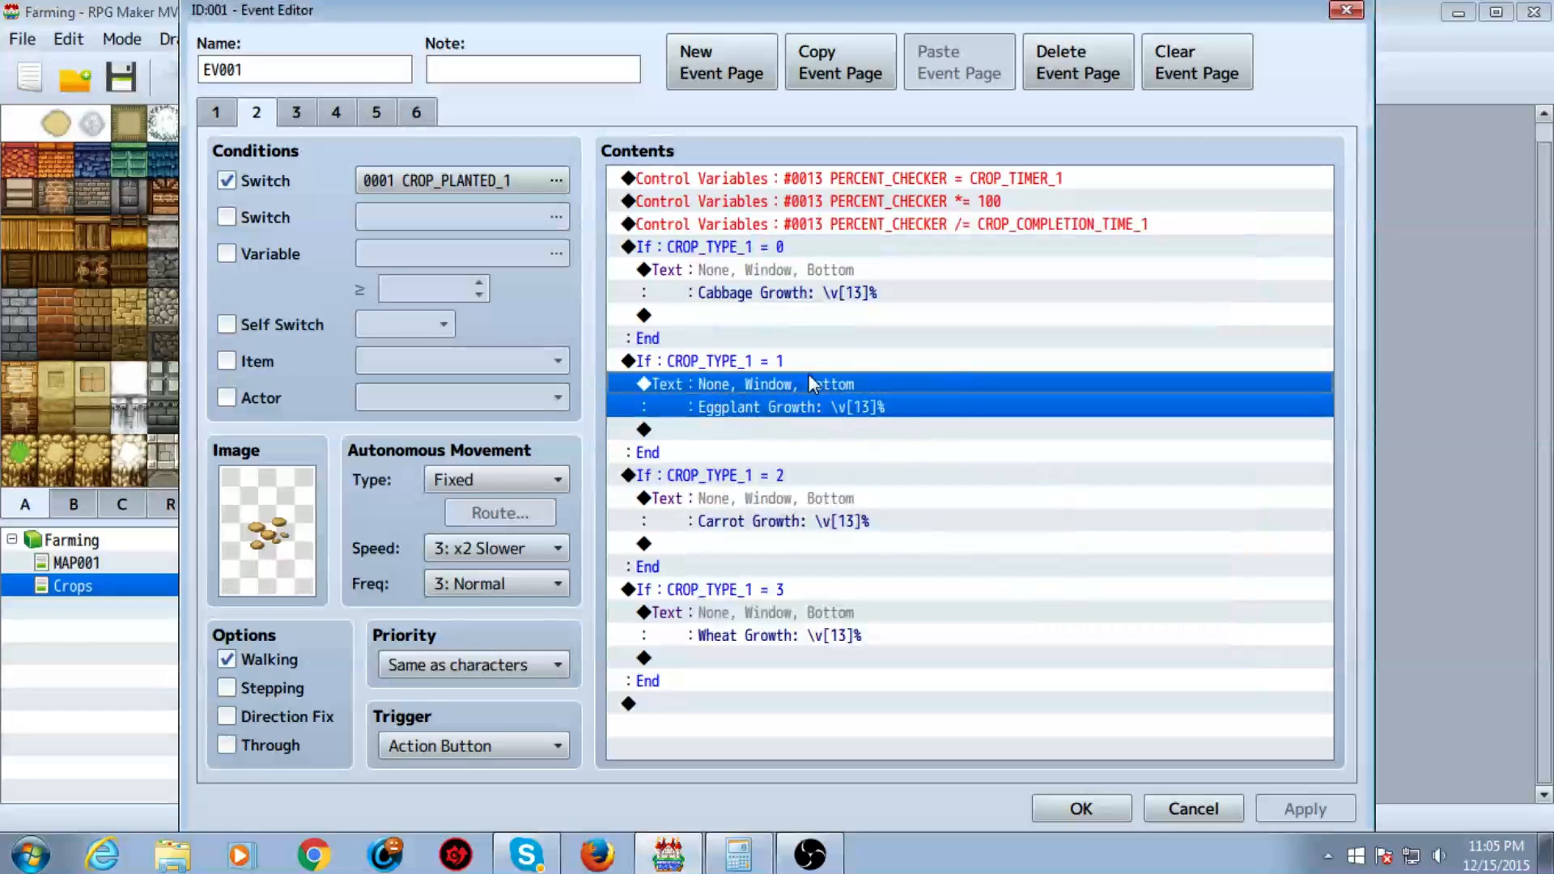
double_click(782, 406)
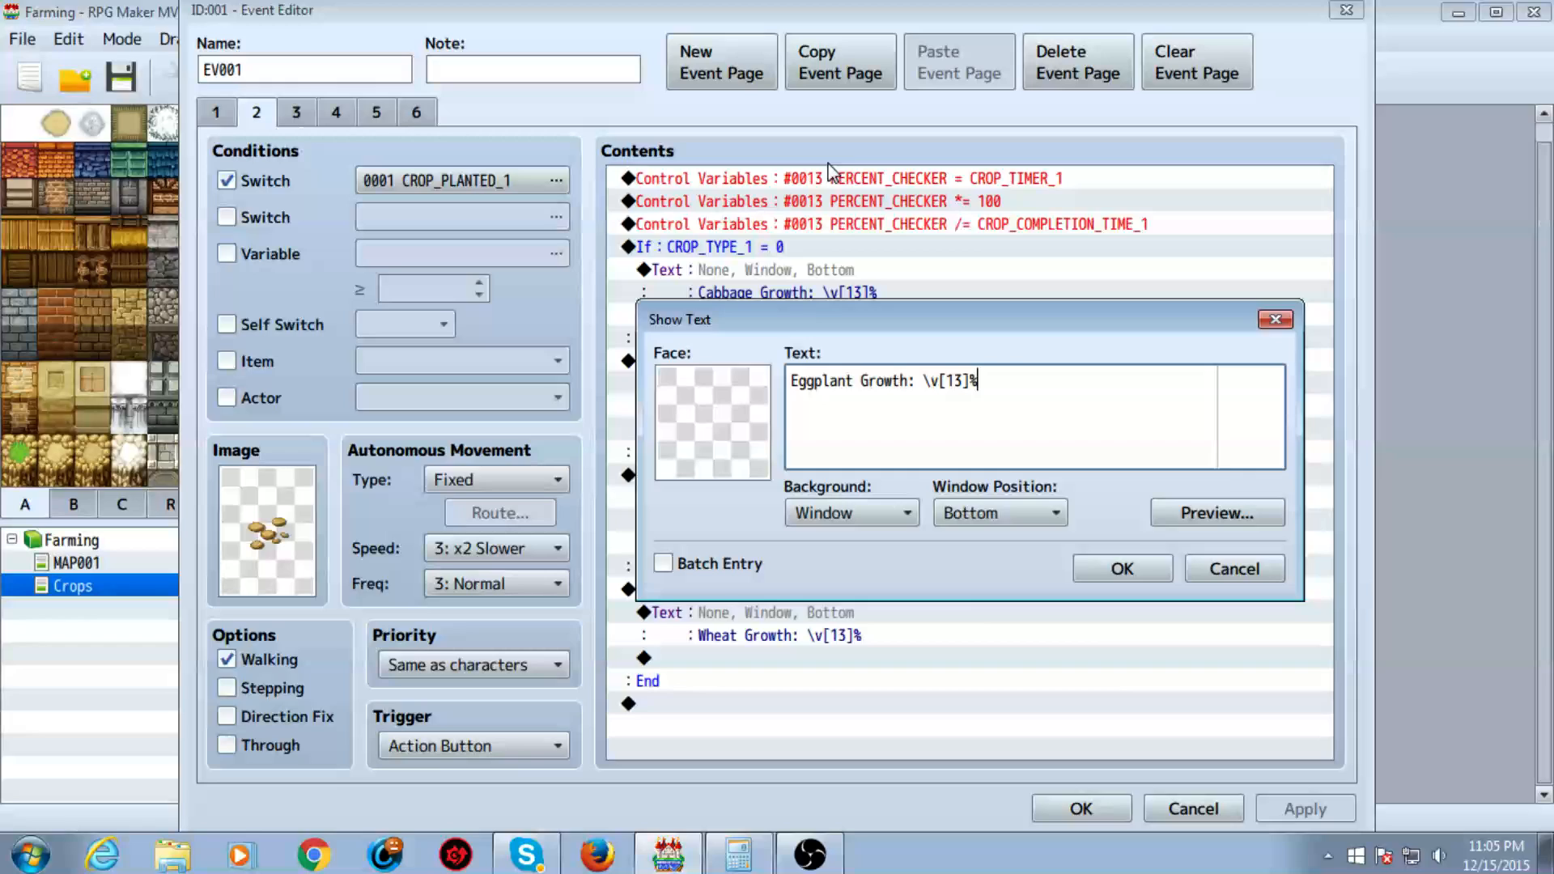
left_click(1121, 568)
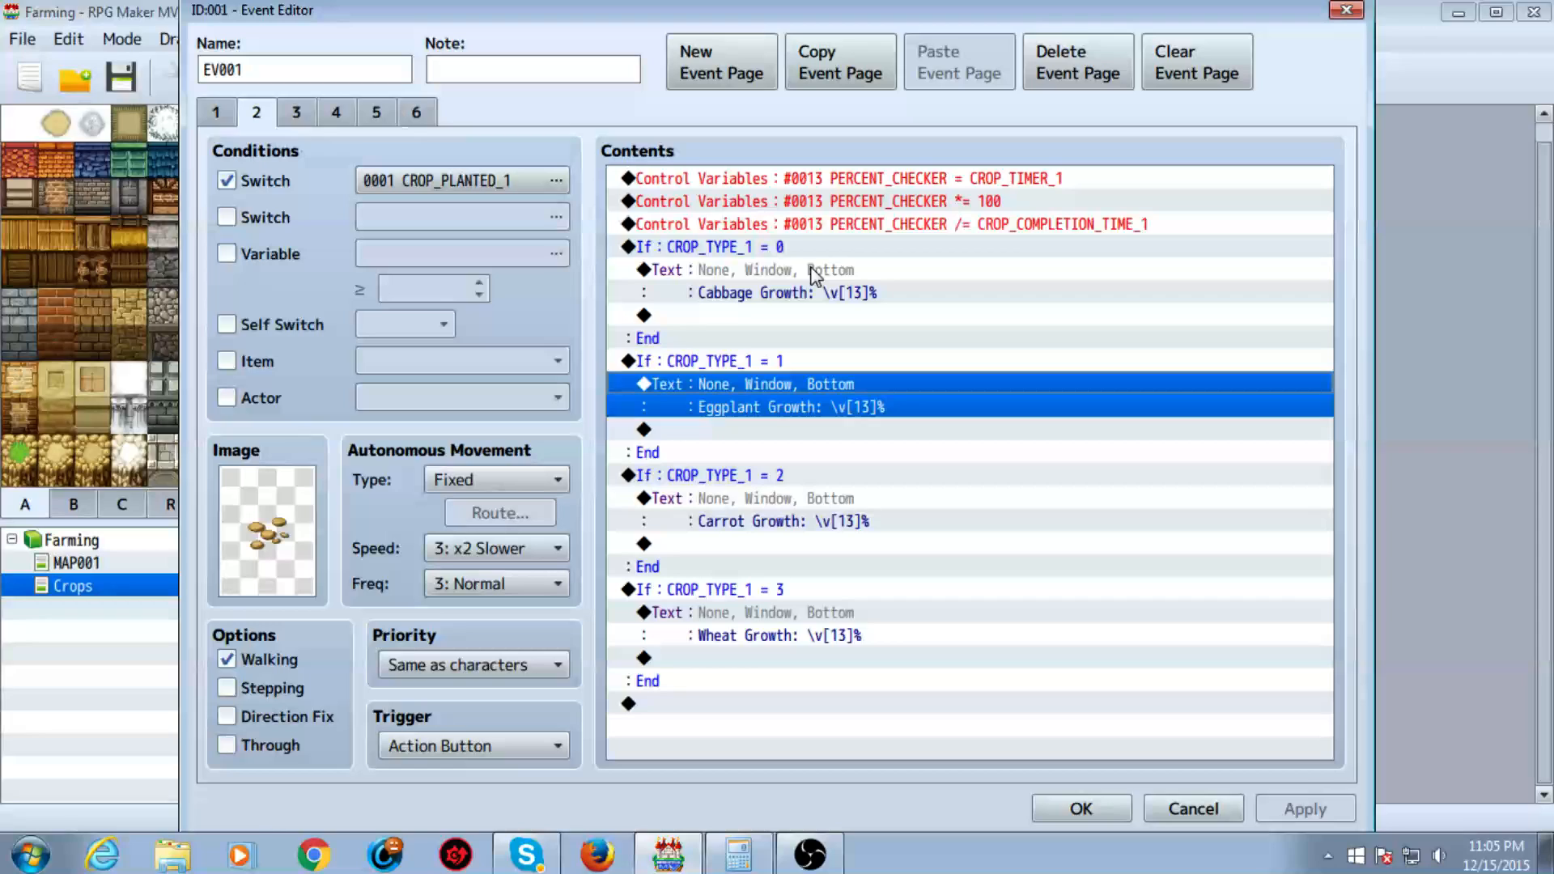
double_click(786, 293)
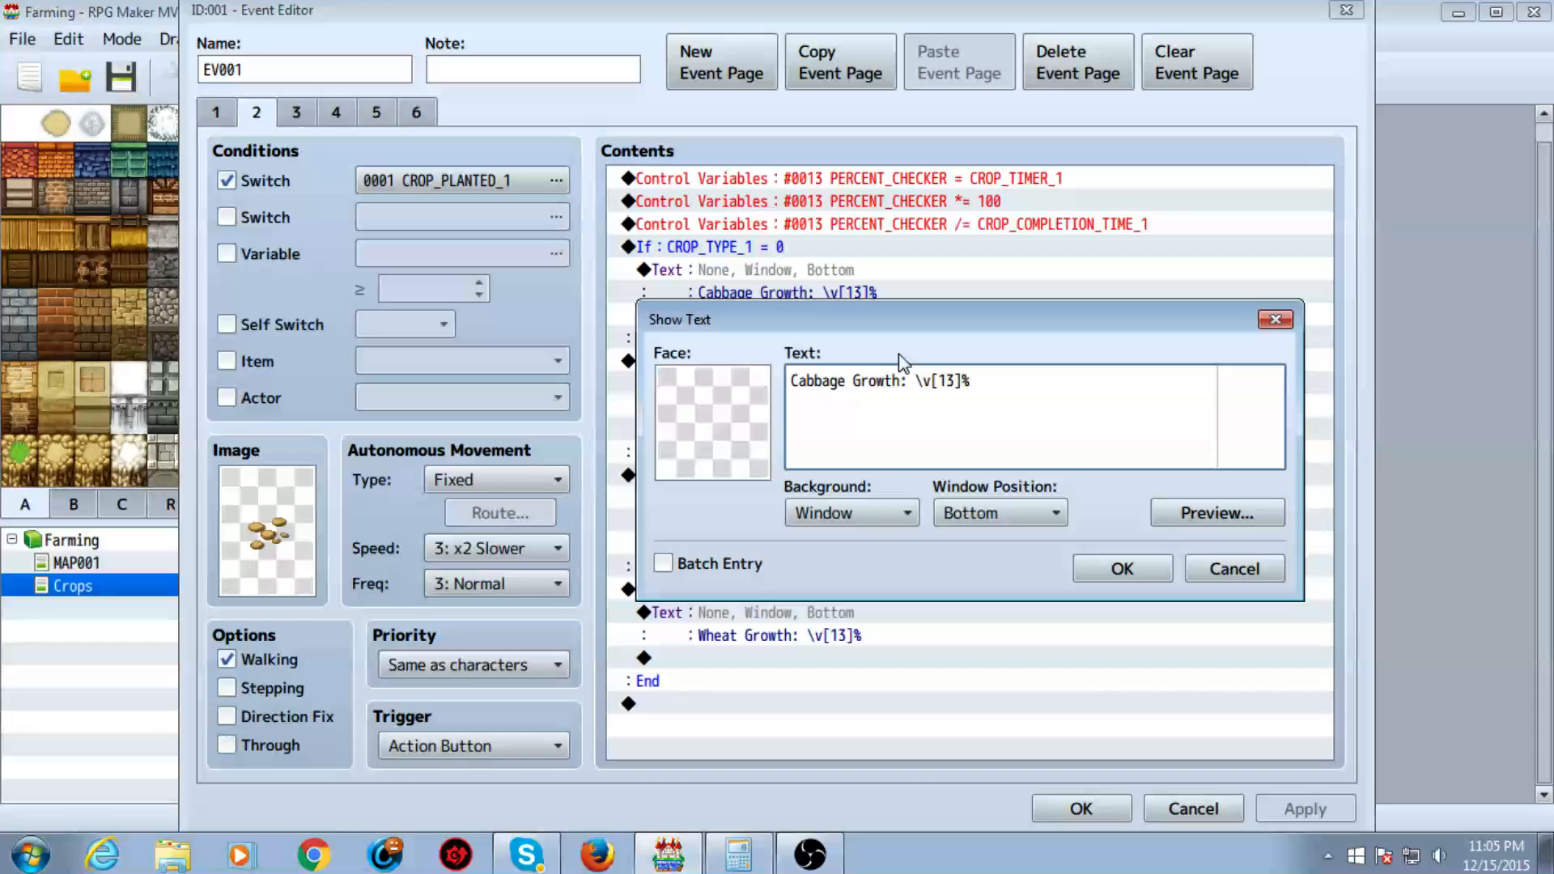
mouse_move(1121, 541)
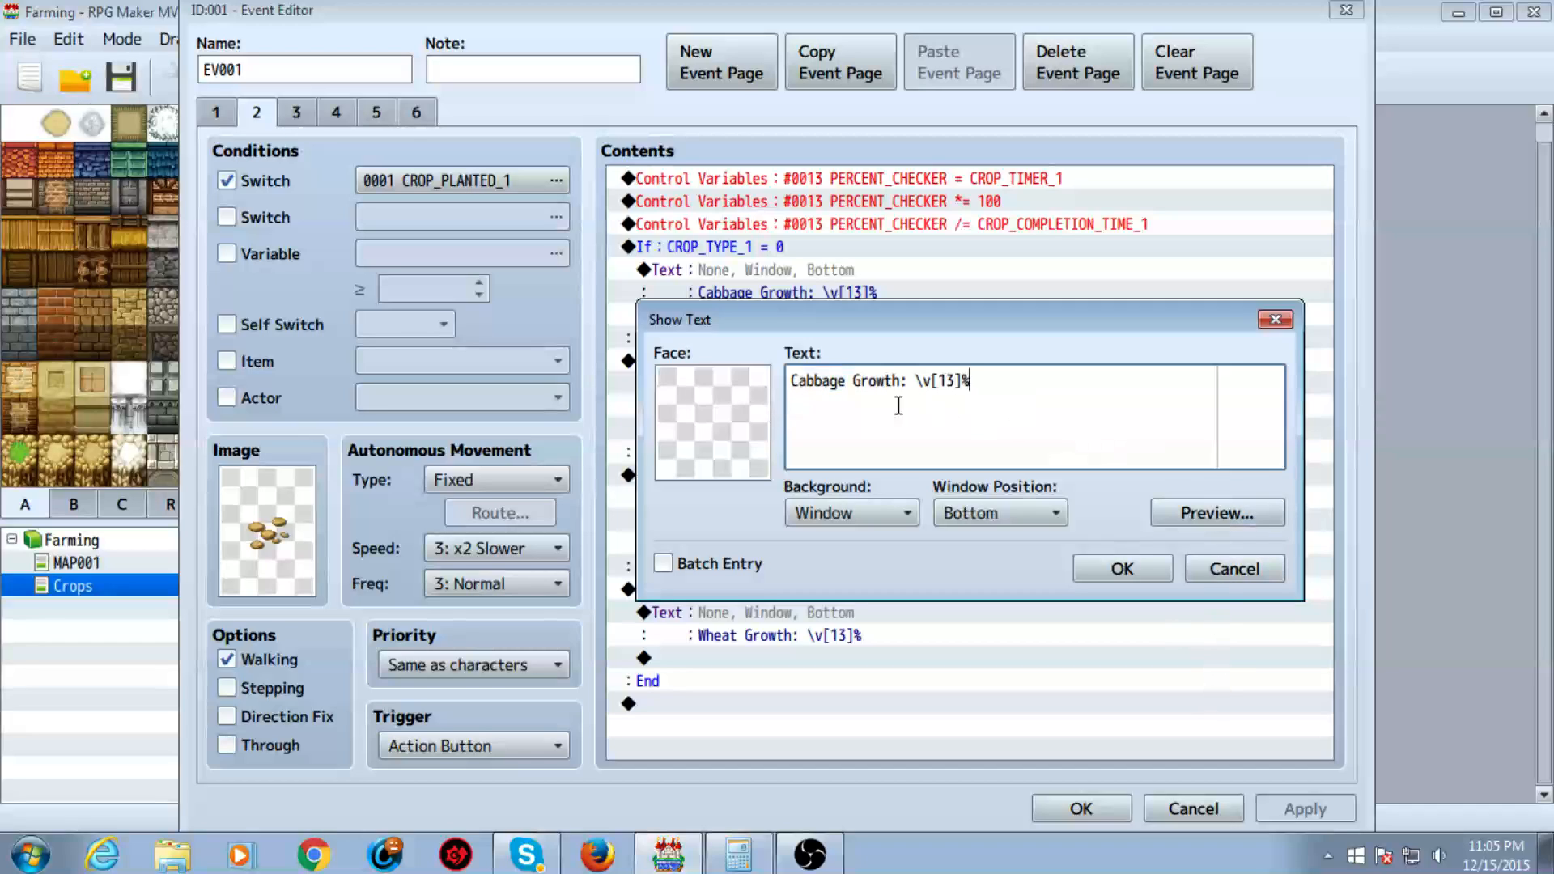
left_click(1216, 512)
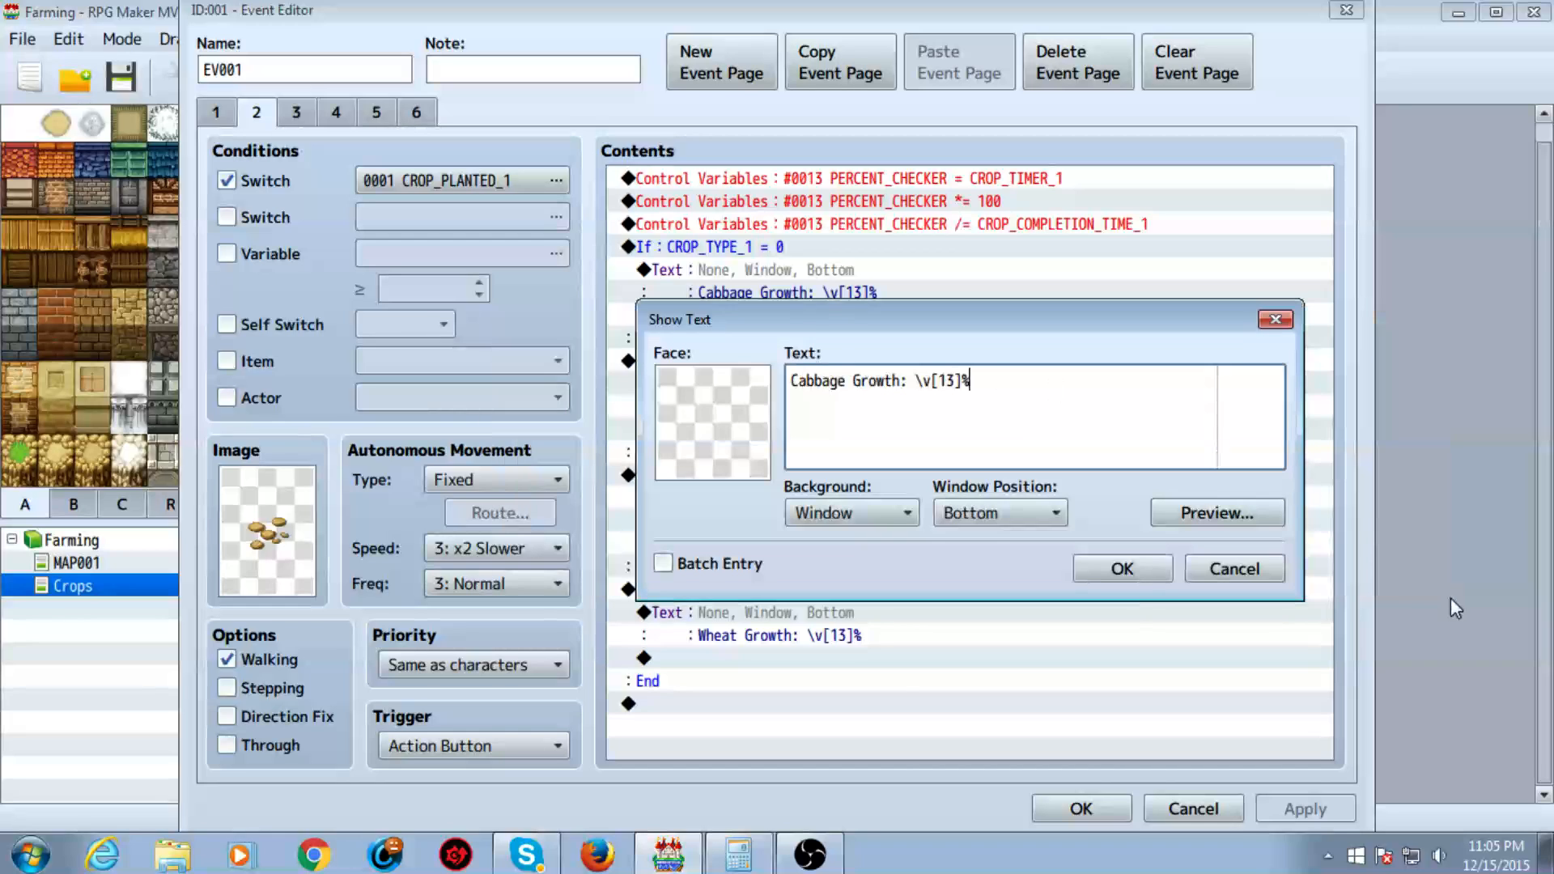
left_click(1121, 568)
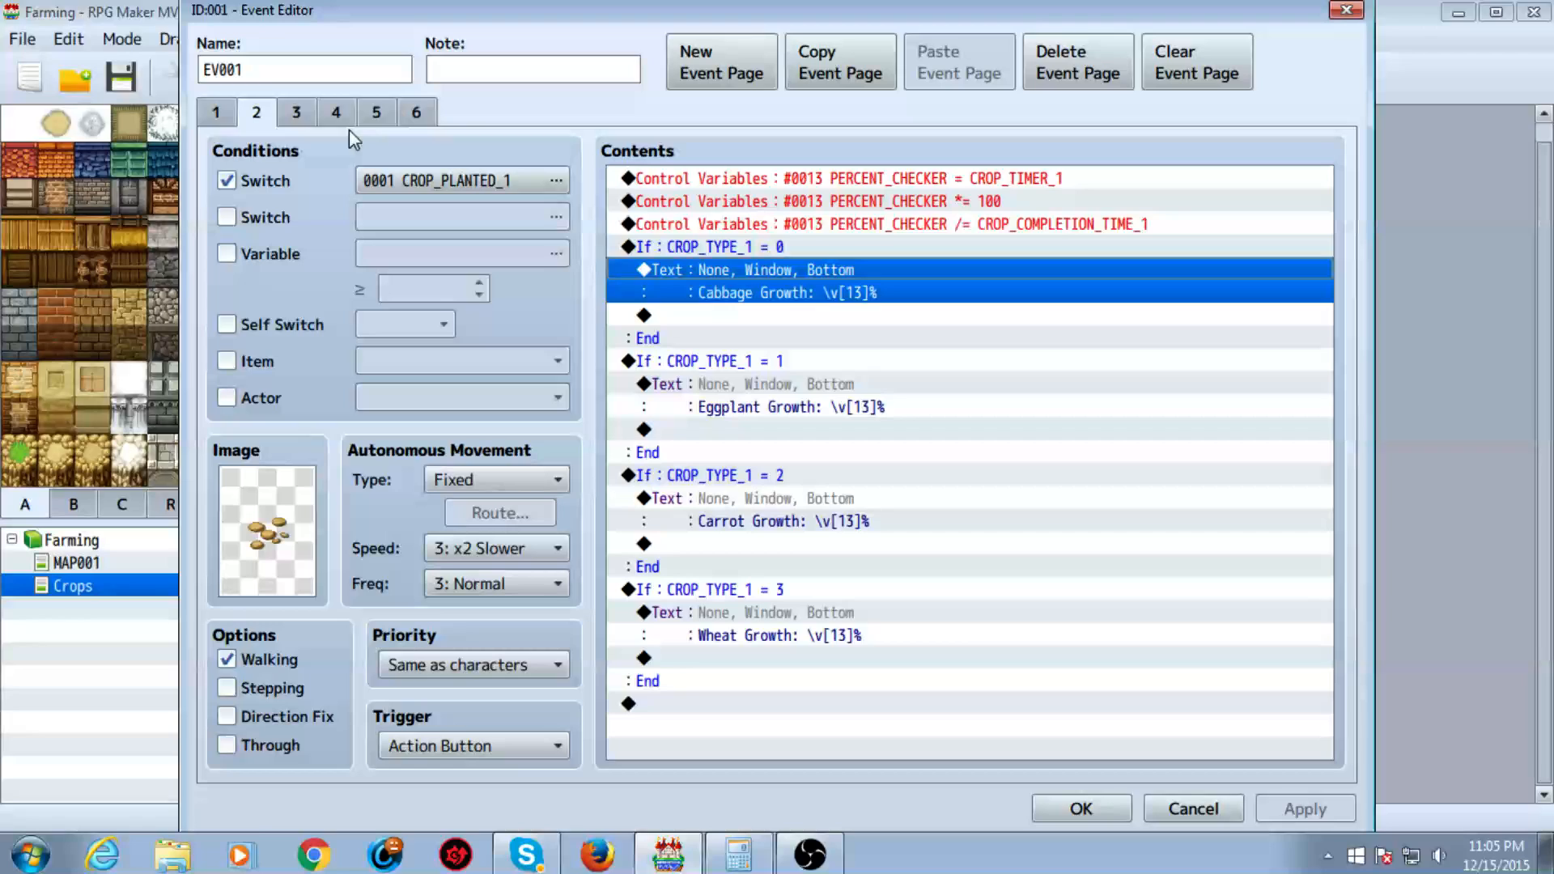
- Review the cabbage, eggplant, carrot and wheat harvest pages 3–6, then return to page 1
left_click(296, 111)
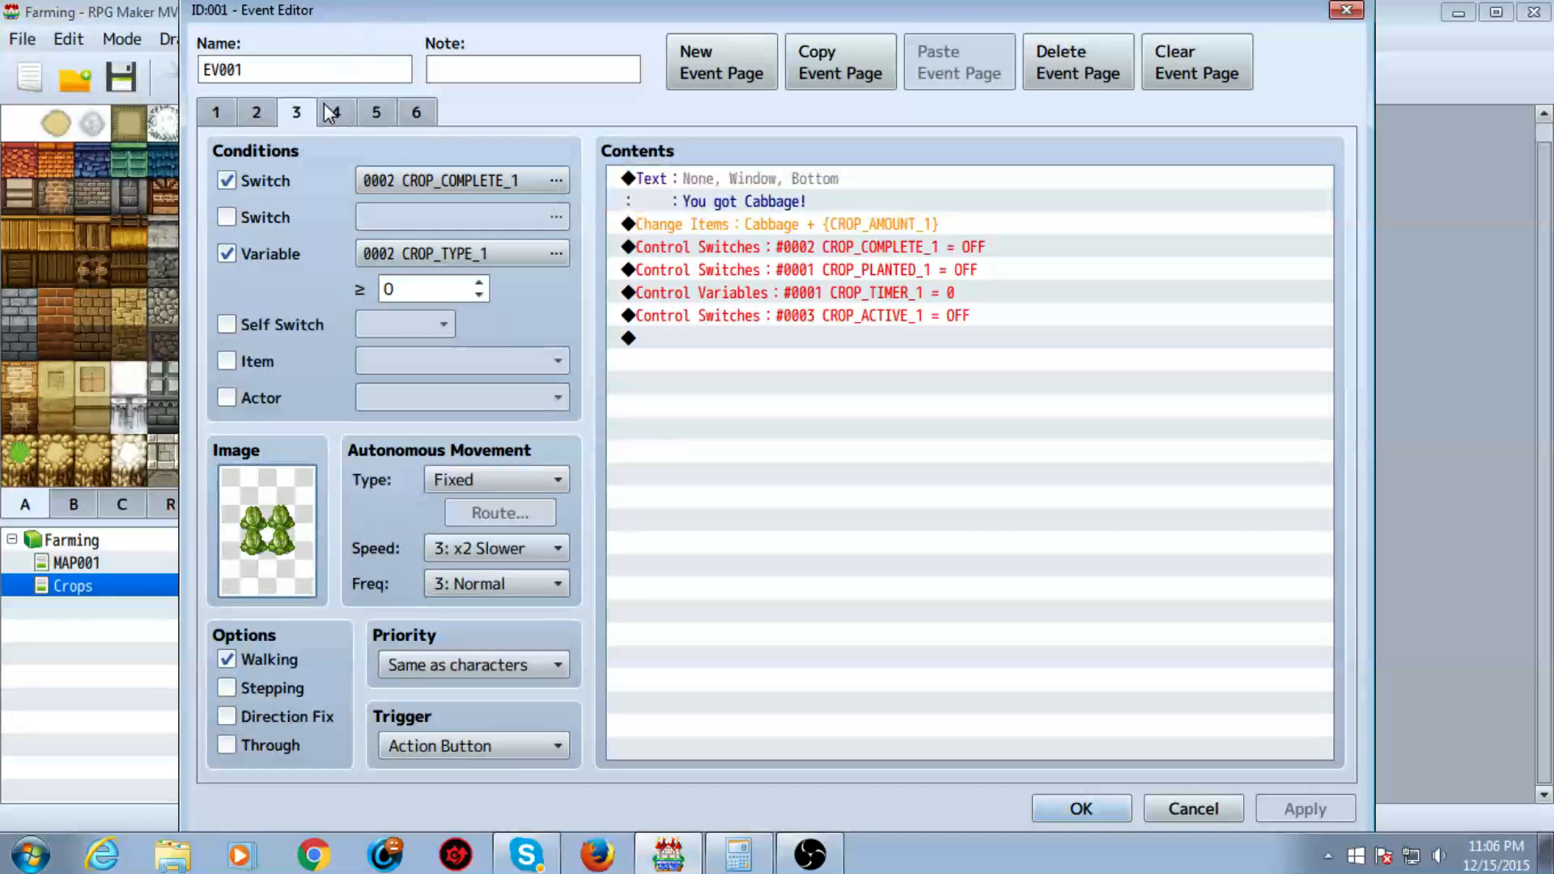
left_click(335, 111)
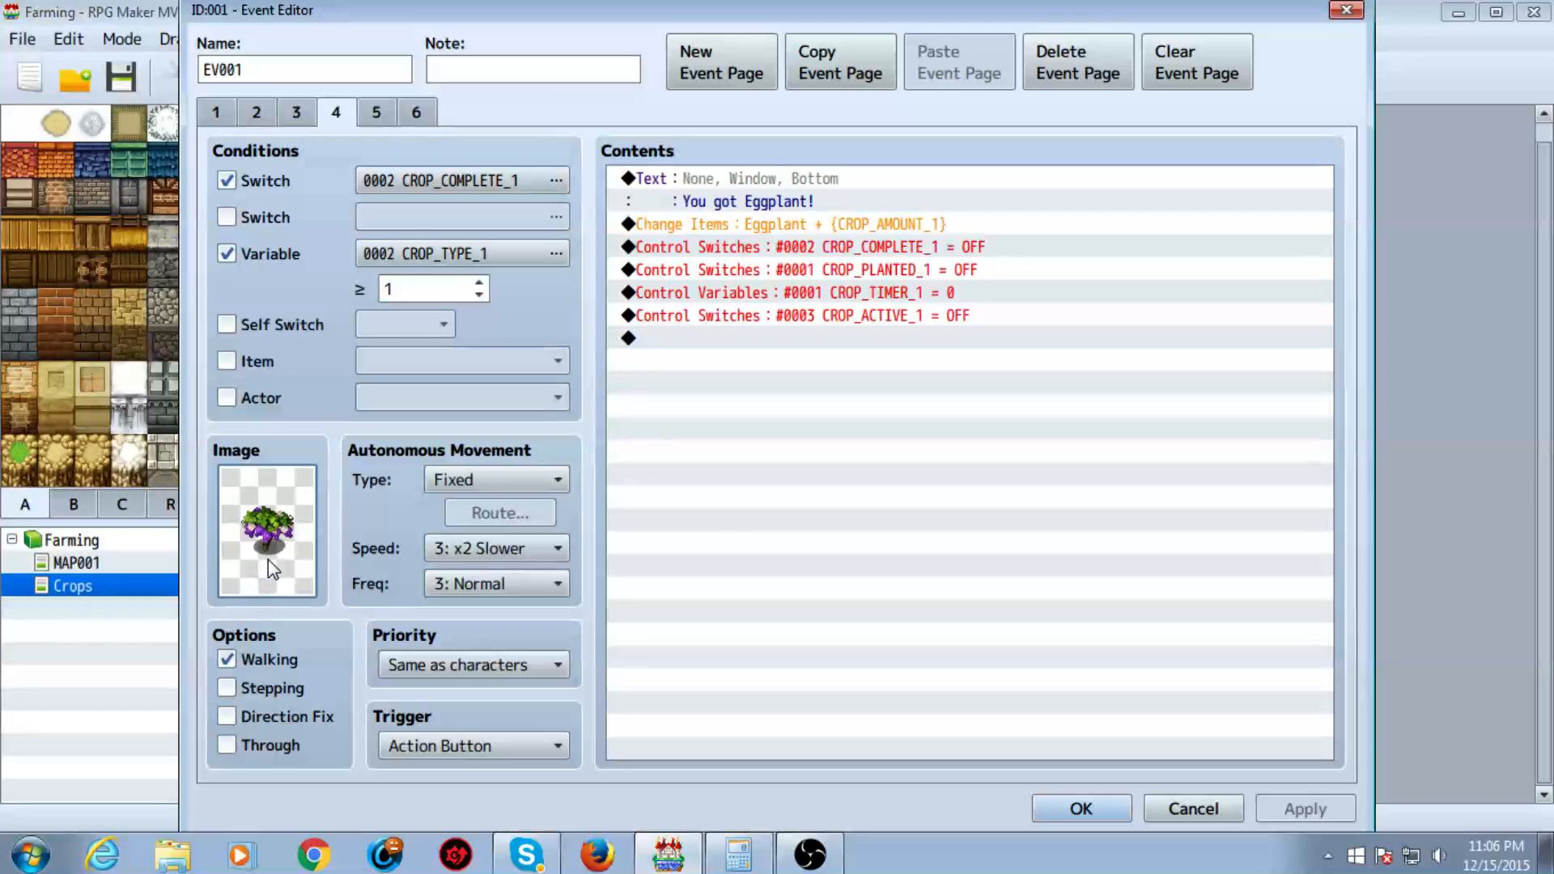
left_click(375, 111)
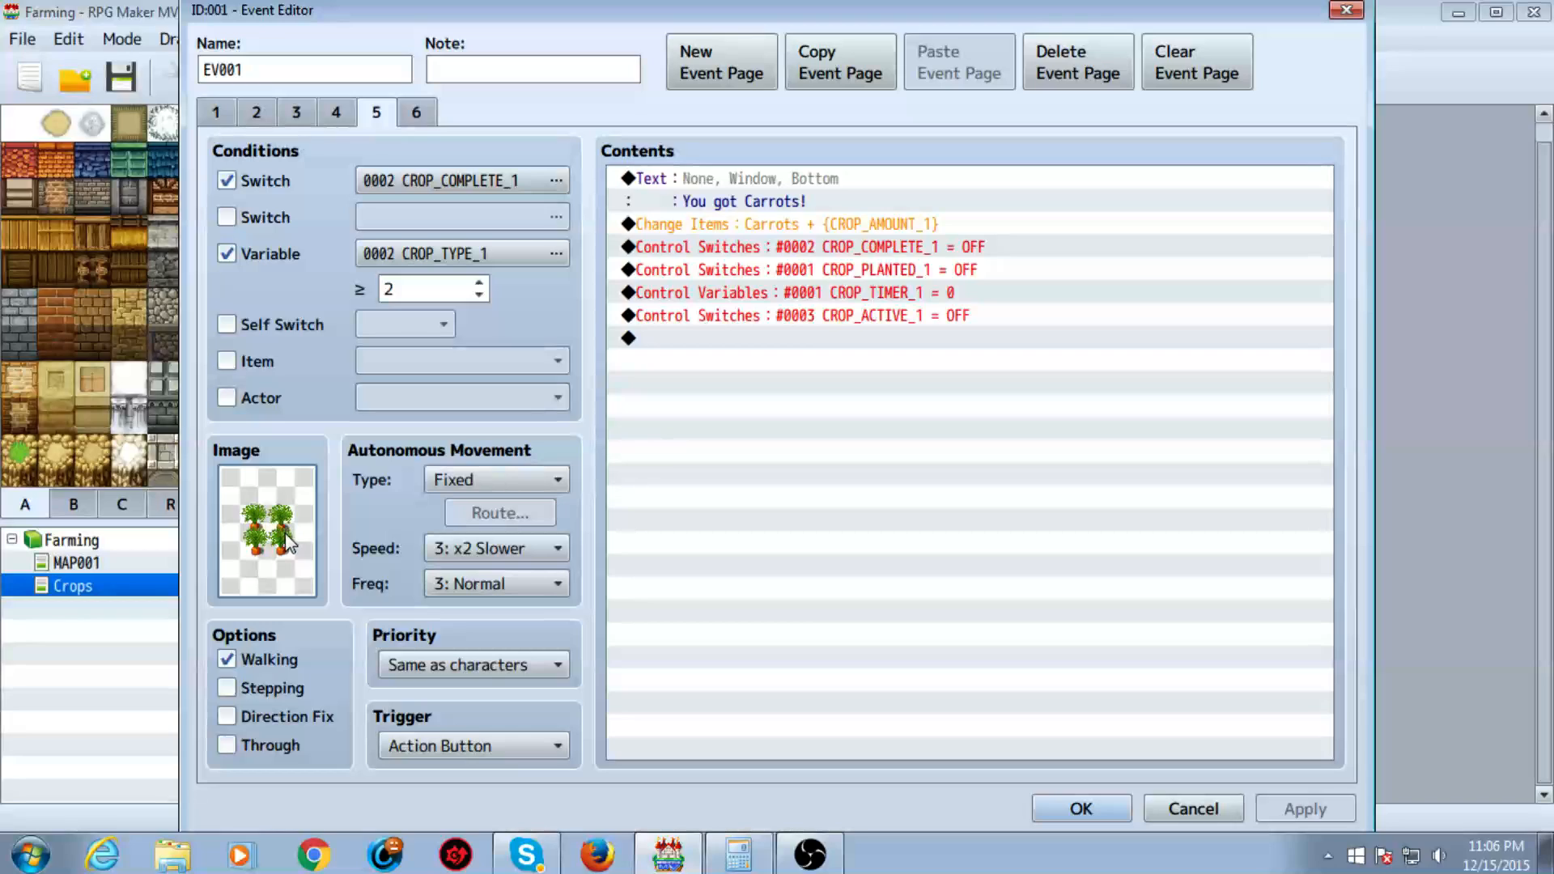
left_click(414, 111)
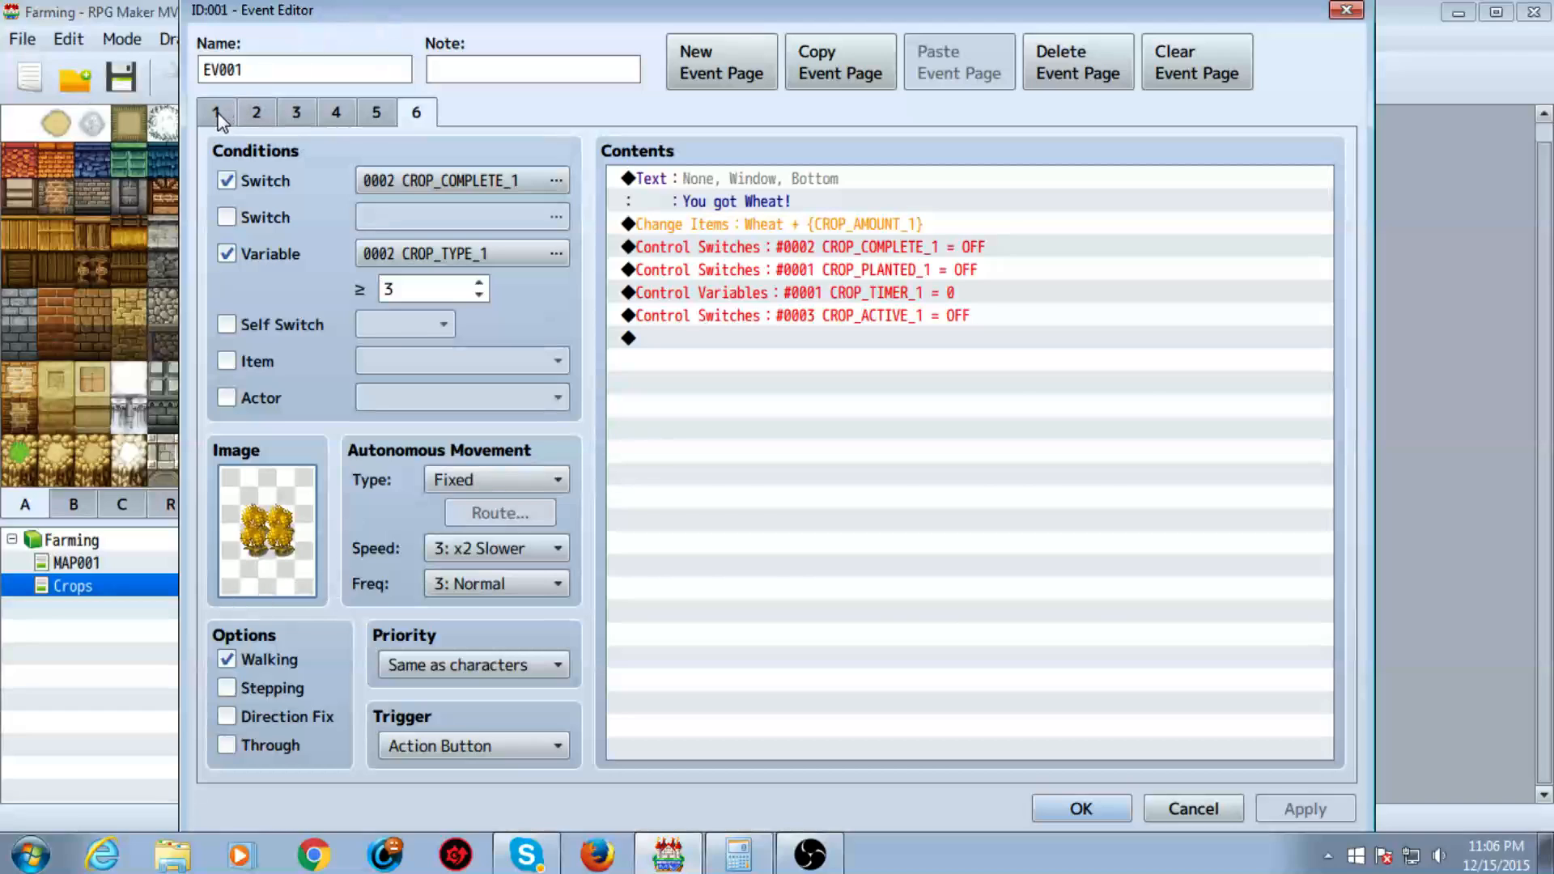
left_click(216, 111)
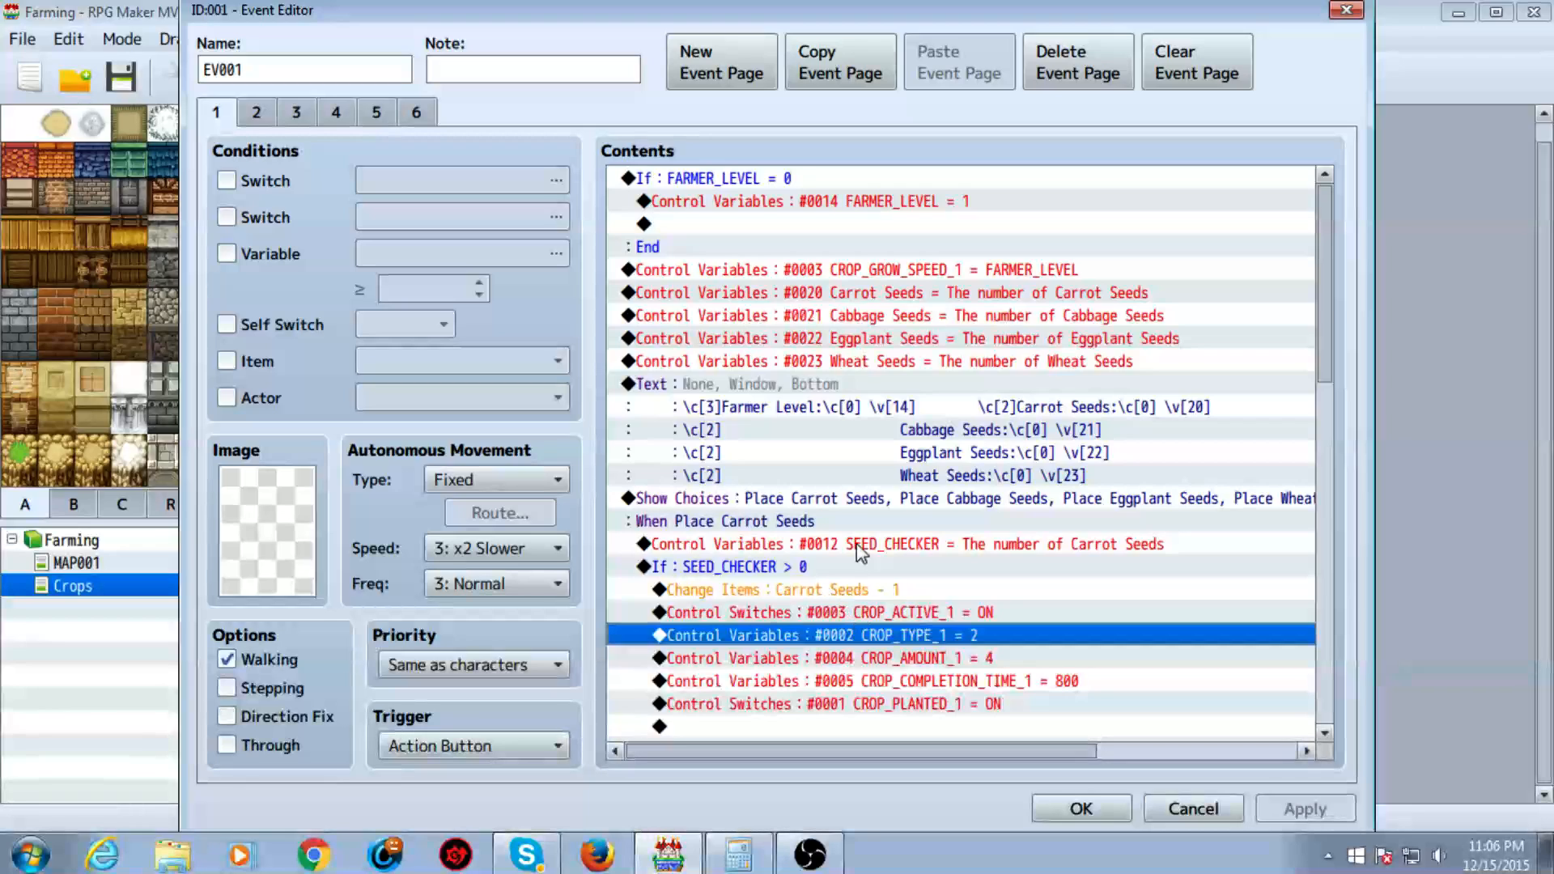
- Compare the carrot harvest page against page one's CROP_TYPE_1 = 2, then show the wheat page
left_click(376, 112)
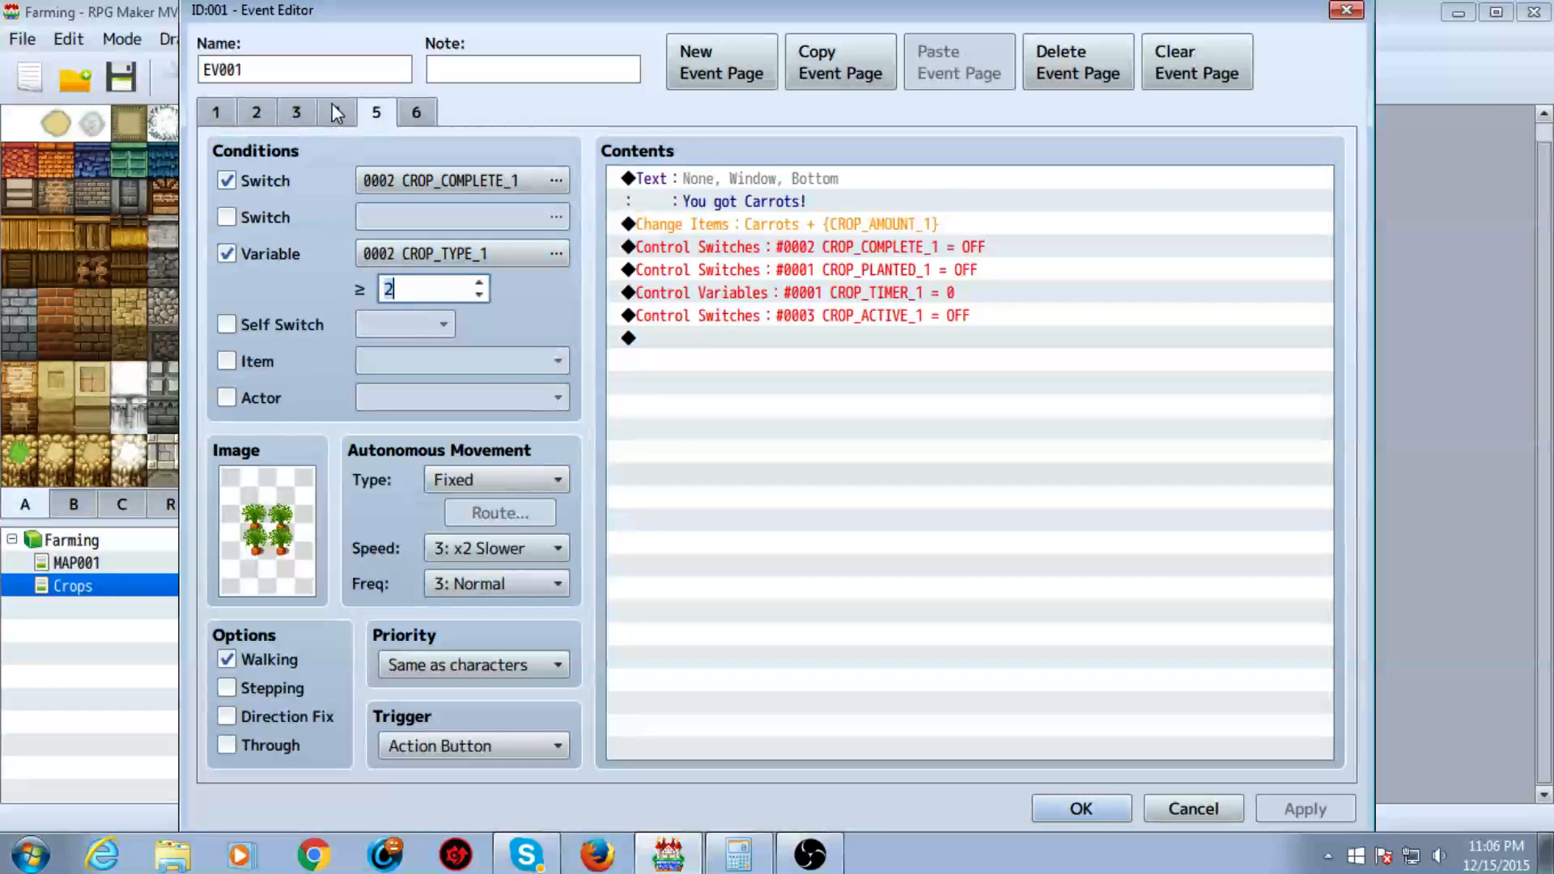
left_click(215, 110)
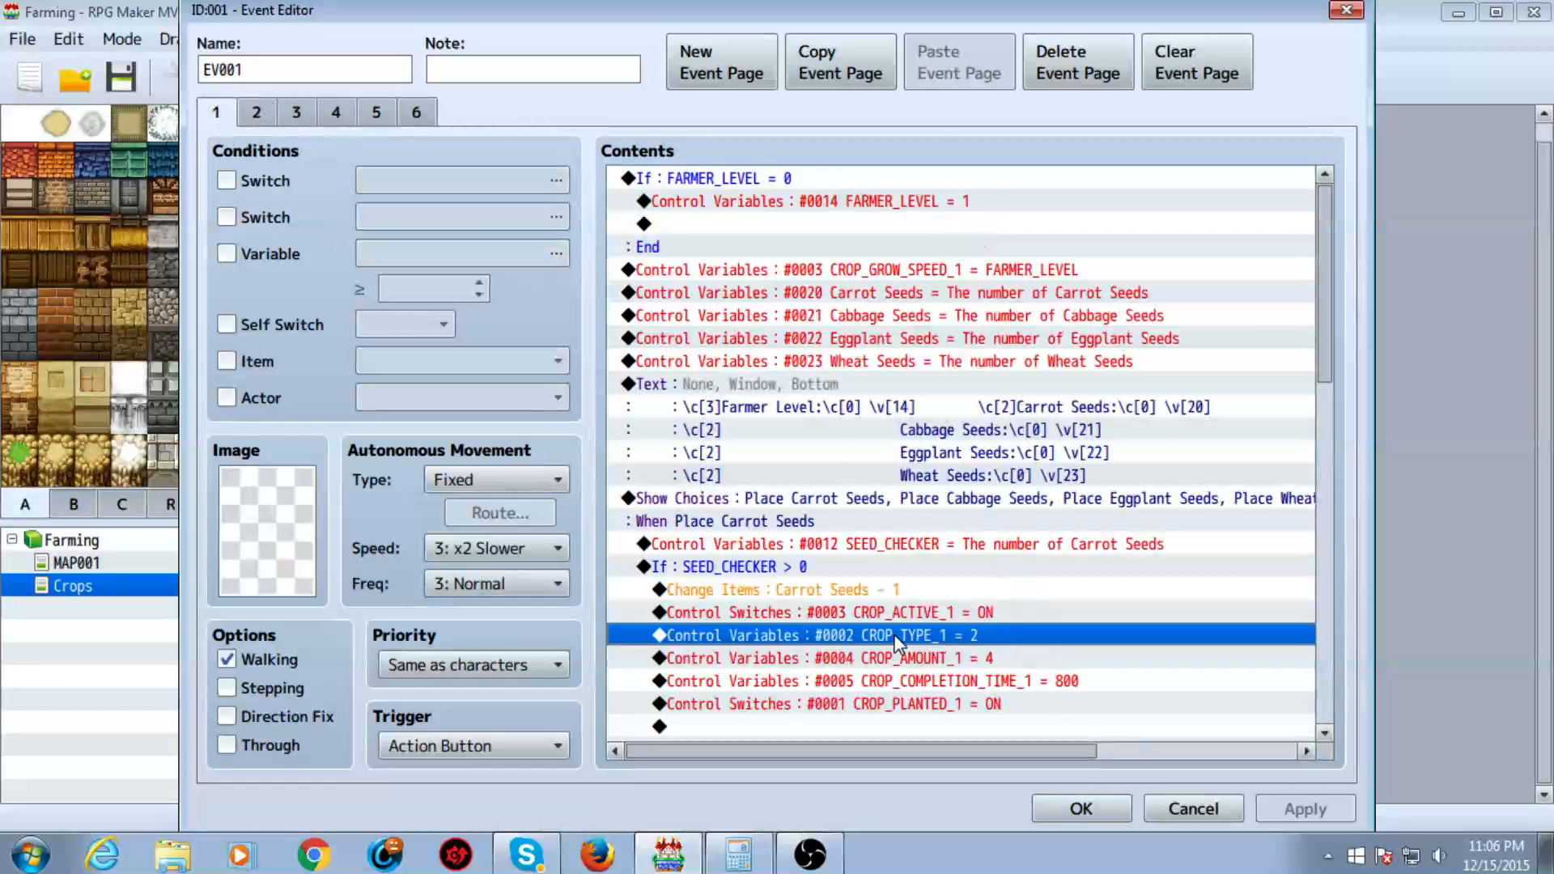
left_click(375, 111)
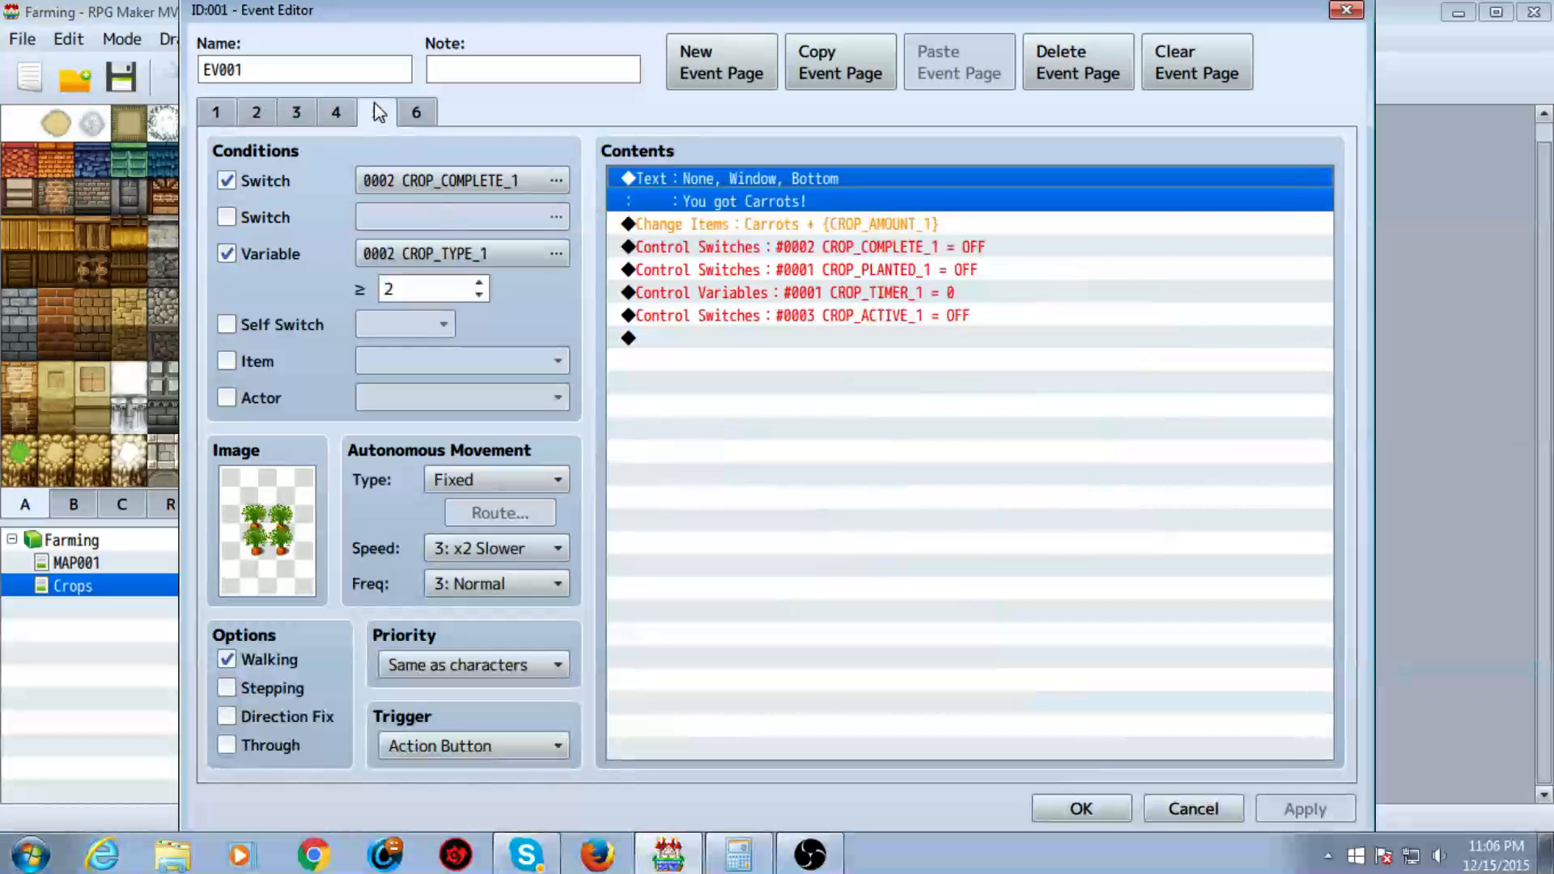
left_click(375, 110)
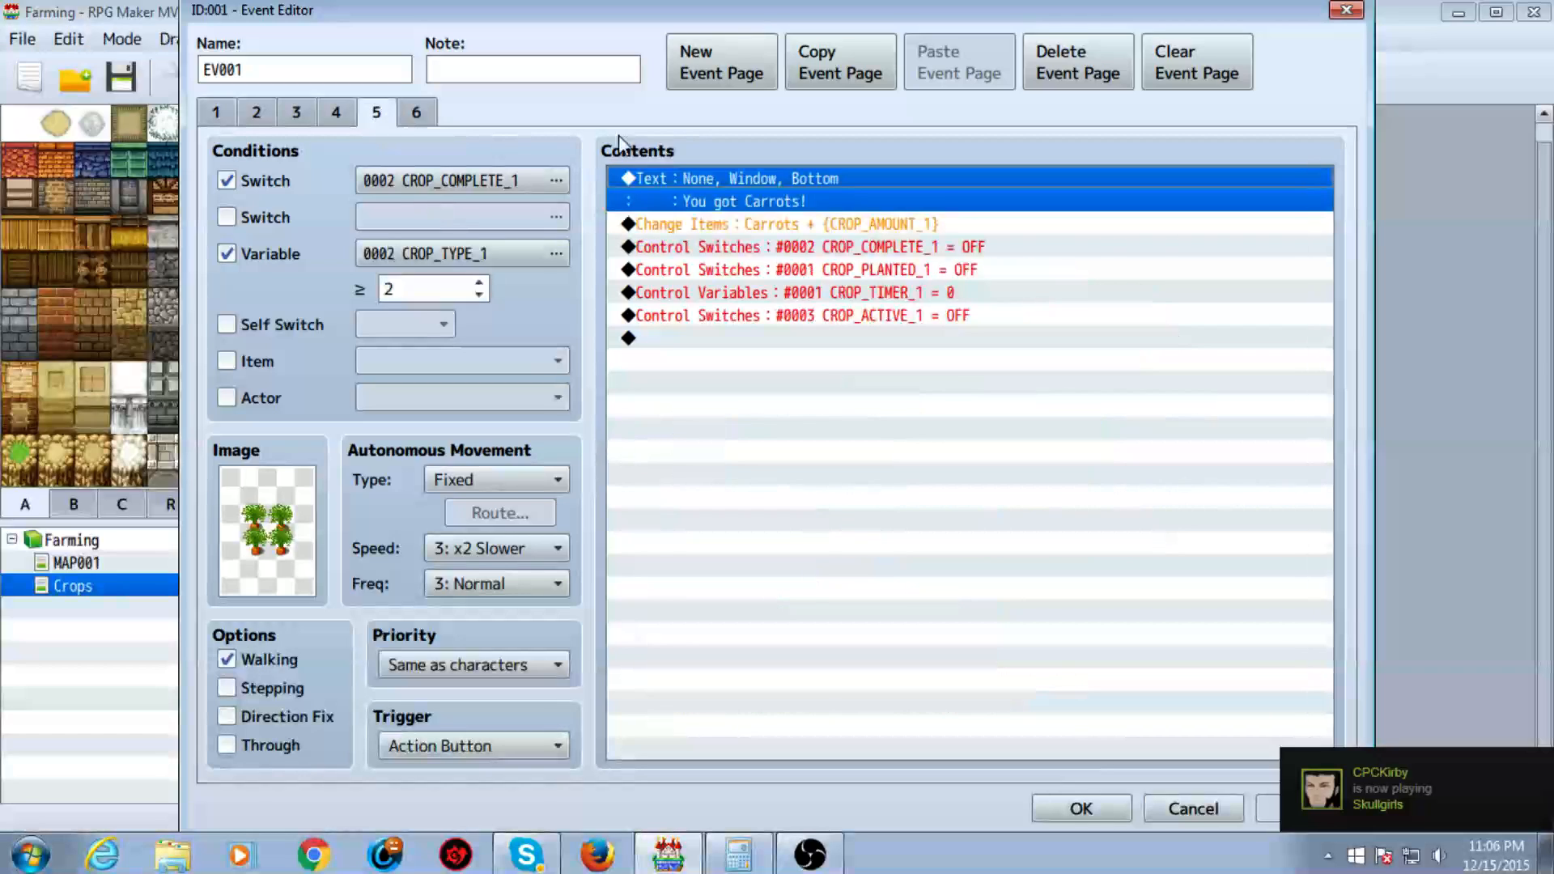
mouse_move(970, 381)
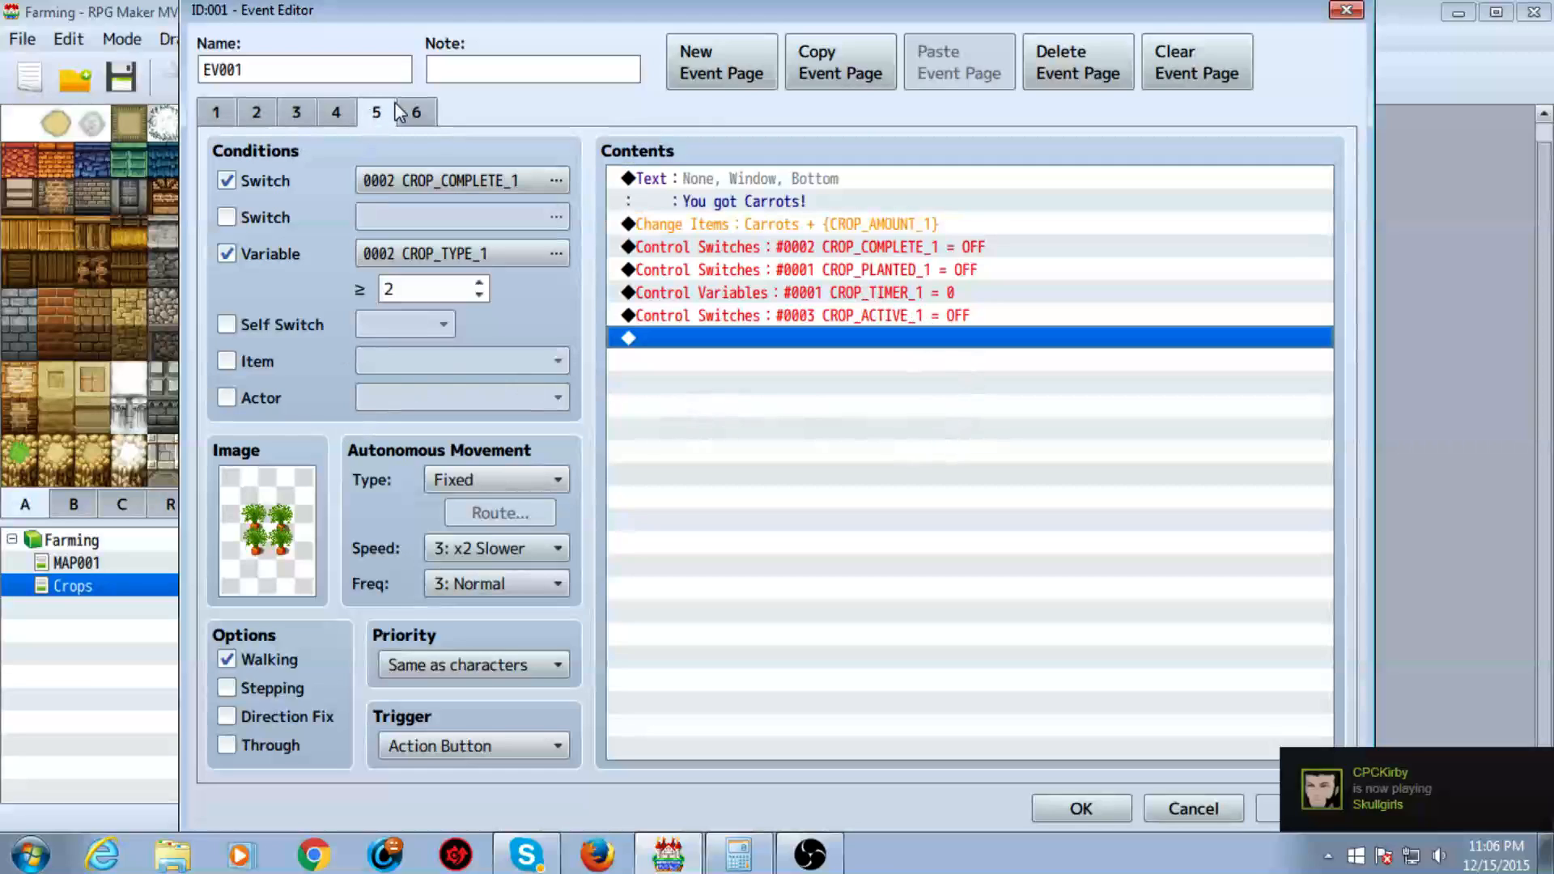
left_click(416, 110)
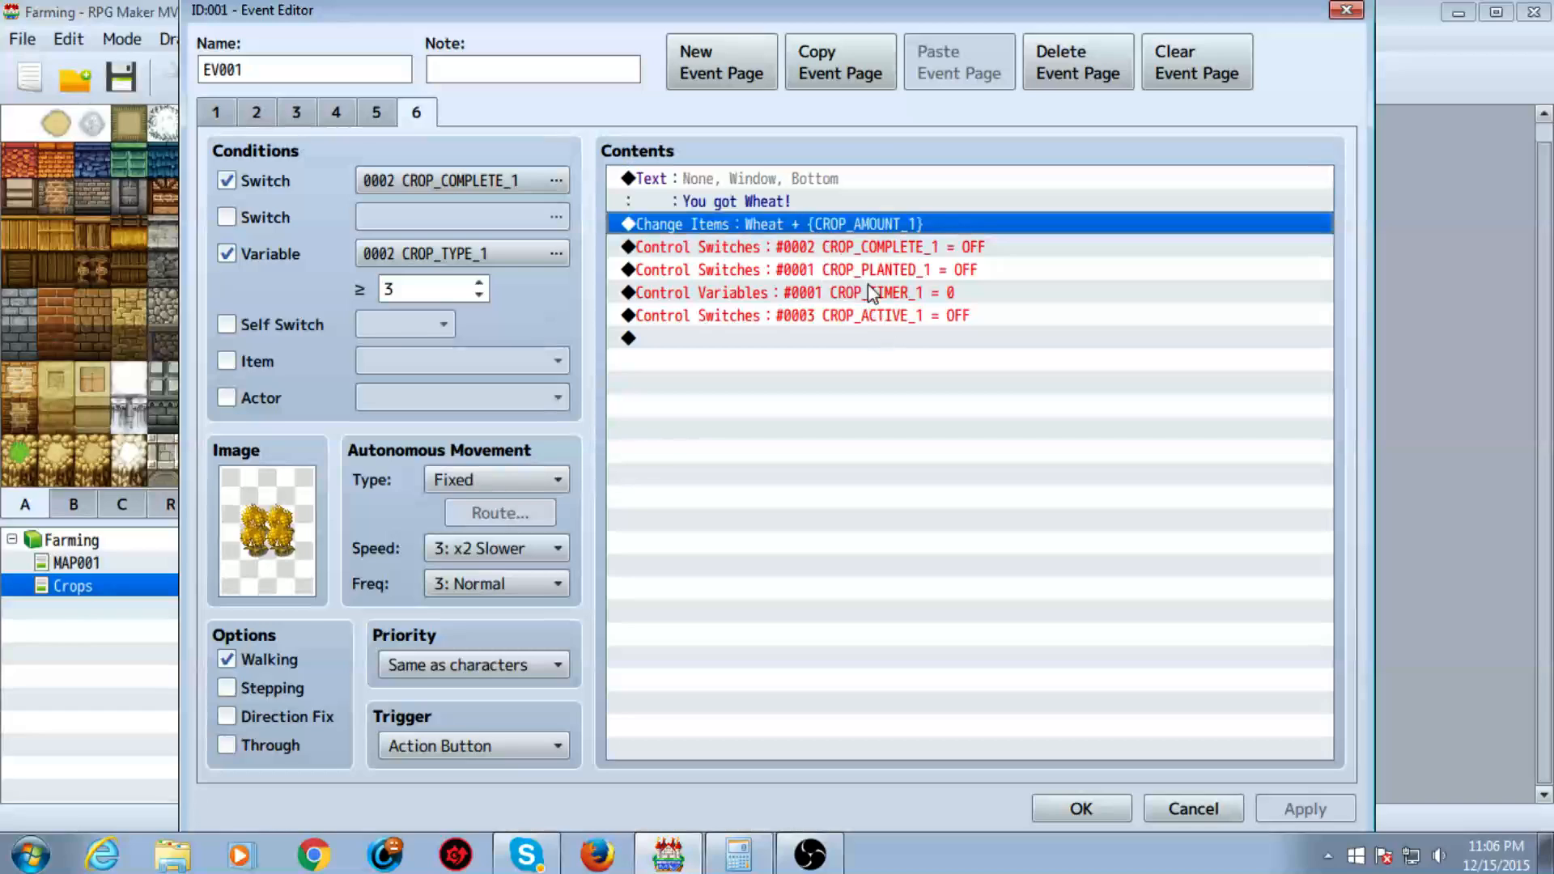
- Inspect the wheat Change Items command's variables and select the CROP_TIMER_1 reset command
double_click(778, 223)
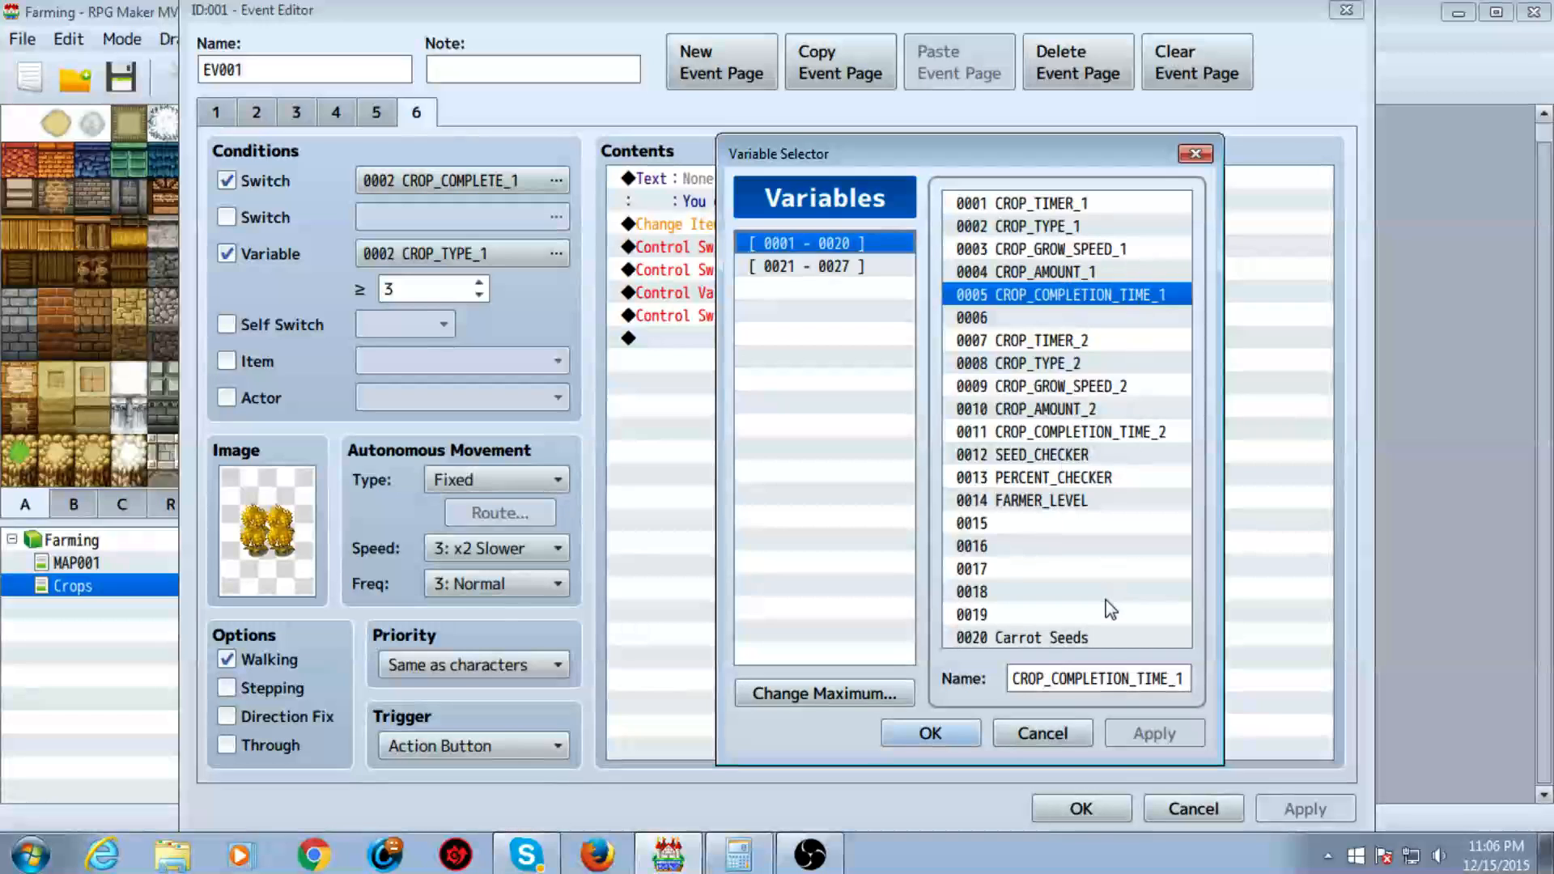
left_click(929, 733)
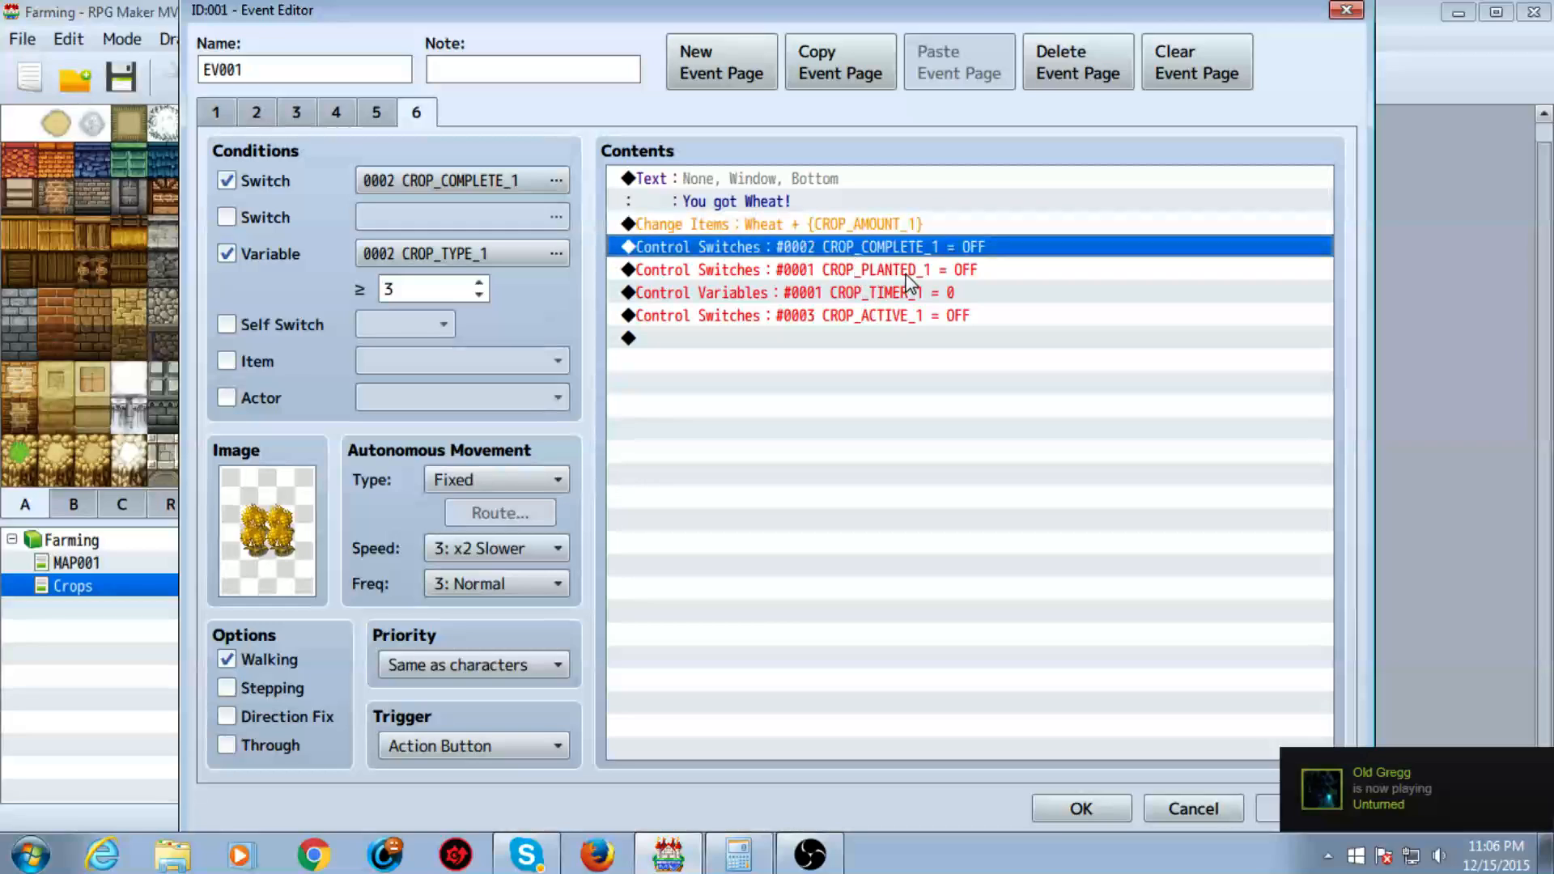
left_click(807, 269)
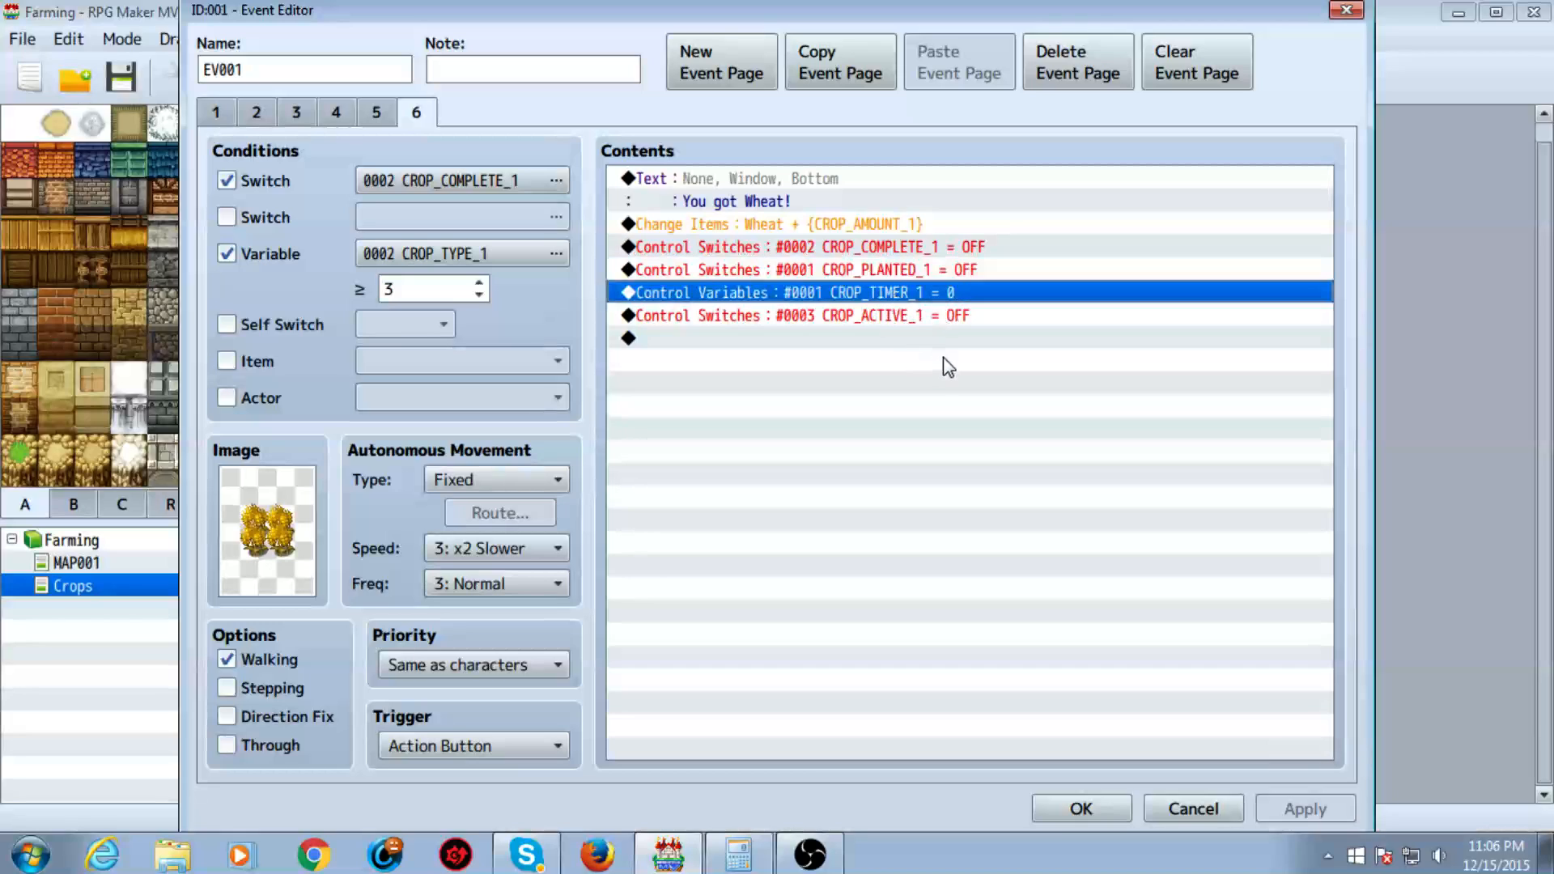
mouse_move(979, 330)
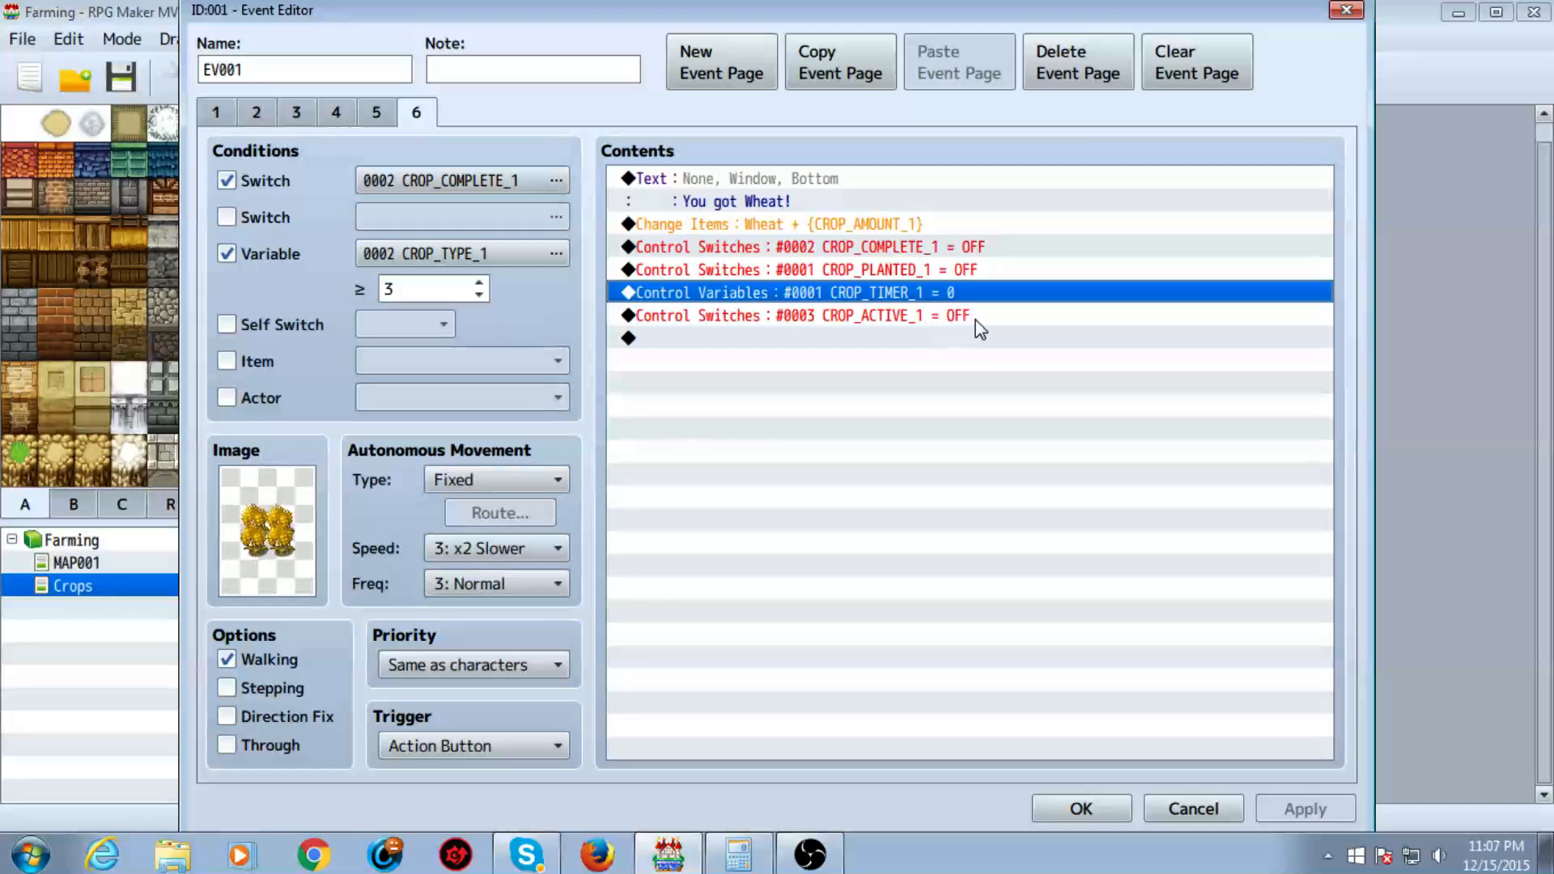
mouse_move(927, 314)
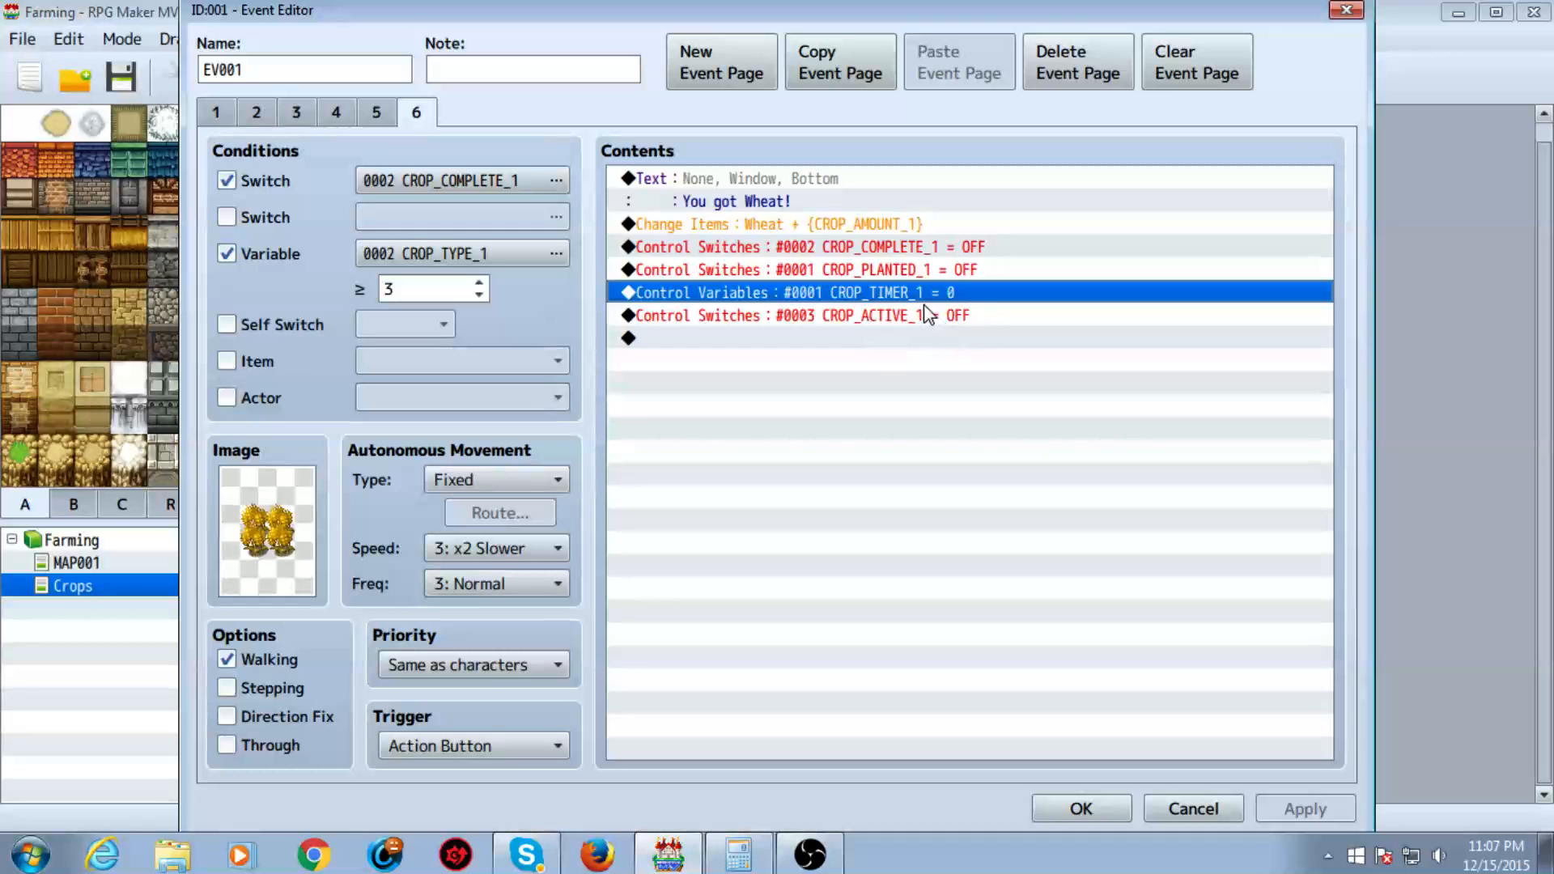
mouse_move(926, 319)
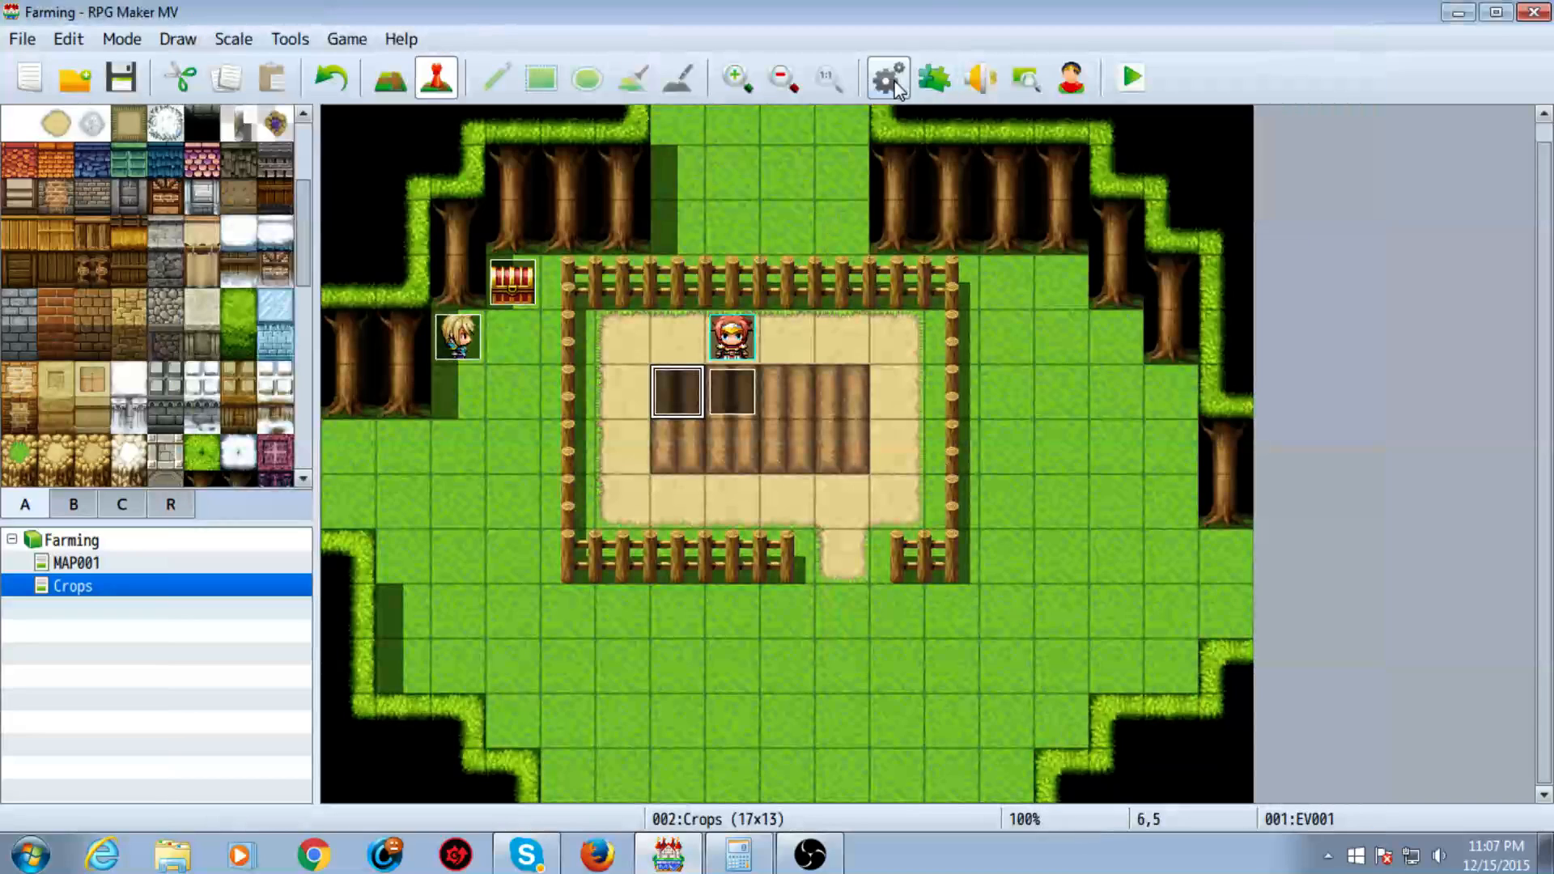
- Inspect common event 0001 CROP 1: its name, Parallel trigger and CROP_ACTIVE_1 switch
left_click(887, 78)
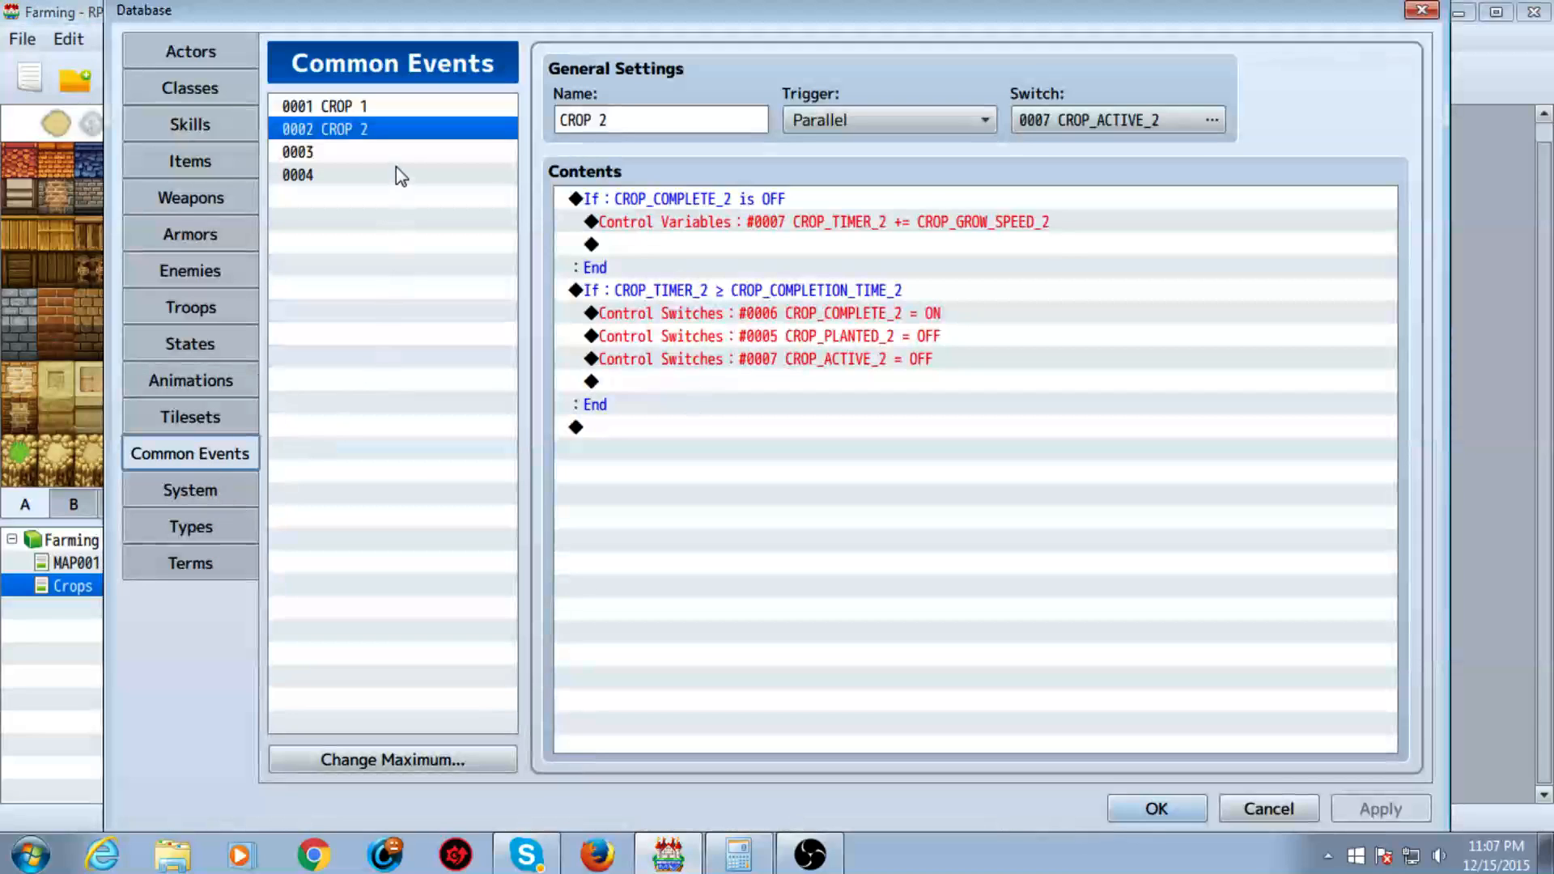
left_click(324, 106)
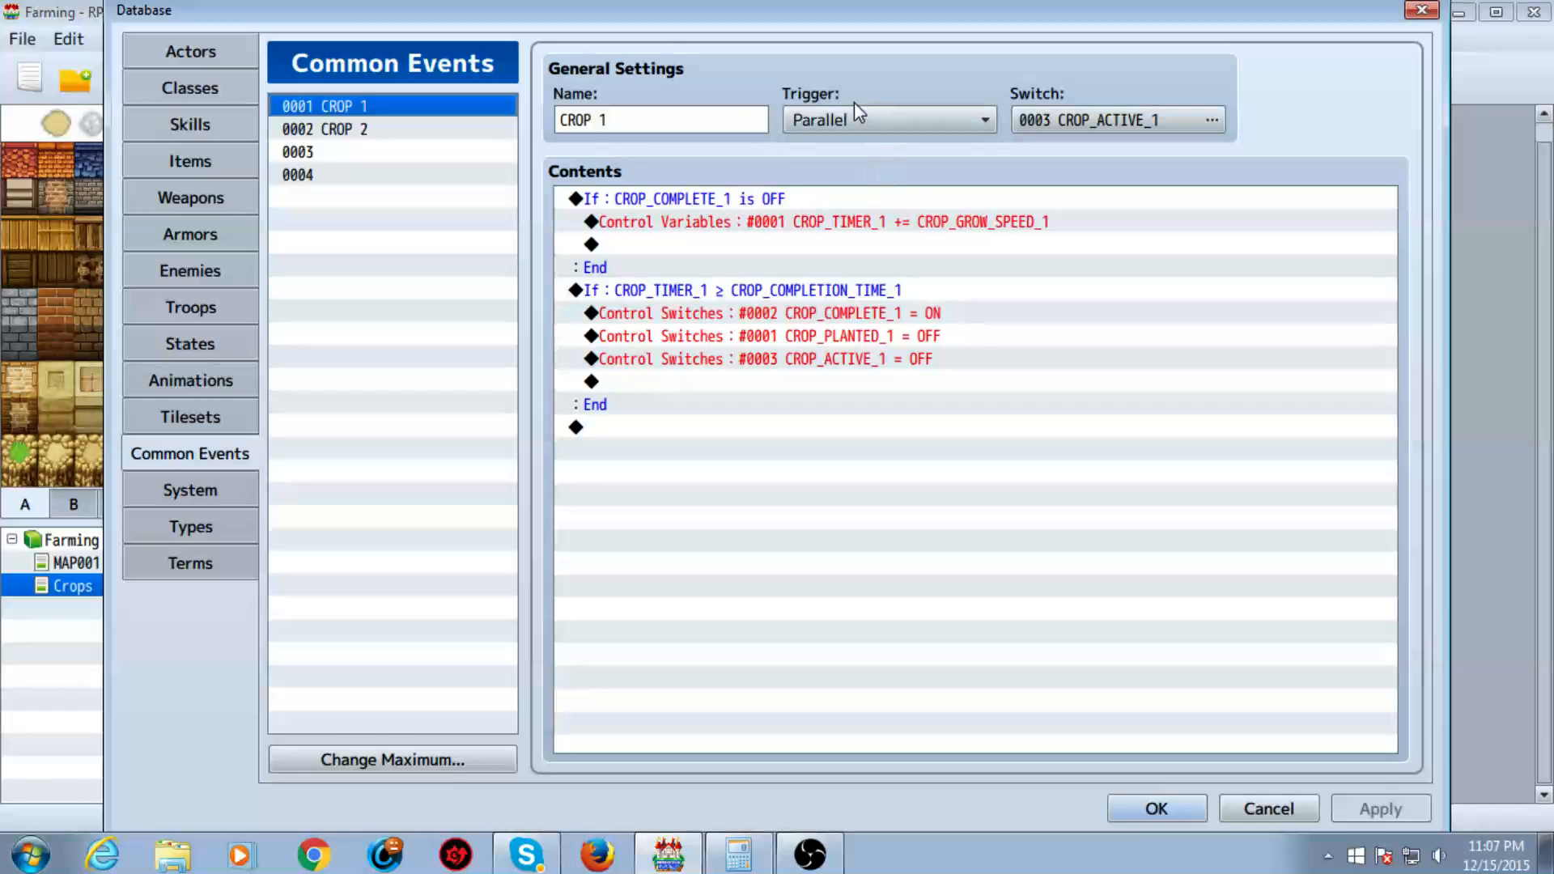
left_click(662, 119)
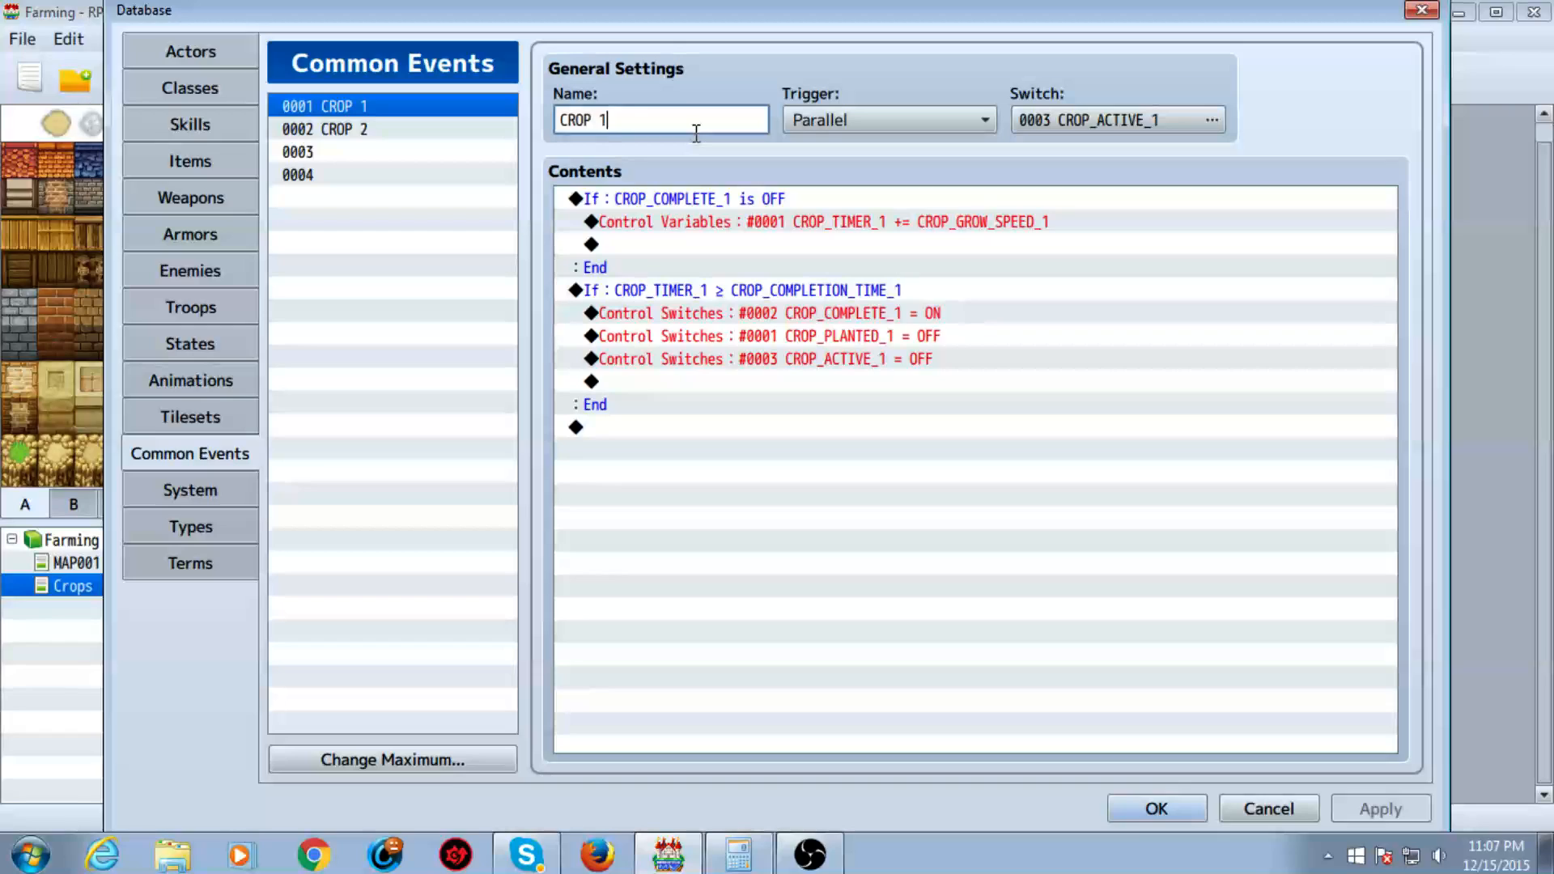
left_click(347, 129)
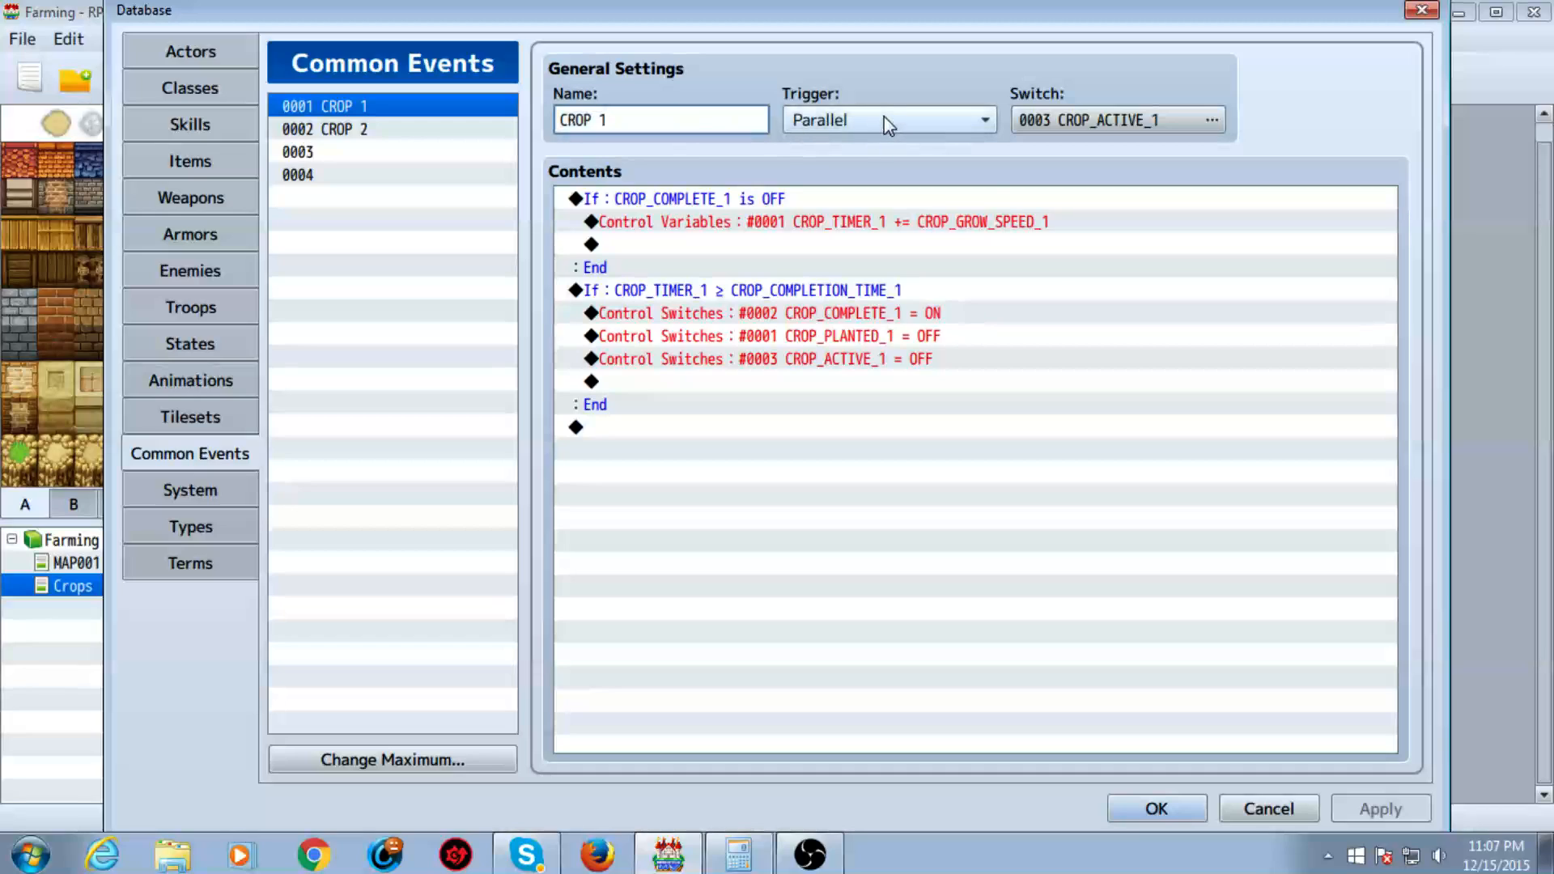
left_click(1210, 119)
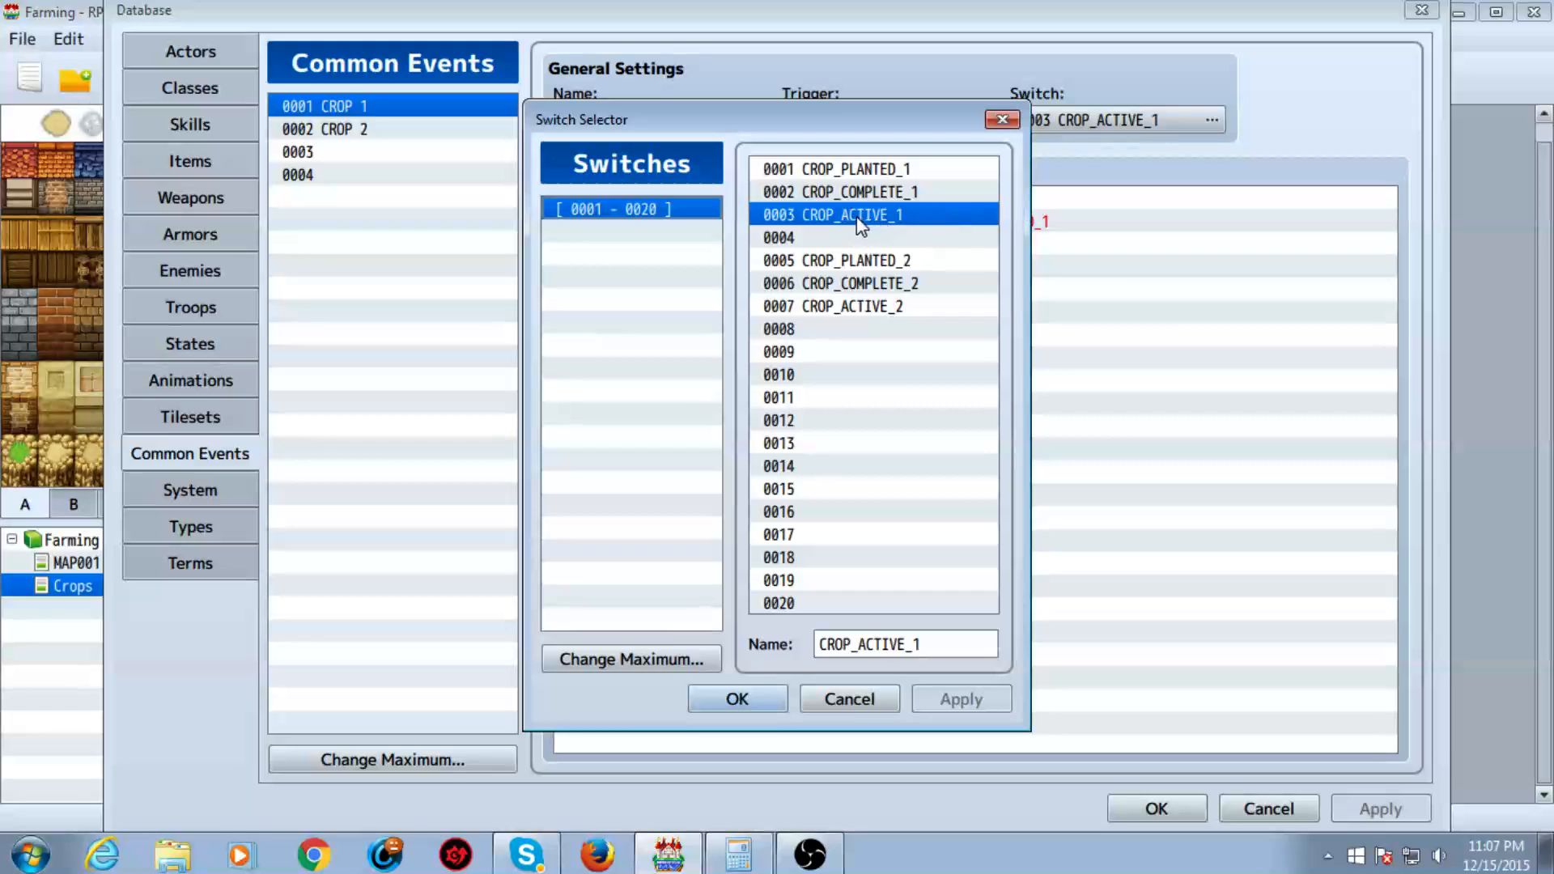
mouse_move(856, 241)
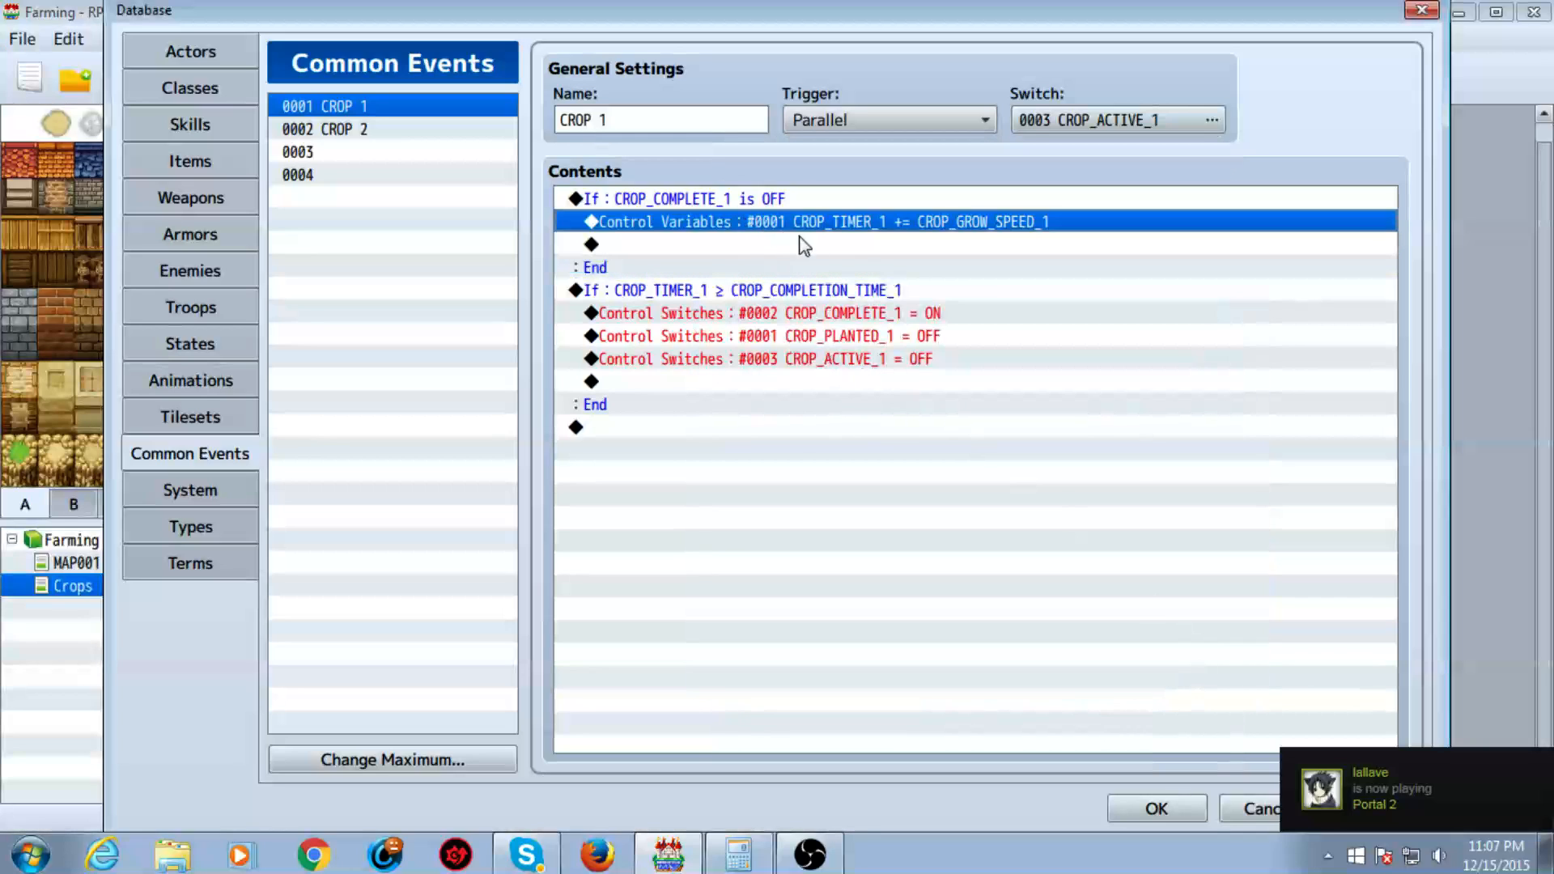
double_click(818, 221)
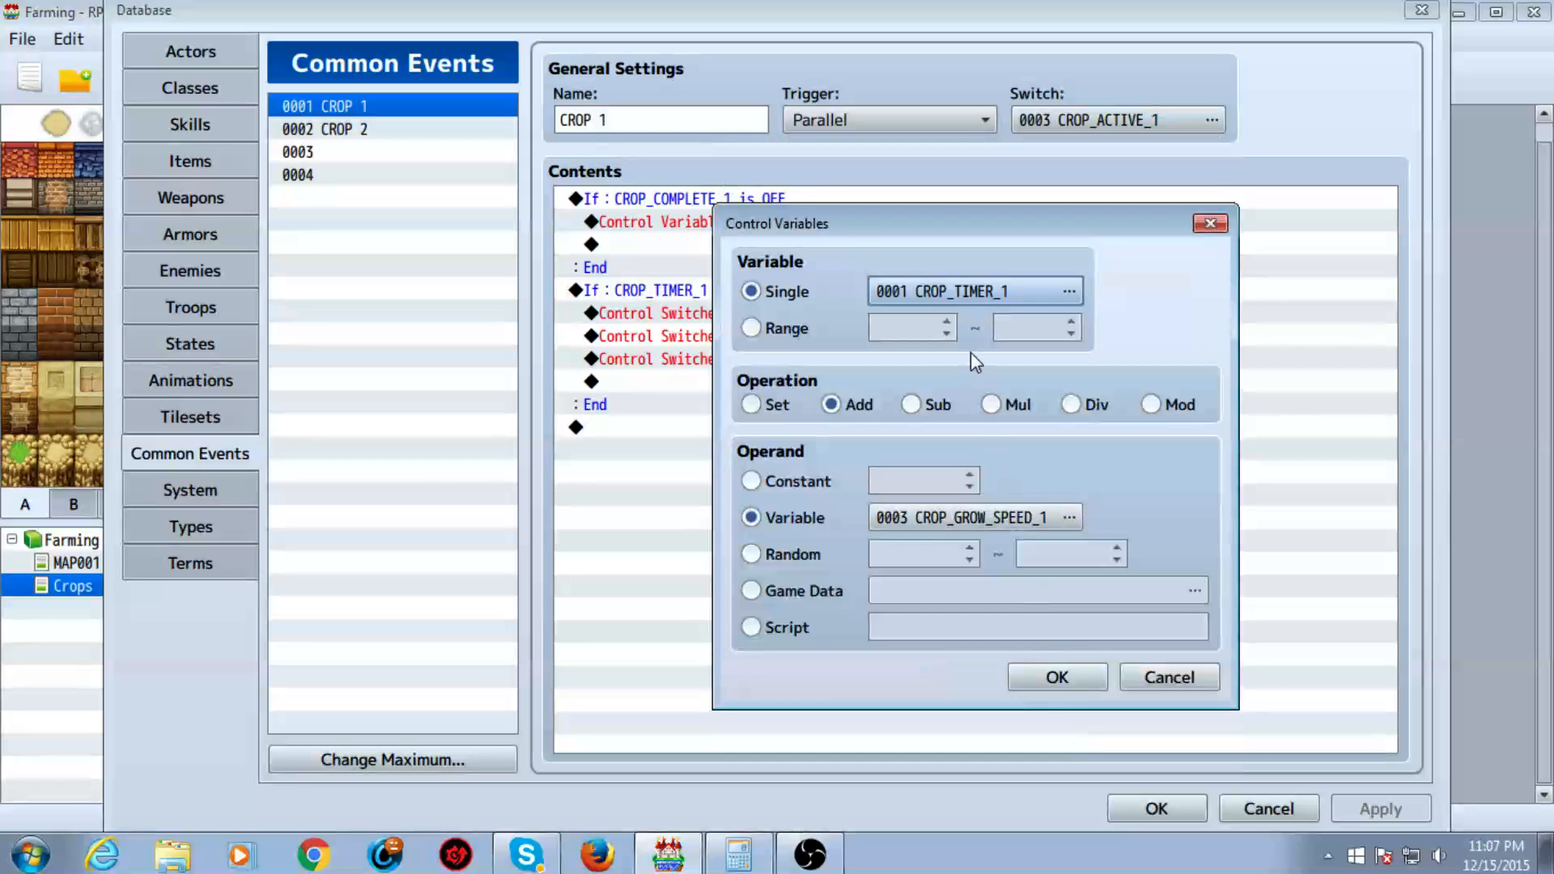
mouse_move(833, 522)
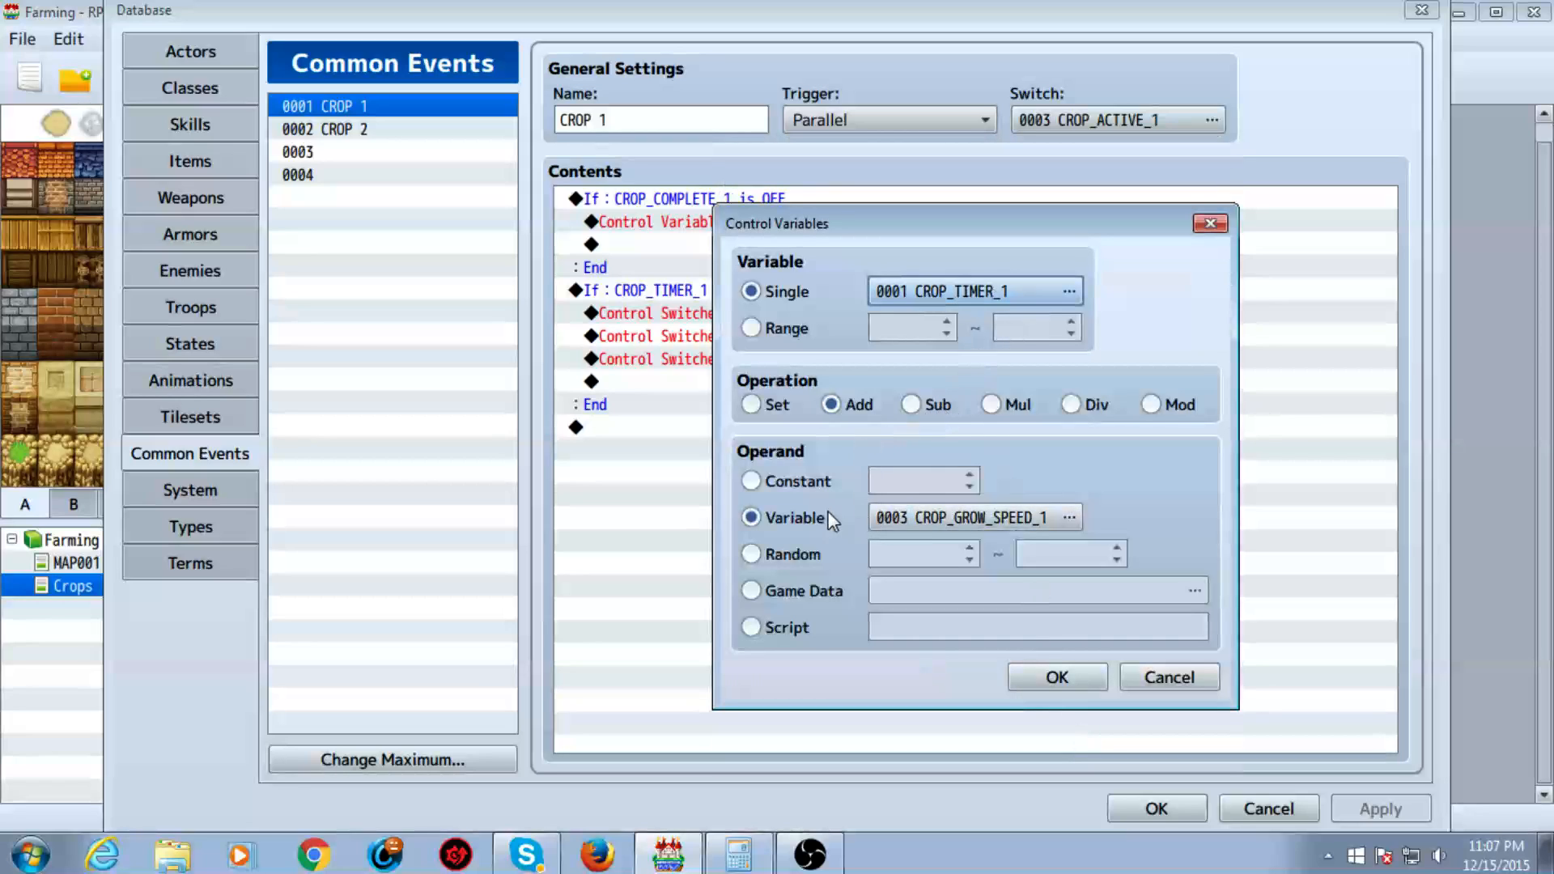
left_click(1068, 517)
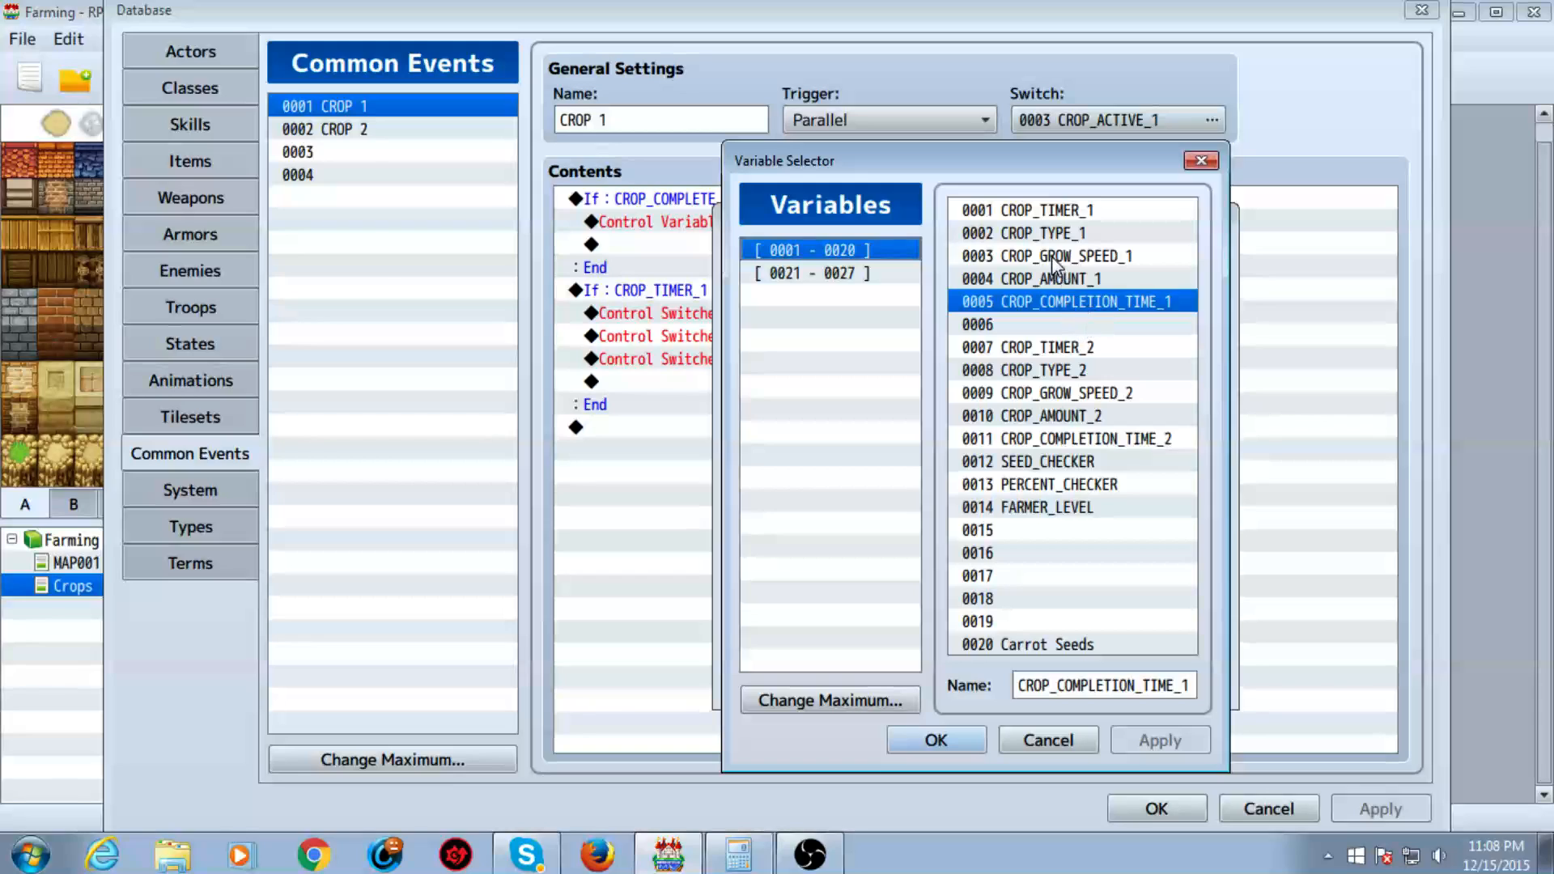
left_click(1046, 255)
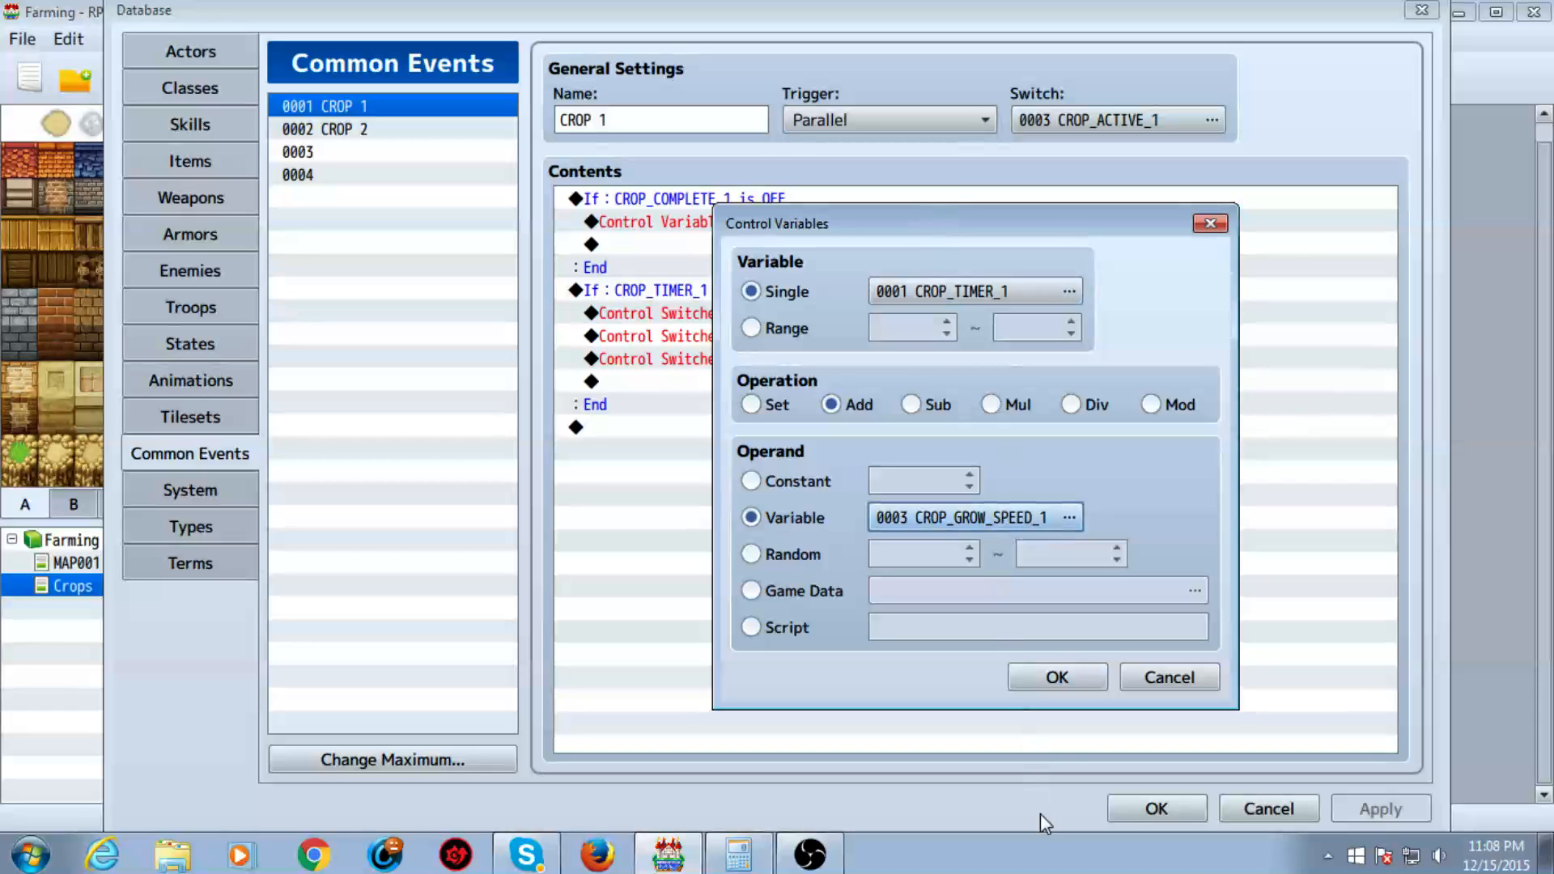
left_click(1056, 677)
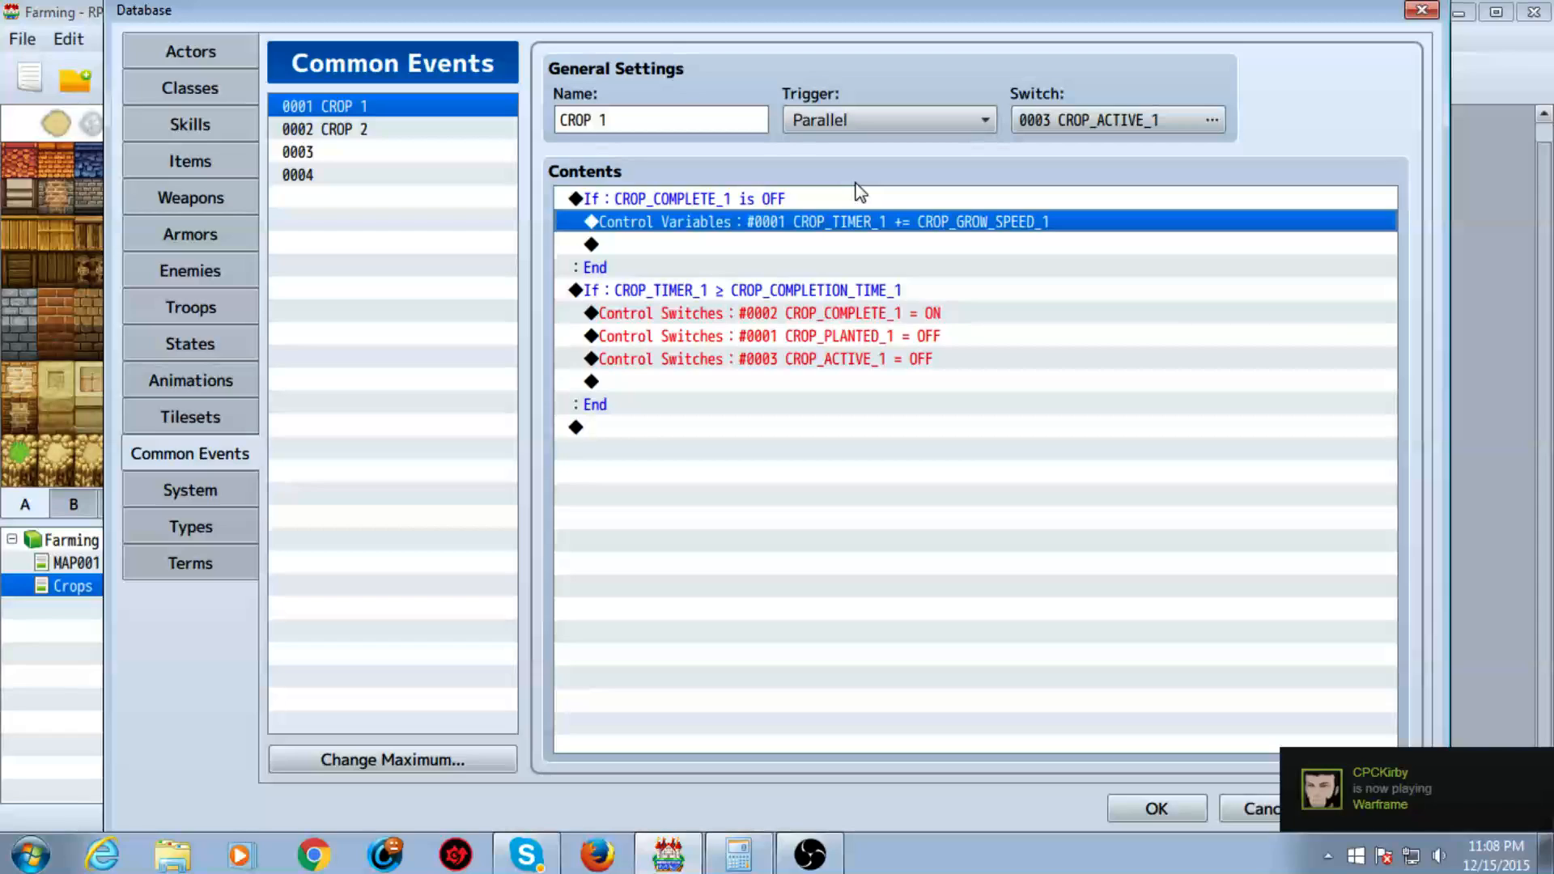
mouse_move(943, 798)
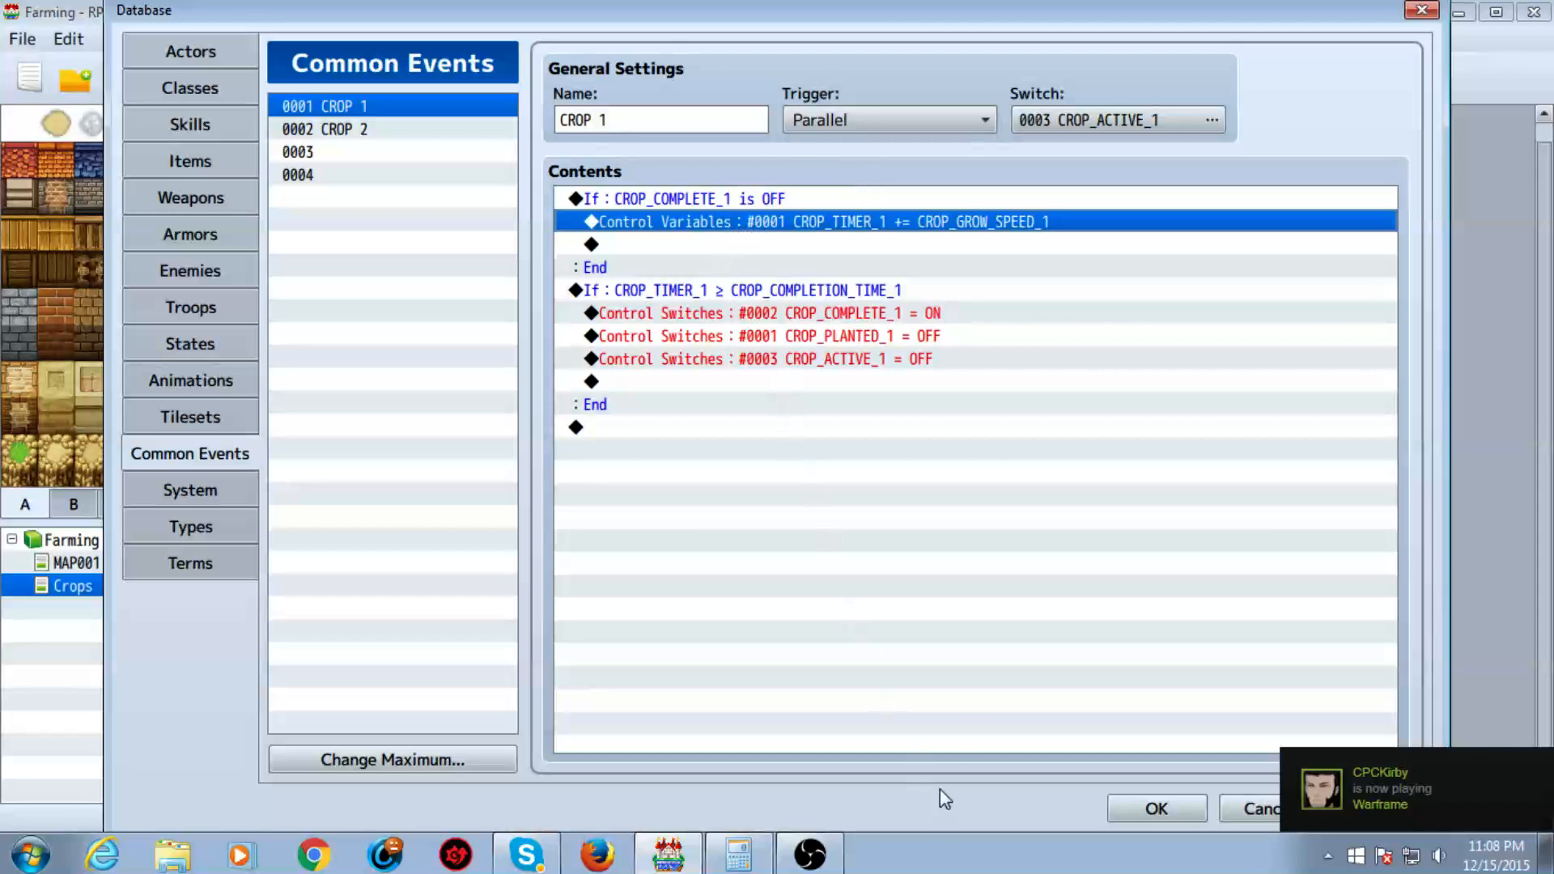
mouse_move(897, 341)
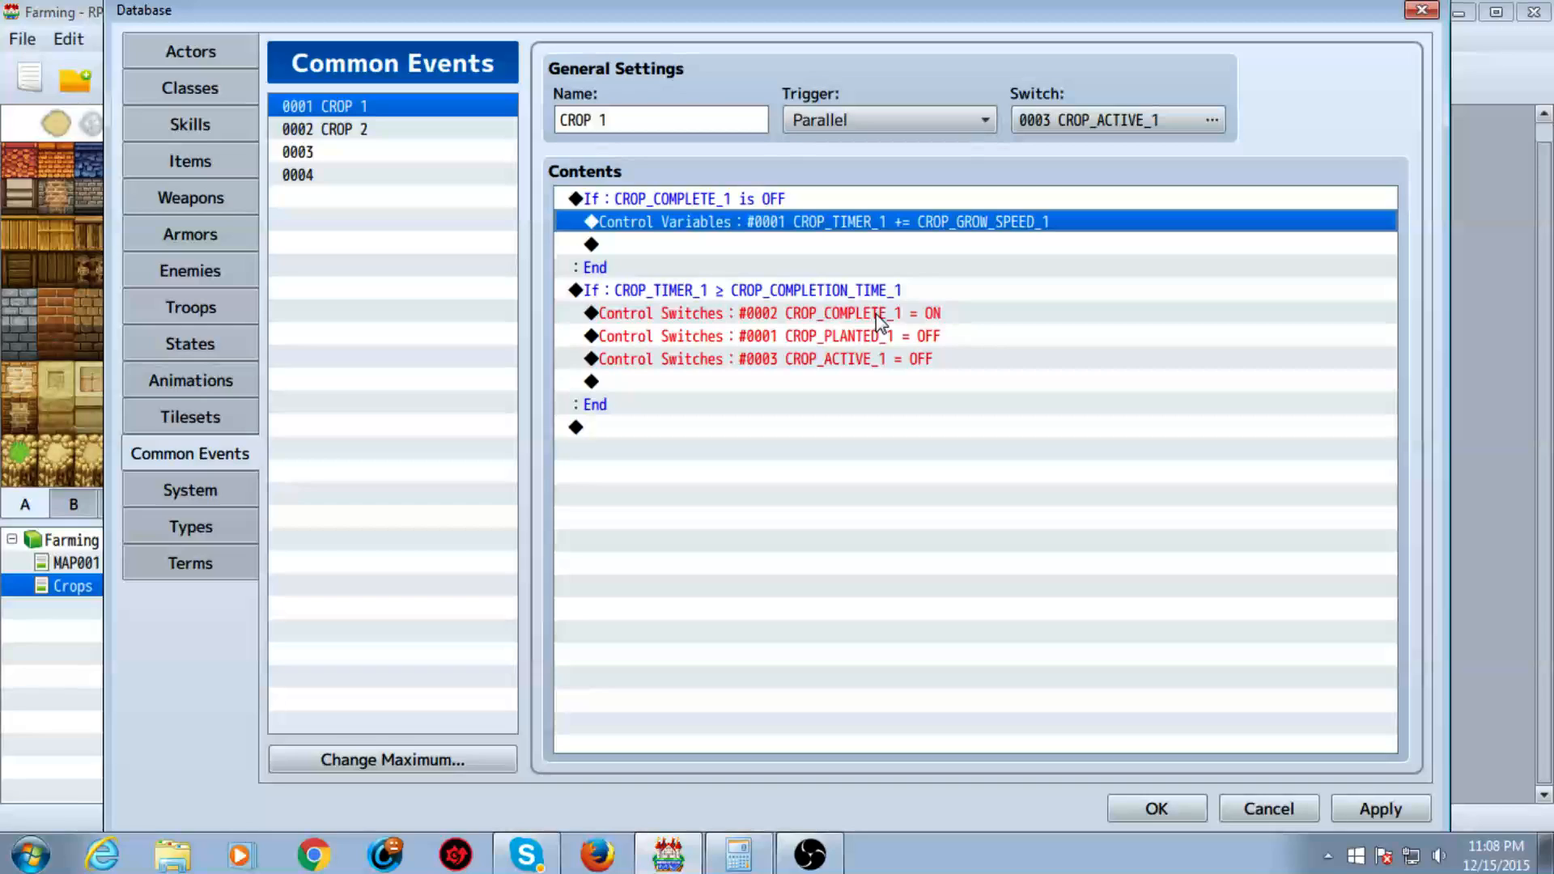
mouse_move(820, 305)
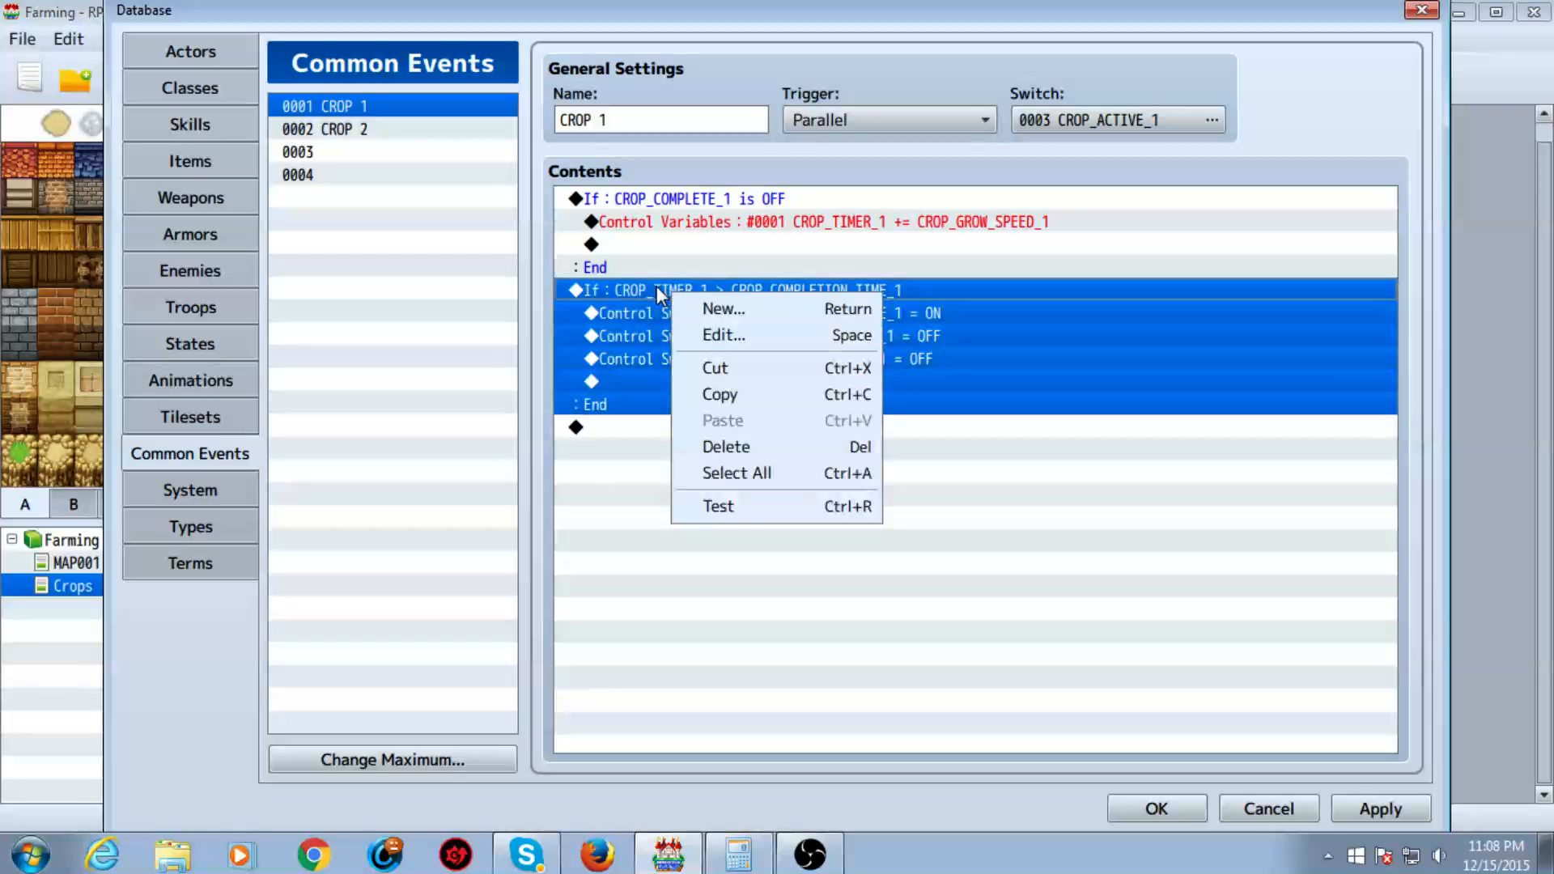
left_click(724, 334)
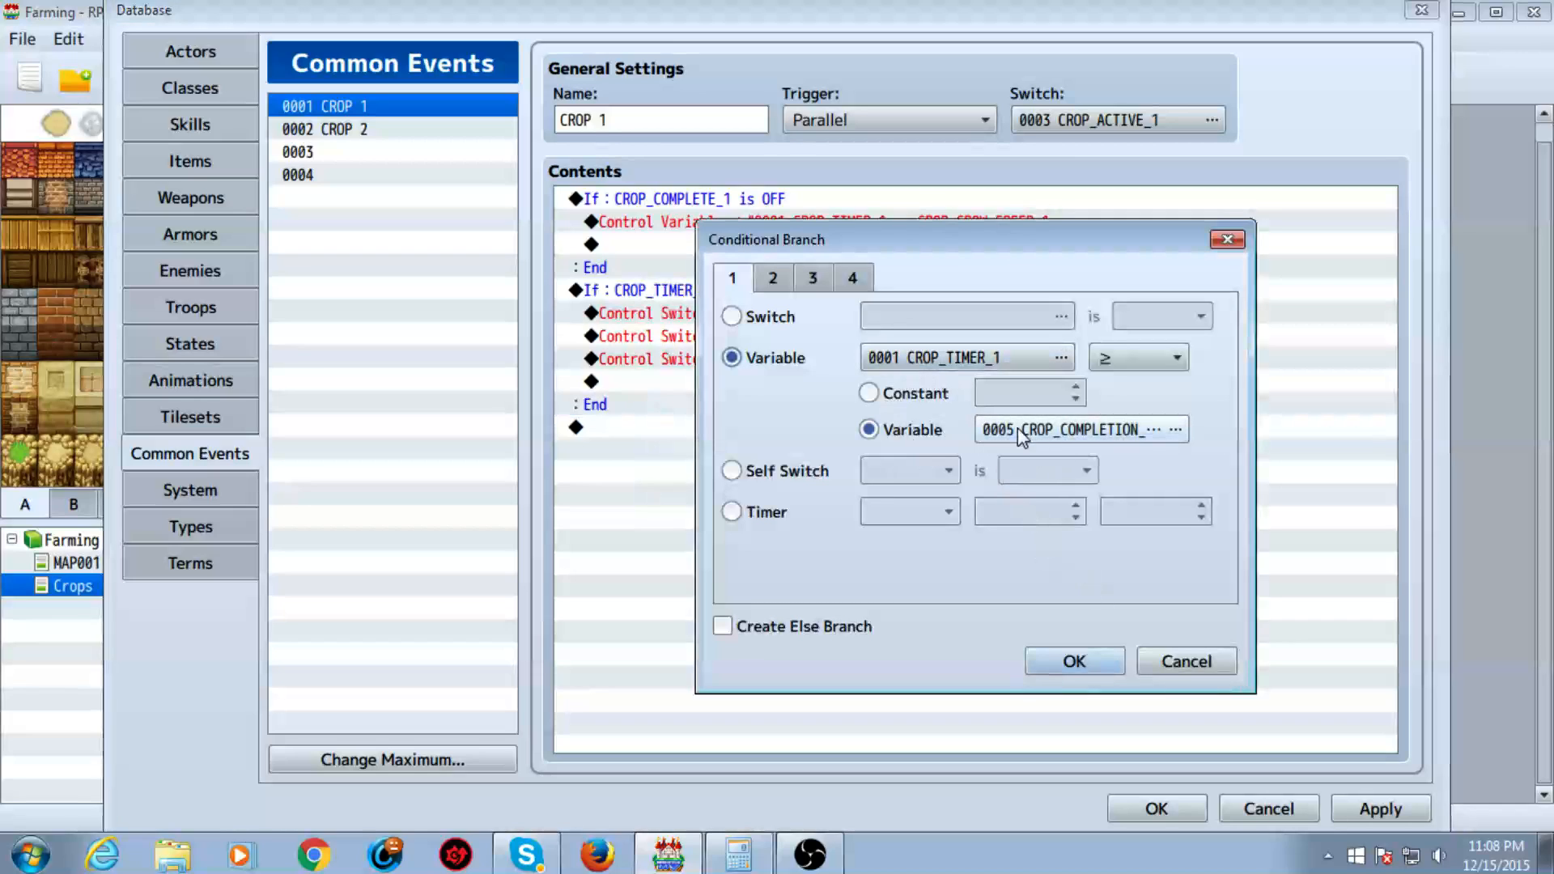
left_click(1174, 429)
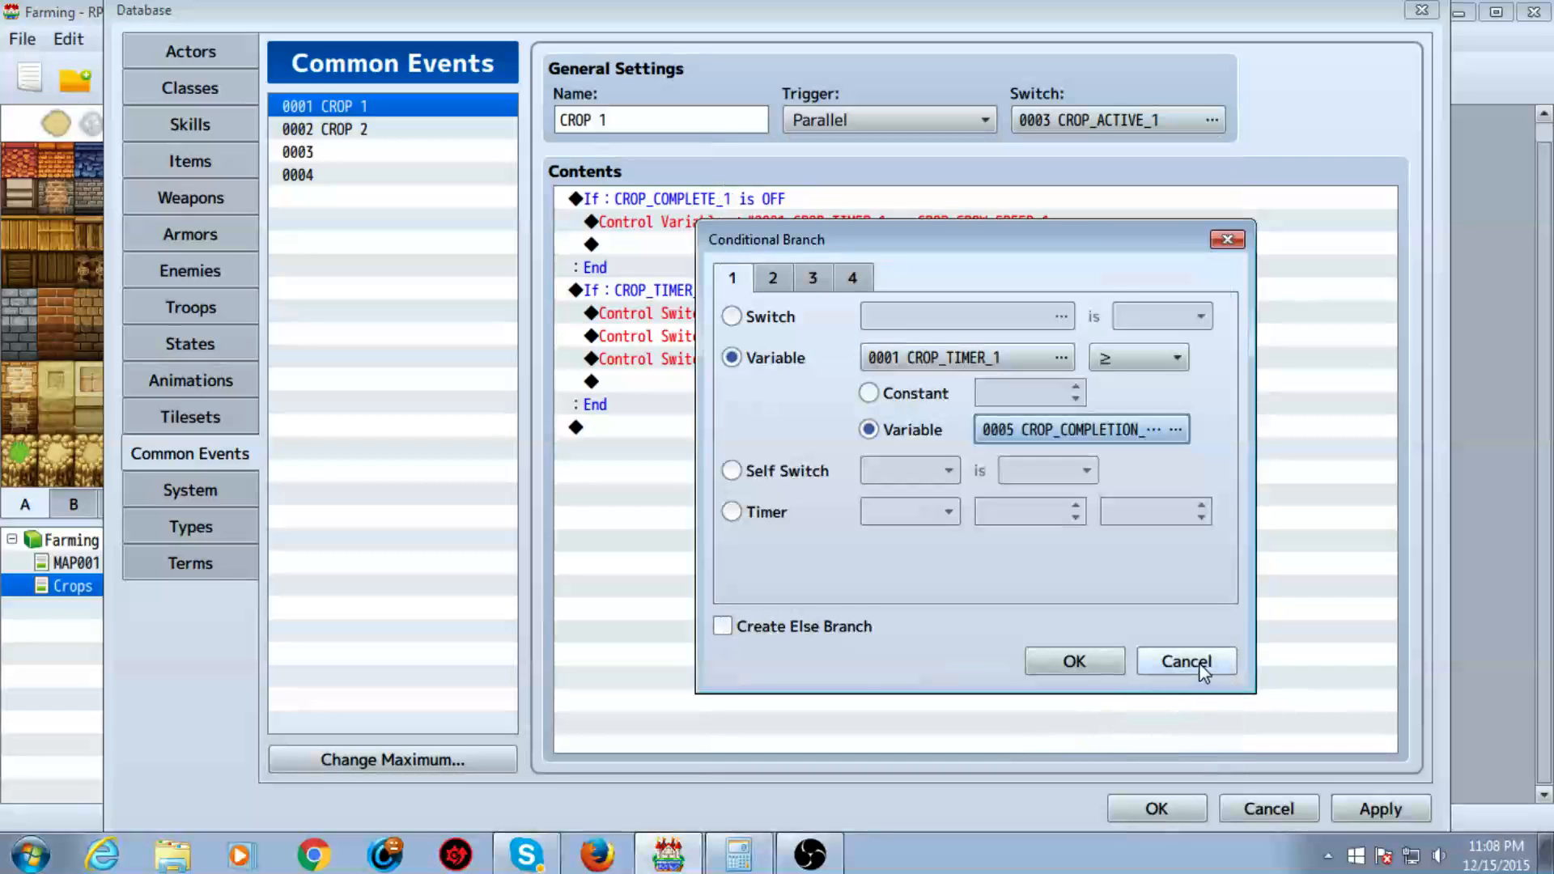
left_click(1185, 661)
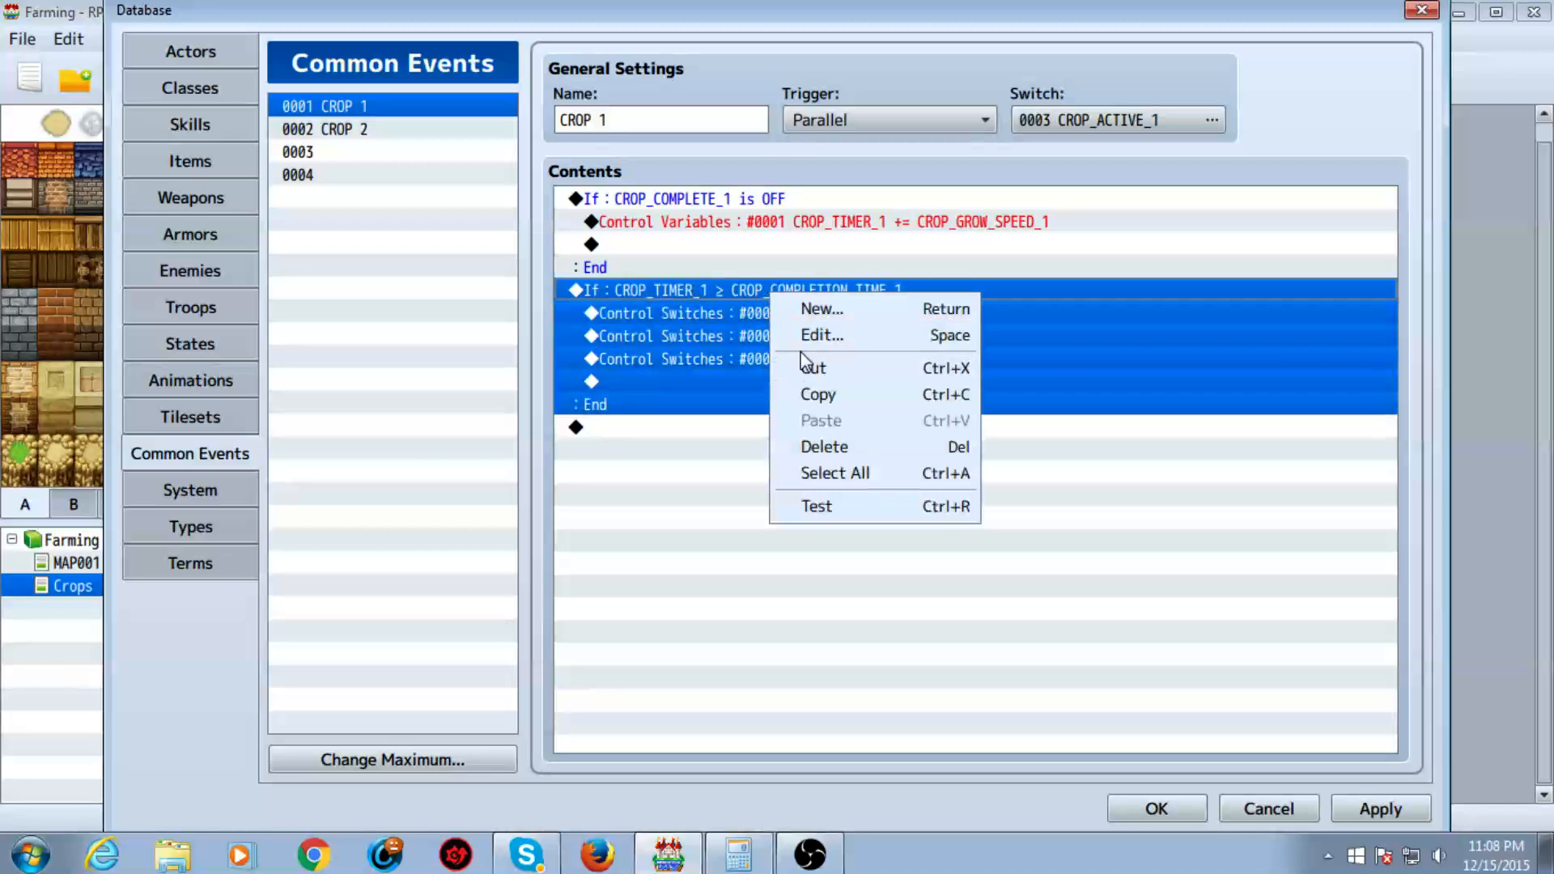
left_click(821, 334)
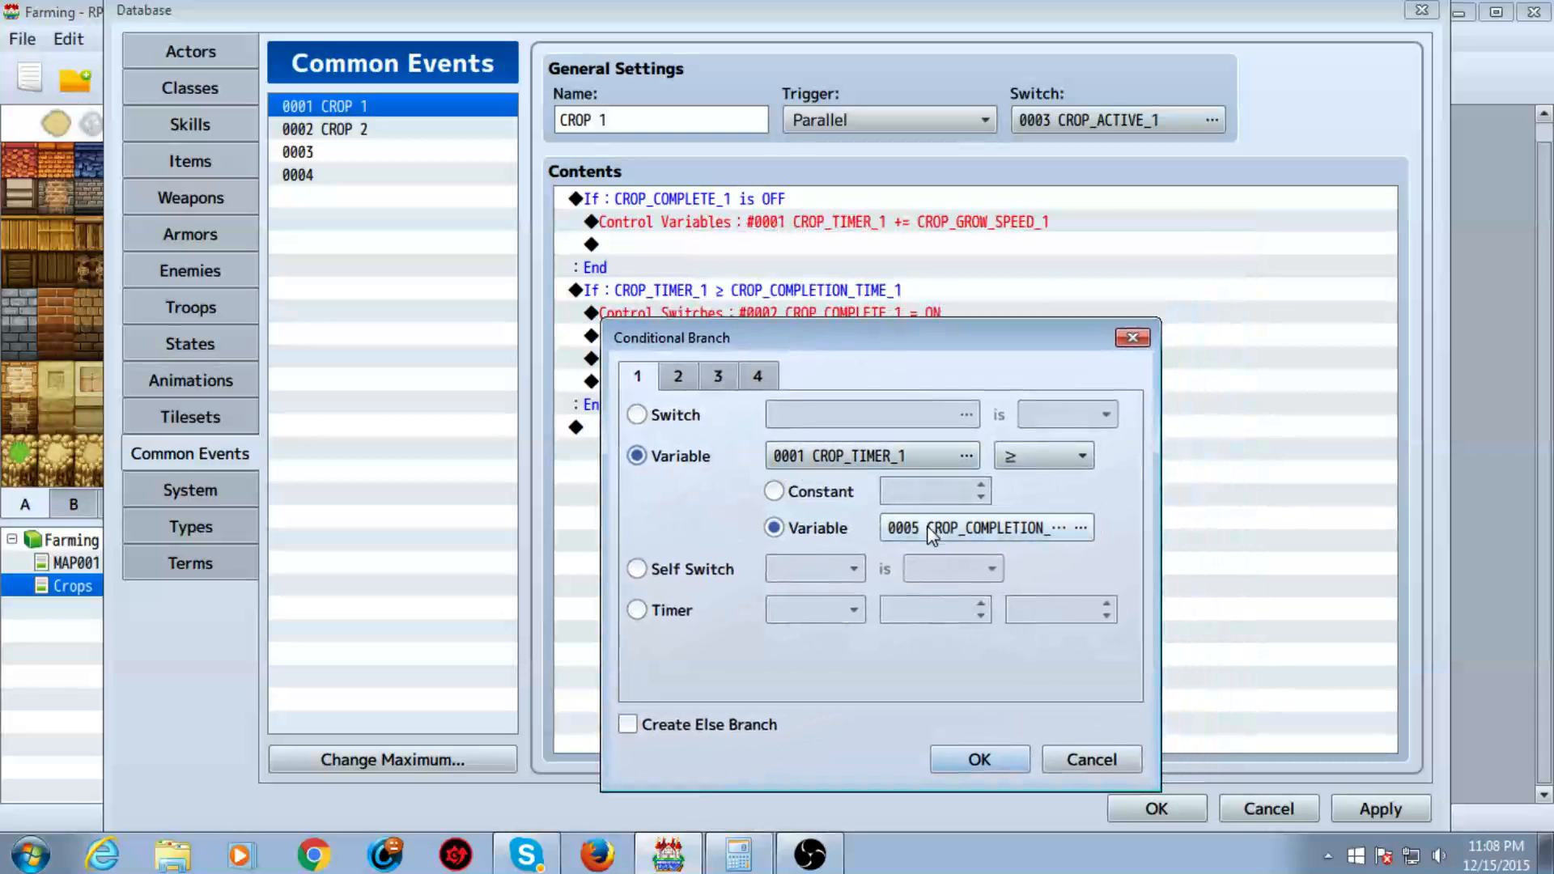
left_click(1078, 527)
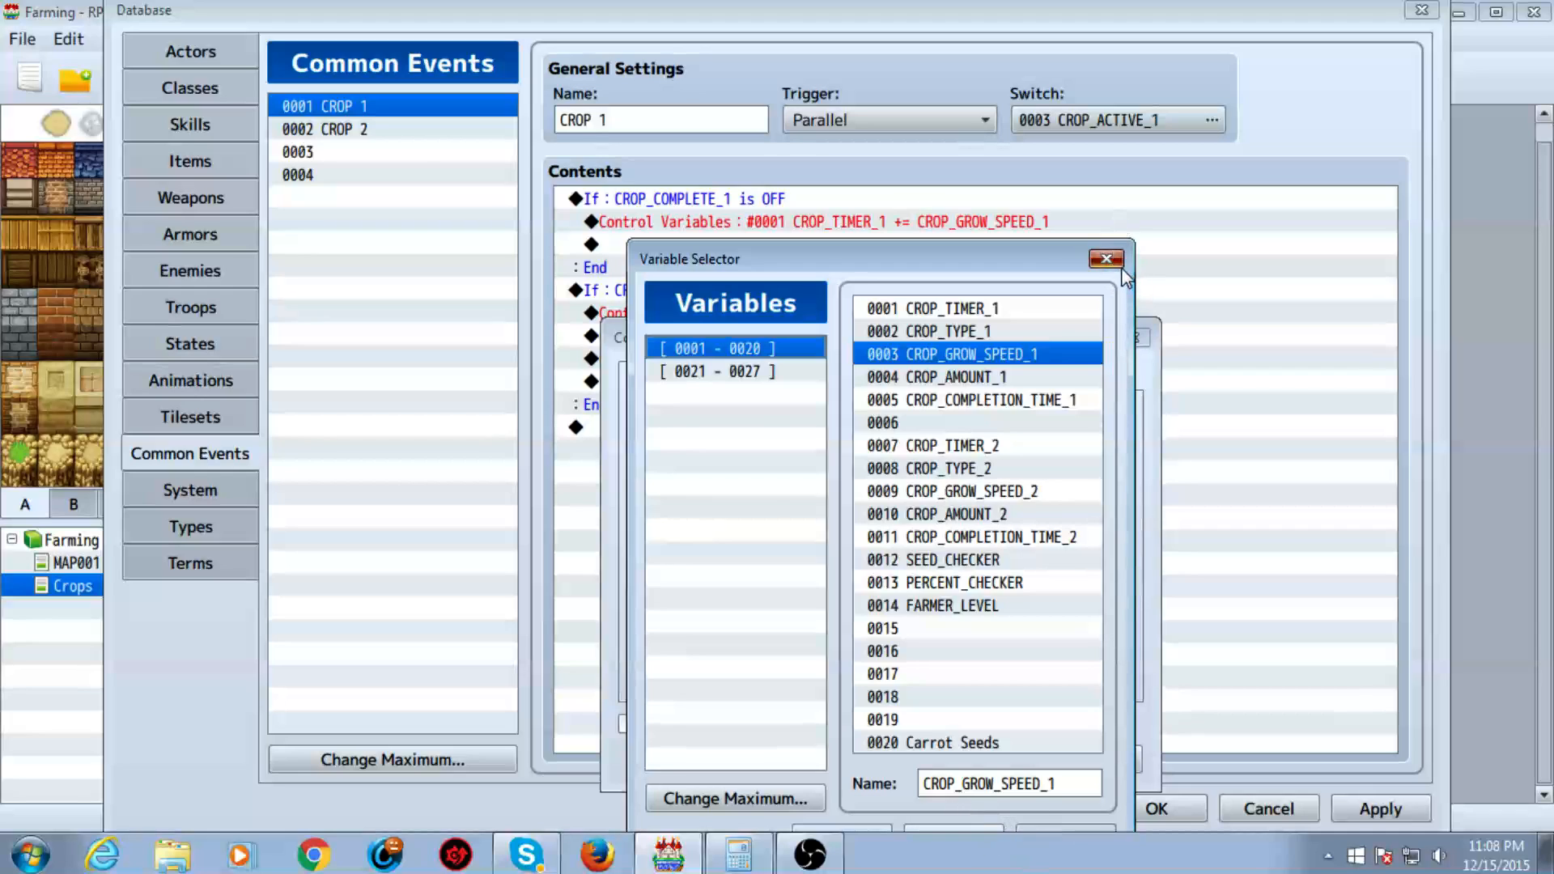
left_click(1106, 259)
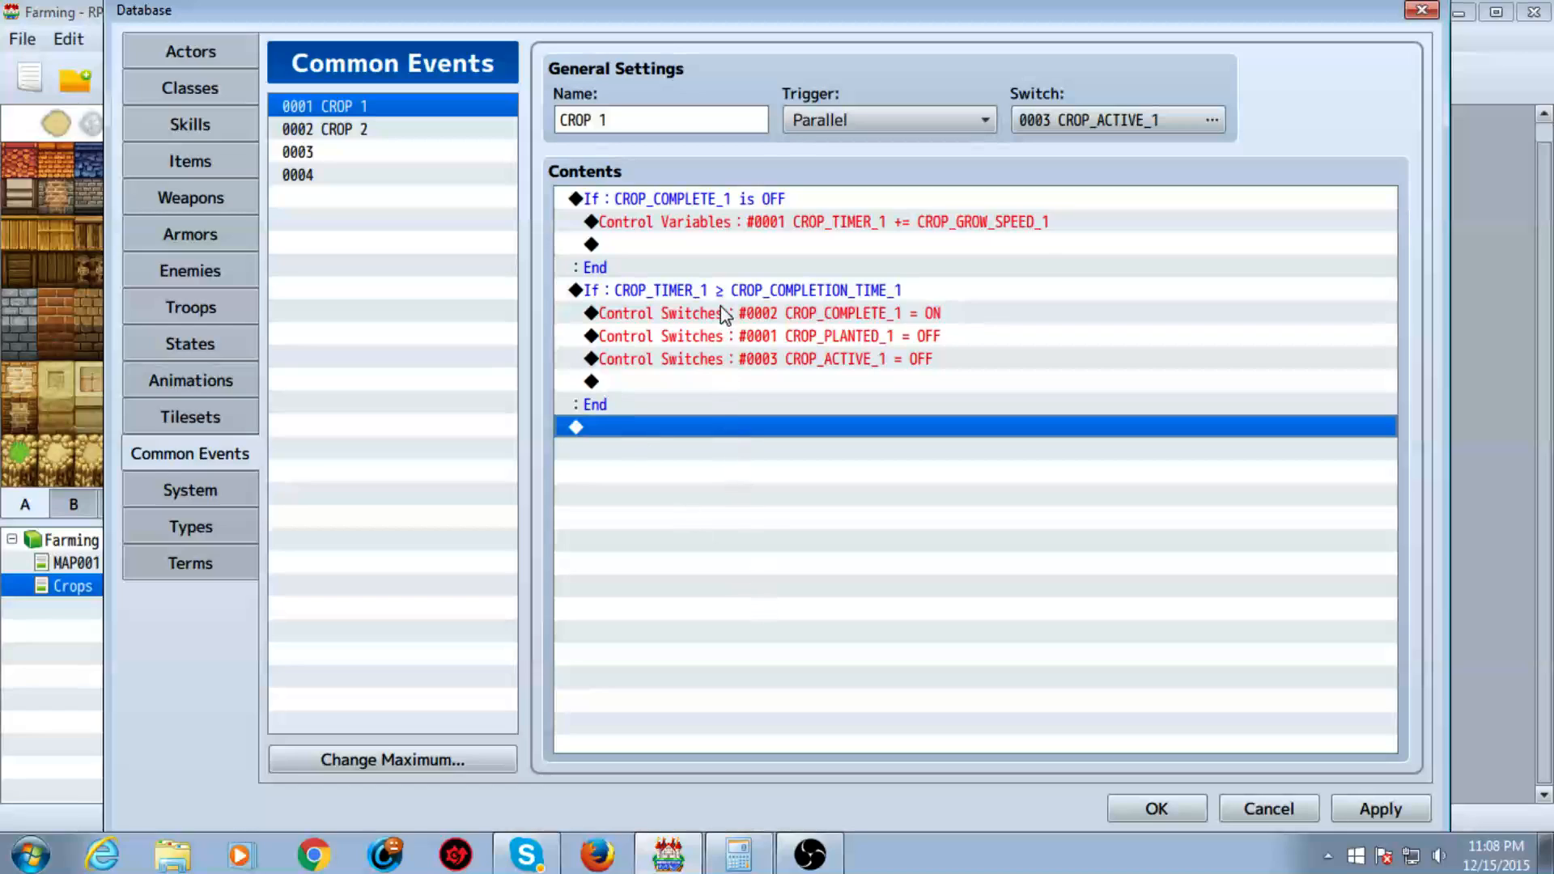
left_click(763, 313)
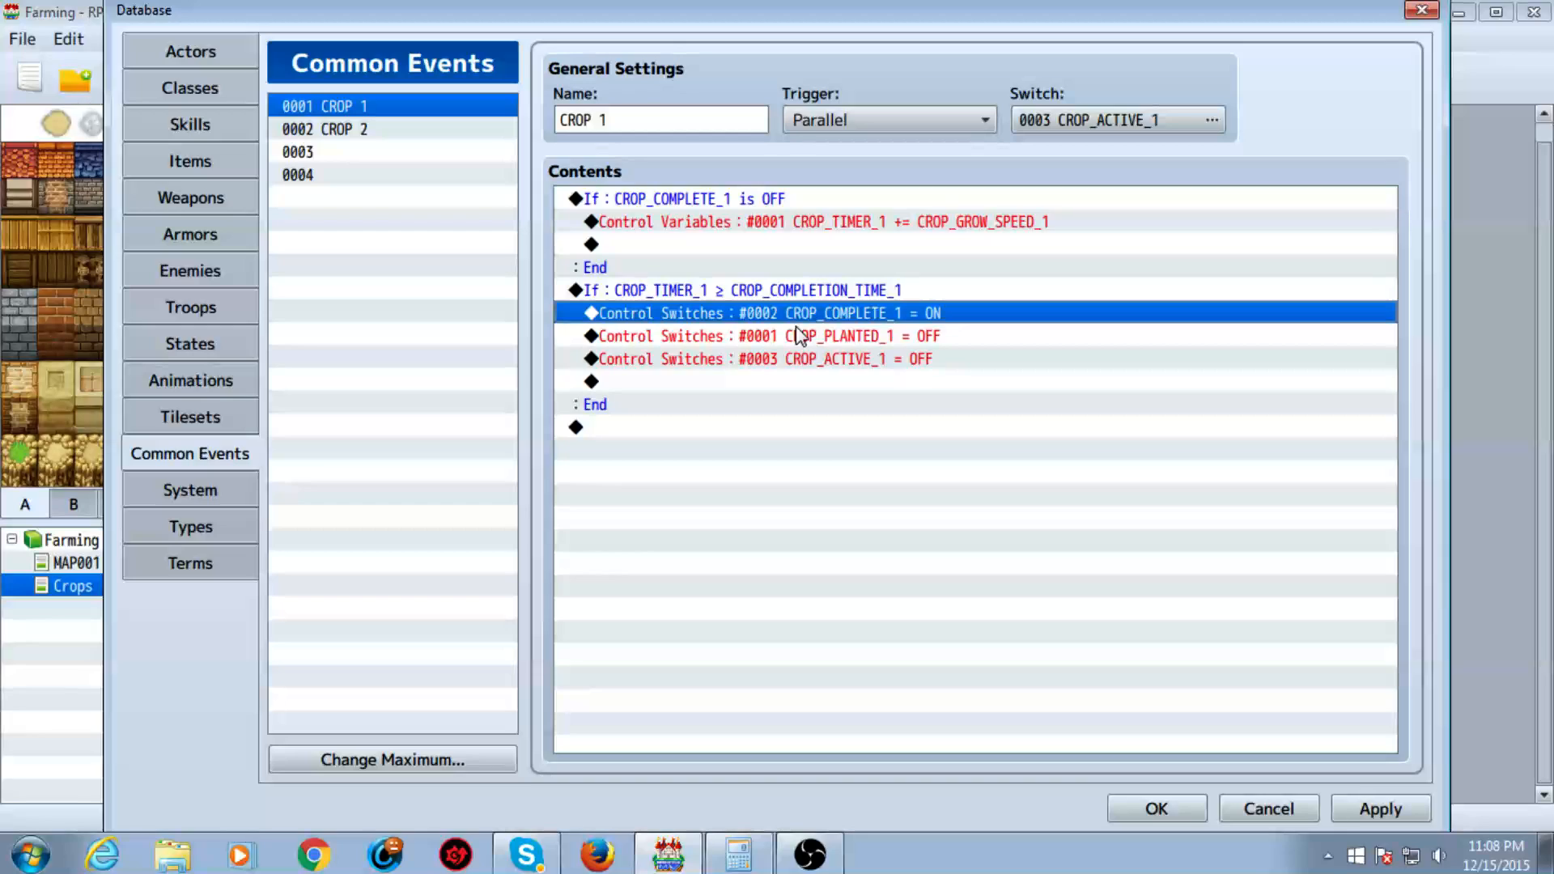
mouse_move(897, 344)
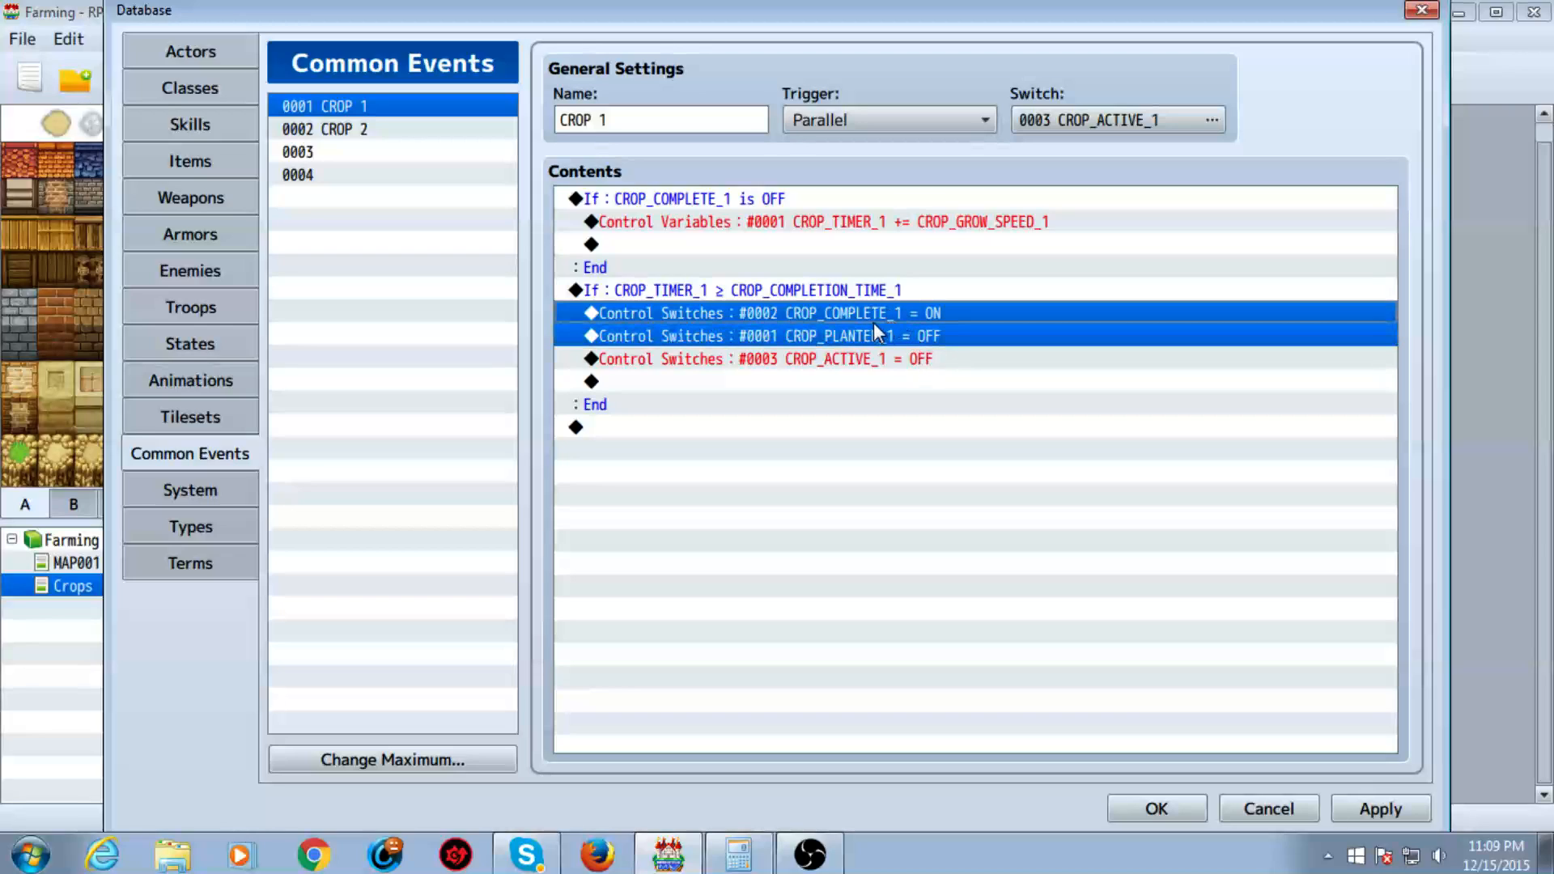
left_click(843, 335)
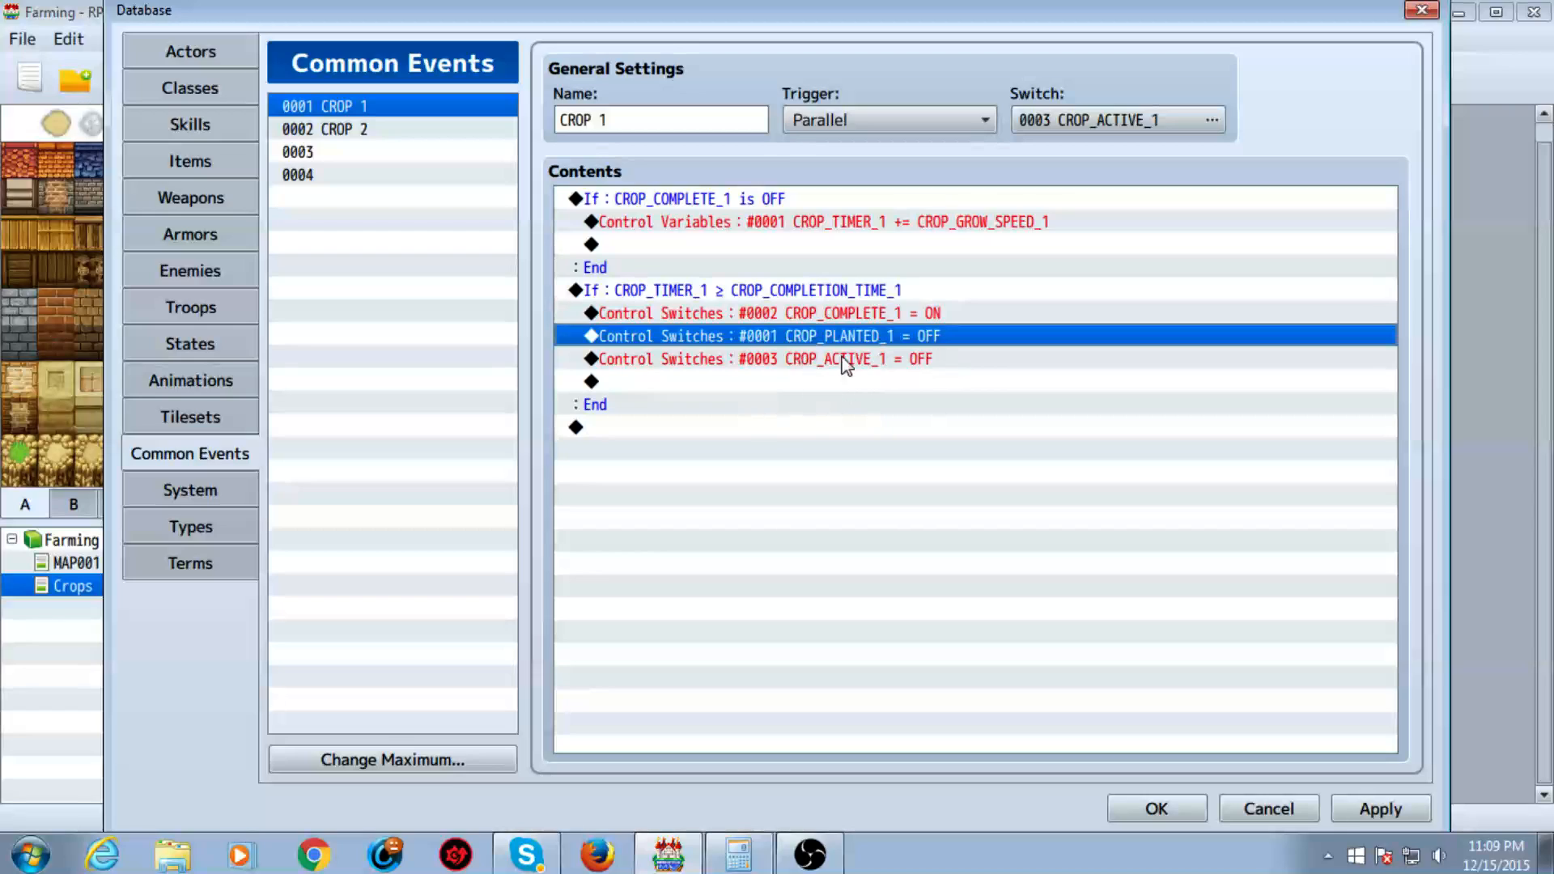
left_click(833, 358)
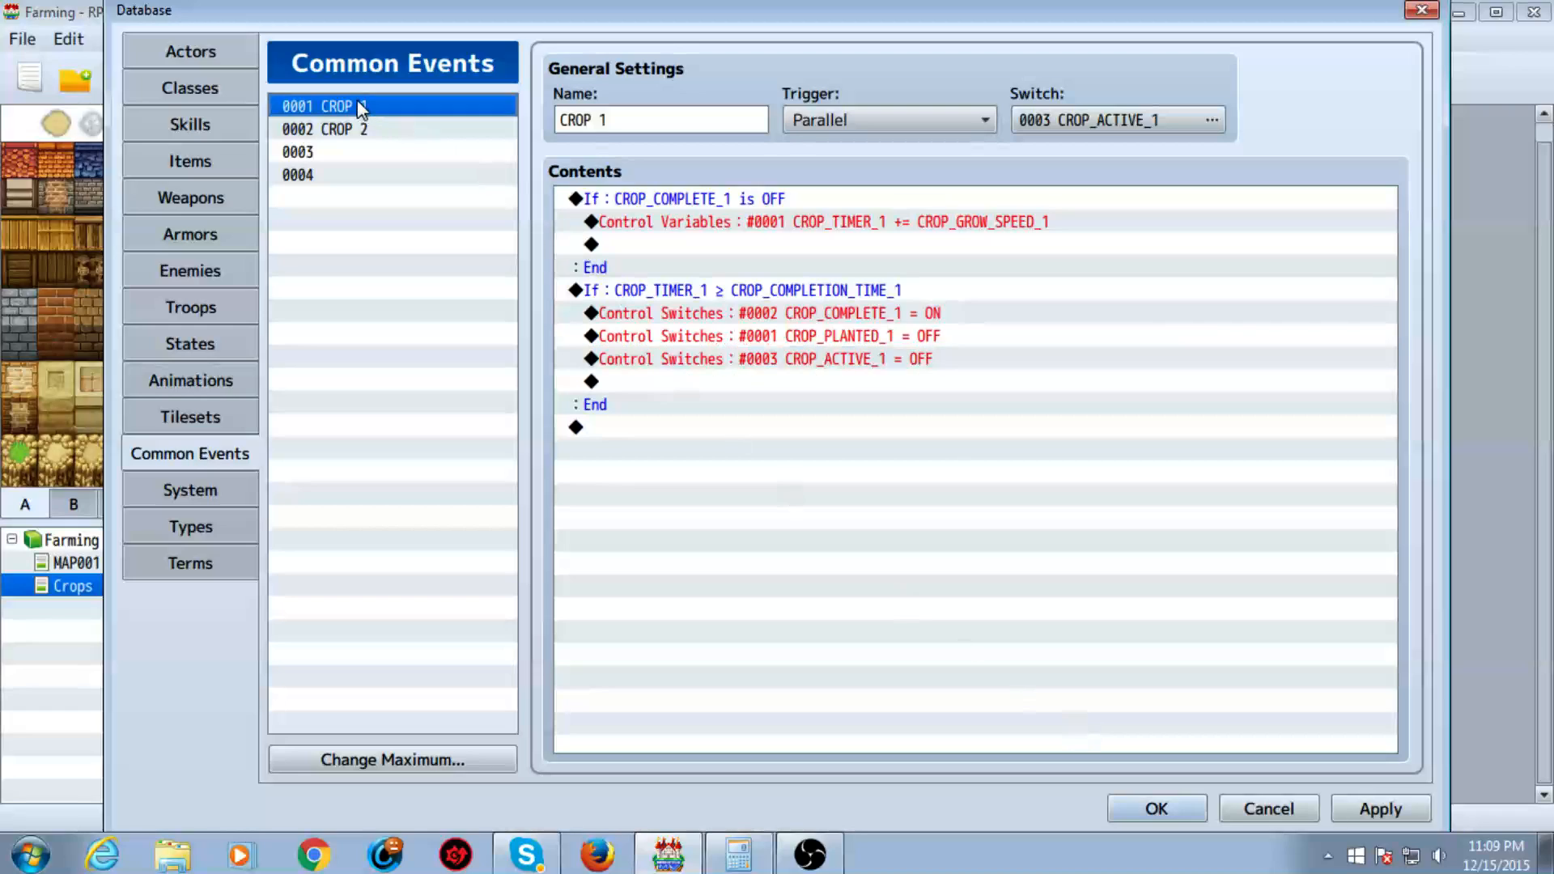
- Display common event 0002 CROP 2 with its CROP_TIMER_2 growth and crop switches
left_click(337, 128)
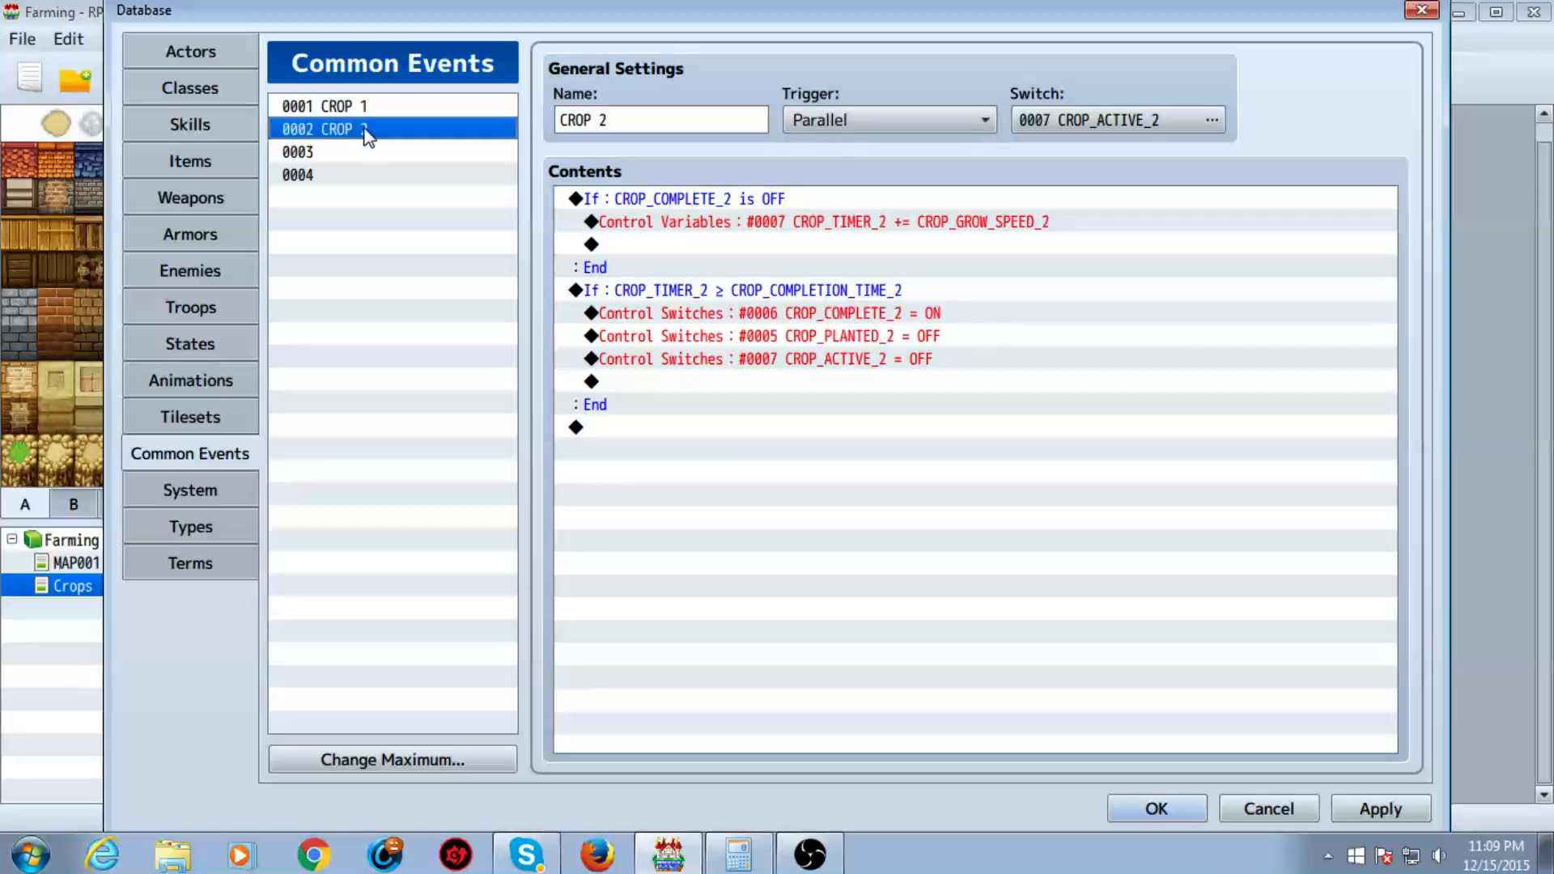
mouse_move(870, 407)
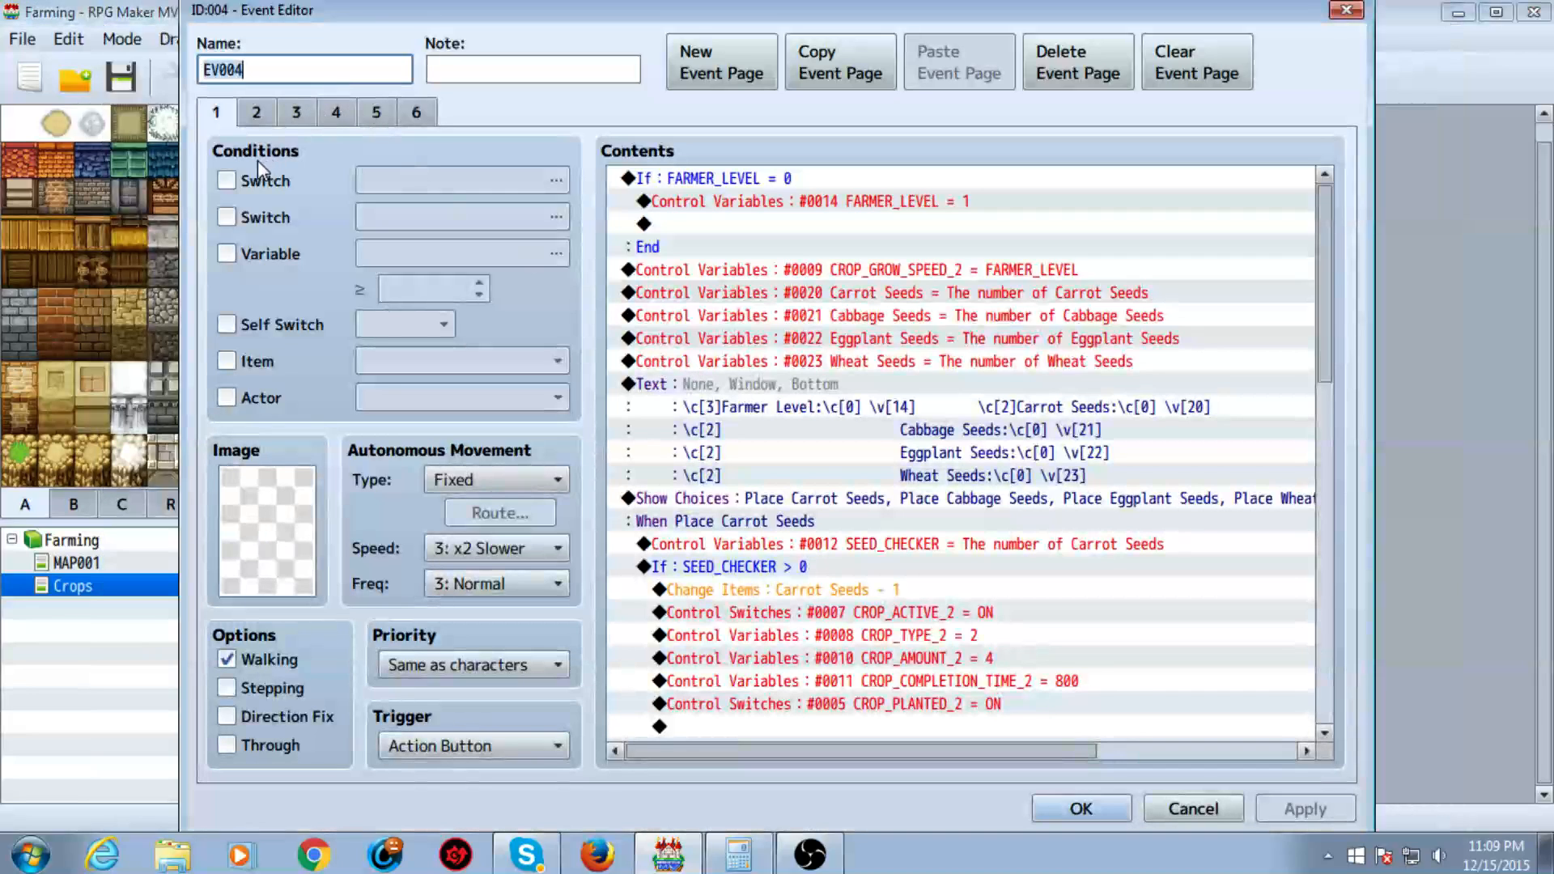
- Review EV004's planting page: Eggplant and carrot seed checks and farmer-level grow speed
left_click(902, 338)
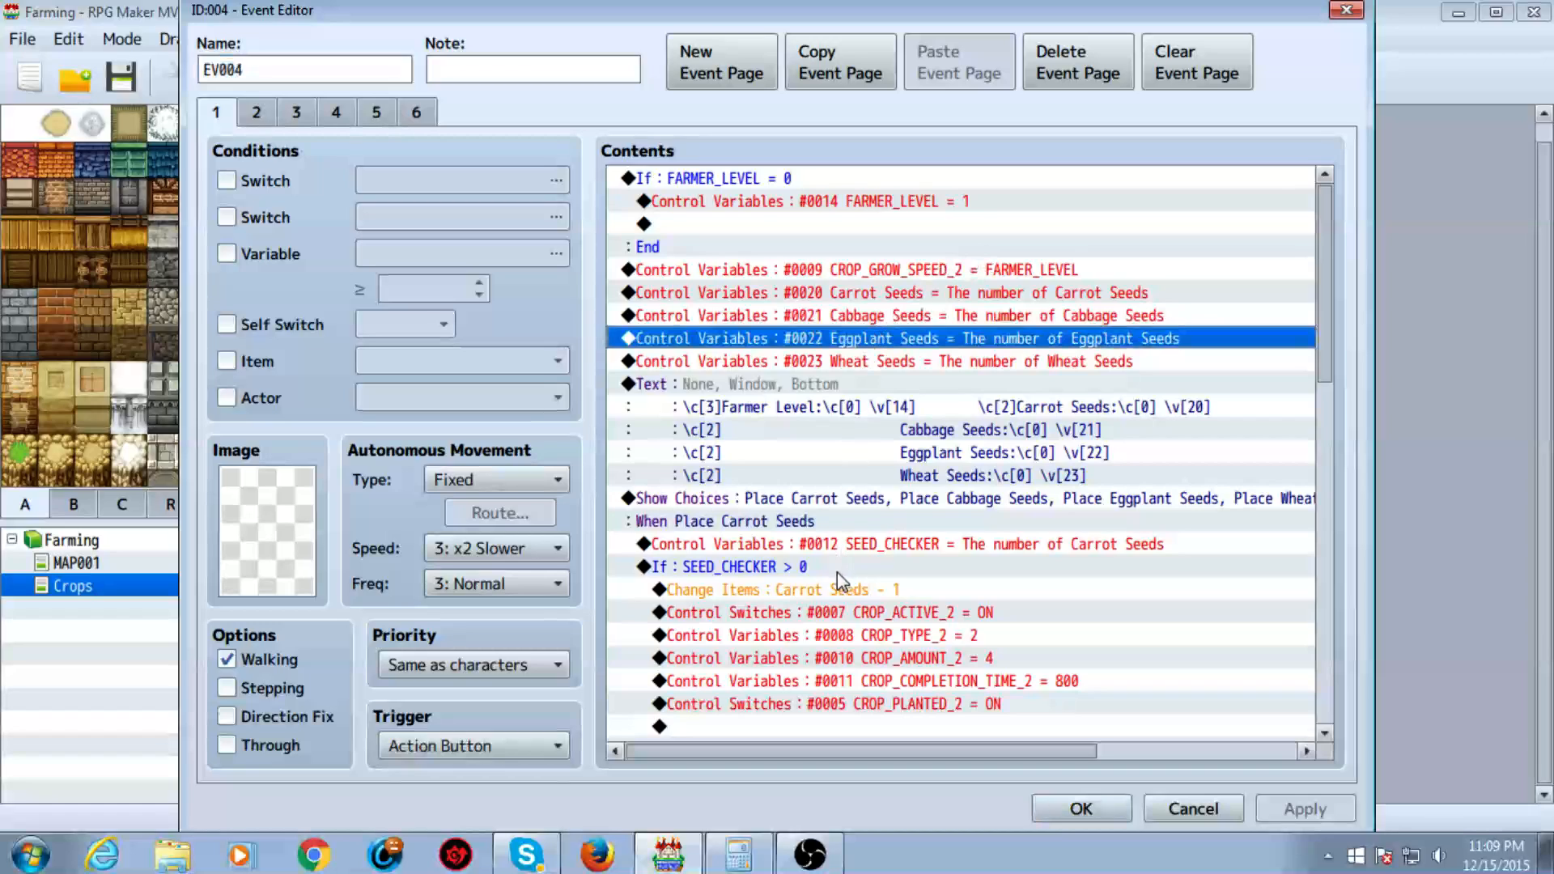
left_click(902, 543)
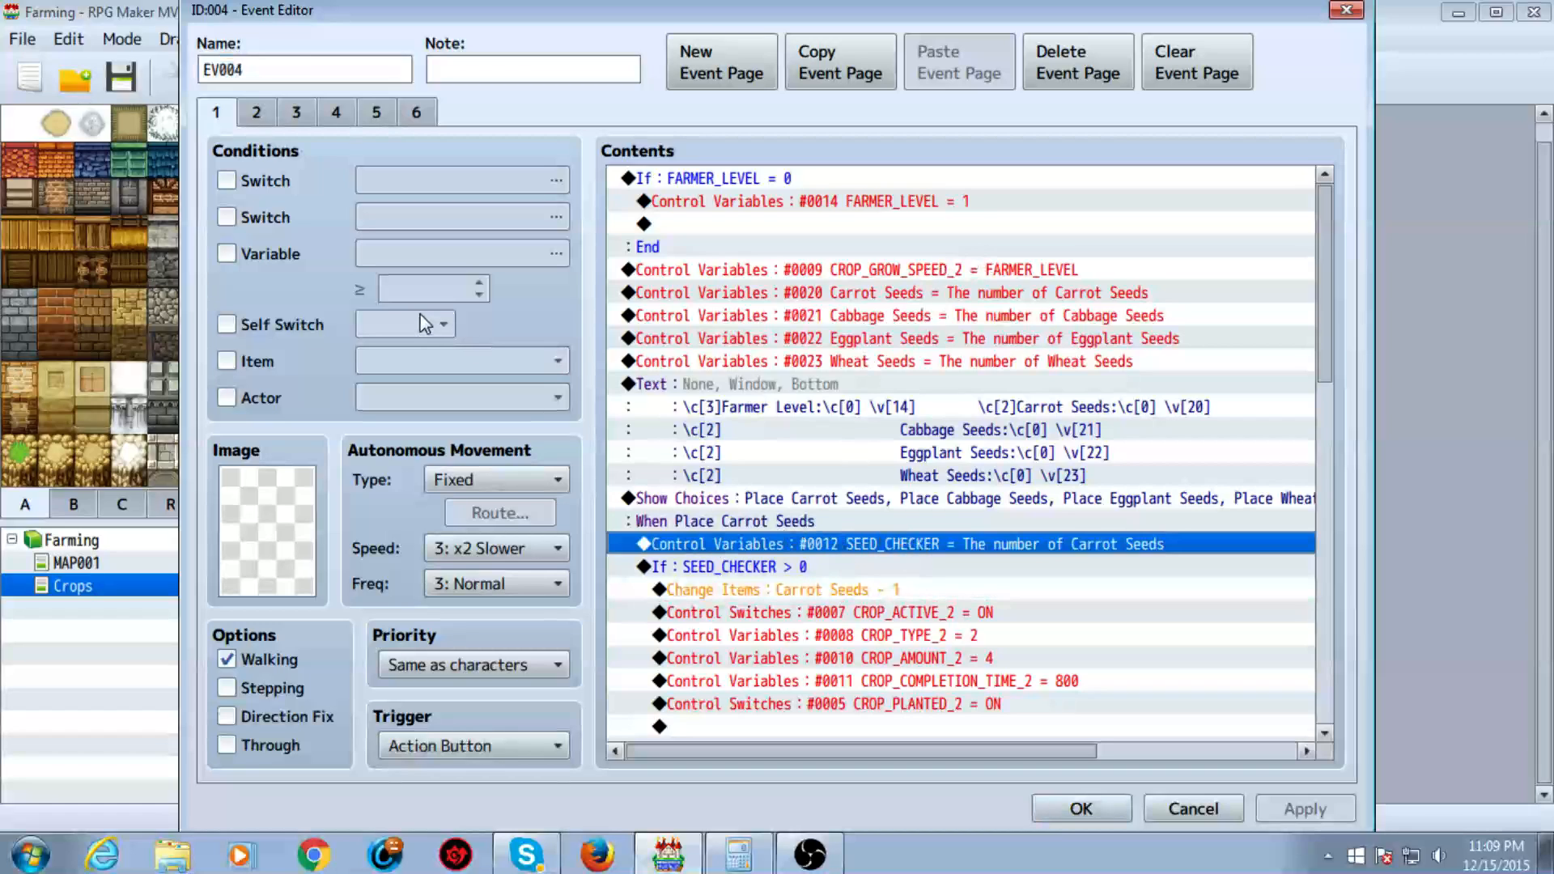
left_click(256, 111)
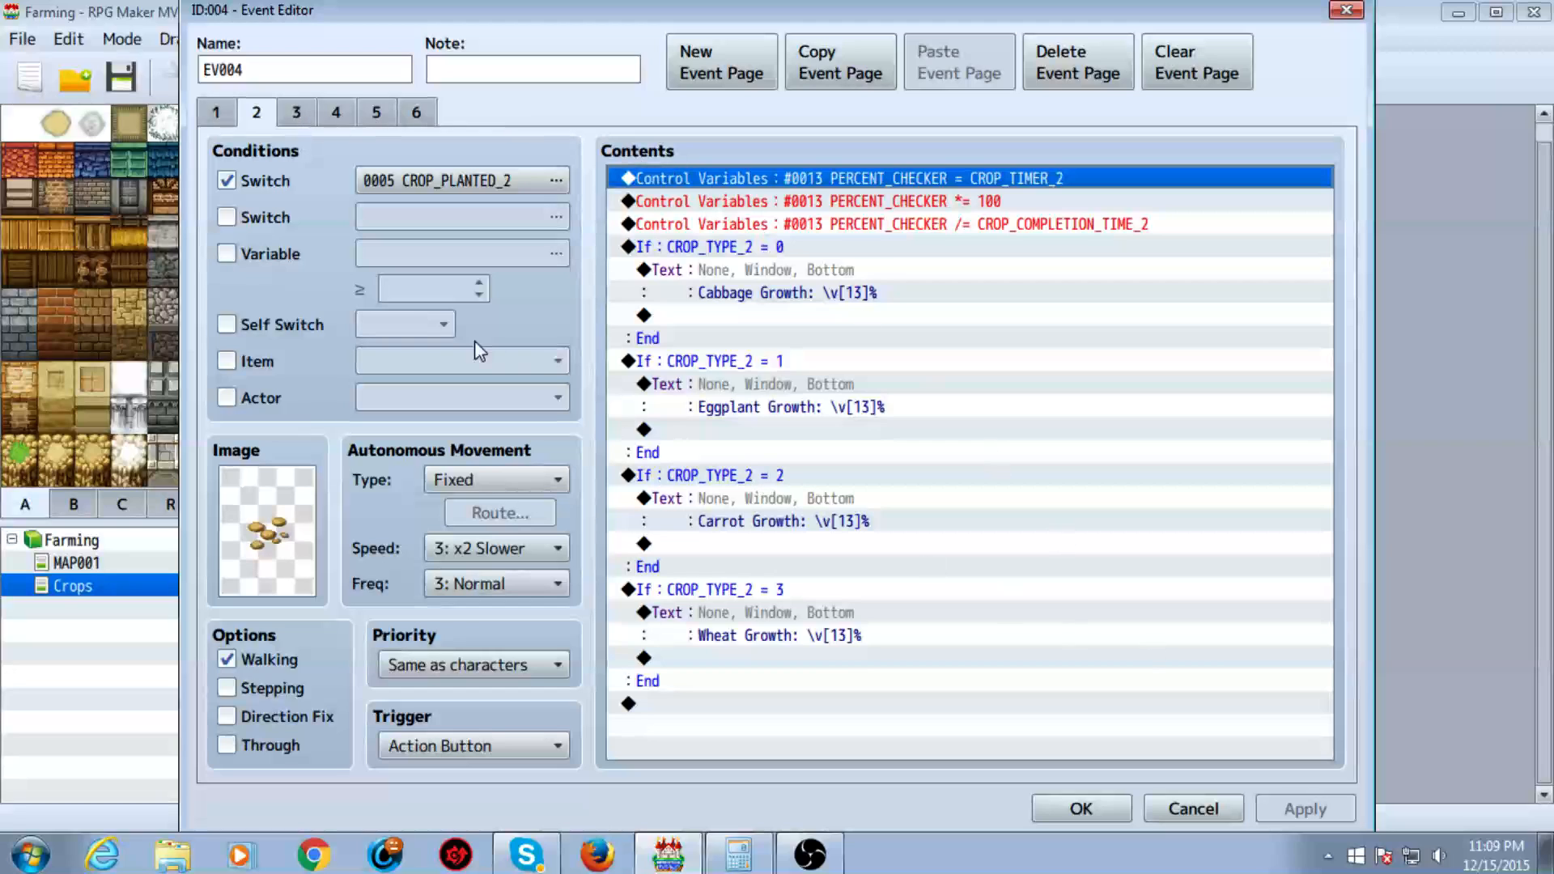
left_click(216, 111)
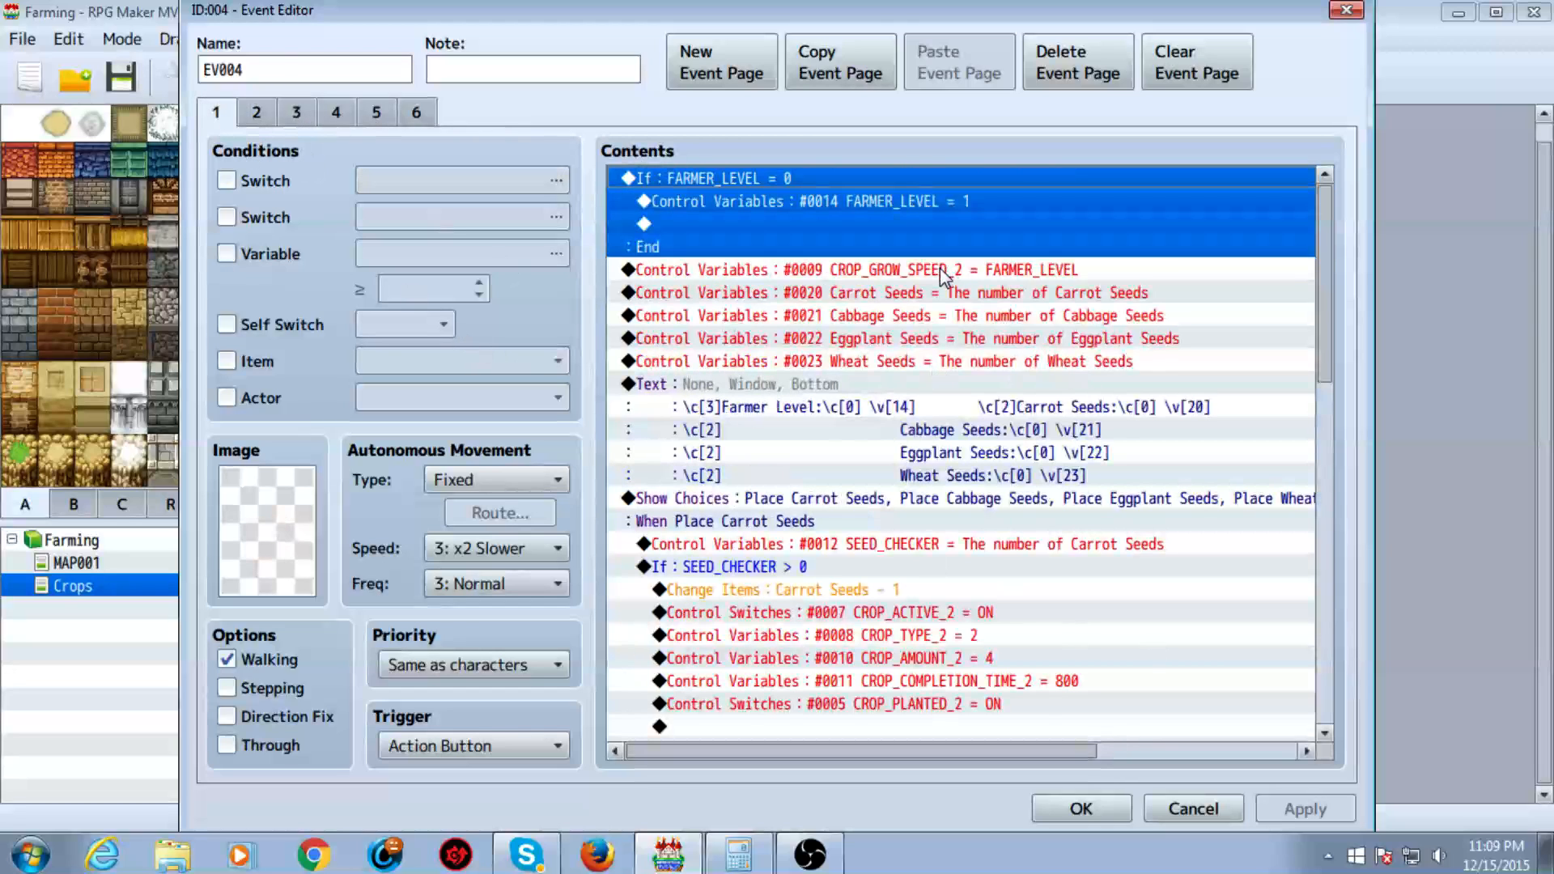
left_click(852, 269)
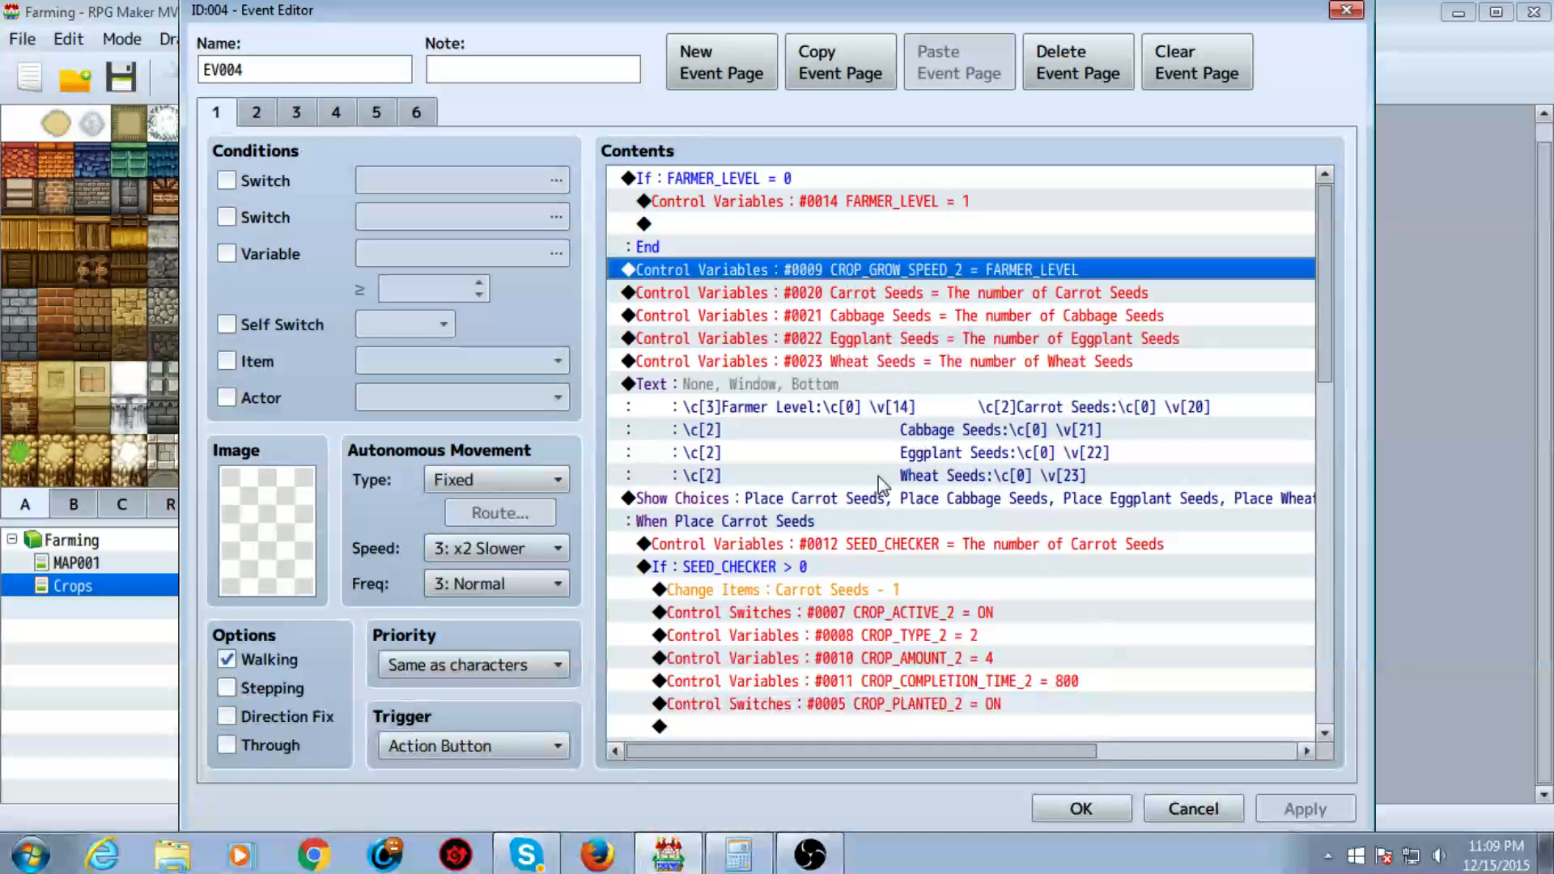
mouse_move(669, 137)
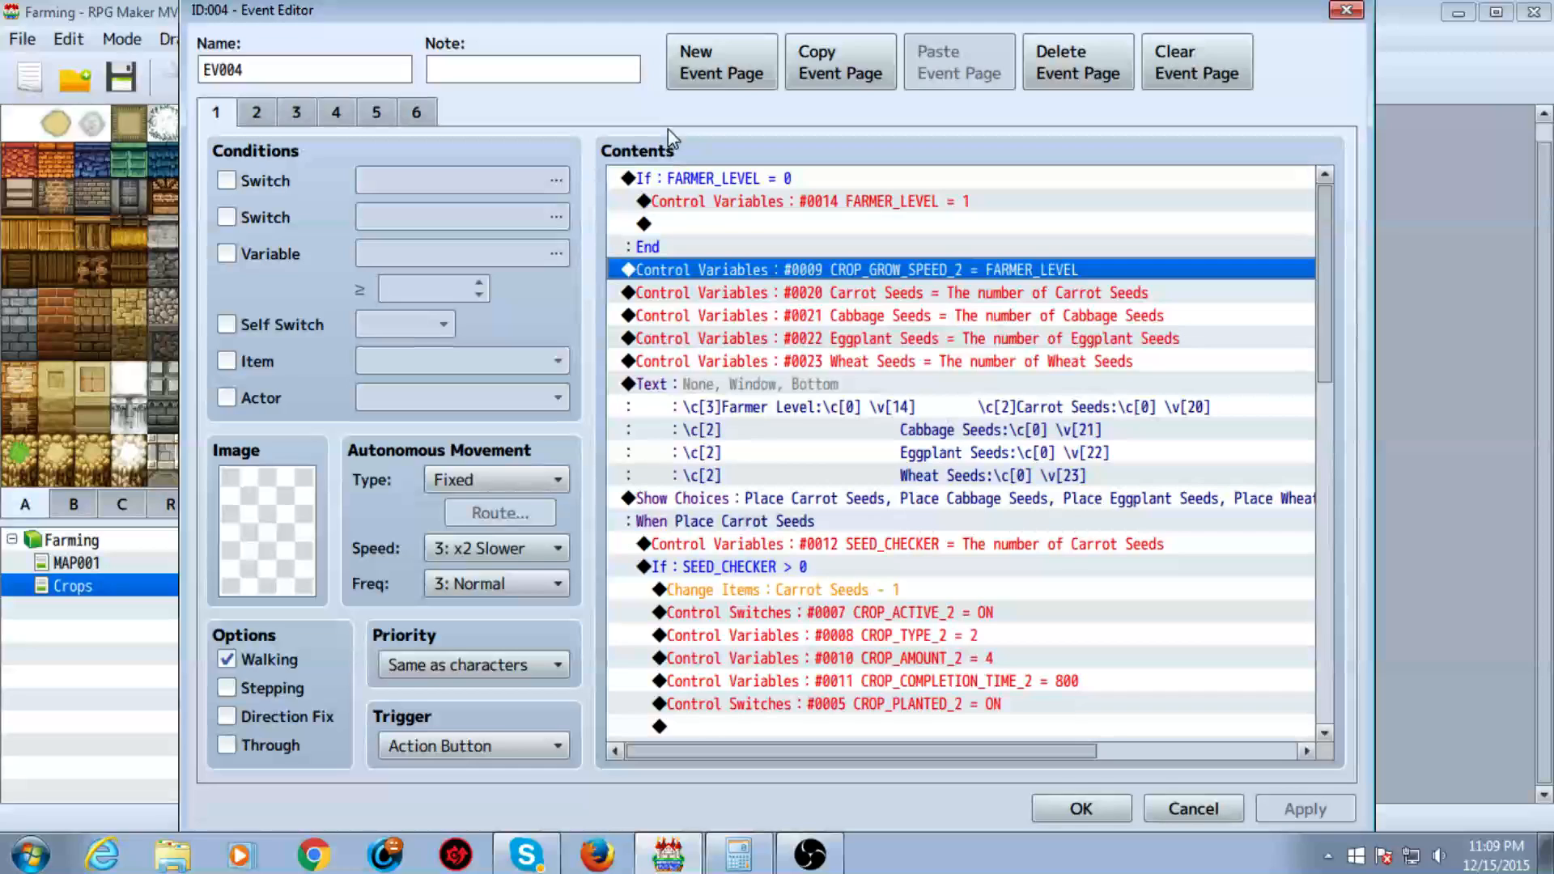
- Review the growth page's cabbage message branch and the wheat harvest turning CROP_PLANTED_2 off
left_click(256, 111)
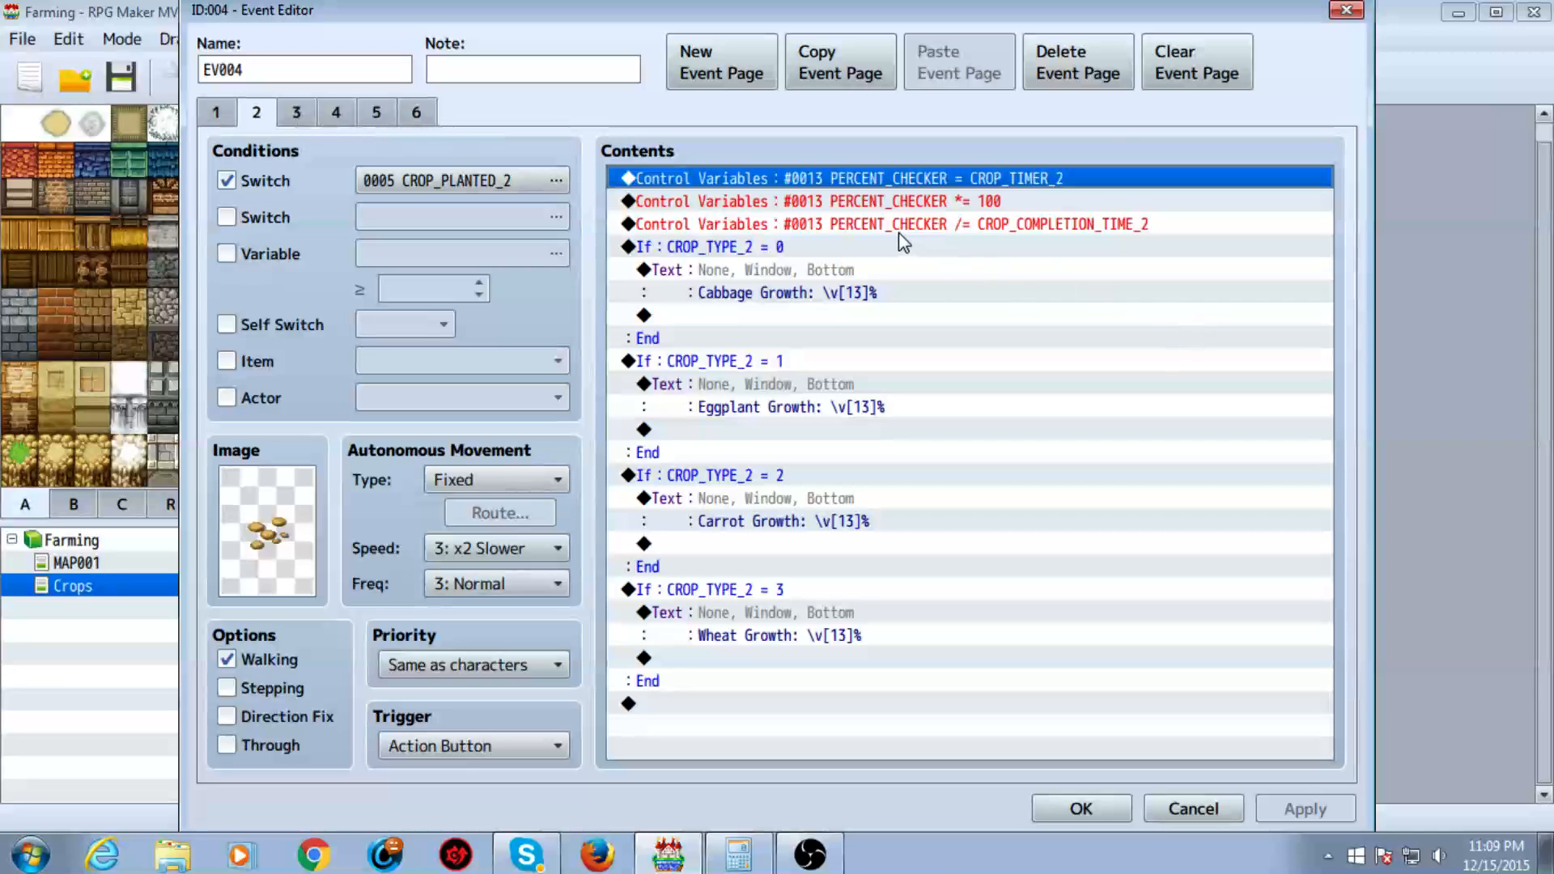
left_click(711, 246)
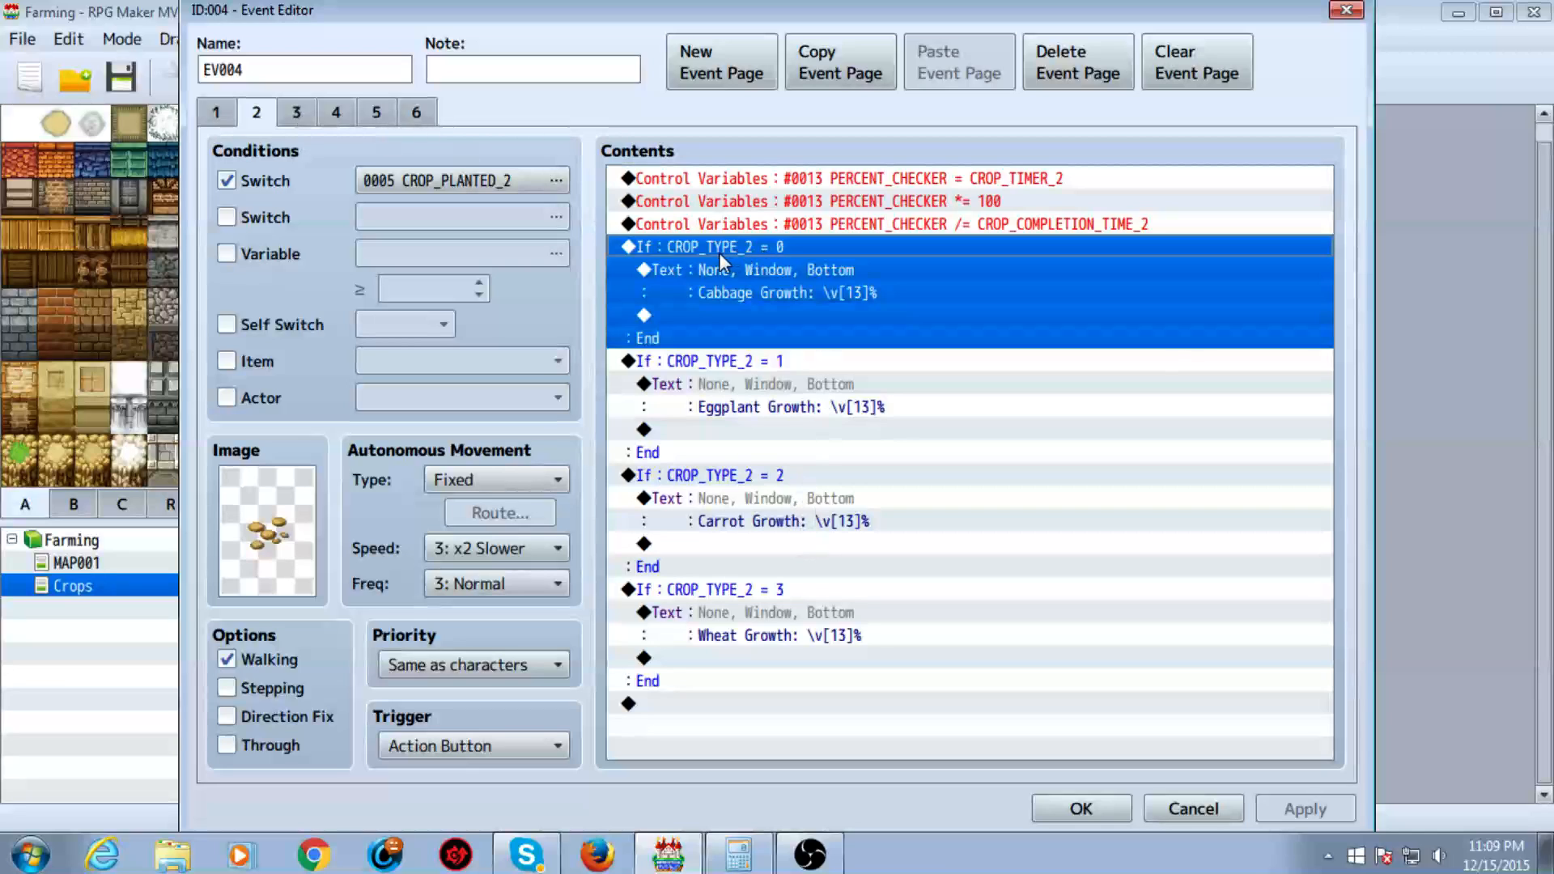
mouse_move(300, 146)
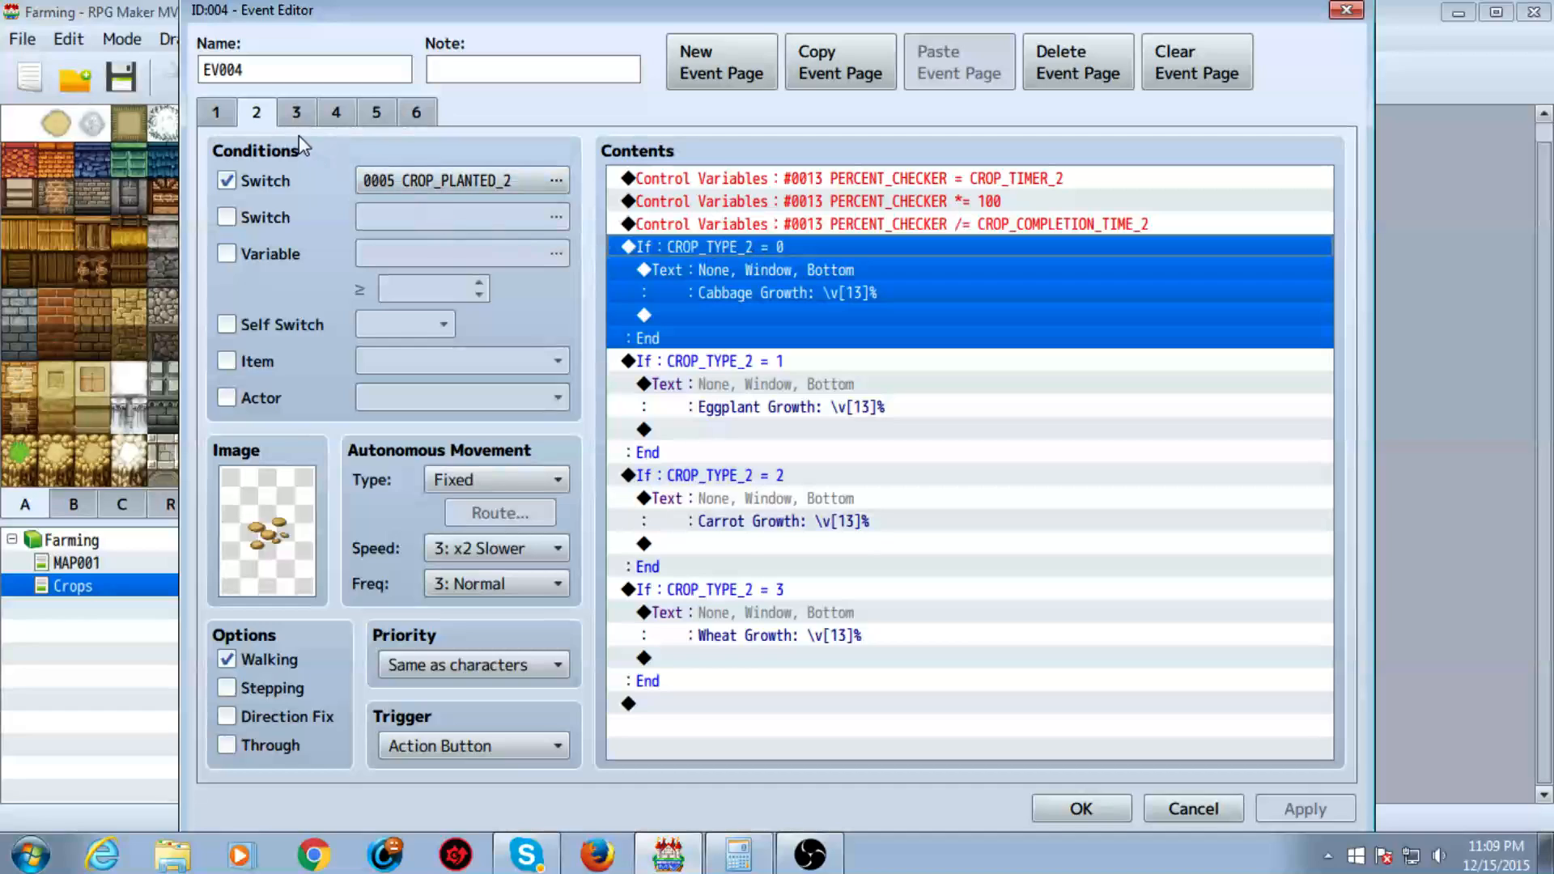
left_click(414, 111)
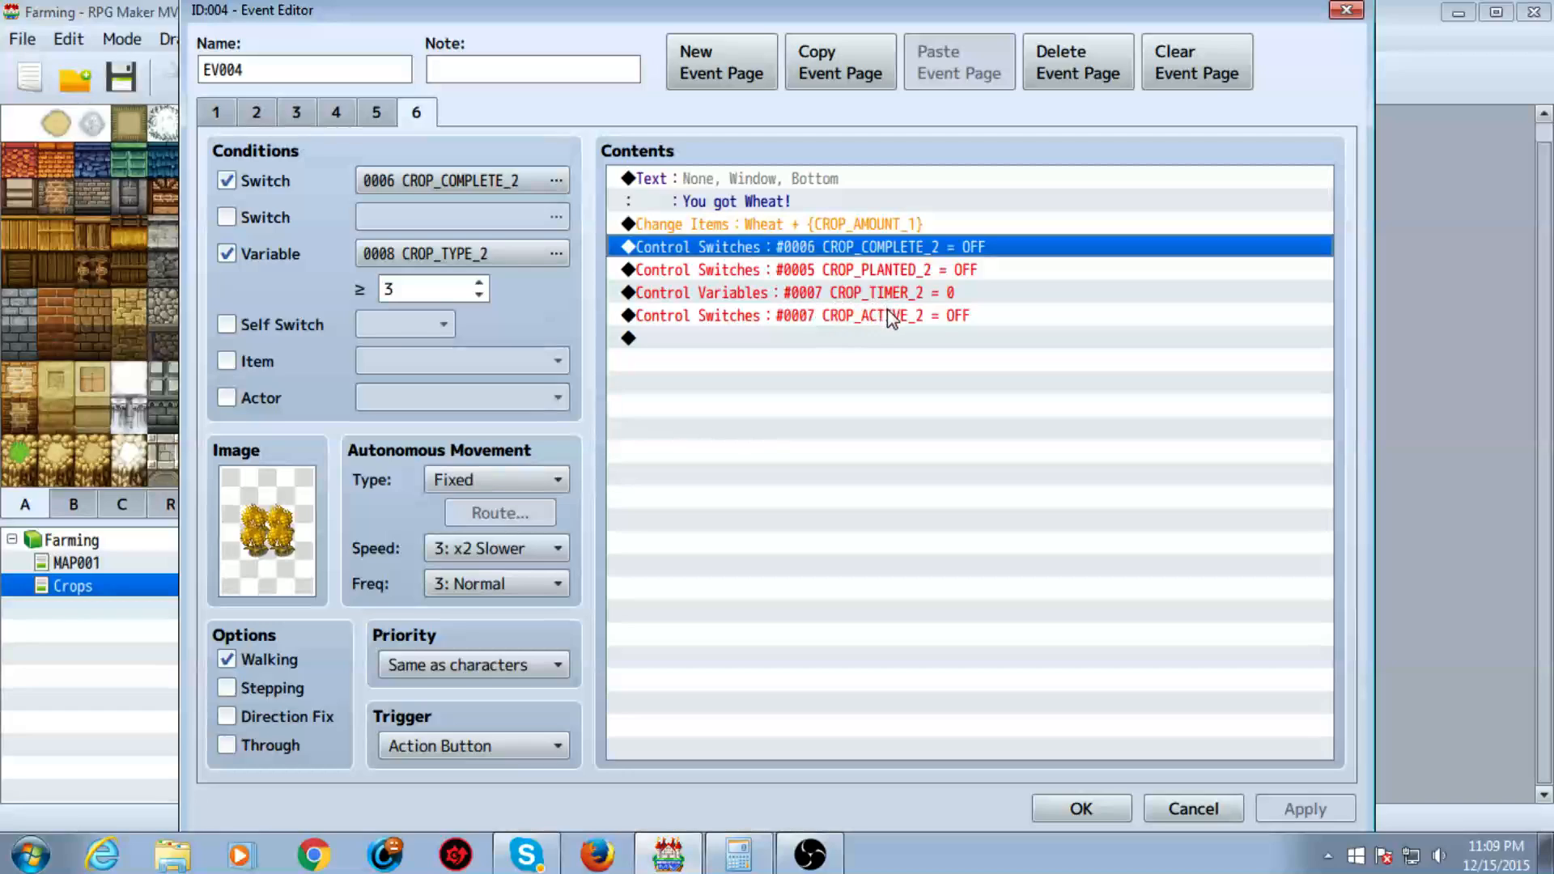
left_click(803, 268)
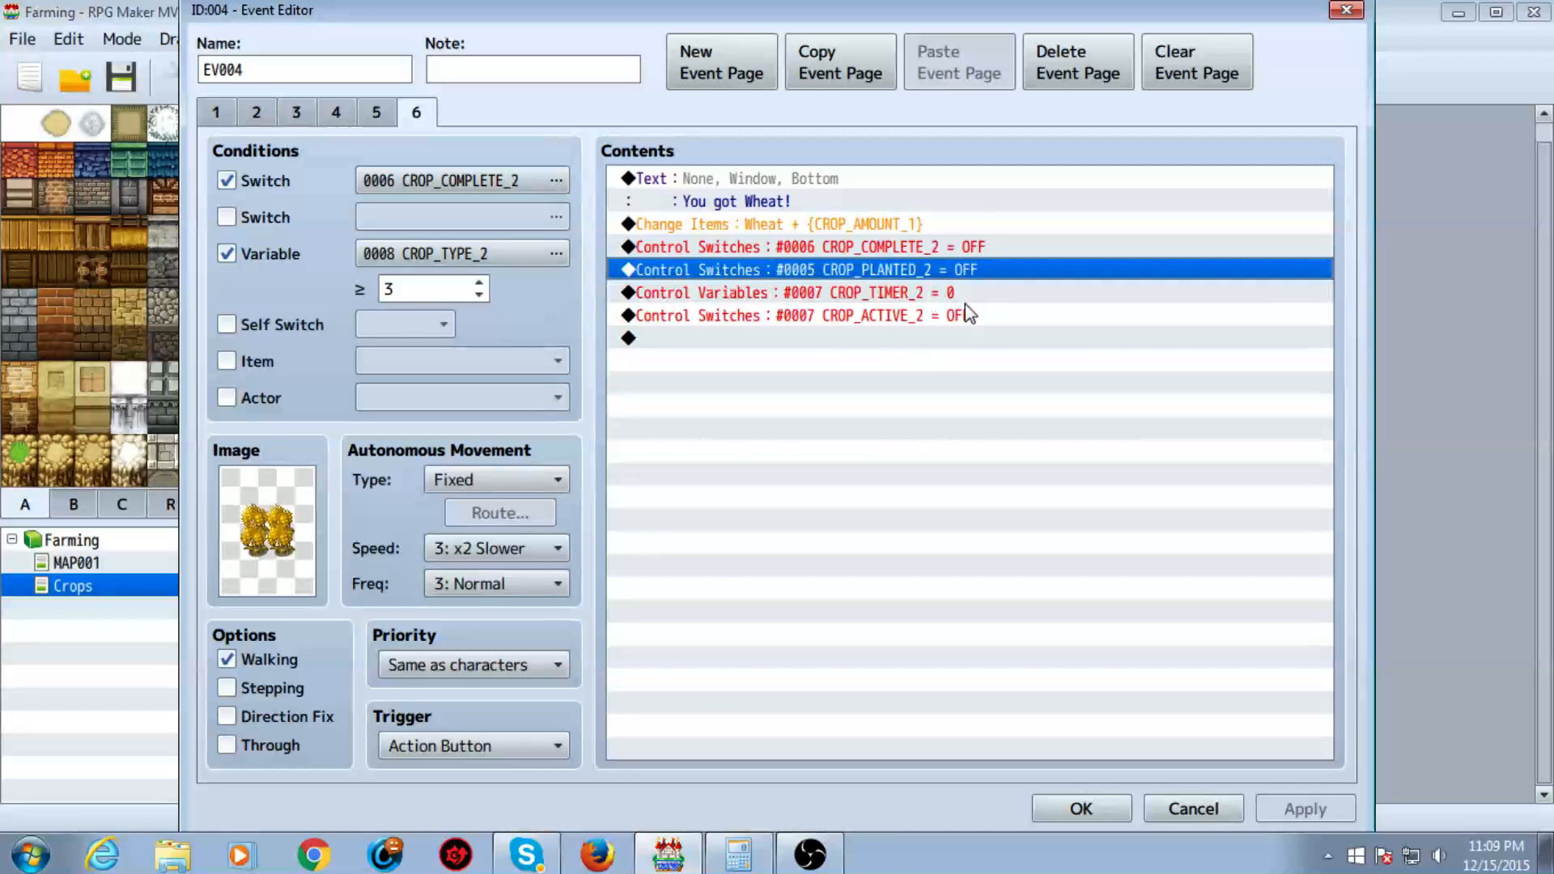
left_click(808, 246)
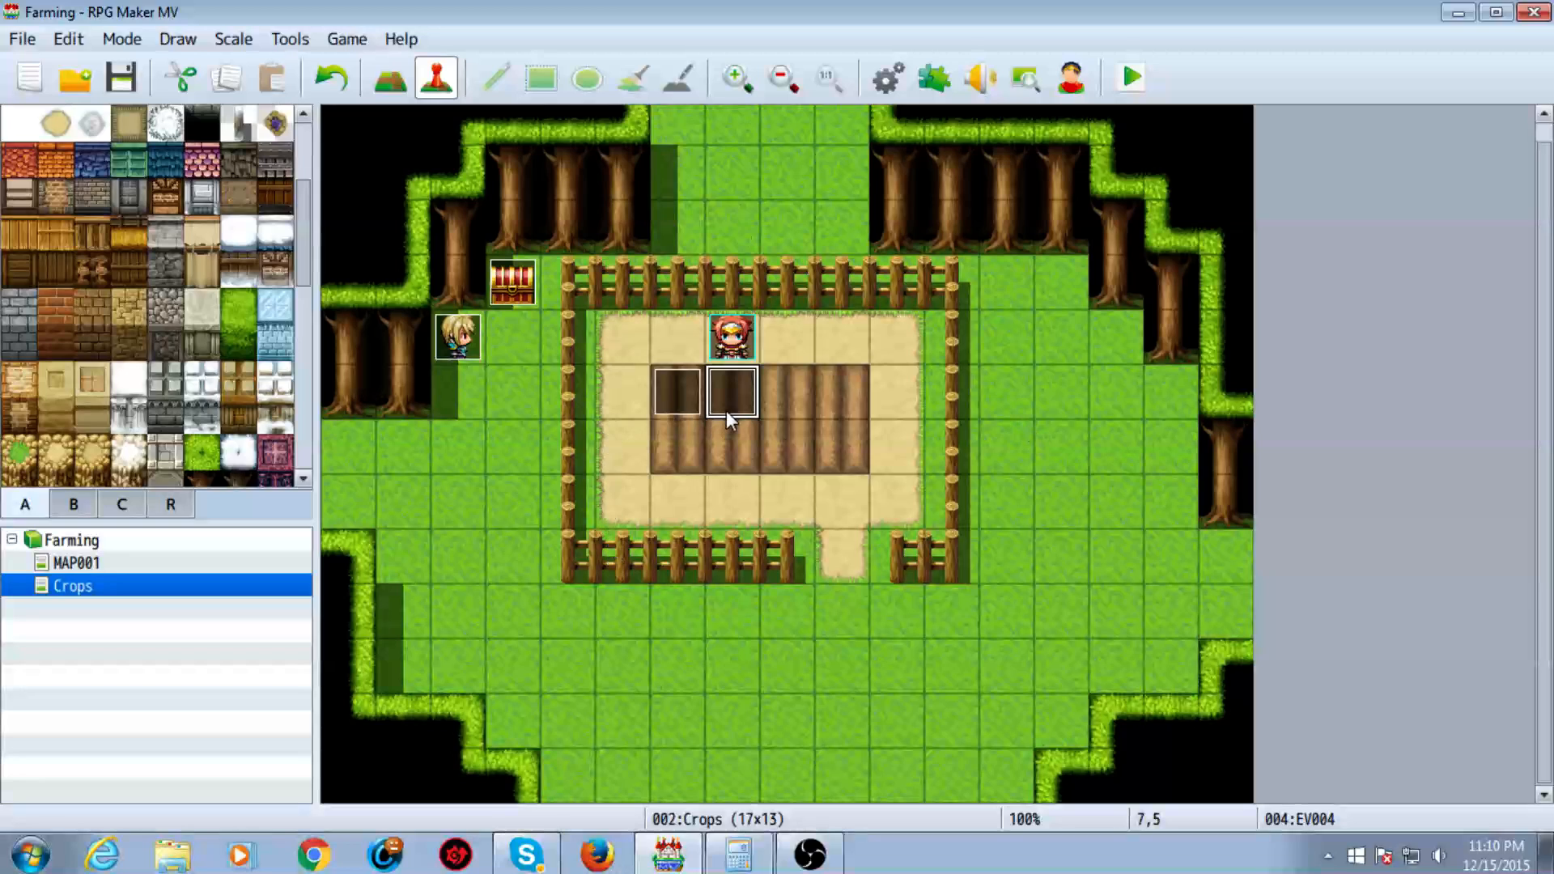
mouse_move(776, 418)
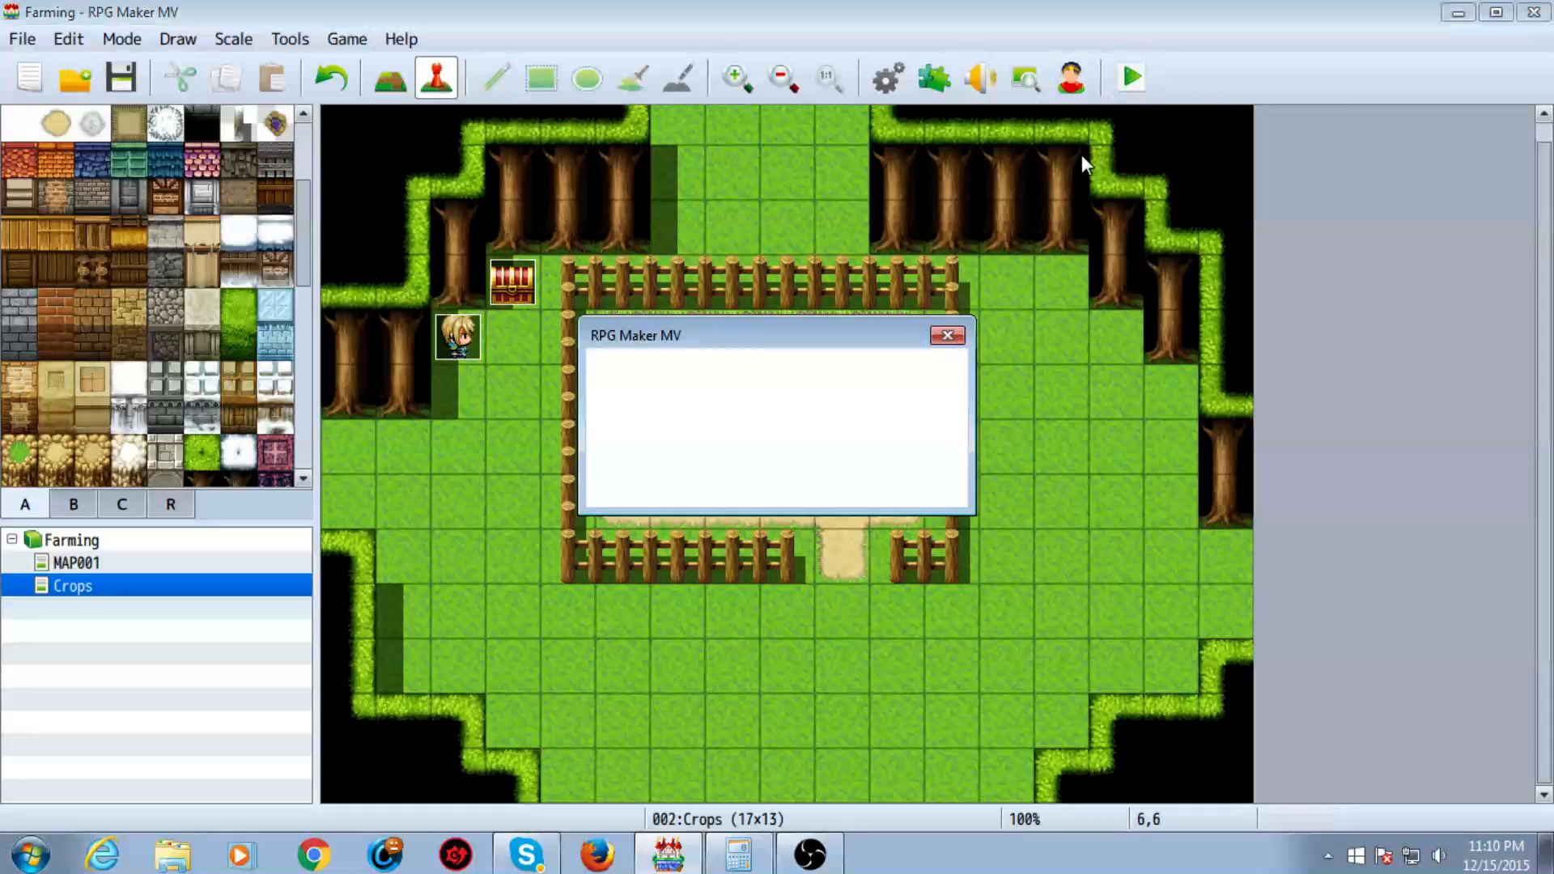
- Playtest the Farming game until its title screen opens
left_click(945, 335)
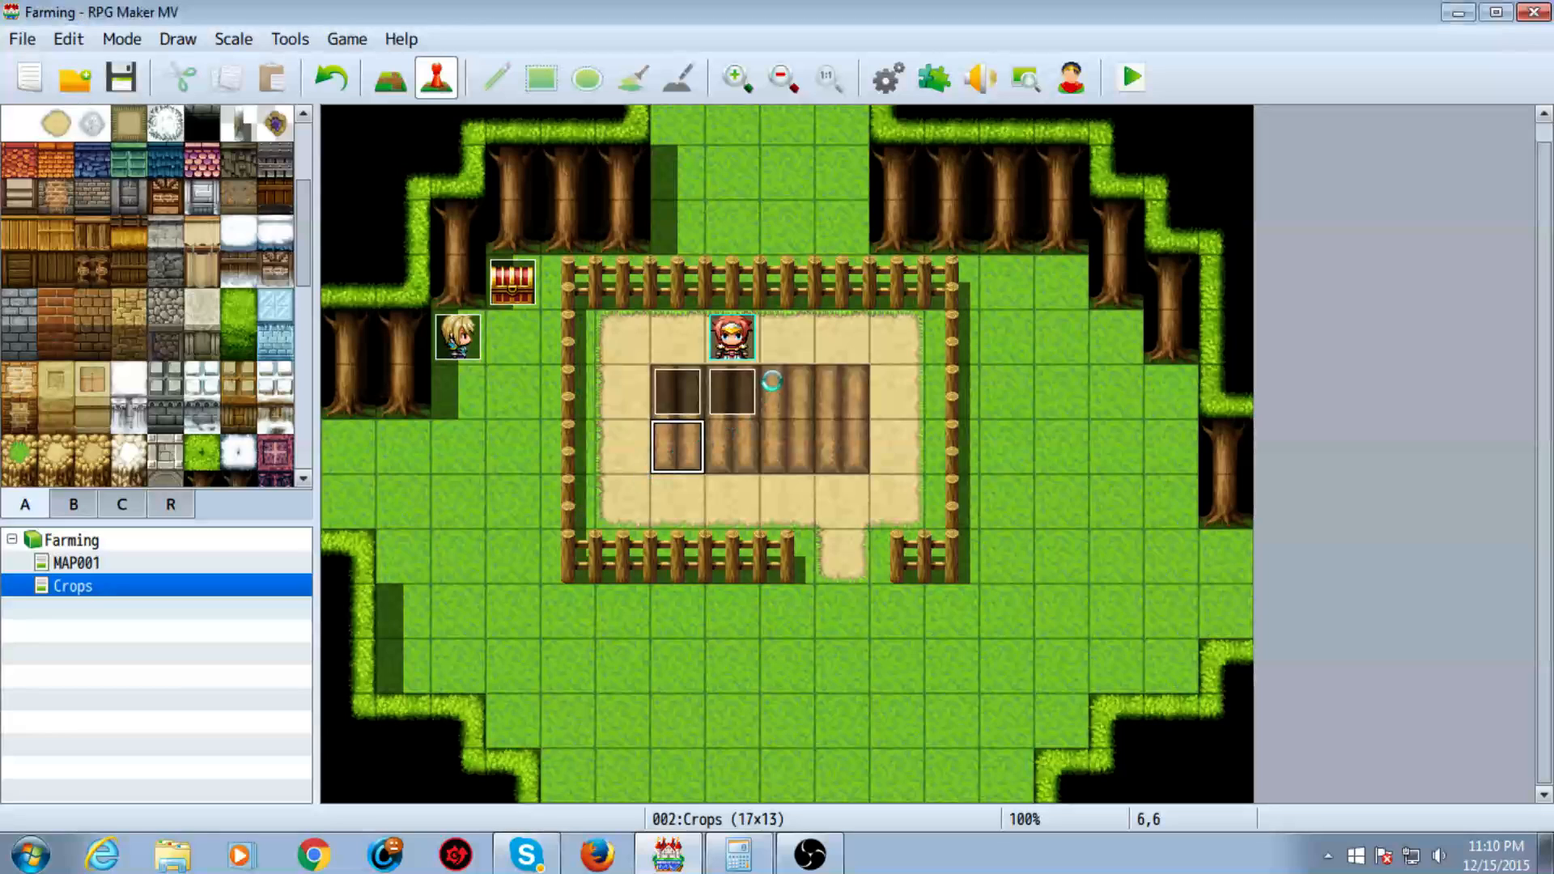
left_click(1131, 78)
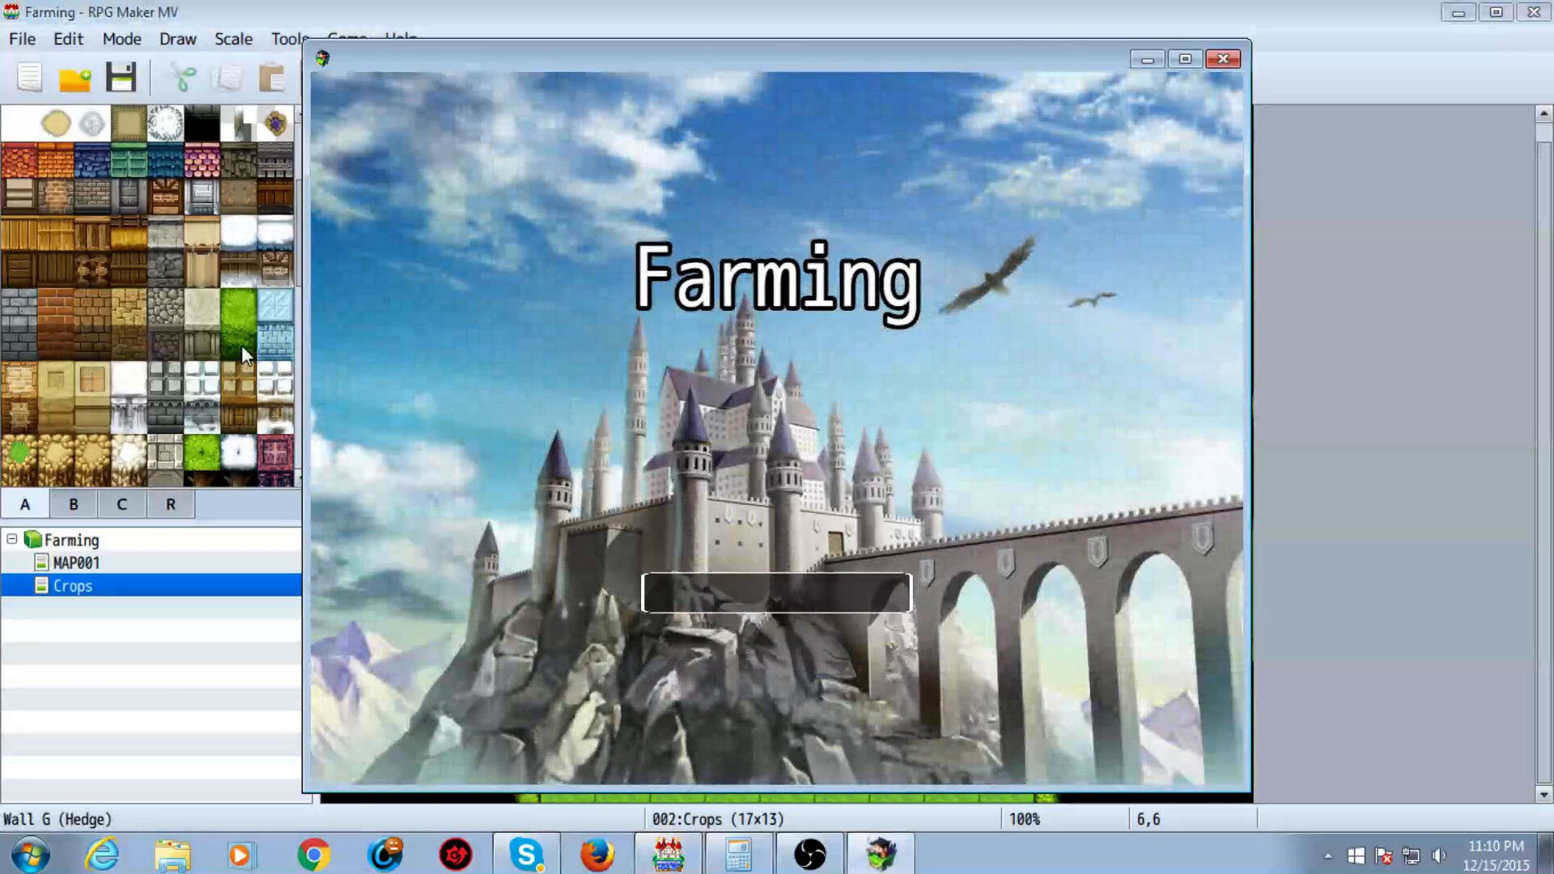